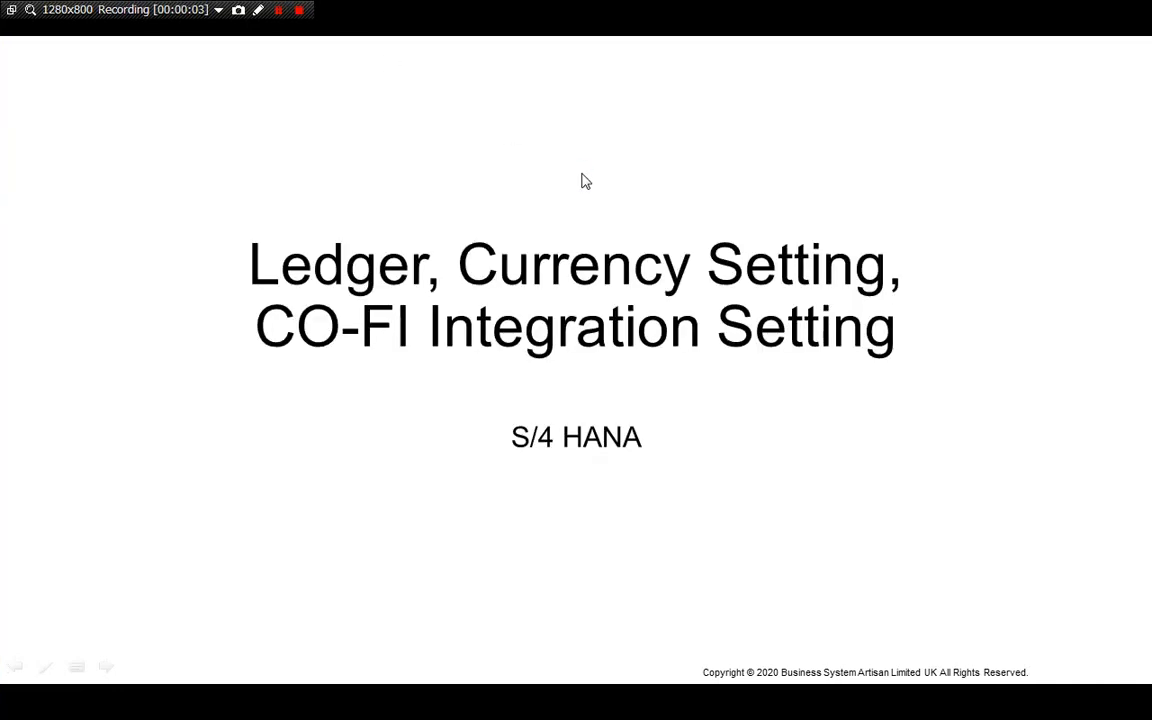
pyautogui.moveTo(916, 48)
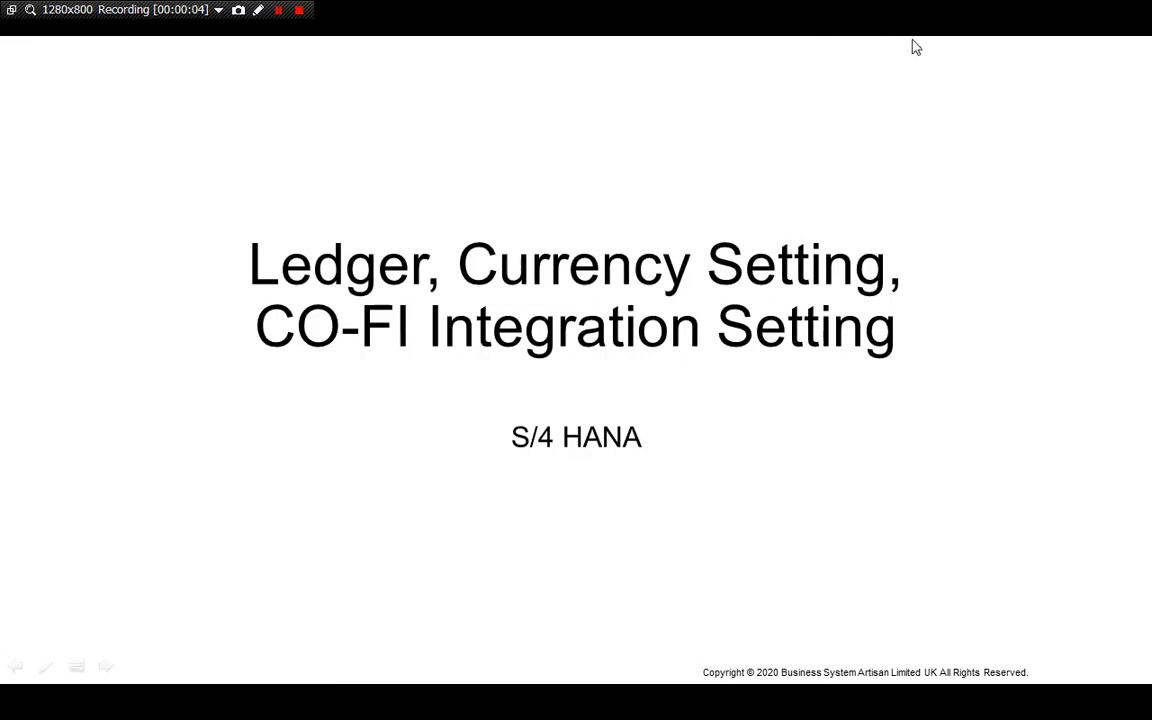
pyautogui.moveTo(1038, 64)
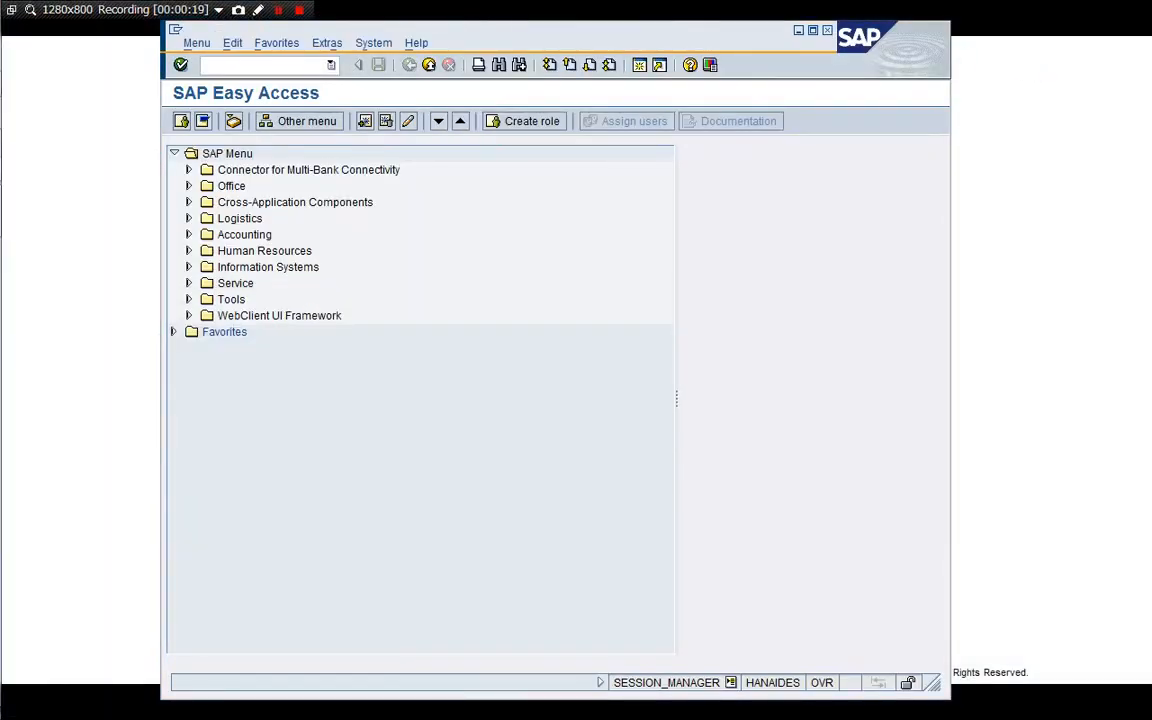
# - Run SPRO and execute Localize Sample Organizational Units under Enterprise Structure > Definition > Financial Accounting
pyautogui.write('/nl')
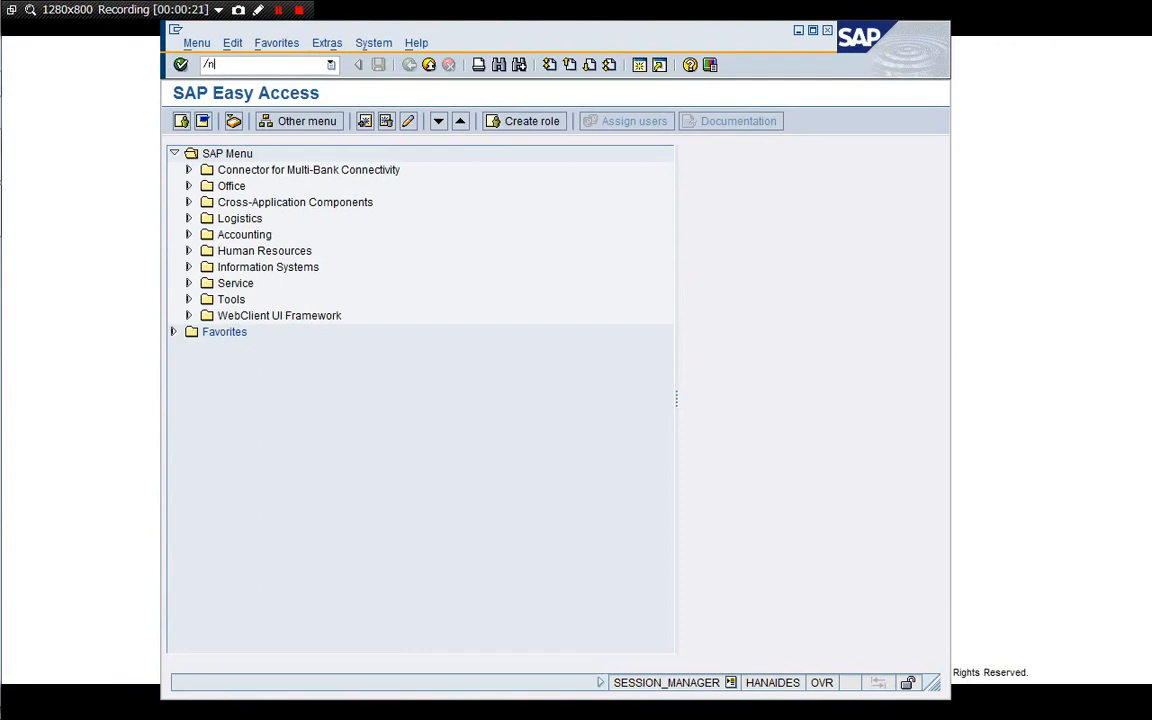
pyautogui.press('Enter')
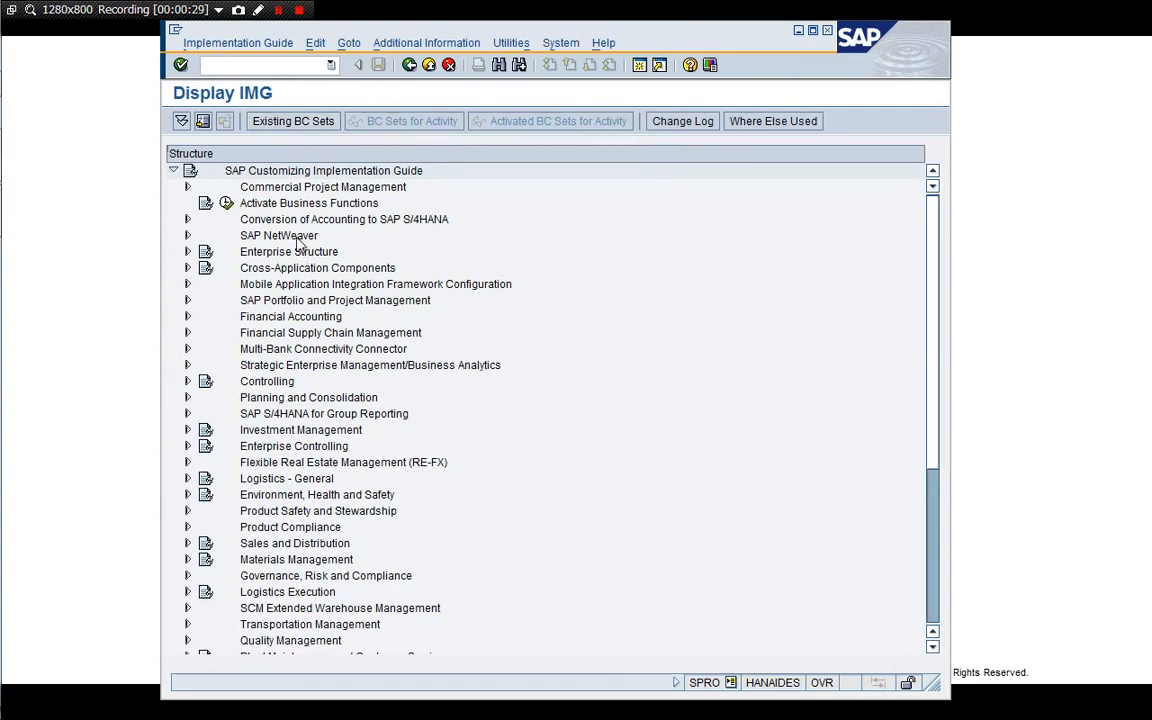
pyautogui.click(288, 252)
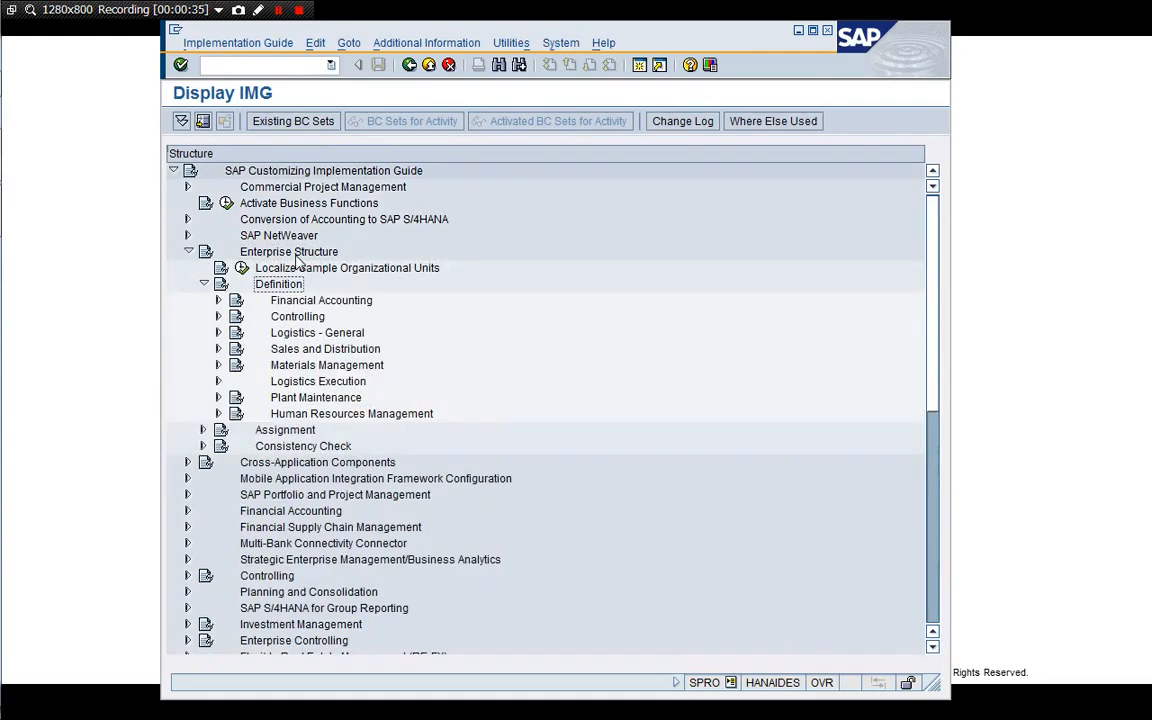
pyautogui.click(216, 300)
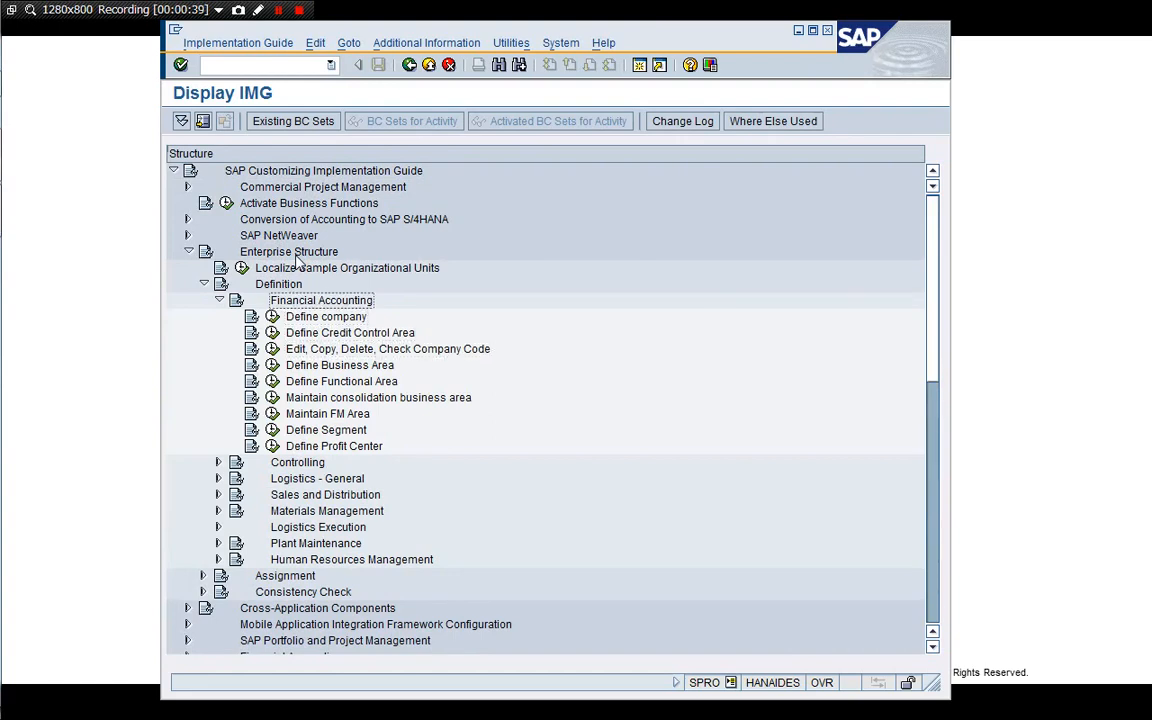
pyautogui.click(348, 268)
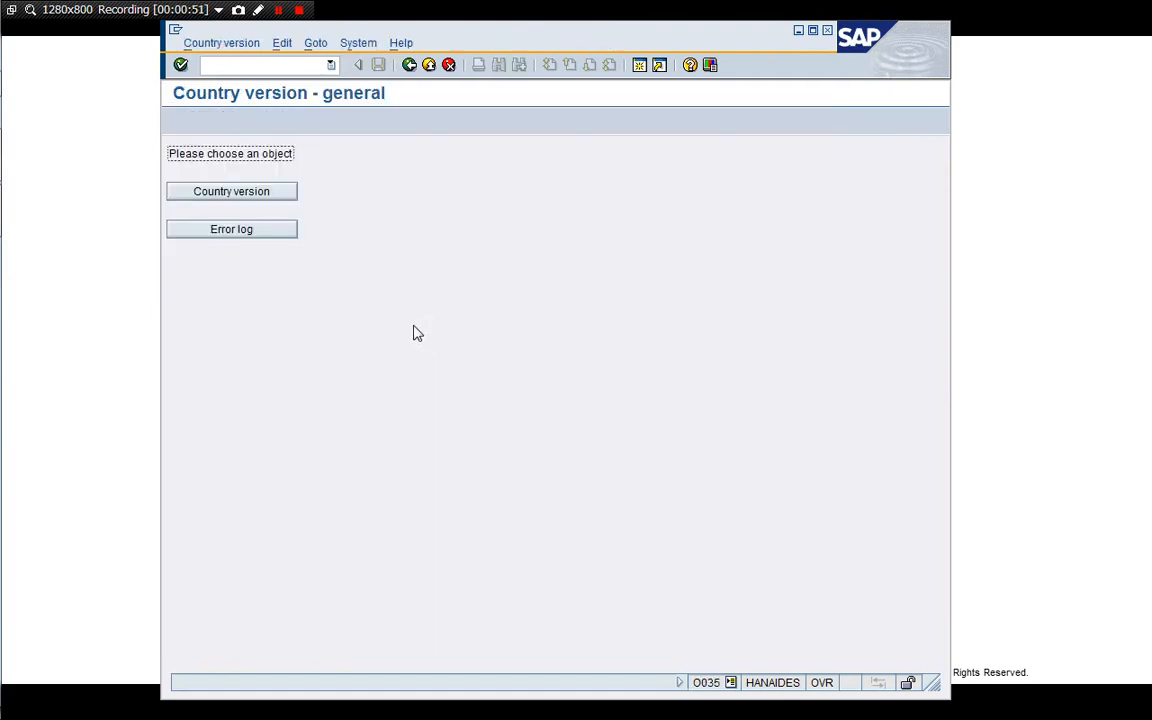
# - Show the Customizing: Country Version install screen, with test run on
pyautogui.click(232, 192)
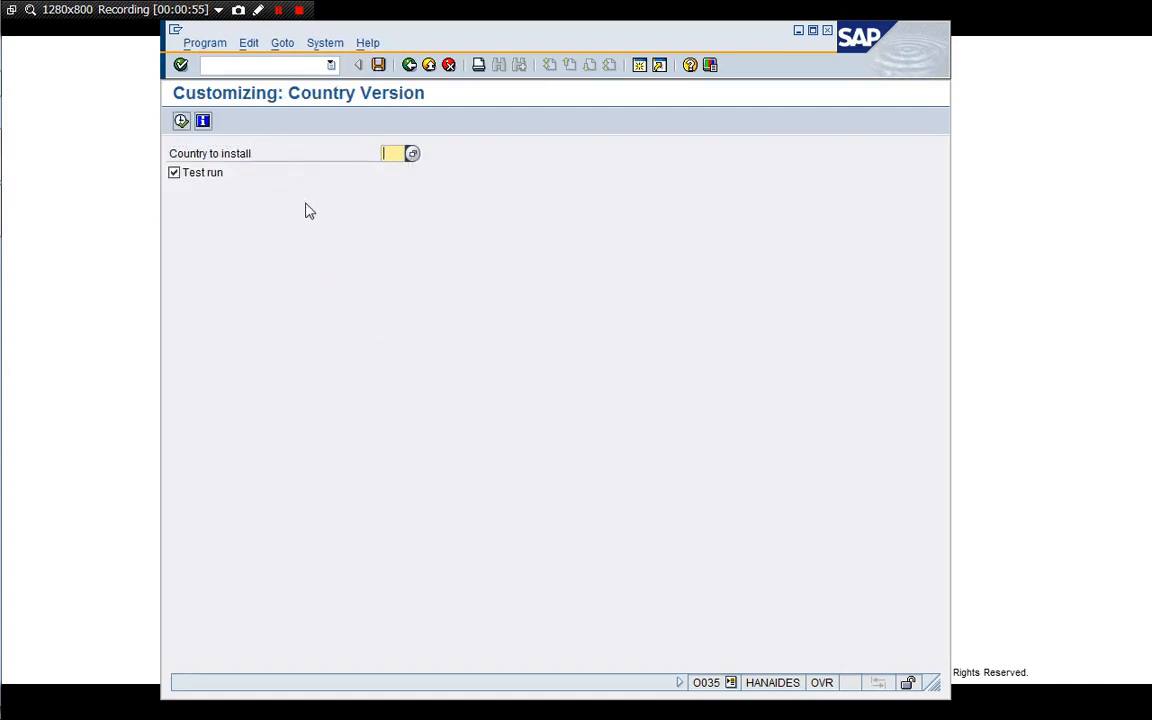
pyautogui.moveTo(350, 240)
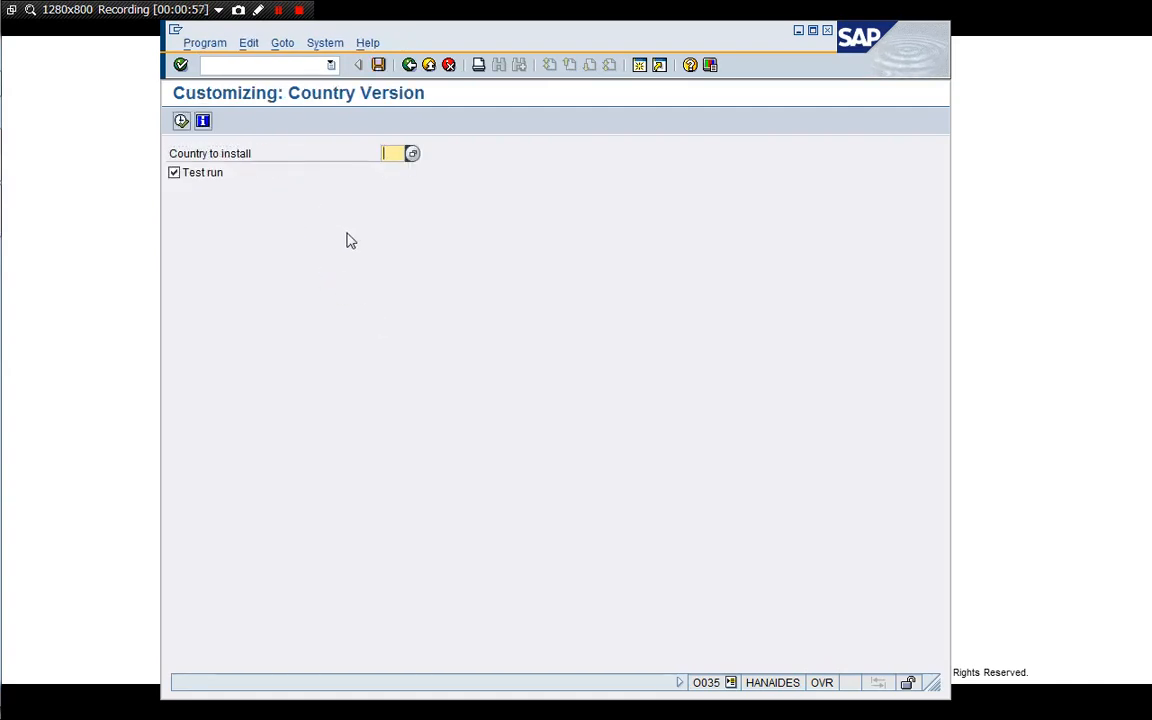
pyautogui.moveTo(332, 210)
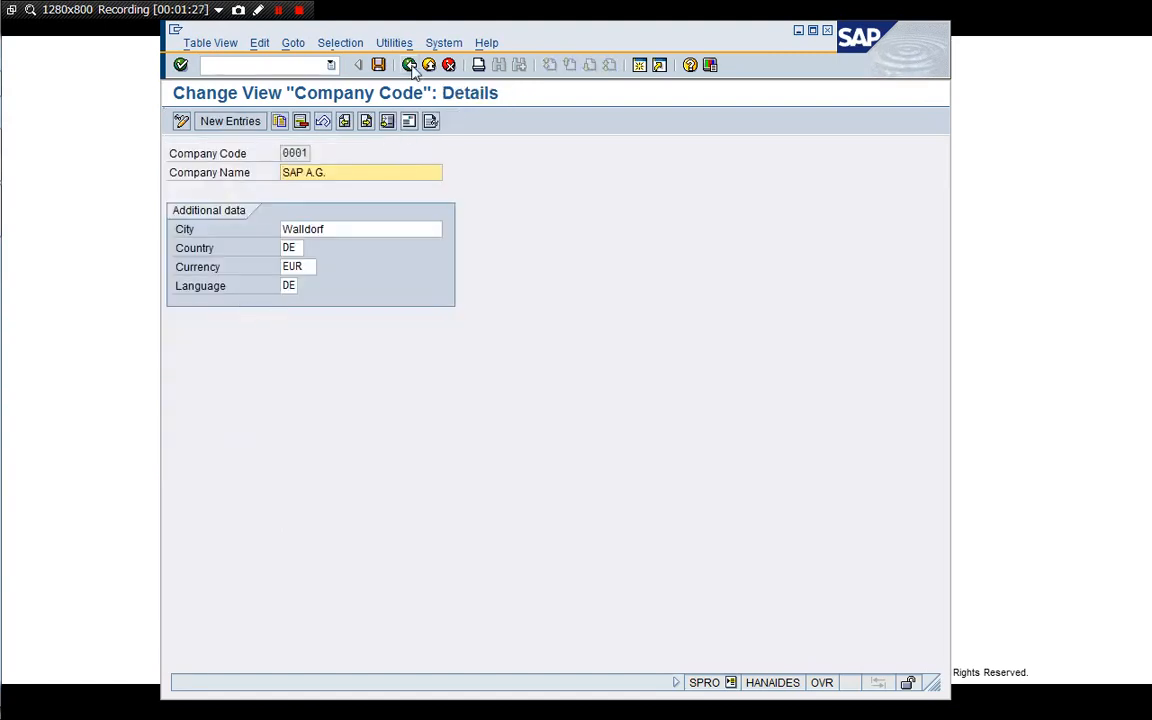
# - Back out of the company code details, close the Select Activity popup and collapse Enterprise Structure
pyautogui.click(412, 64)
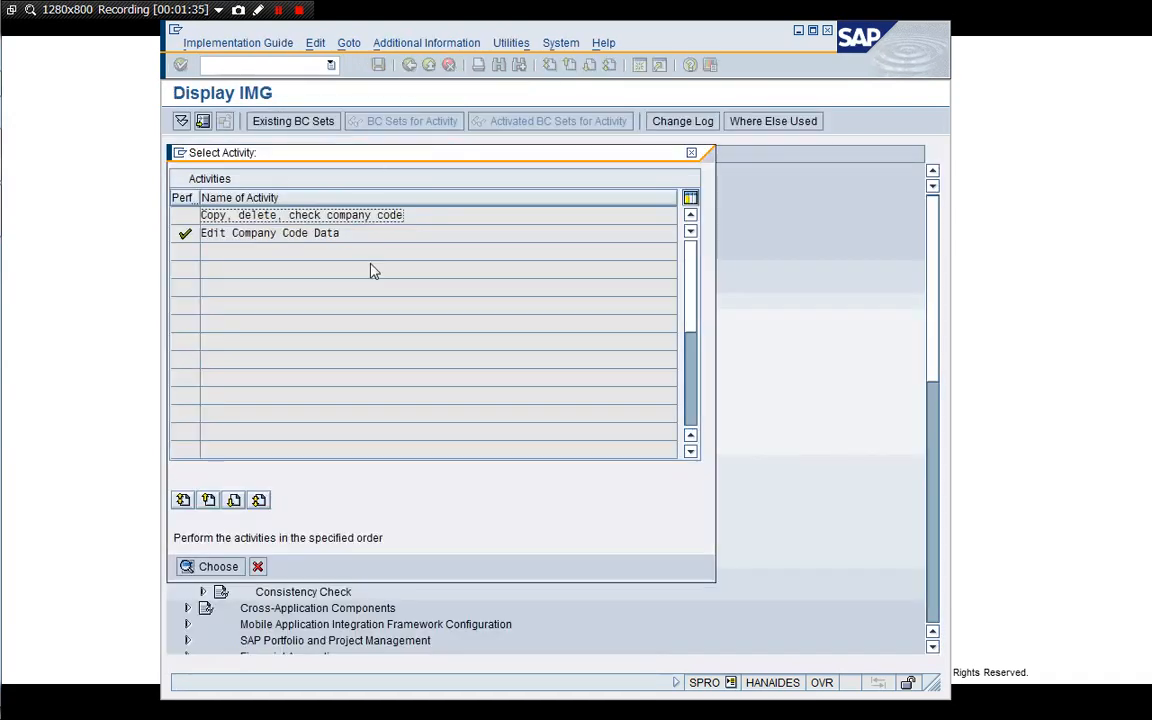
pyautogui.click(210, 566)
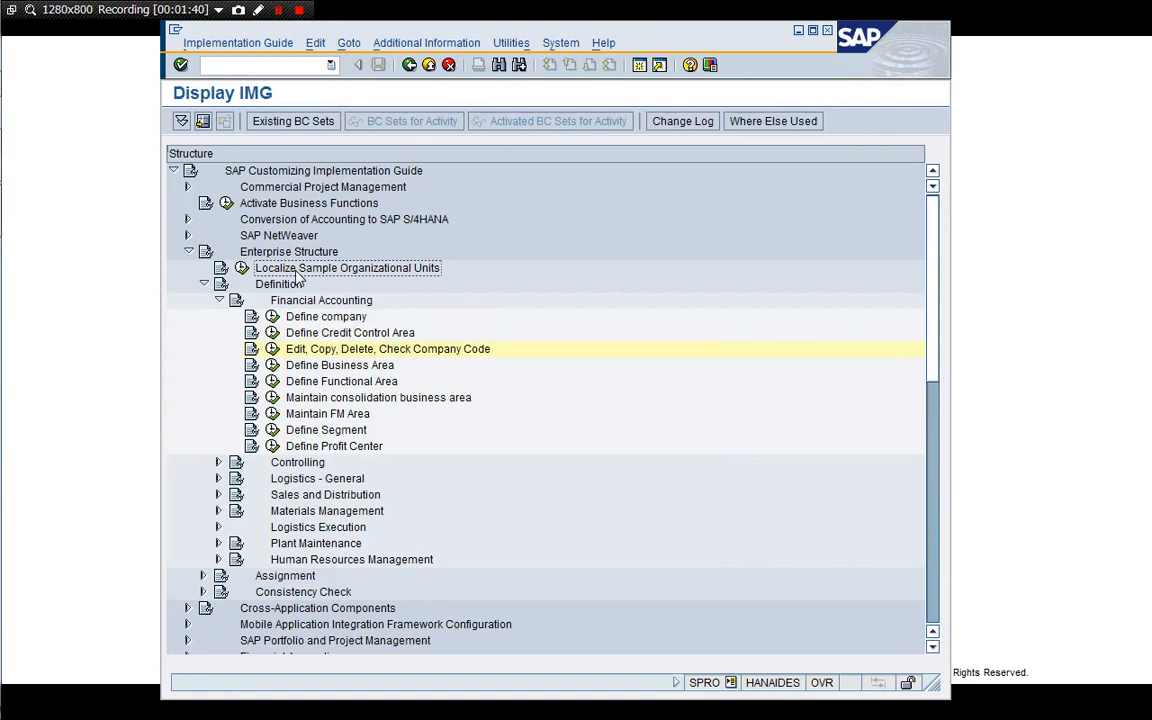
pyautogui.moveTo(384, 364)
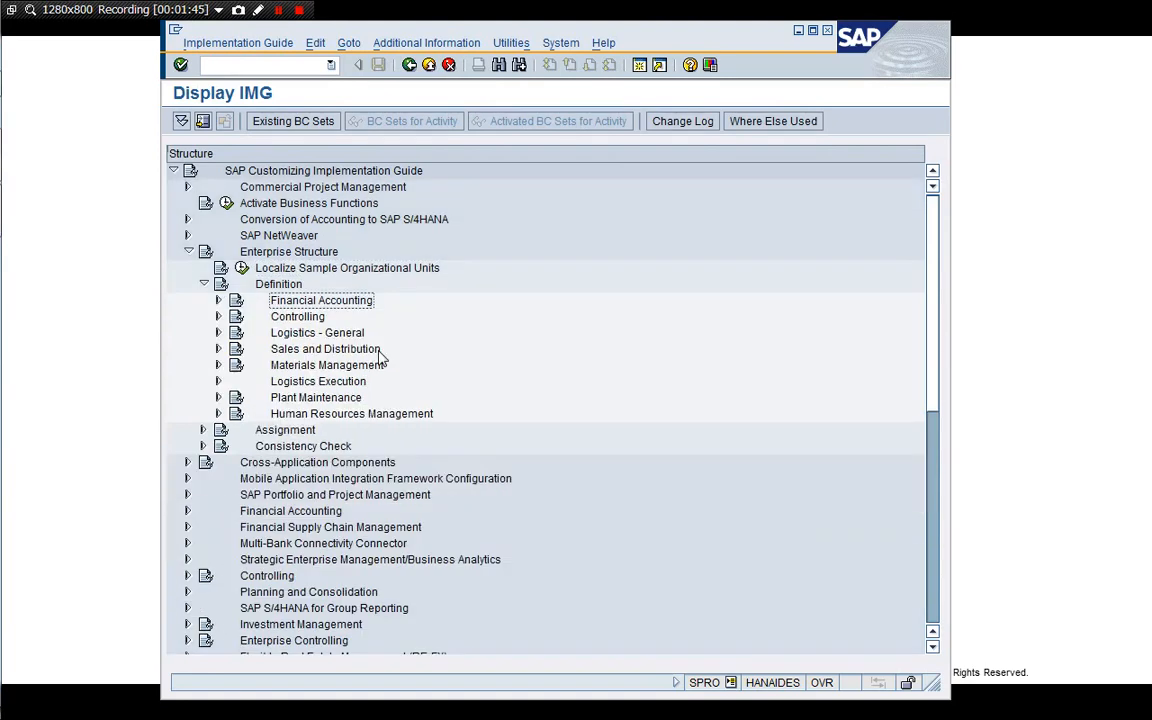
pyautogui.click(278, 284)
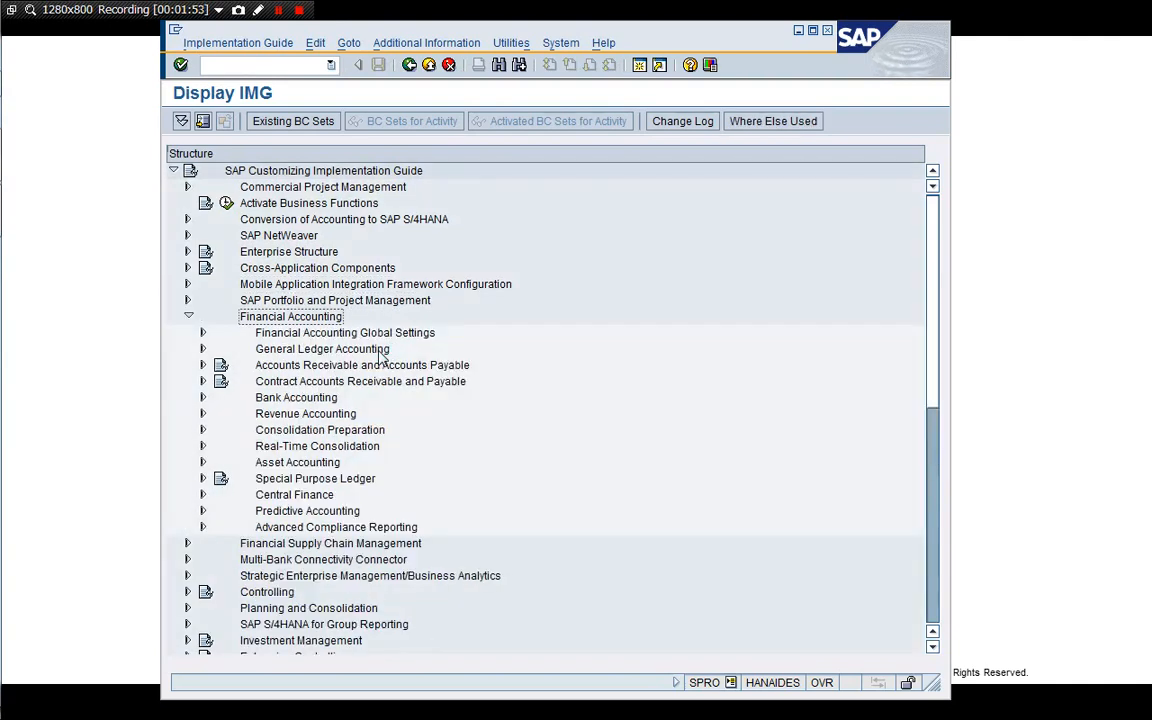
# - Execute Enter Global Parameters under Financial Accounting Global Settings > Global Parameters for Company Code
pyautogui.click(344, 332)
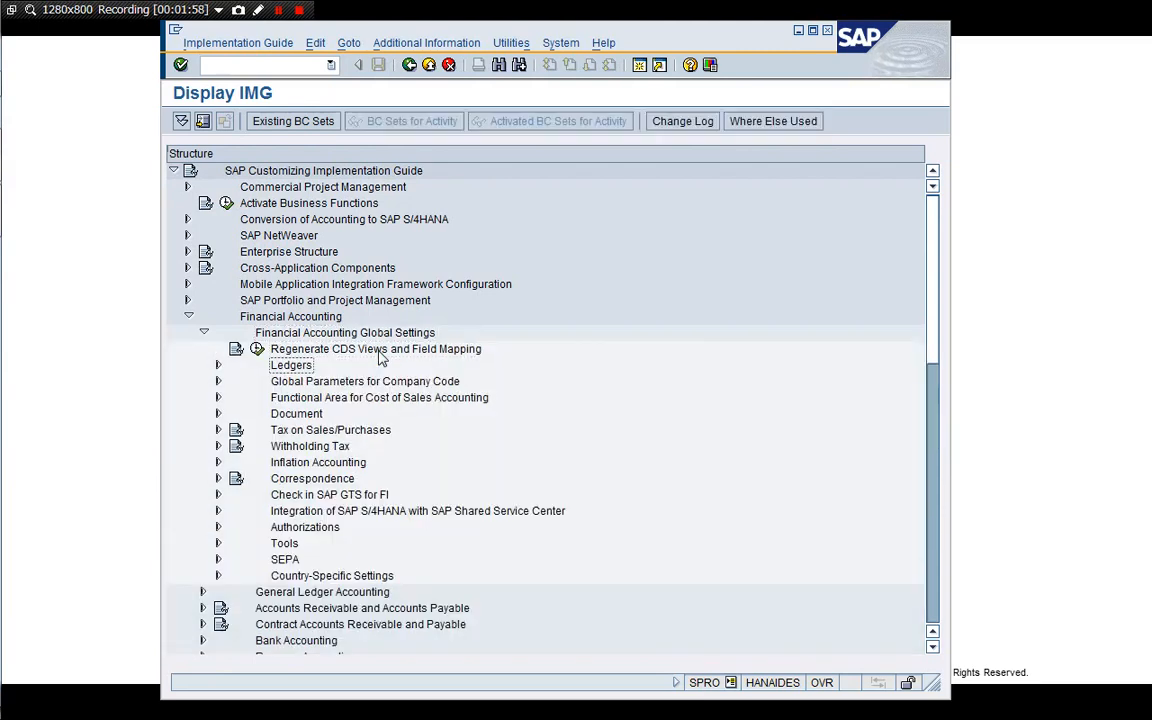
pyautogui.click(364, 380)
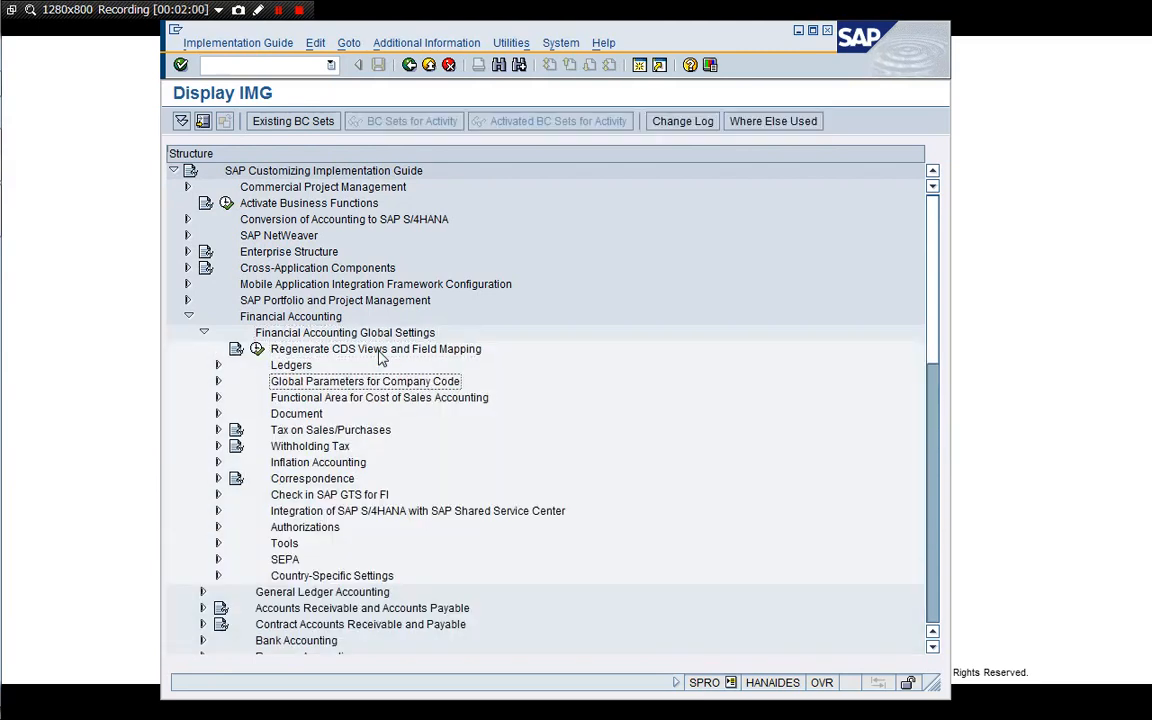
pyautogui.click(216, 380)
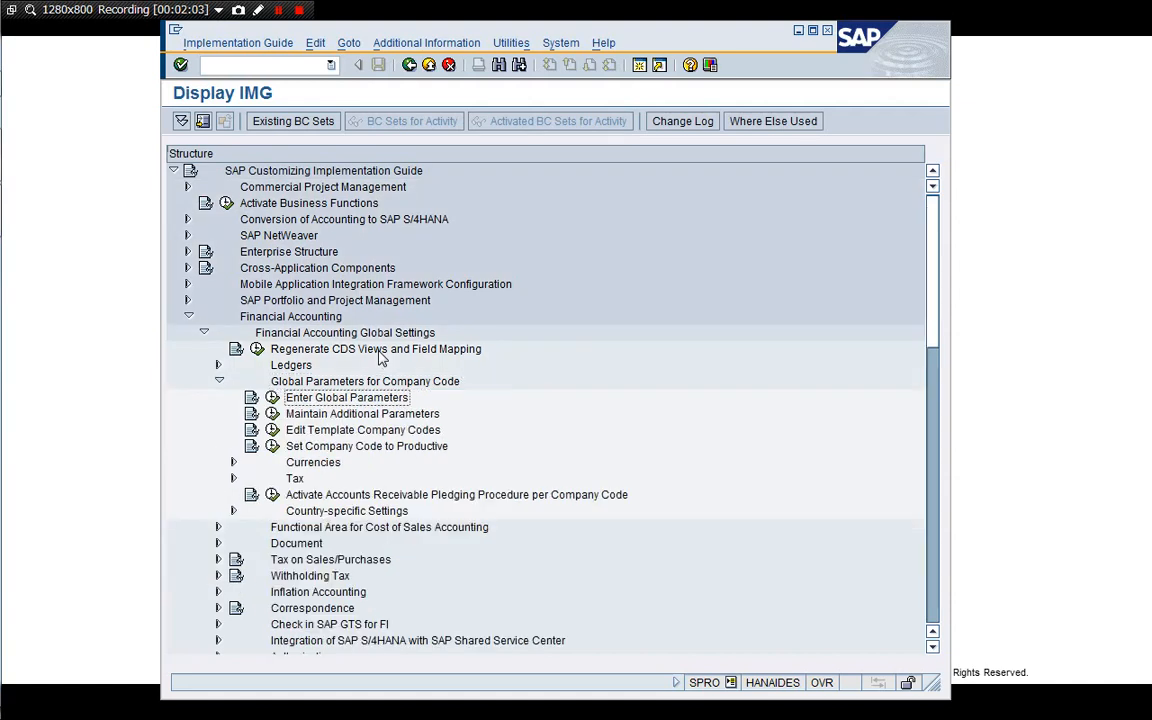
pyautogui.click(362, 412)
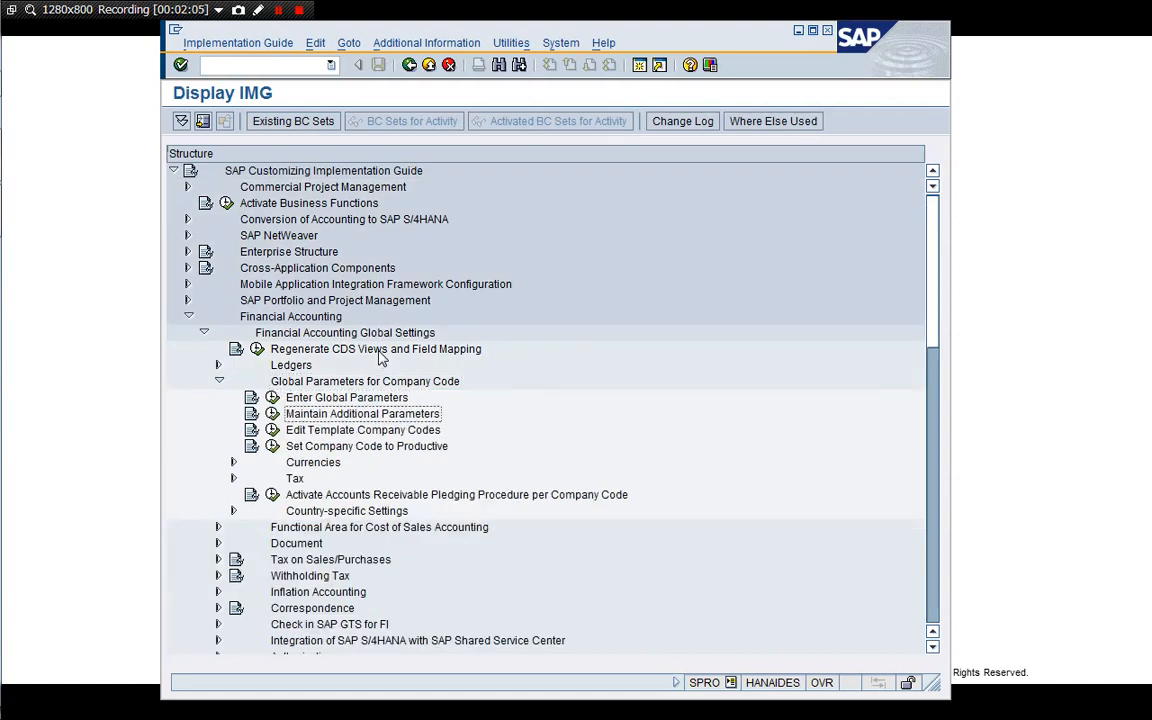
pyautogui.click(364, 380)
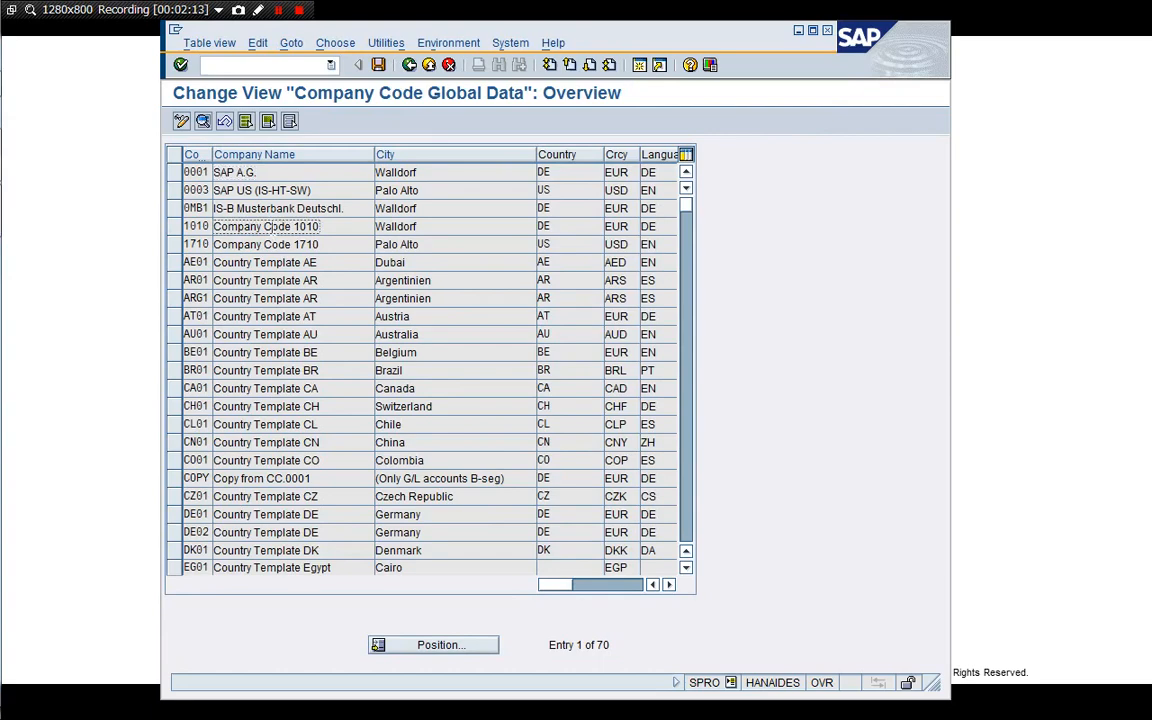
# - Review global data details of company codes 1010 and 1710, then go back to the IMG
pyautogui.doubleClick(264, 226)
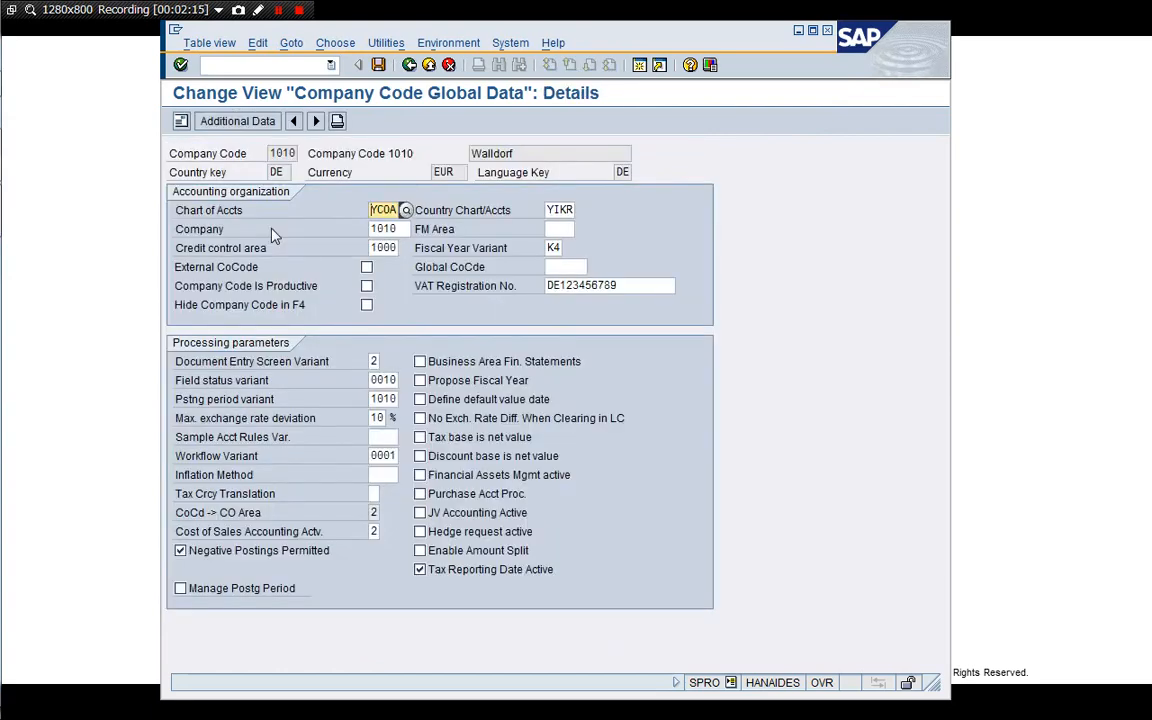
pyautogui.moveTo(300, 324)
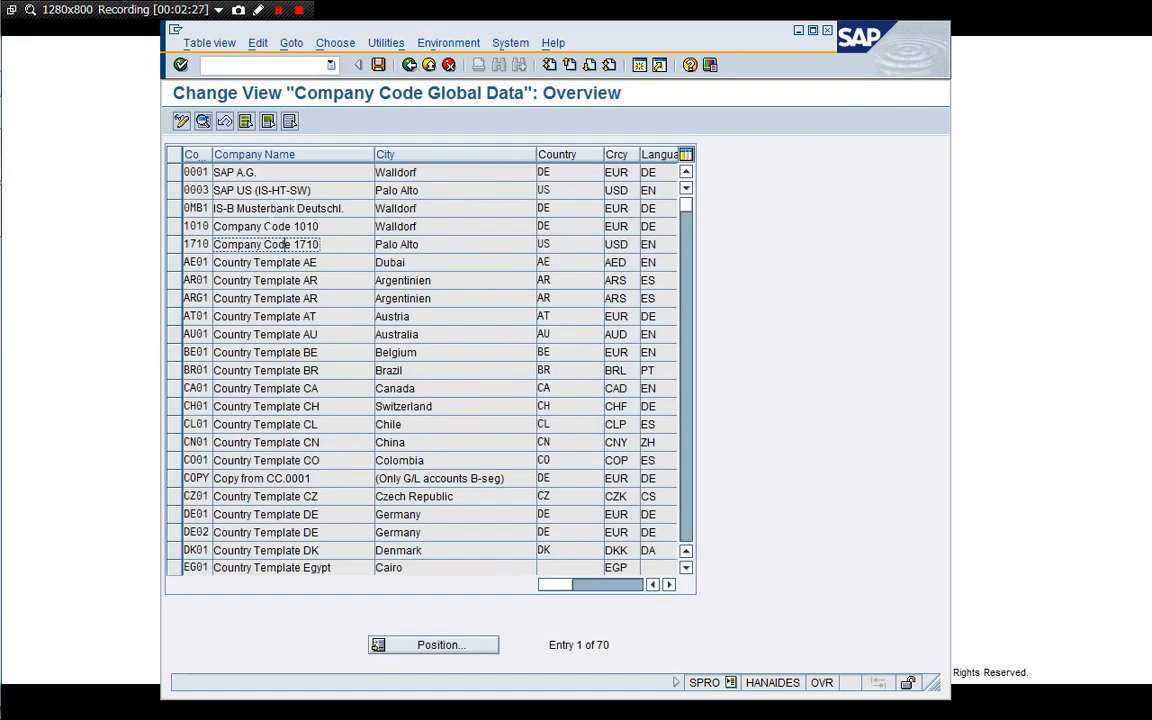
pyautogui.doubleClick(264, 244)
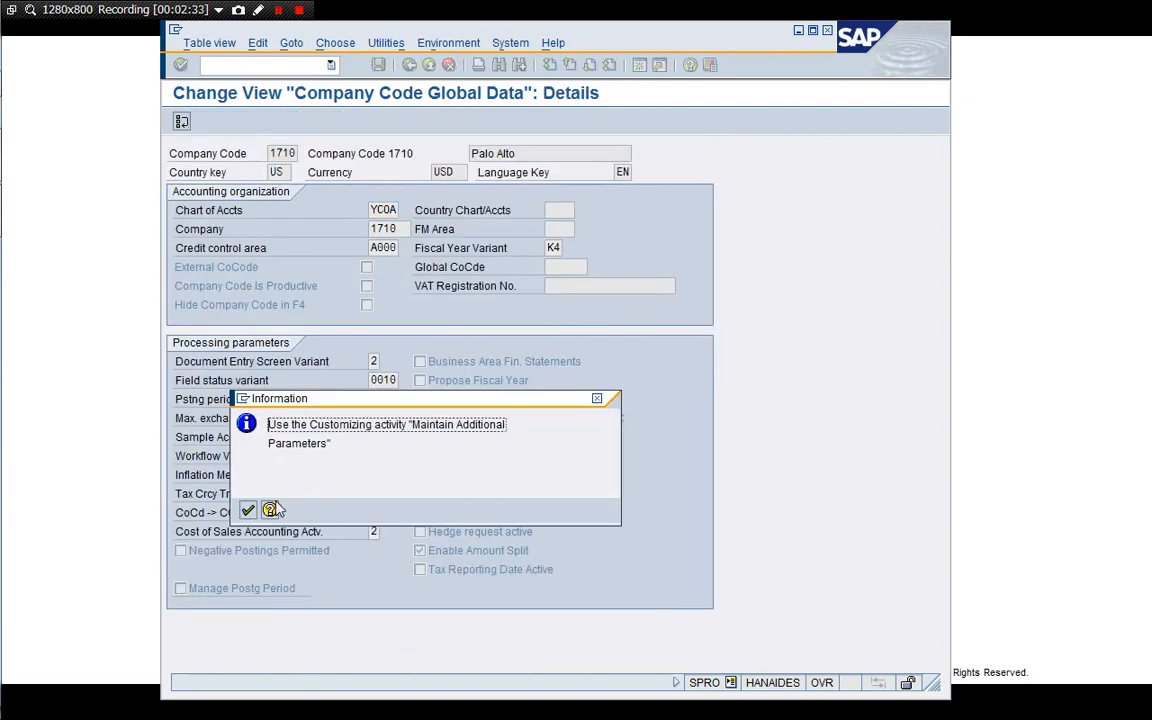
pyautogui.click(248, 510)
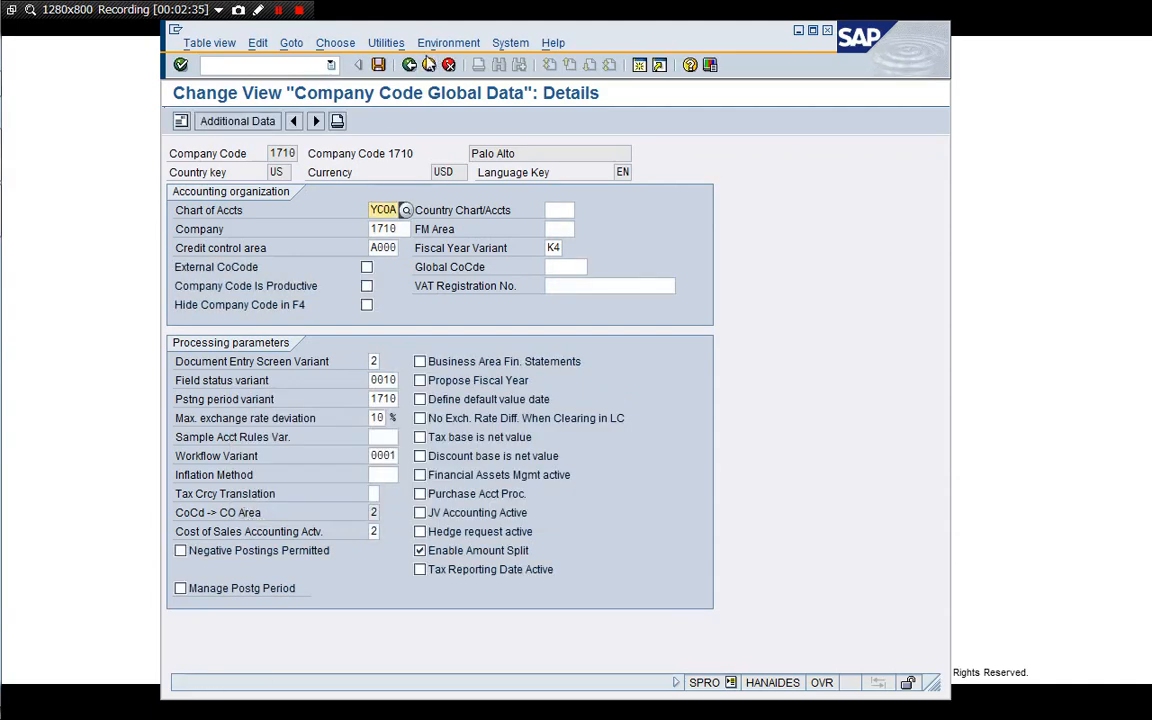
pyautogui.click(406, 64)
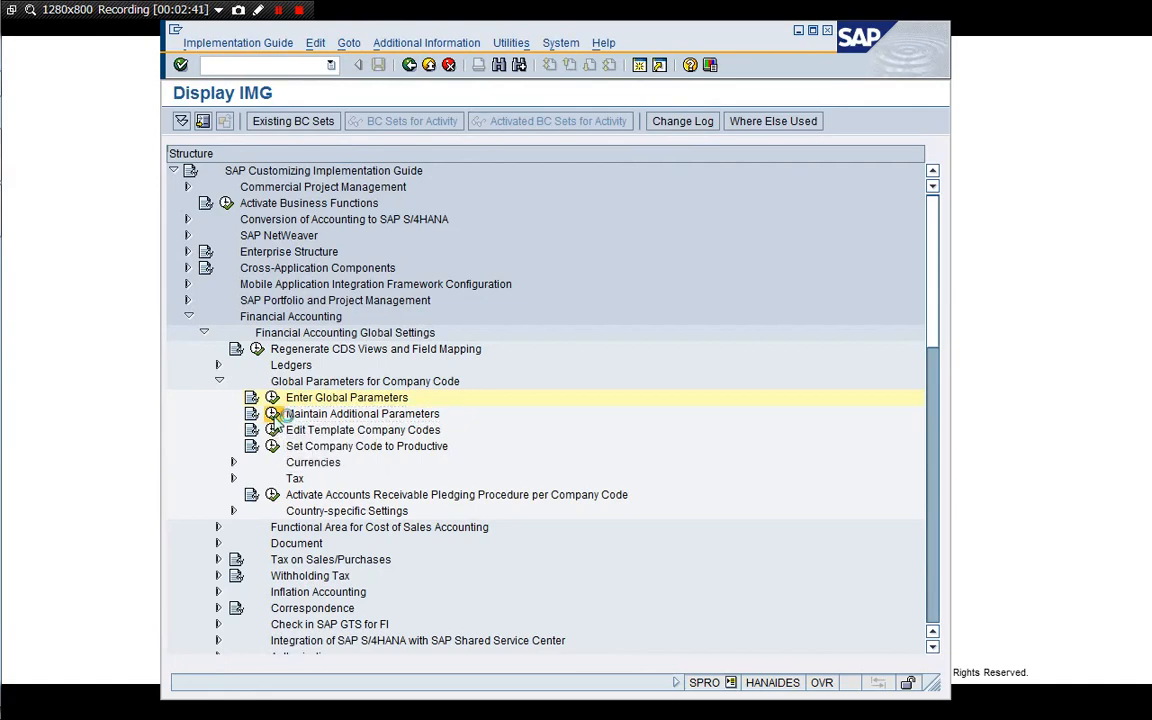
# - Execute Maintain Additional Parameters, view Additional Data for company code 1710, then go back
pyautogui.doubleClick(346, 396)
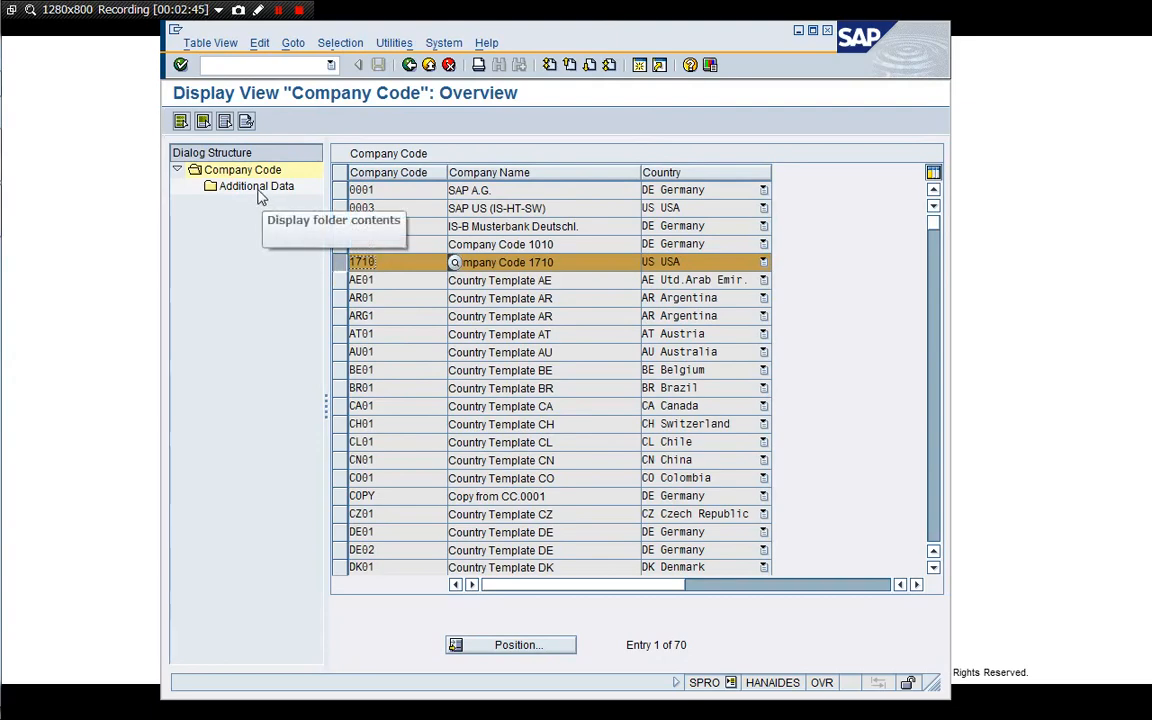
pyautogui.doubleClick(256, 186)
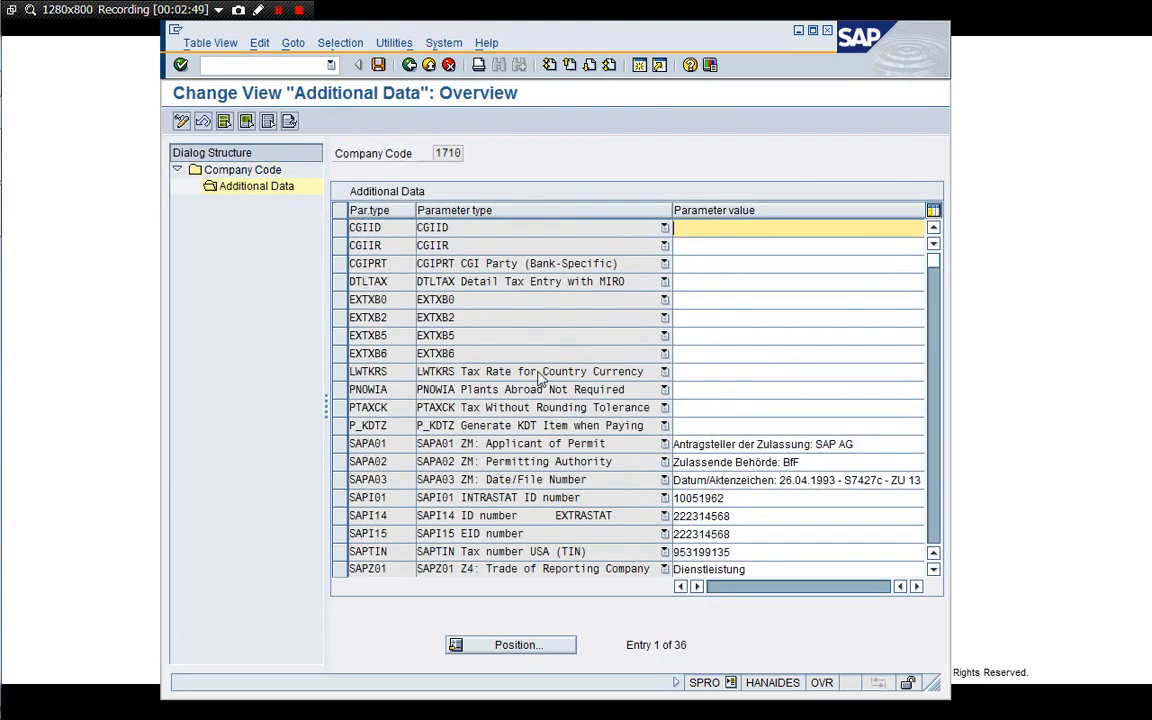
pyautogui.moveTo(548, 396)
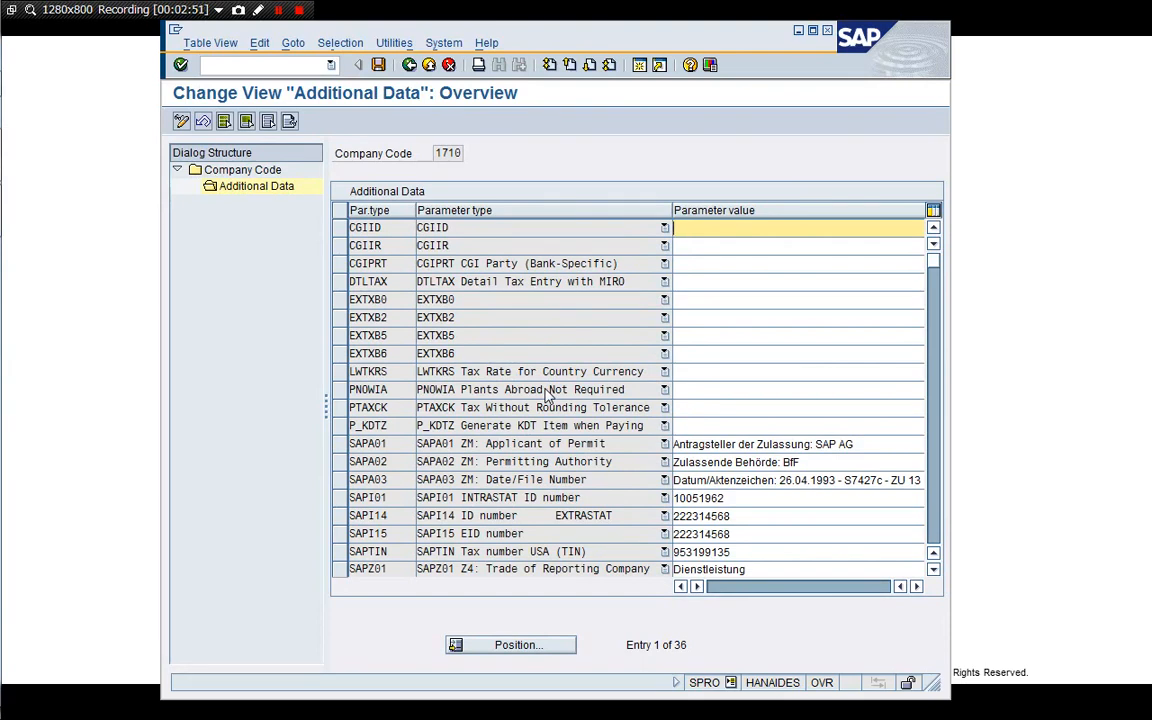
pyautogui.moveTo(590, 392)
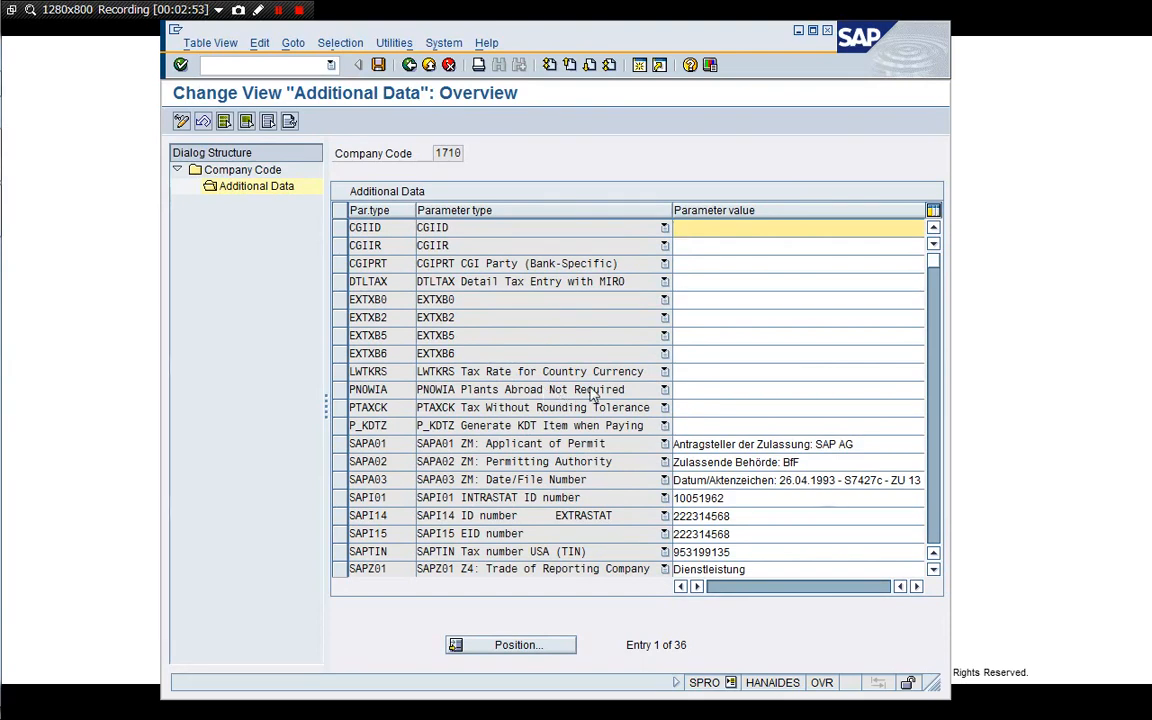
pyautogui.moveTo(628, 404)
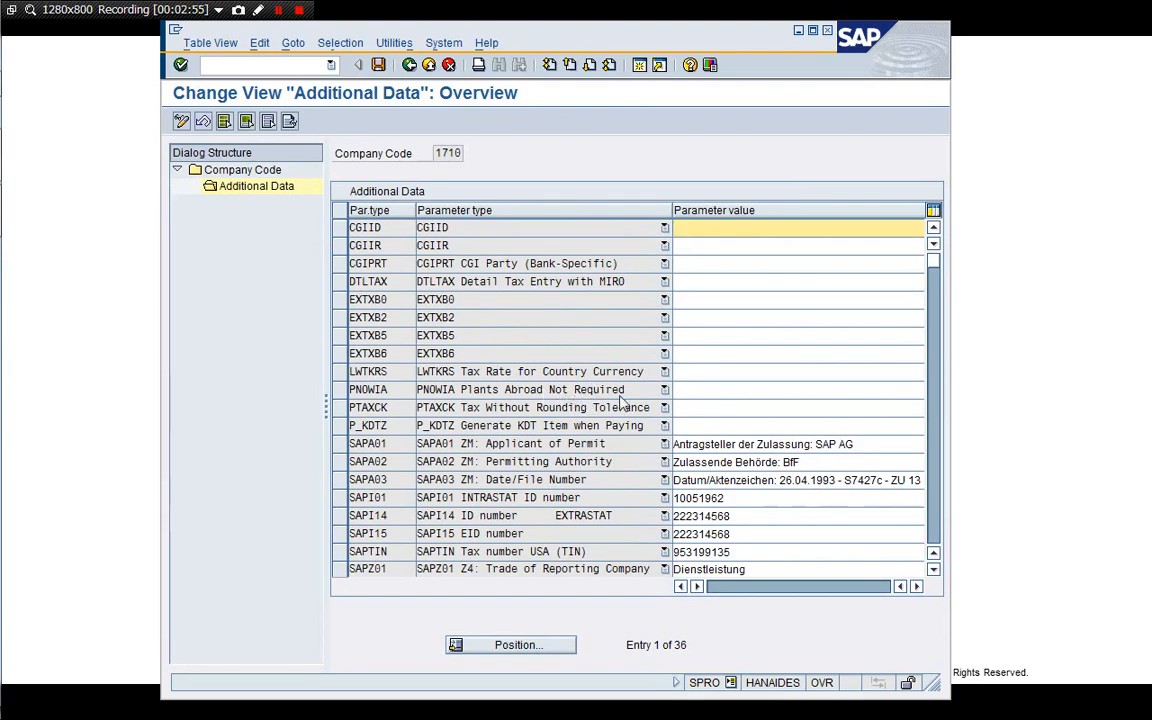
pyautogui.click(798, 388)
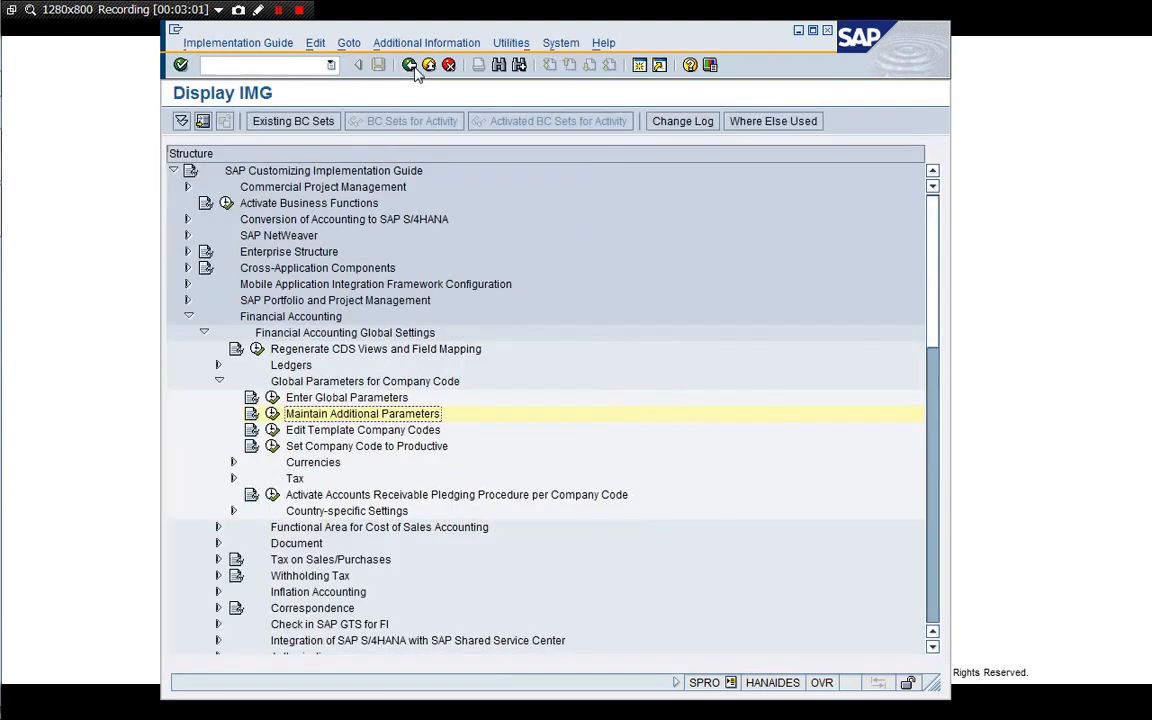
pyautogui.moveTo(494, 446)
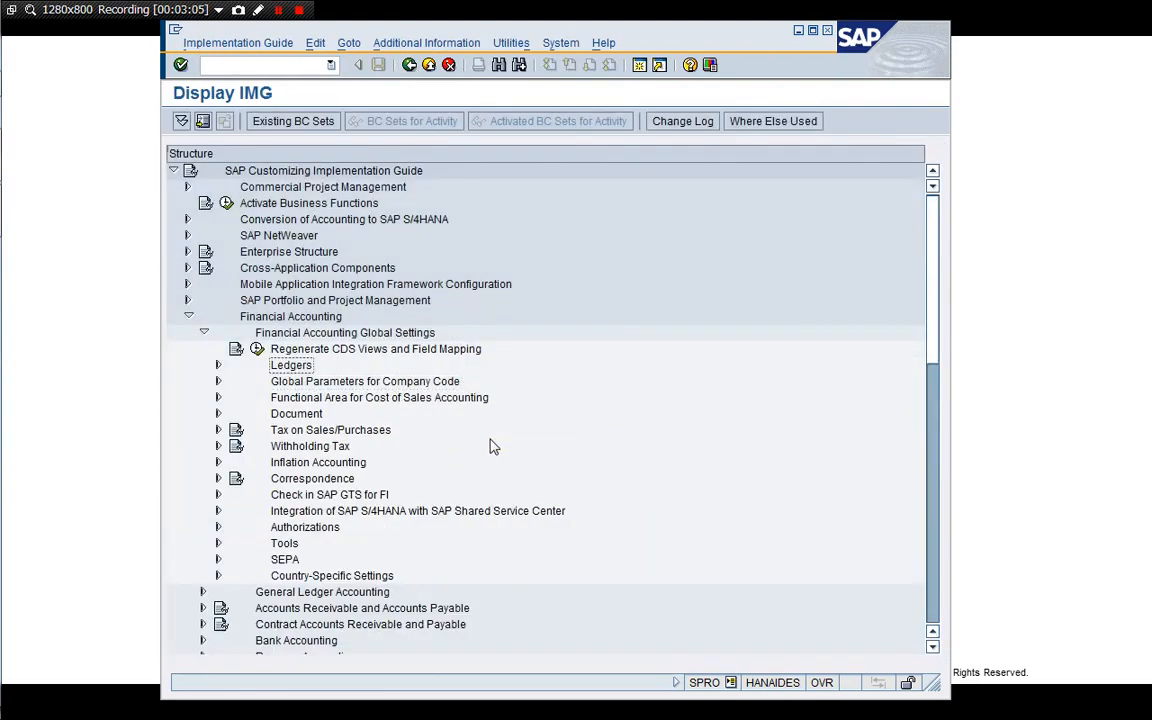
# - Expand Ledgers, Fiscal Year and Posting Periods, and Fields, then execute Define Field Status Variants
pyautogui.click(216, 364)
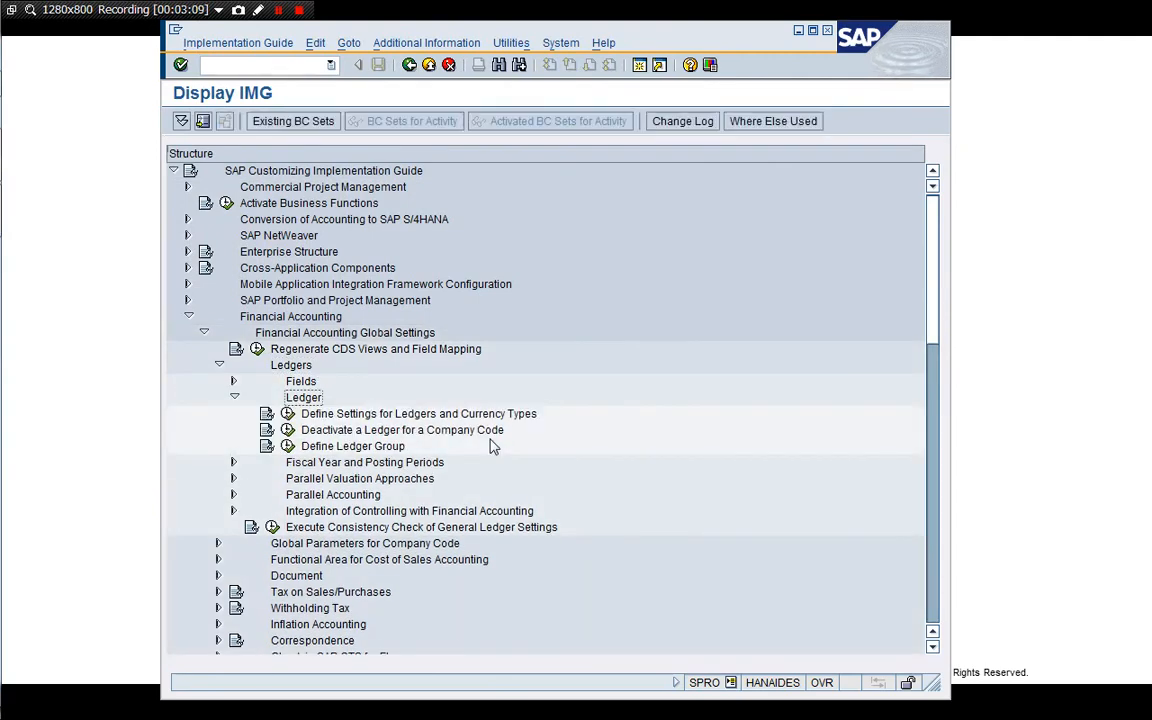
pyautogui.click(416, 412)
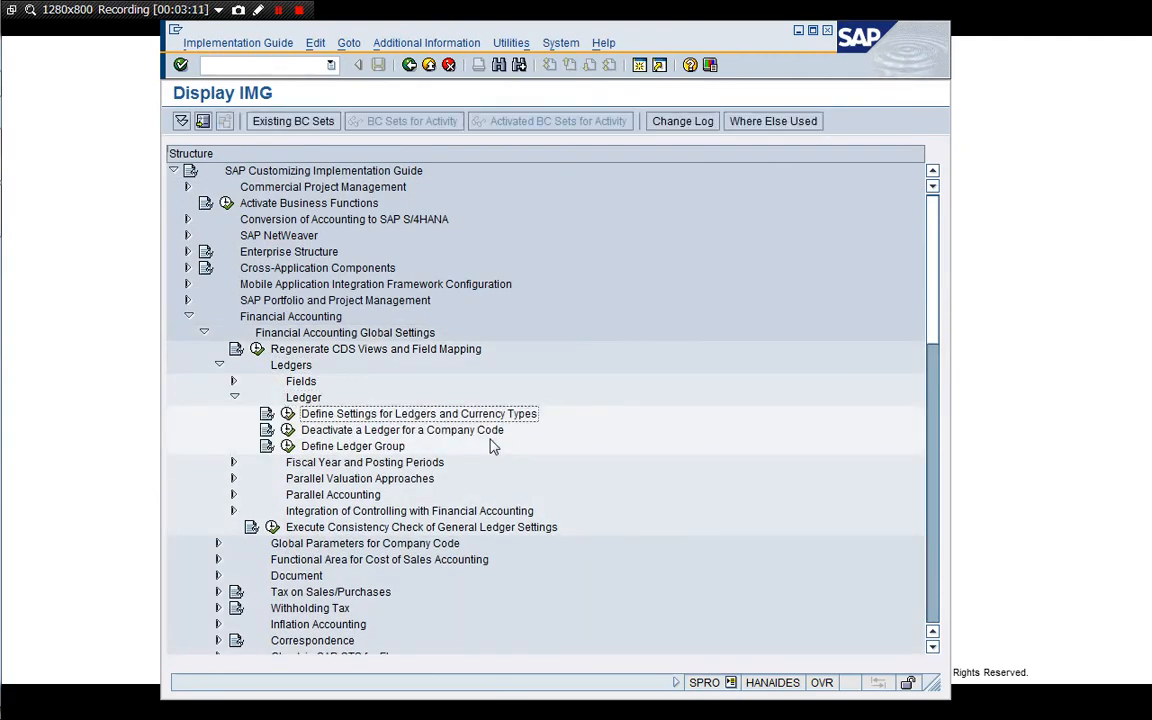
pyautogui.click(236, 462)
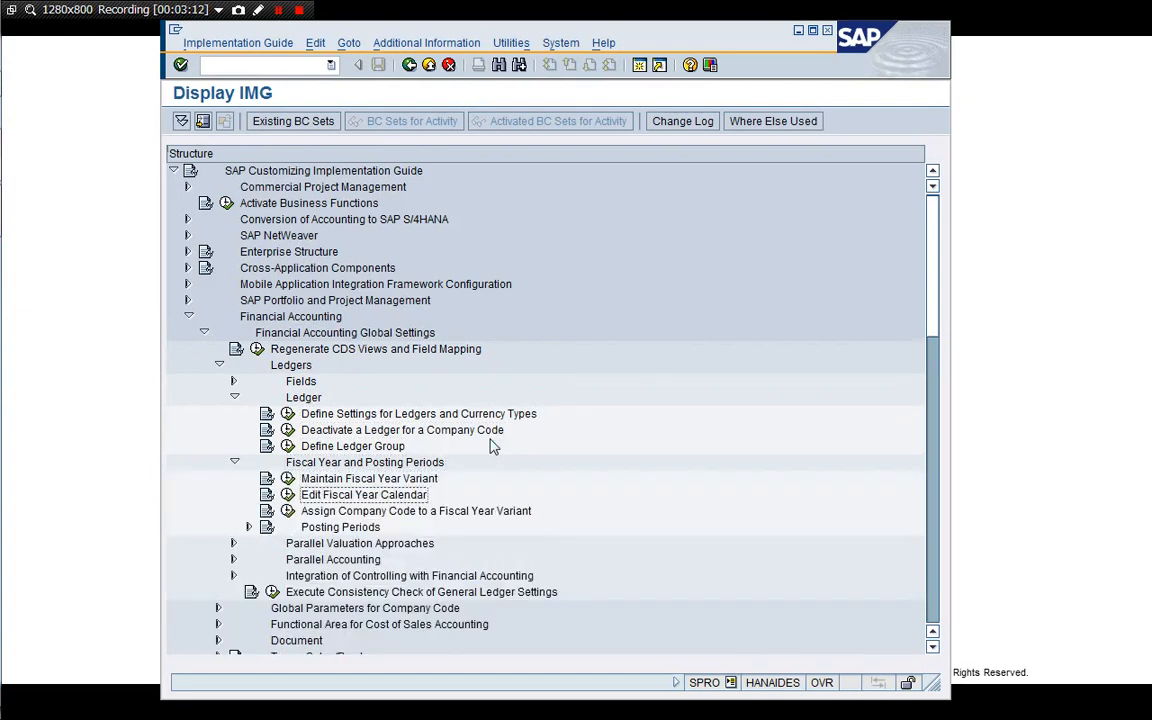
pyautogui.click(416, 512)
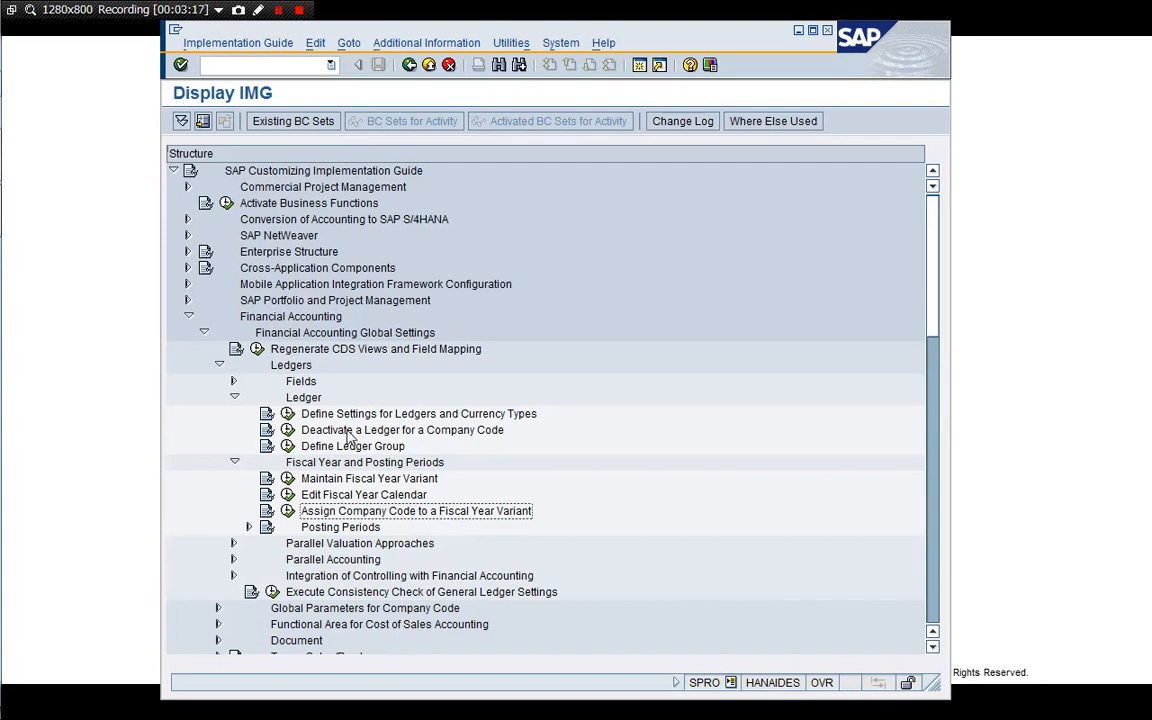
pyautogui.click(232, 380)
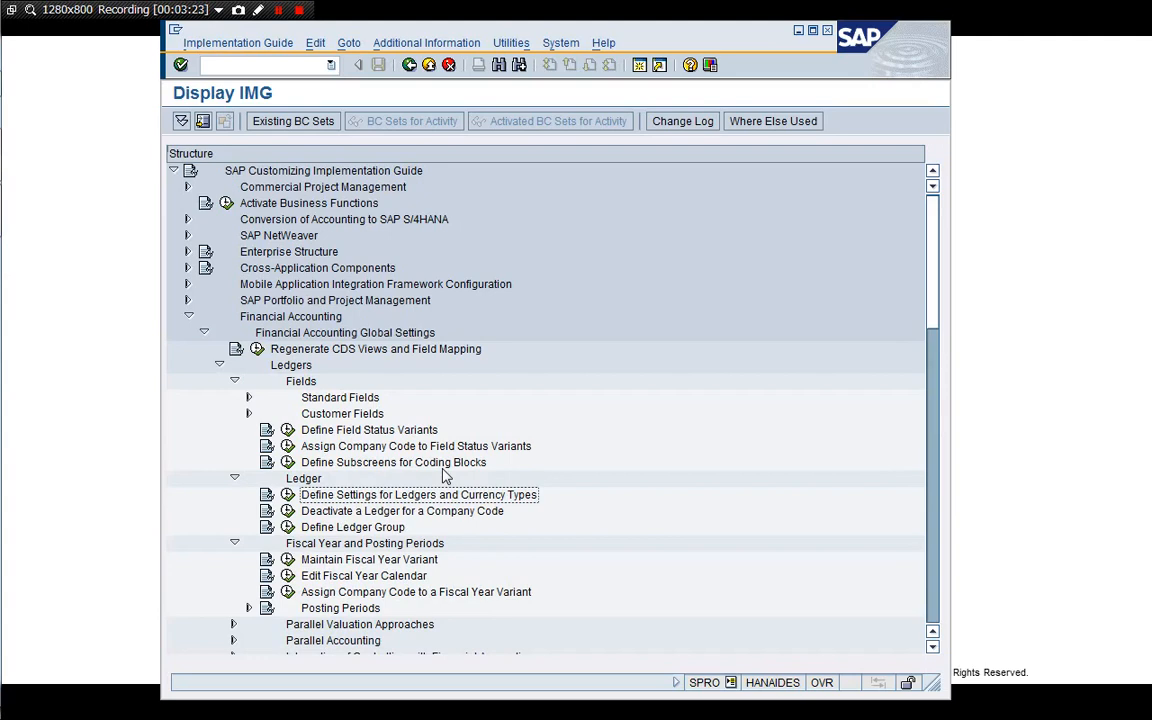
pyautogui.click(368, 430)
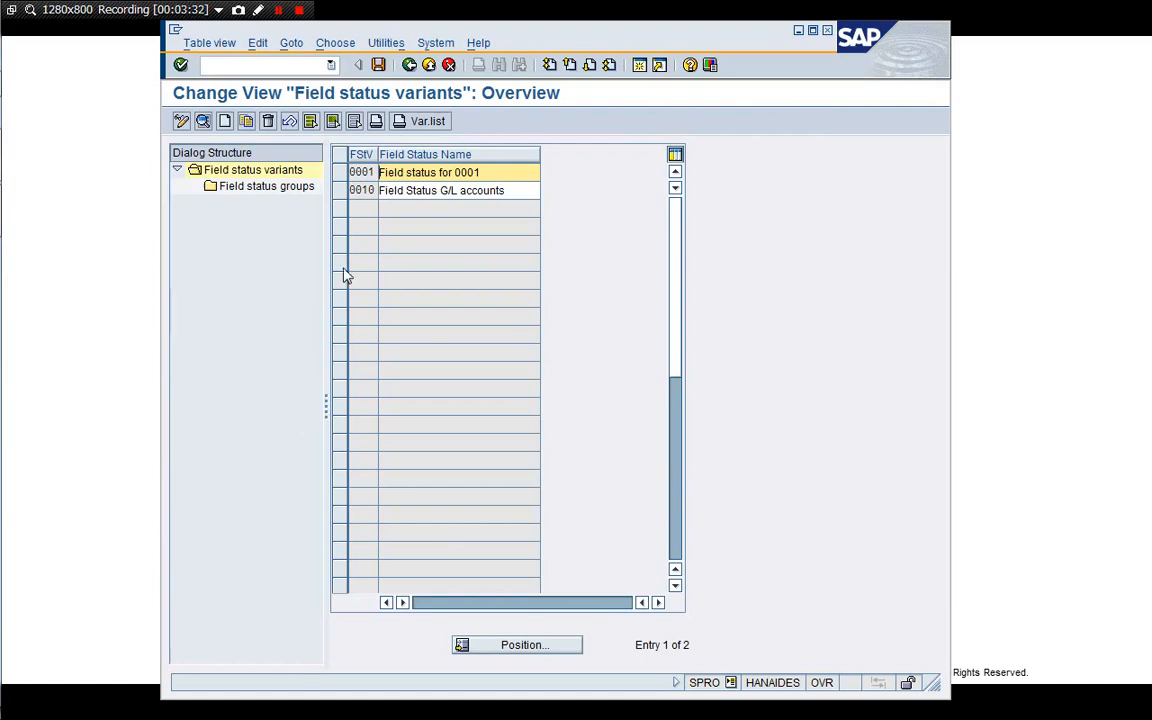
# - In variant 0010, show the field status of group SECC (Secondary GL)
pyautogui.click(344, 190)
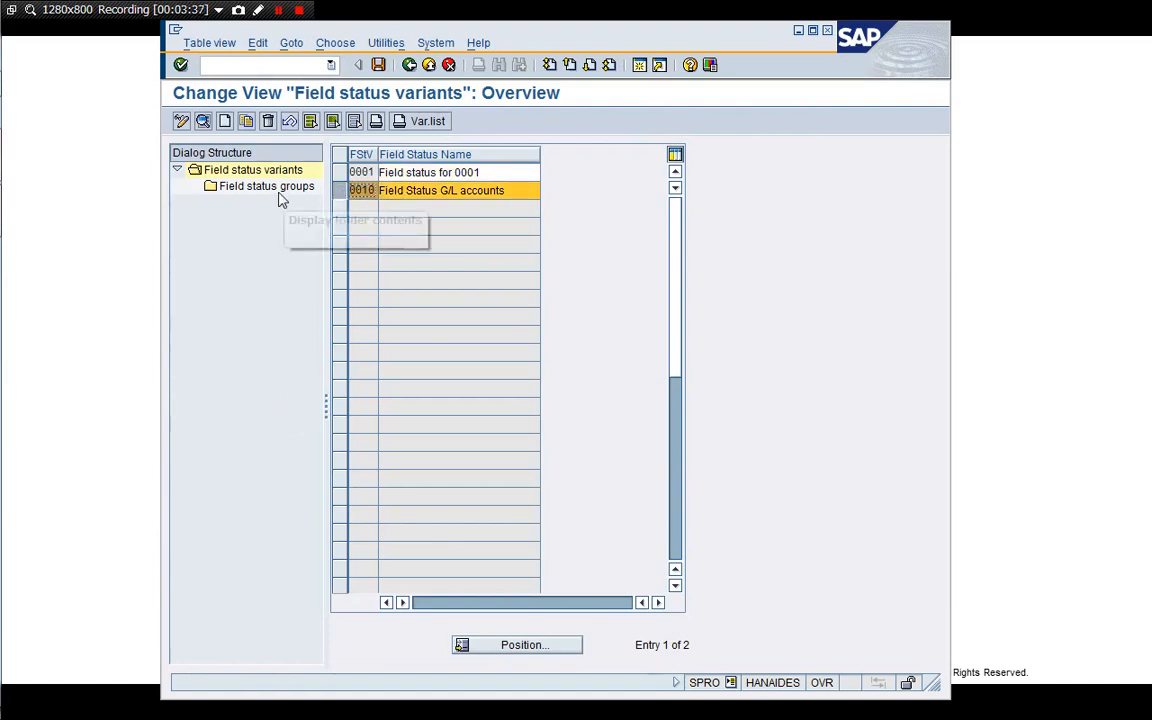
pyautogui.doubleClick(266, 186)
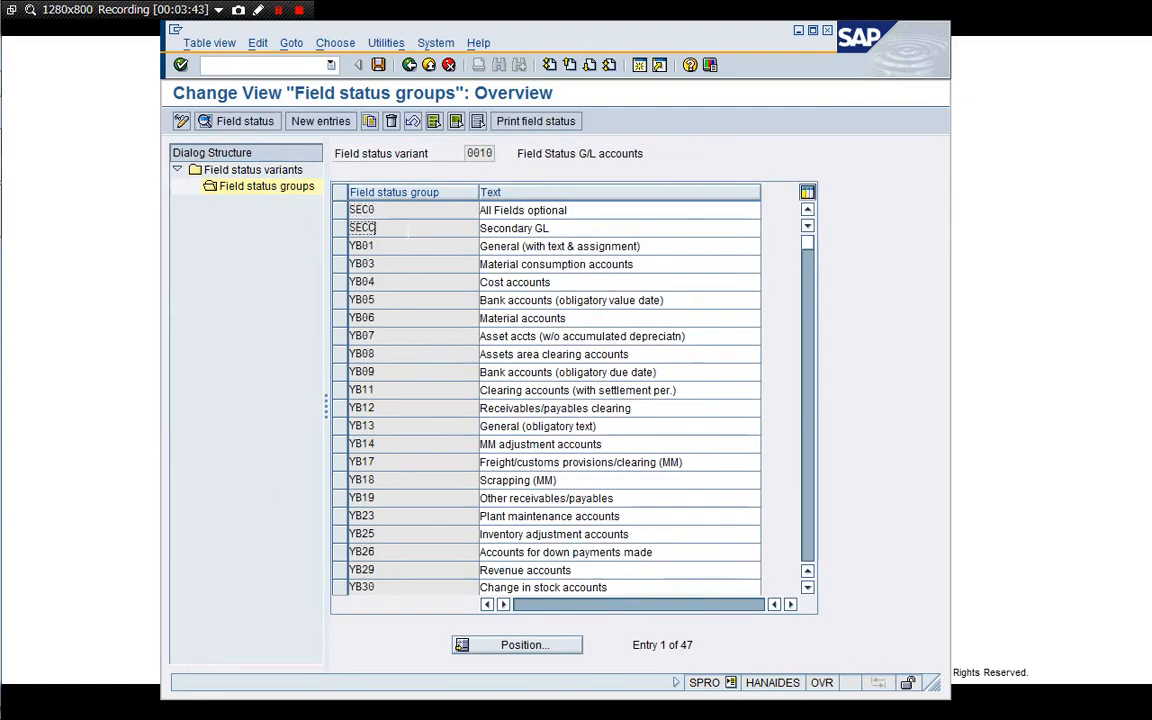
pyautogui.click(340, 228)
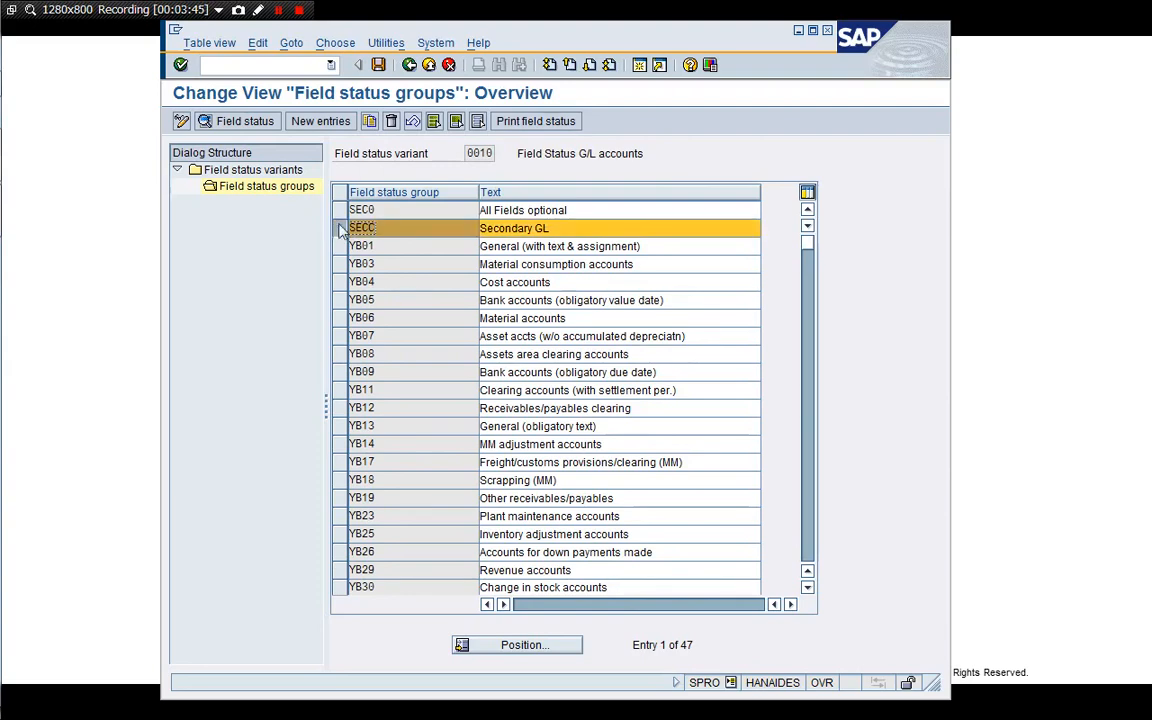
pyautogui.moveTo(260, 122)
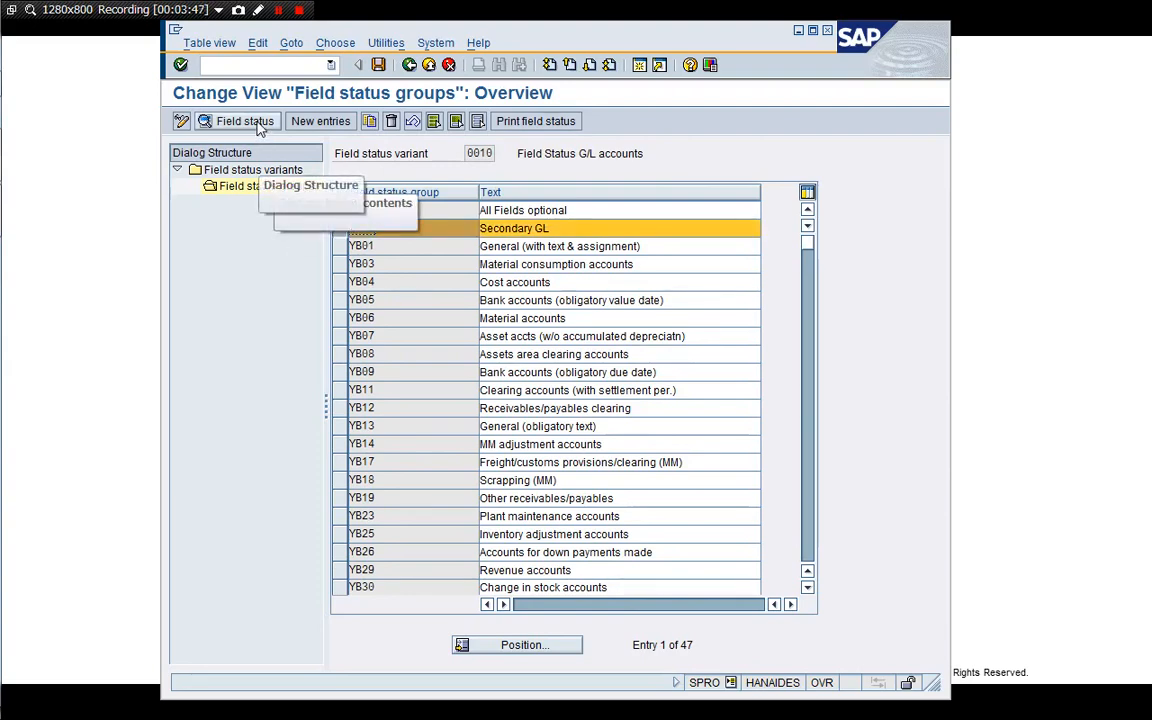
pyautogui.click(236, 122)
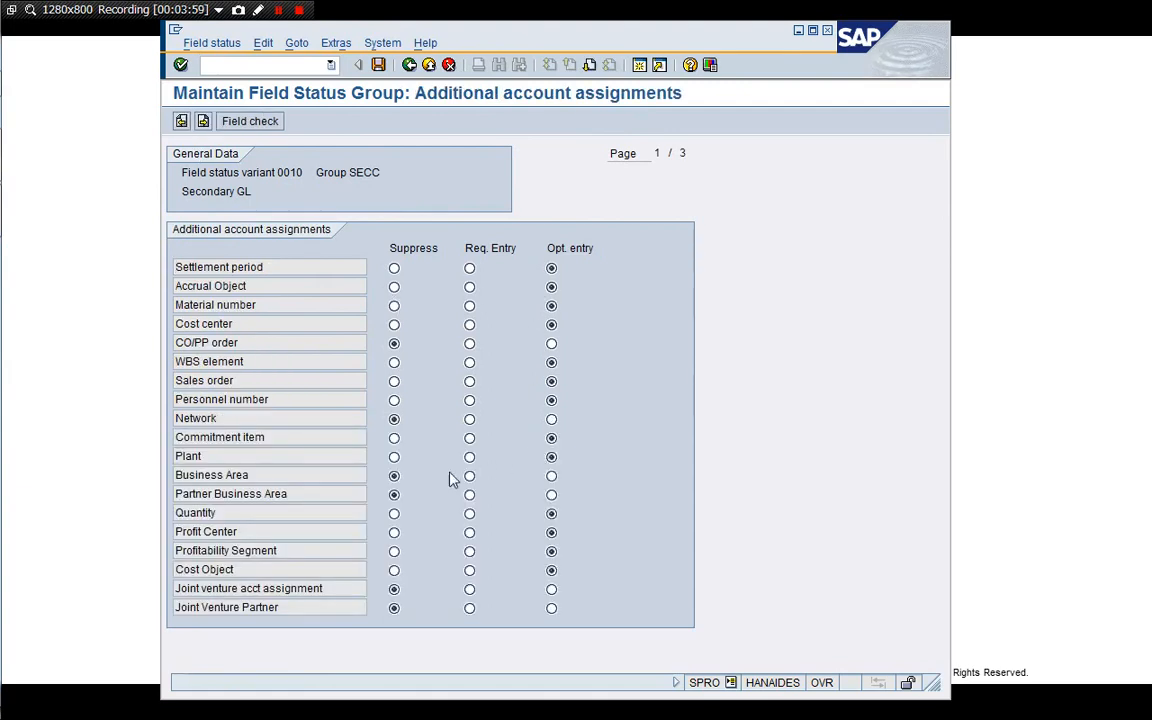
# - Save the SECC field status settings under the customizing request and reopen its General data group
pyautogui.click(552, 476)
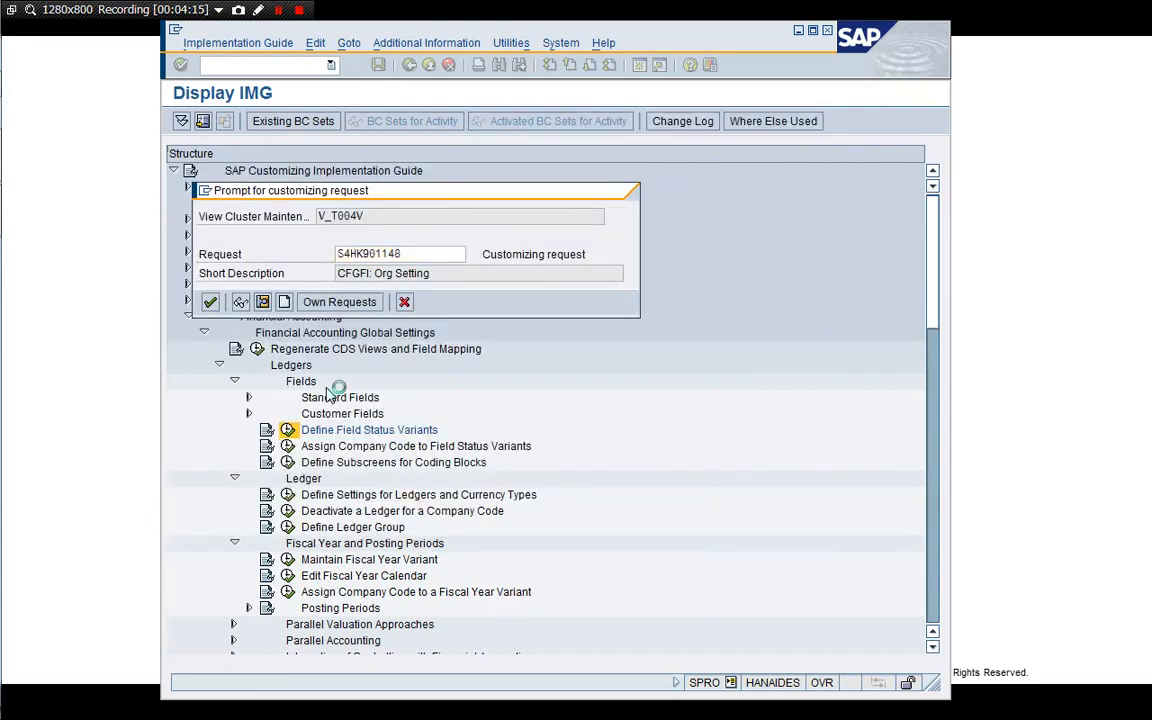
pyautogui.click(210, 300)
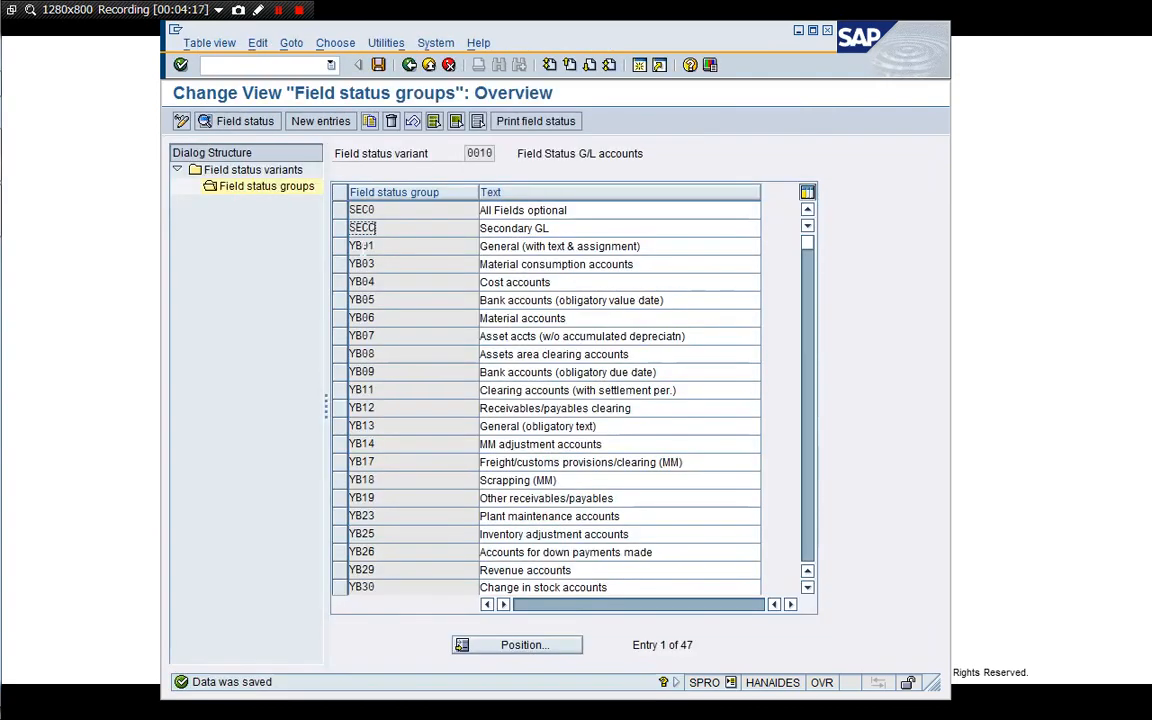
pyautogui.click(340, 228)
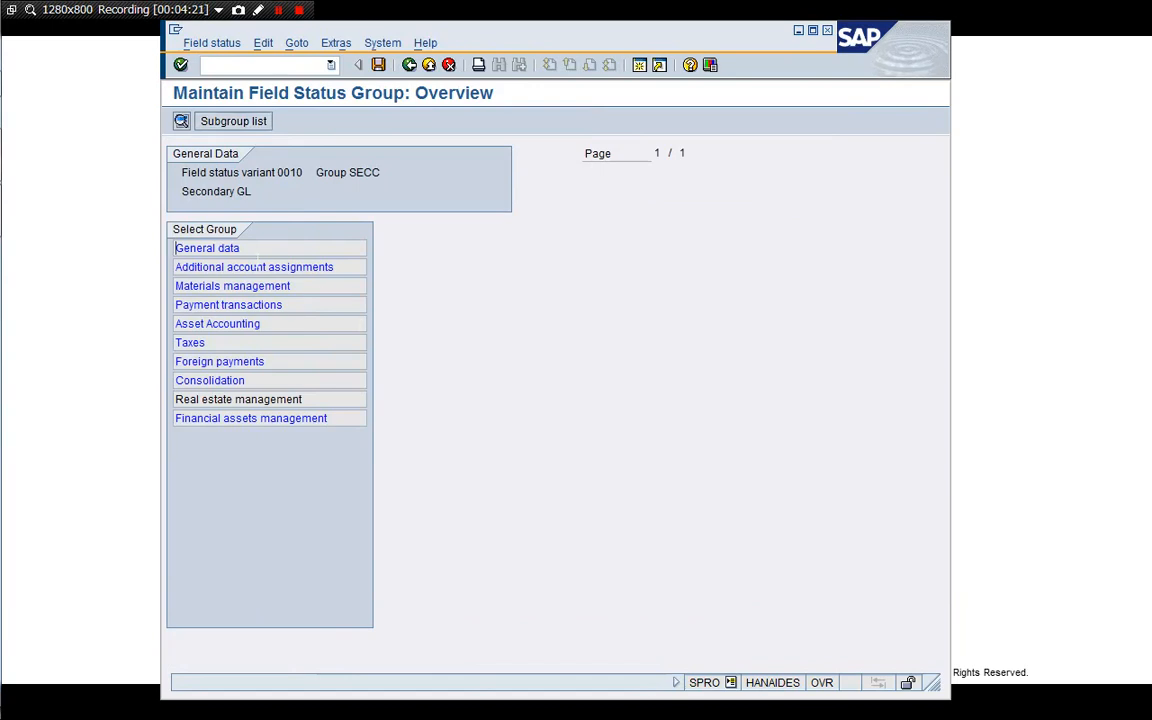
pyautogui.doubleClick(208, 248)
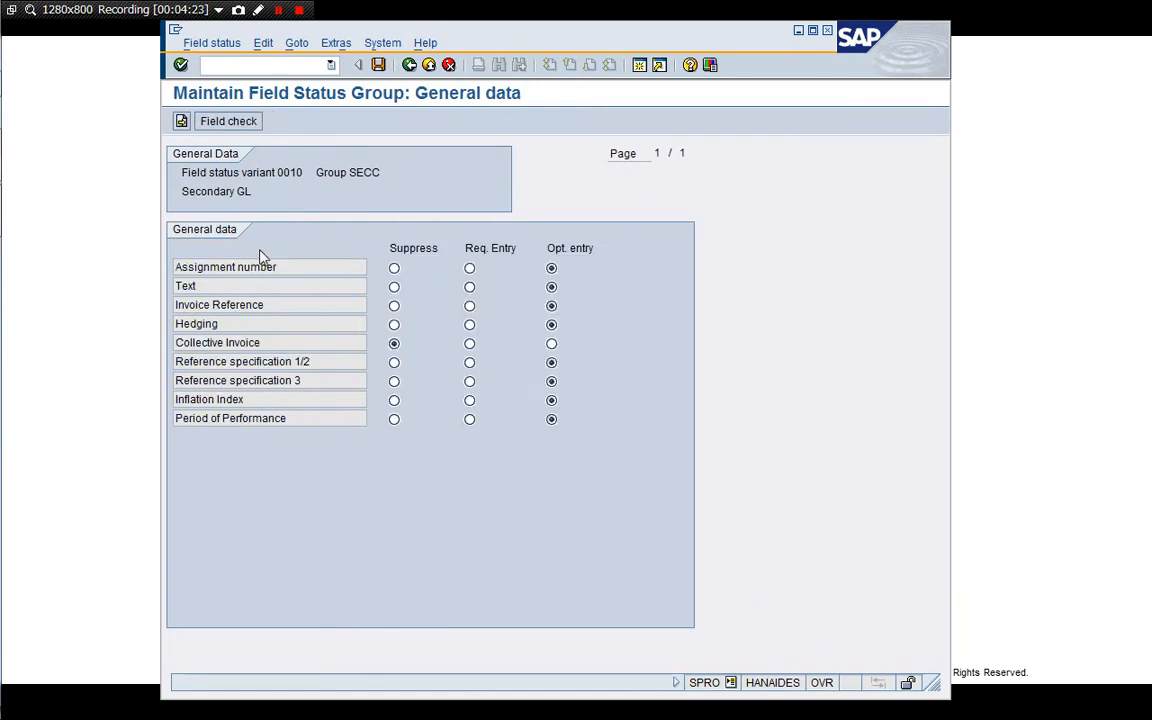
# - Page through SECC's remaining subgroups — account assignments, Materials management, Payment transactions, Asset Accounting, Taxes — back to the group list
pyautogui.click(180, 122)
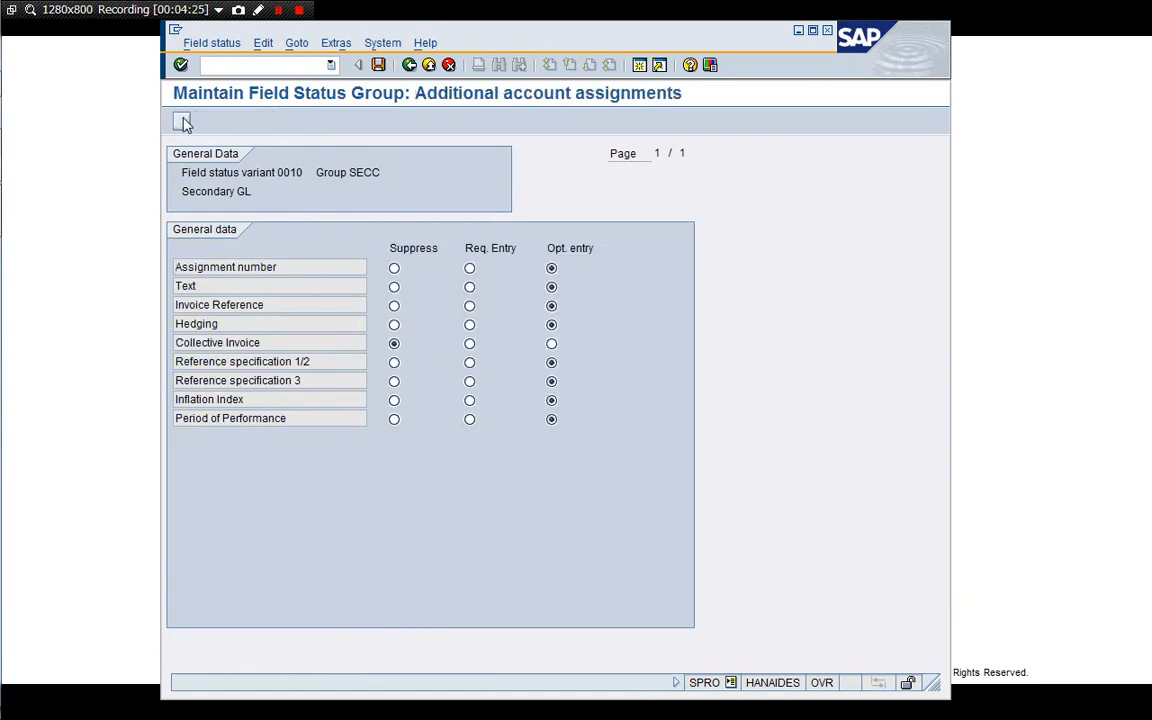
pyautogui.click(204, 122)
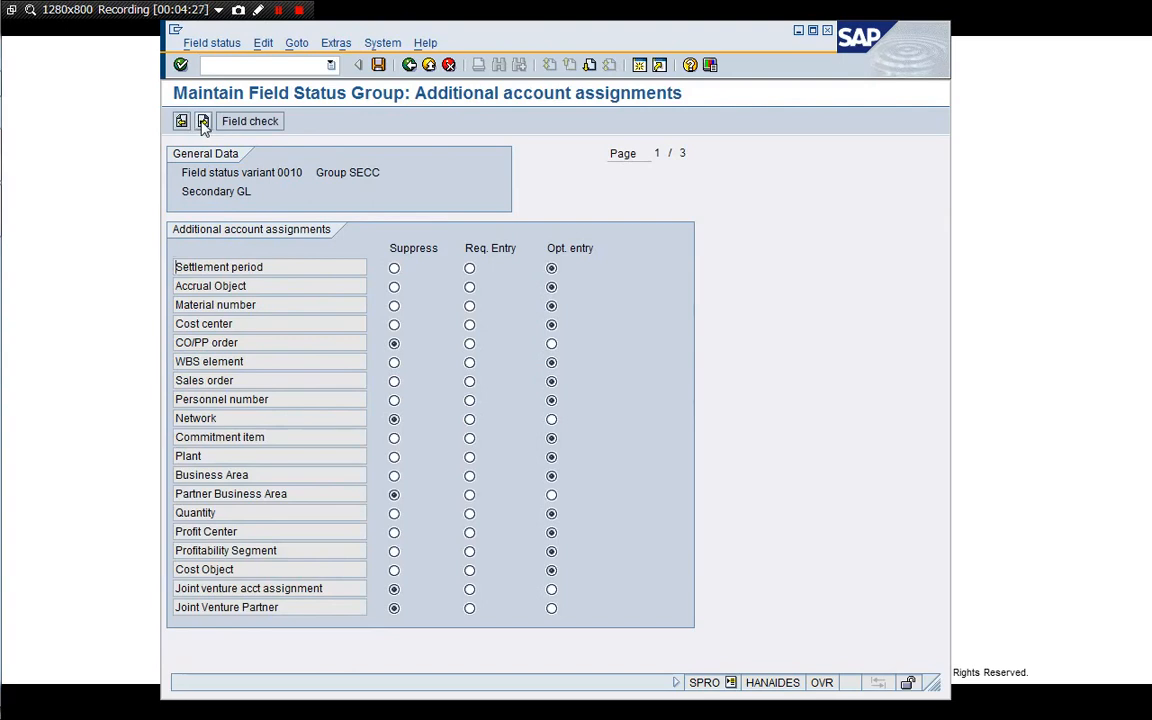
pyautogui.click(202, 122)
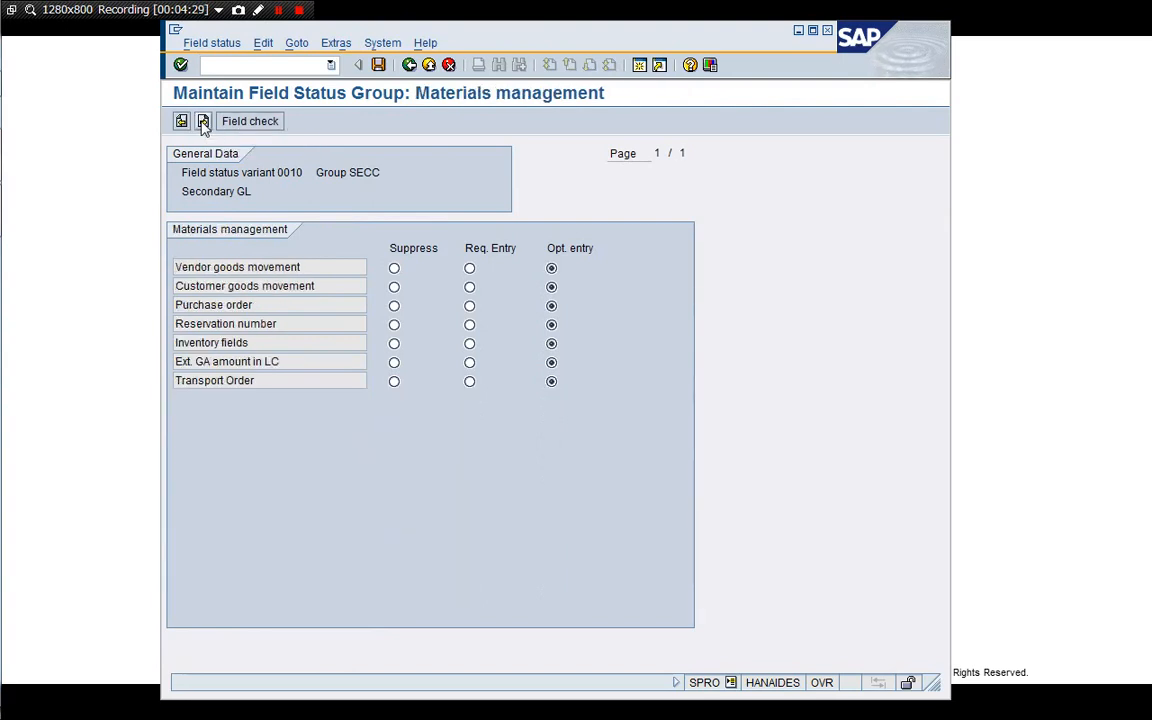
pyautogui.click(204, 122)
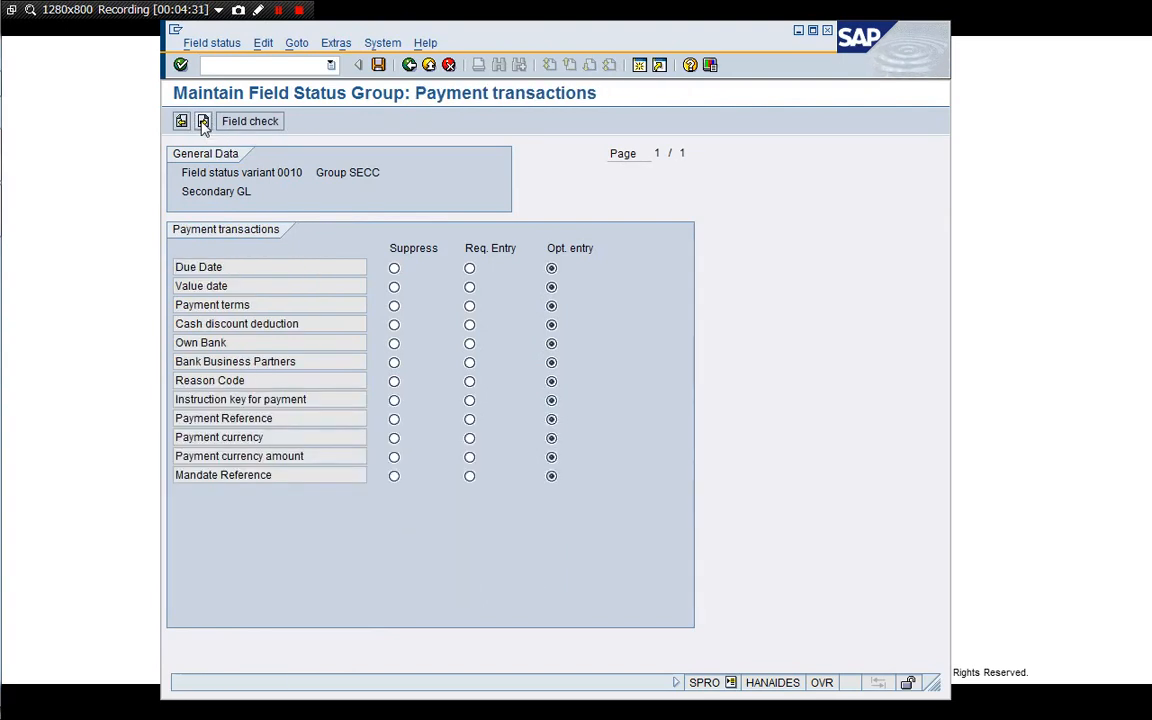
pyautogui.click(204, 122)
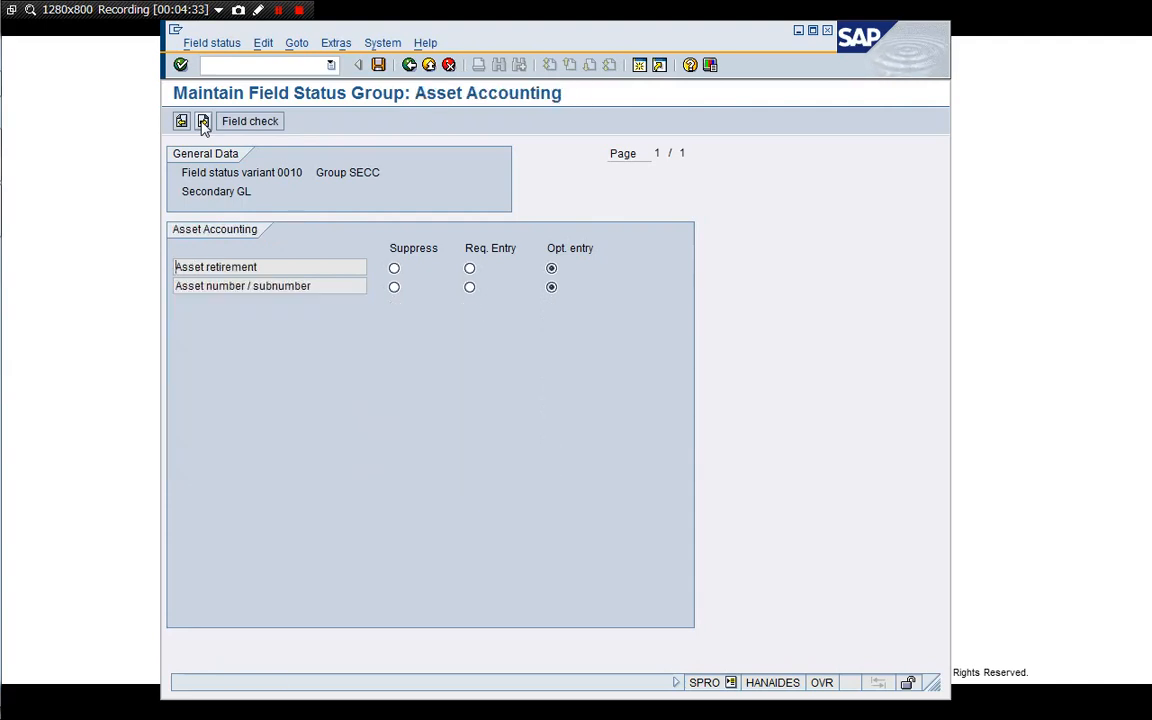
pyautogui.click(204, 122)
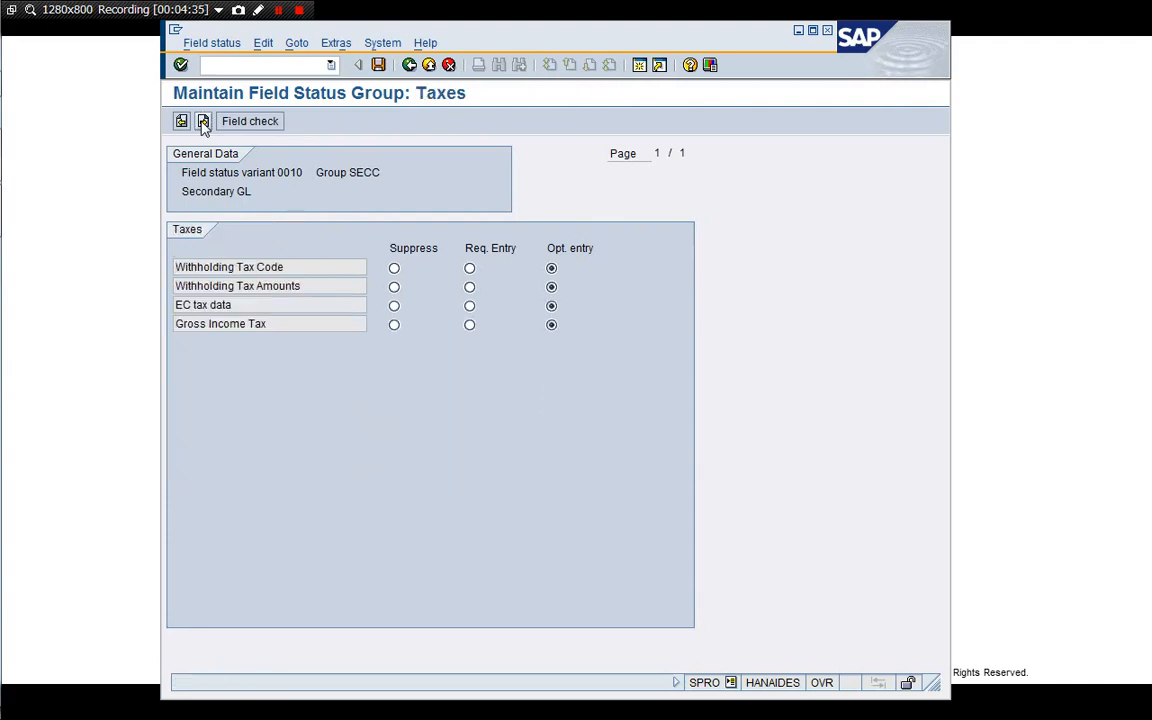
pyautogui.click(204, 122)
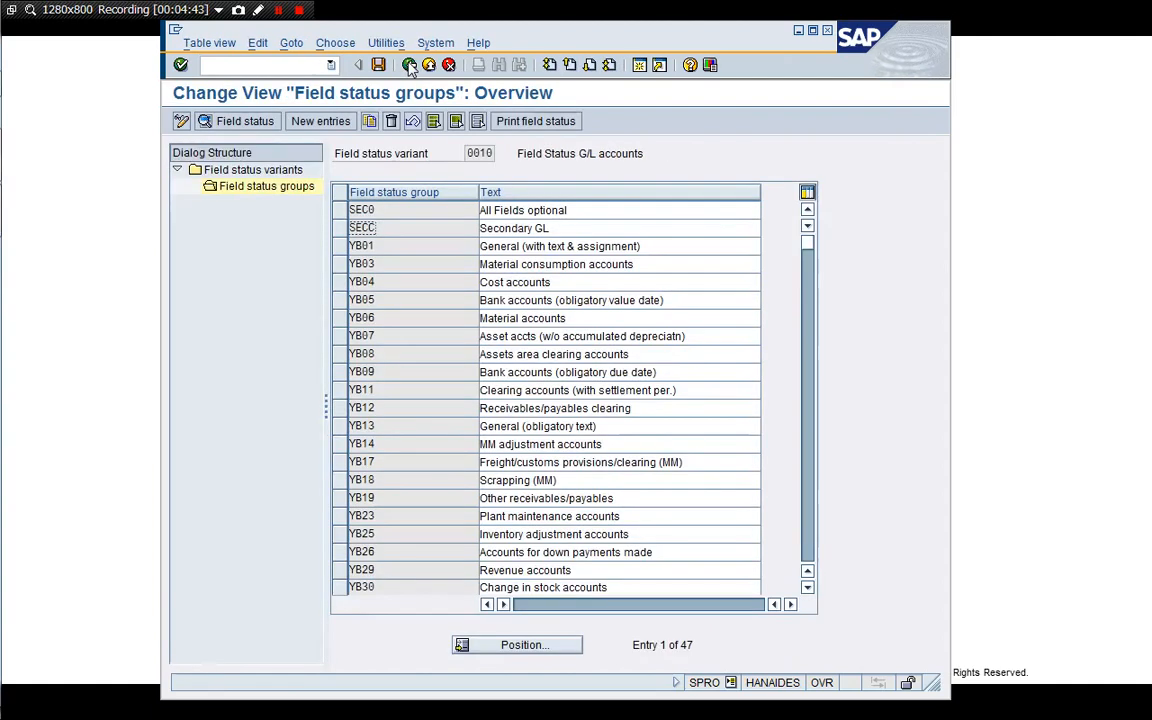
# - Go back from the field status groups to the Display IMG tree
pyautogui.click(344, 228)
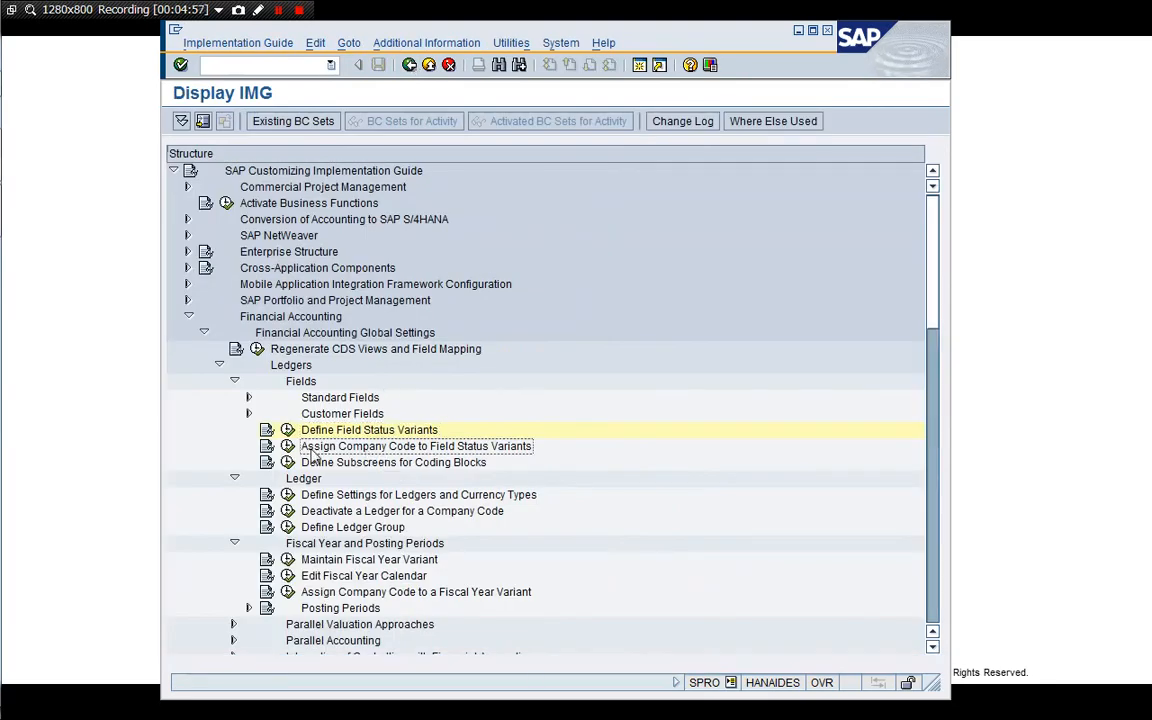
# - View the field status variant assignments where company codes 1010 and 1710 use variant 0010
pyautogui.doubleClick(416, 446)
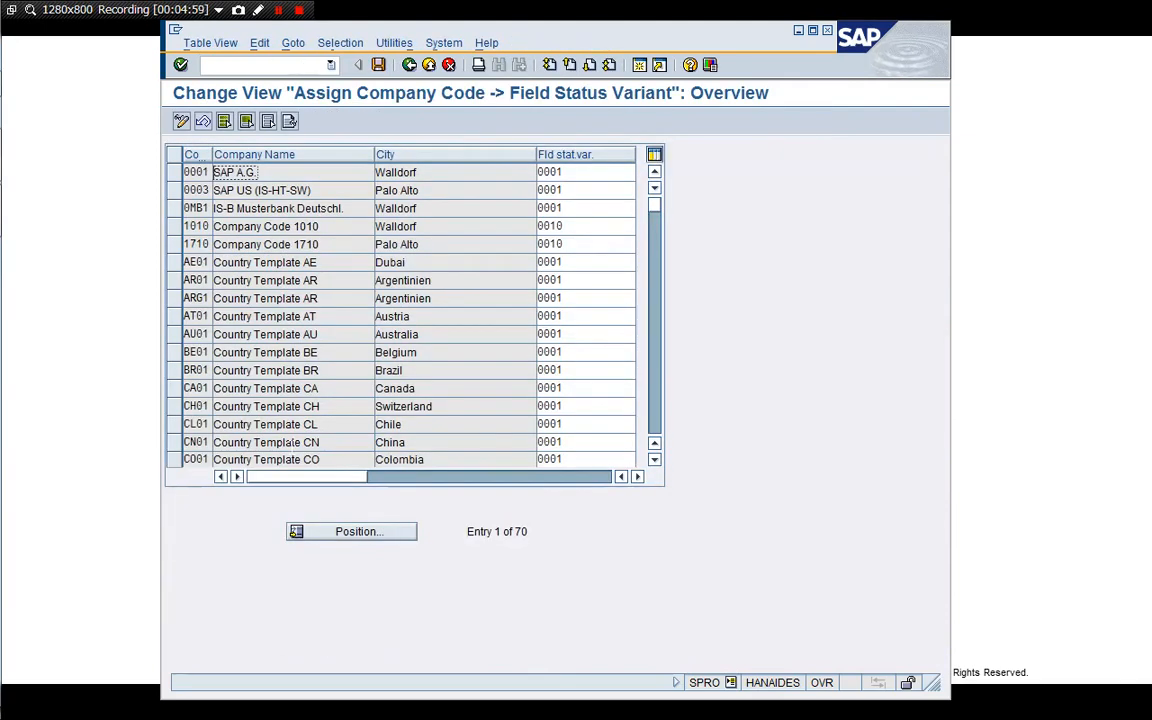
pyautogui.click(580, 244)
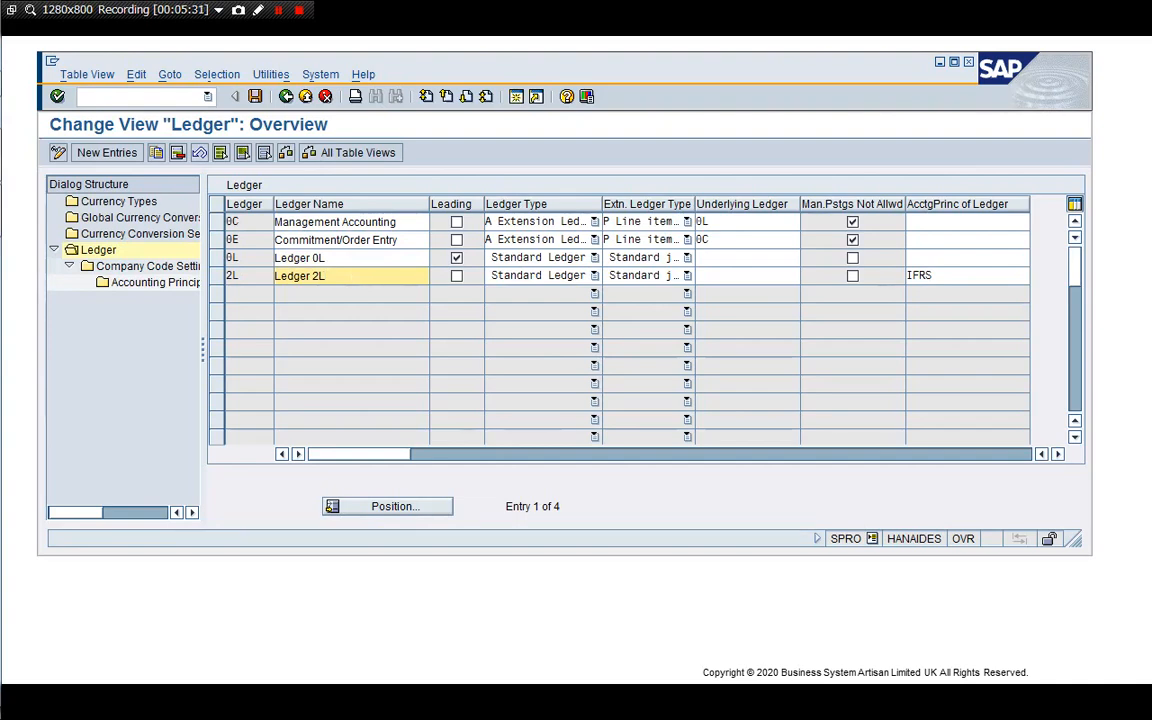
pyautogui.click(232, 256)
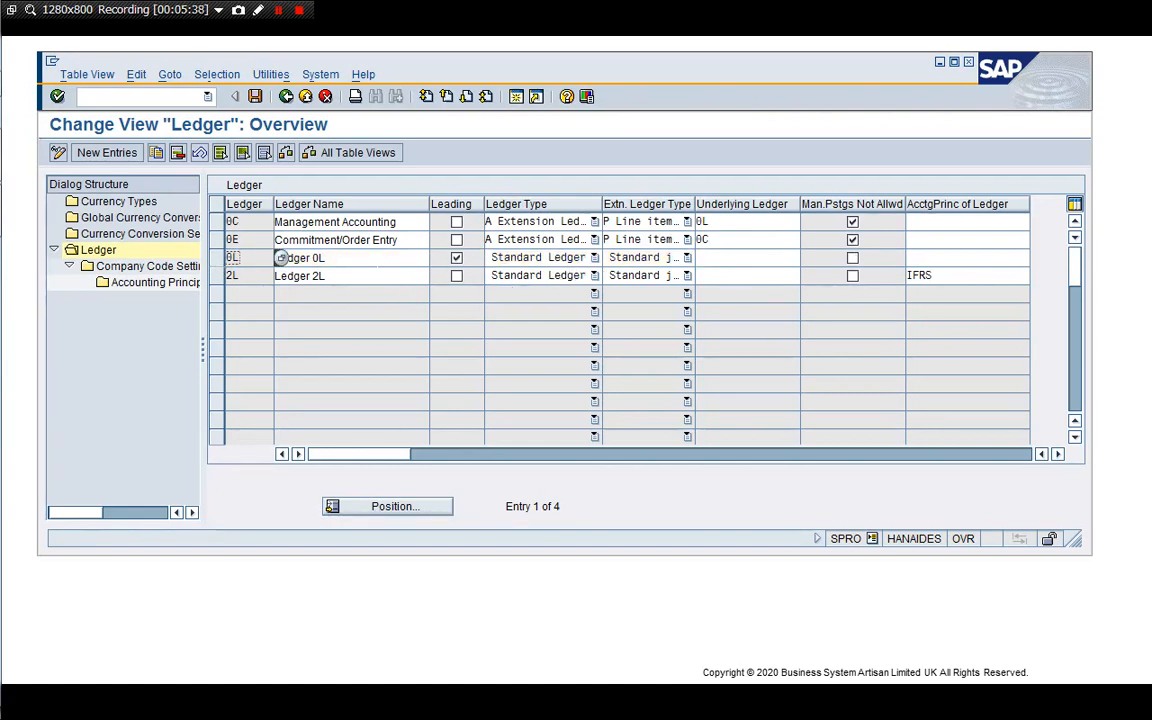
pyautogui.click(232, 276)
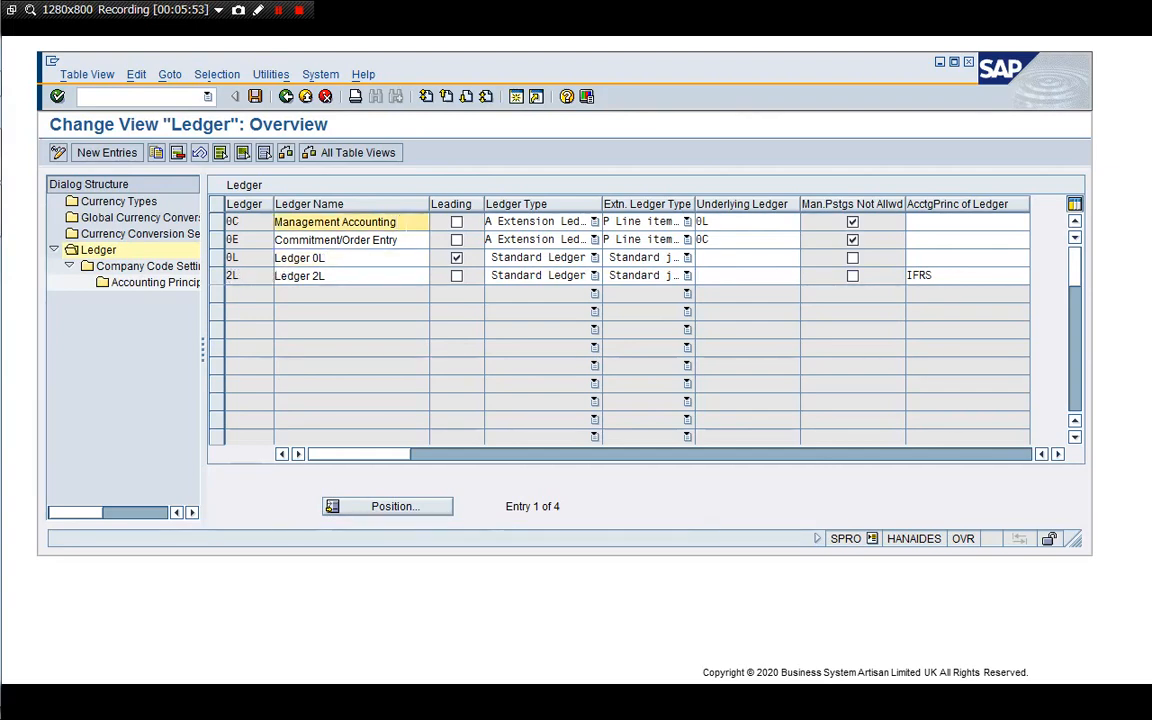
pyautogui.click(336, 240)
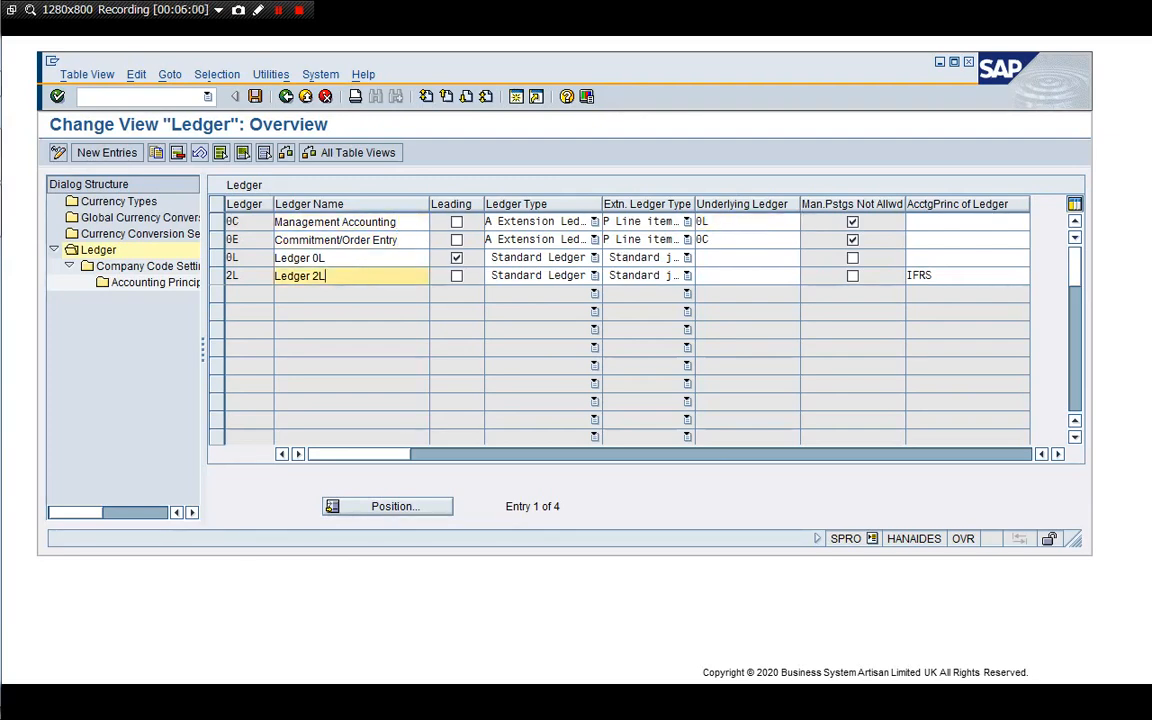
pyautogui.click(320, 256)
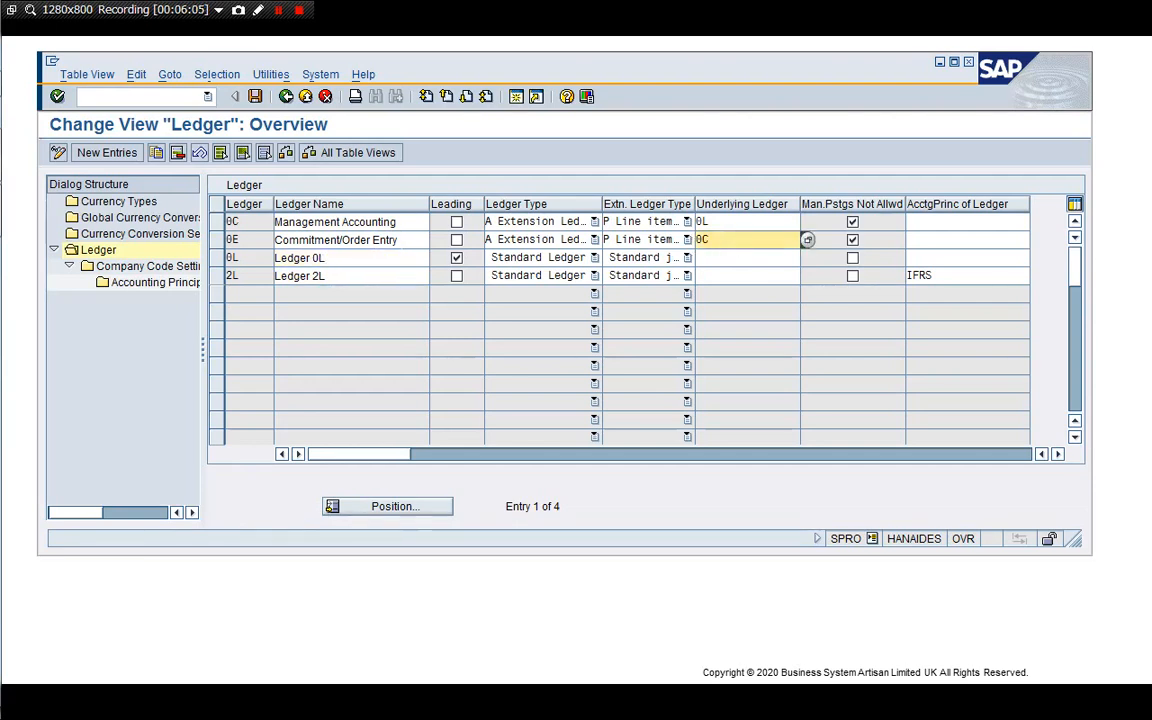
pyautogui.moveTo(524, 316)
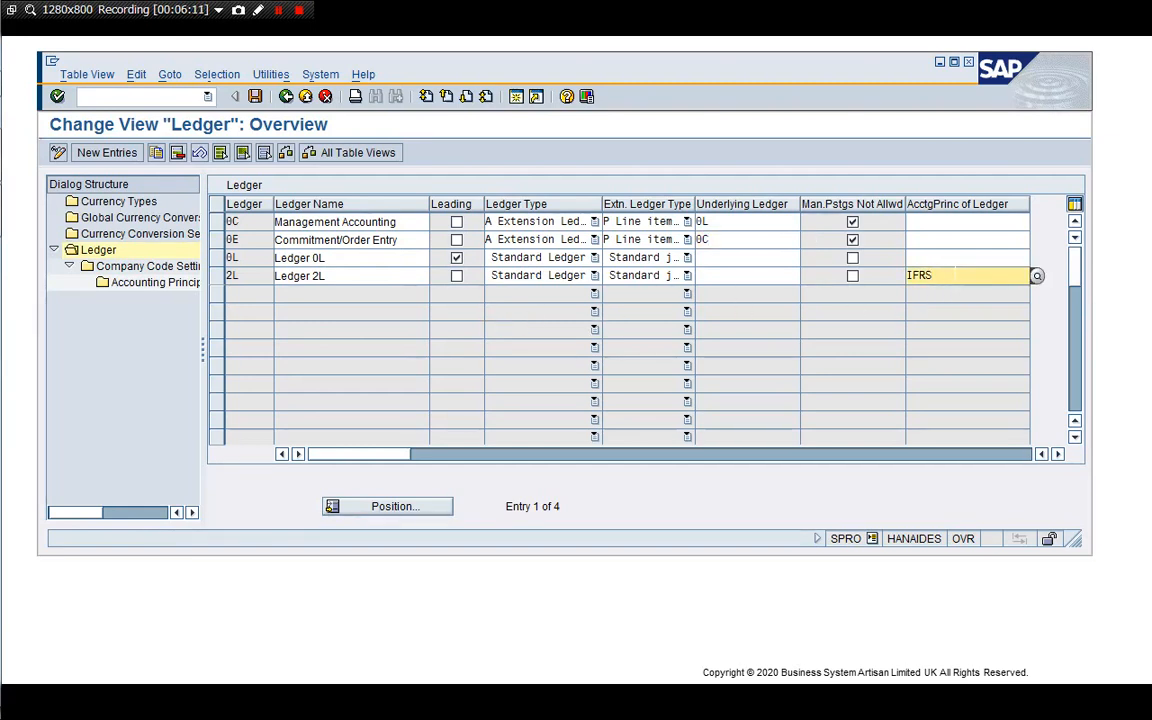
pyautogui.moveTo(200, 264)
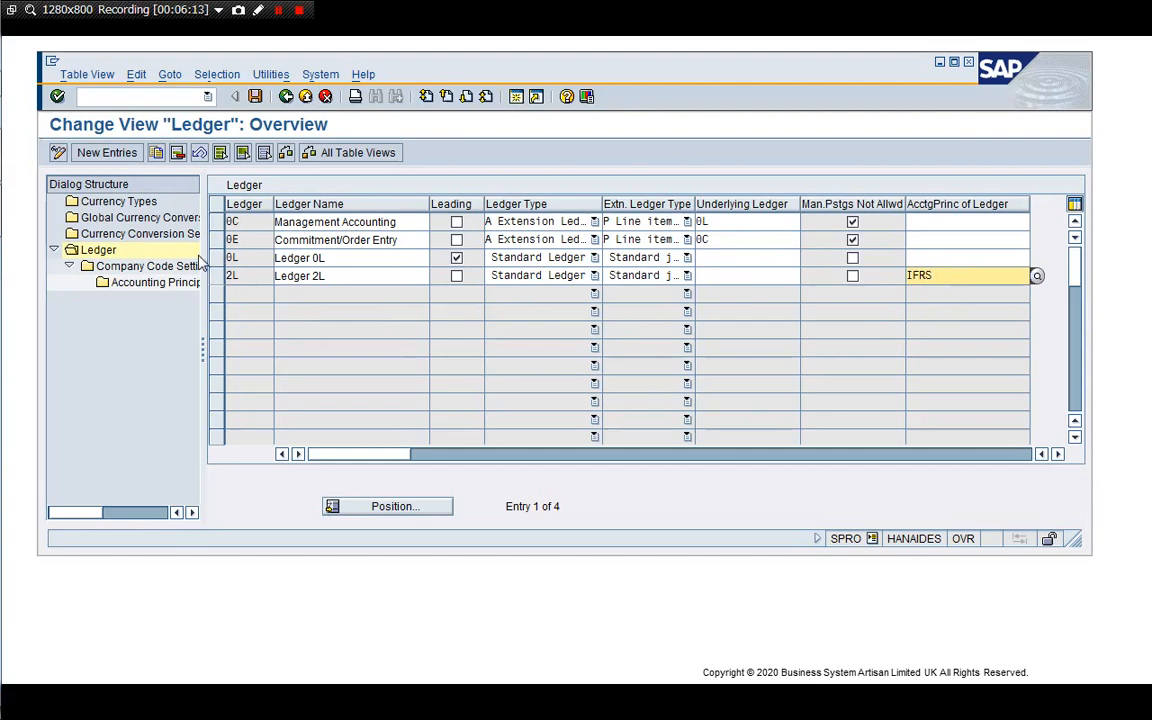
pyautogui.click(232, 256)
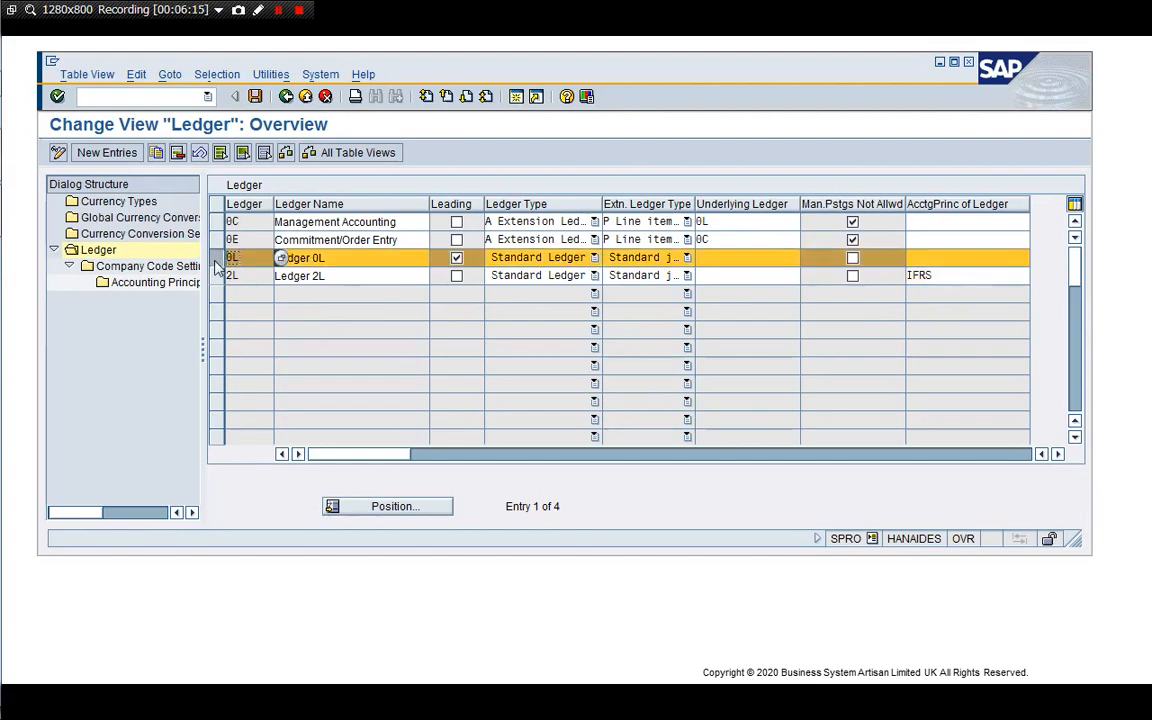
pyautogui.doubleClick(148, 266)
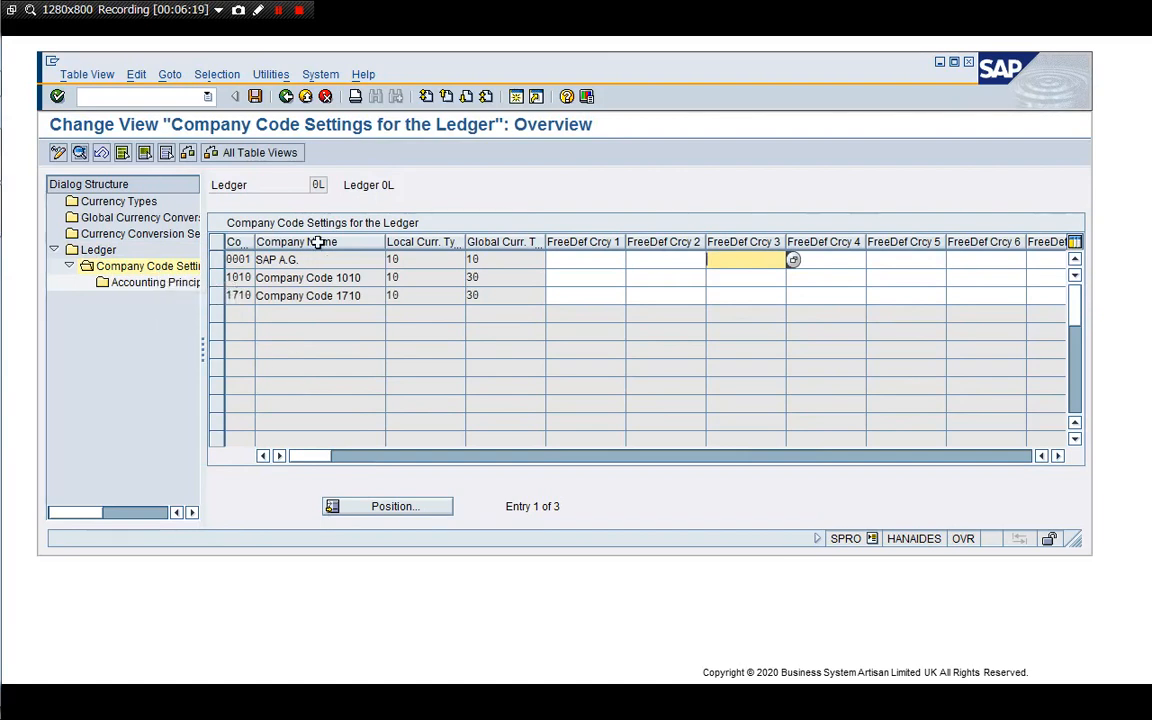
pyautogui.moveTo(338, 214)
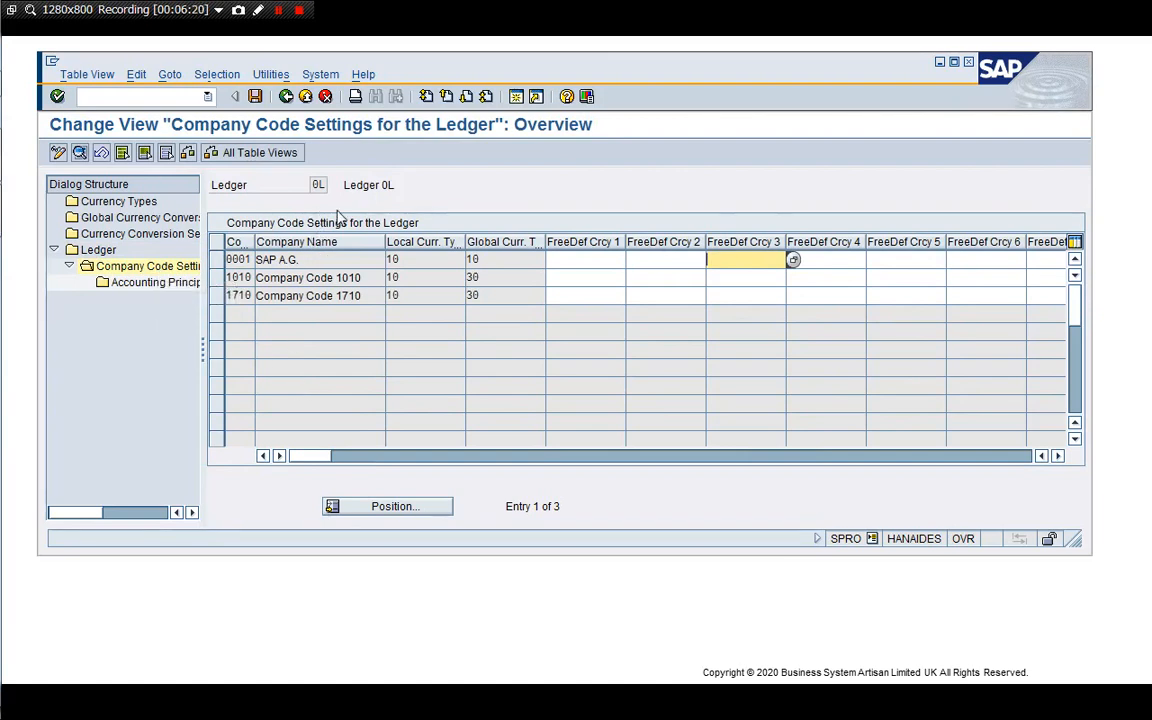
pyautogui.moveTo(476, 316)
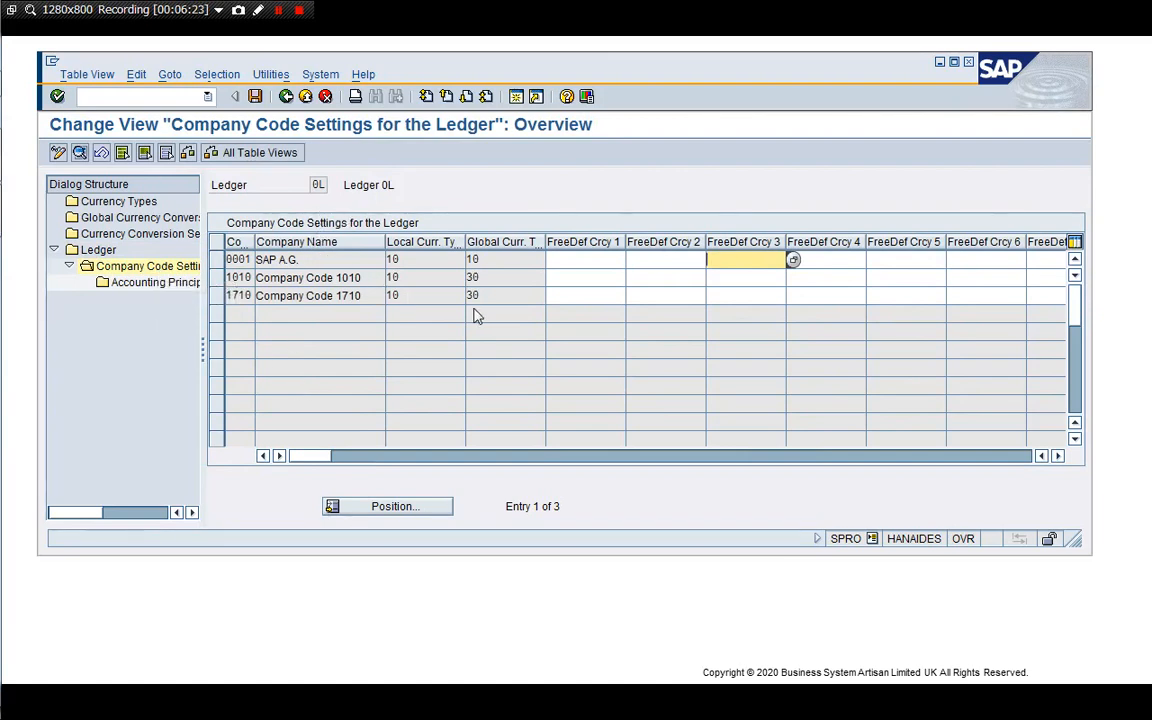
pyautogui.moveTo(298, 330)
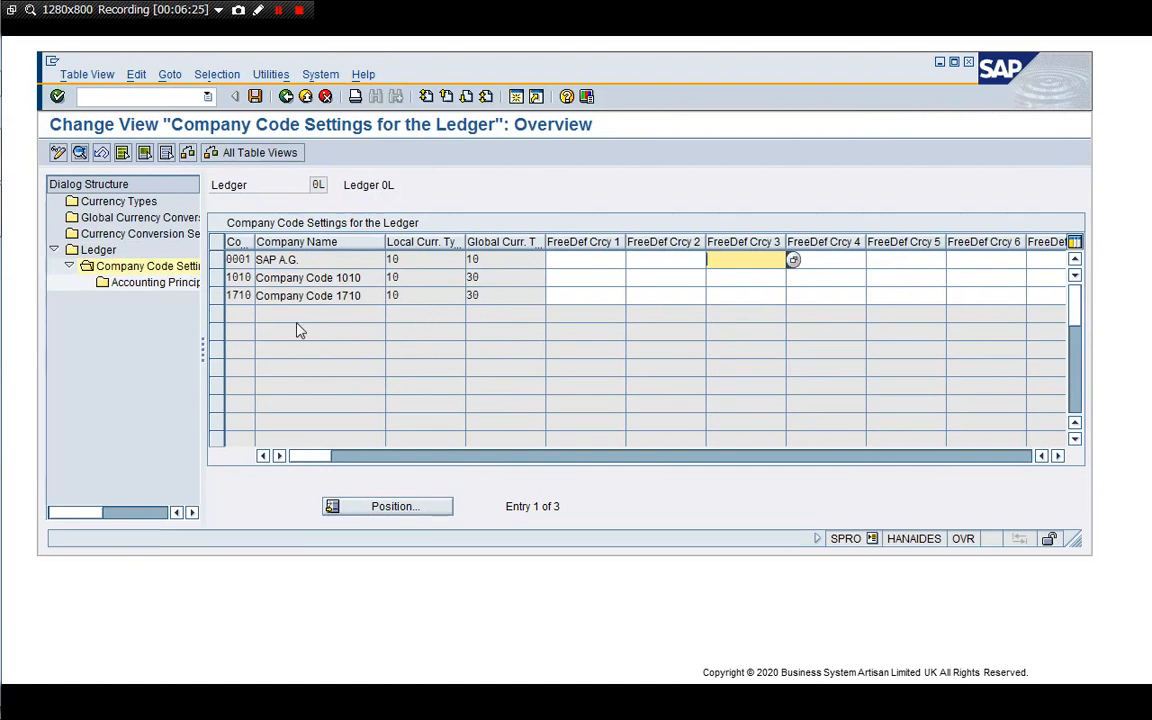
# - Show ledger 0L details for company code 1010 with fiscal year variant K4 and EUR/USD currencies
pyautogui.click(236, 276)
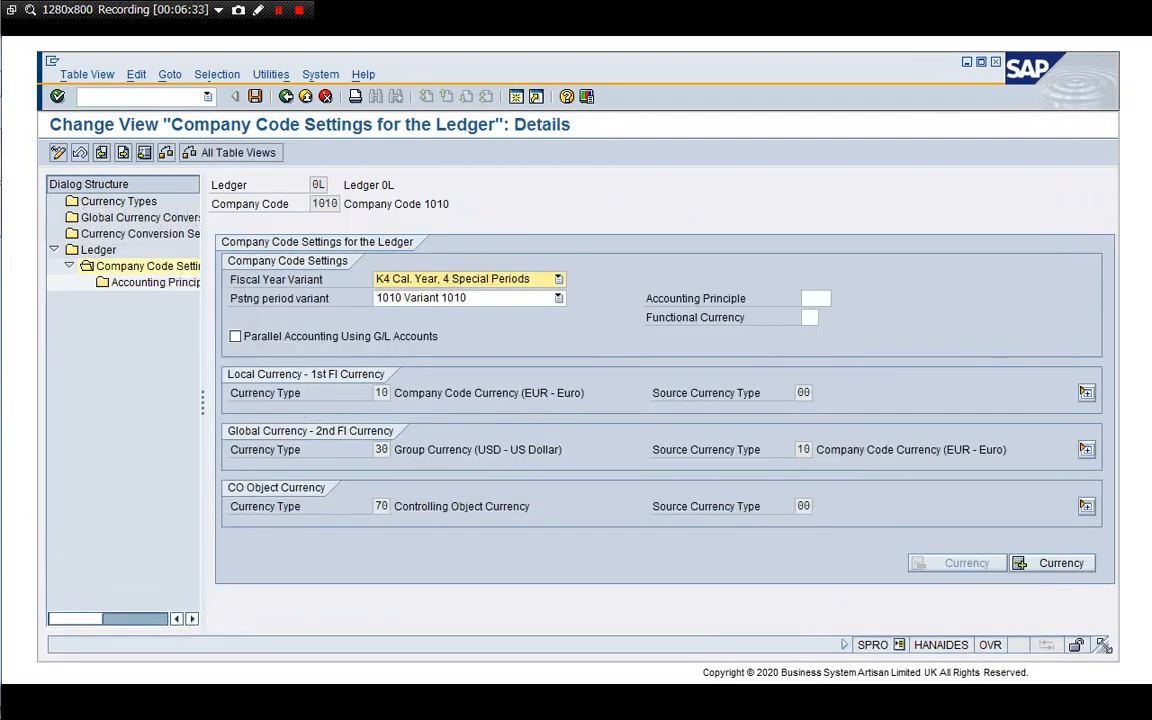
pyautogui.moveTo(356, 262)
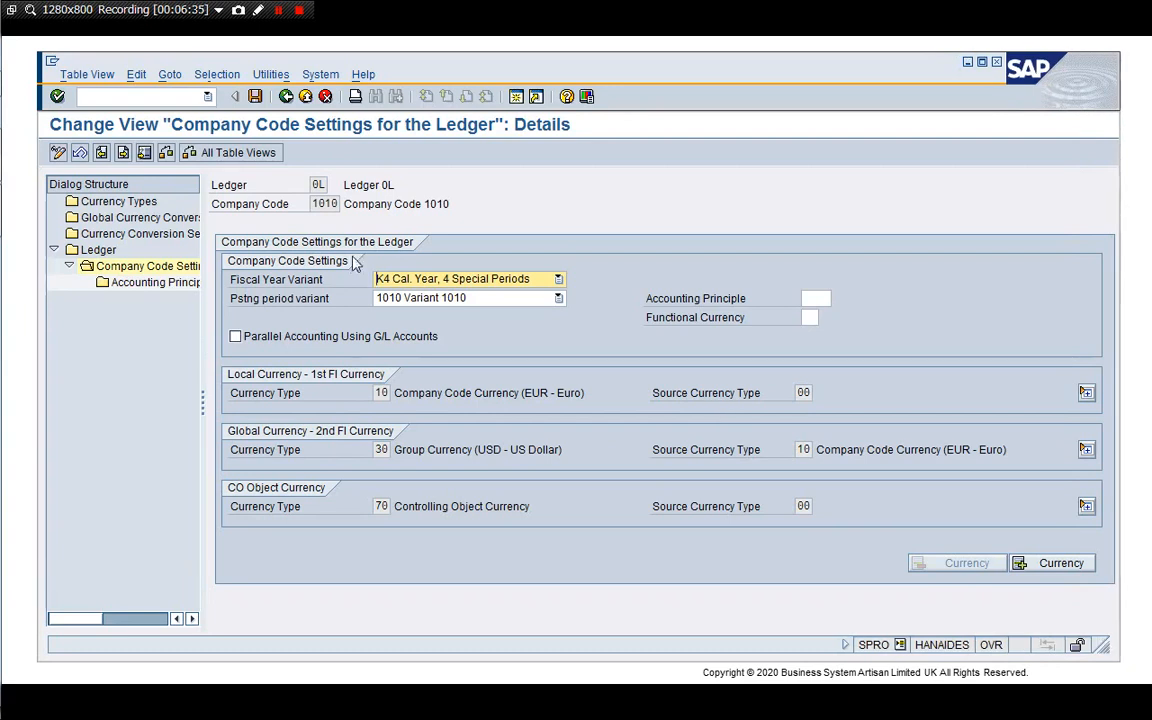
pyautogui.moveTo(308, 212)
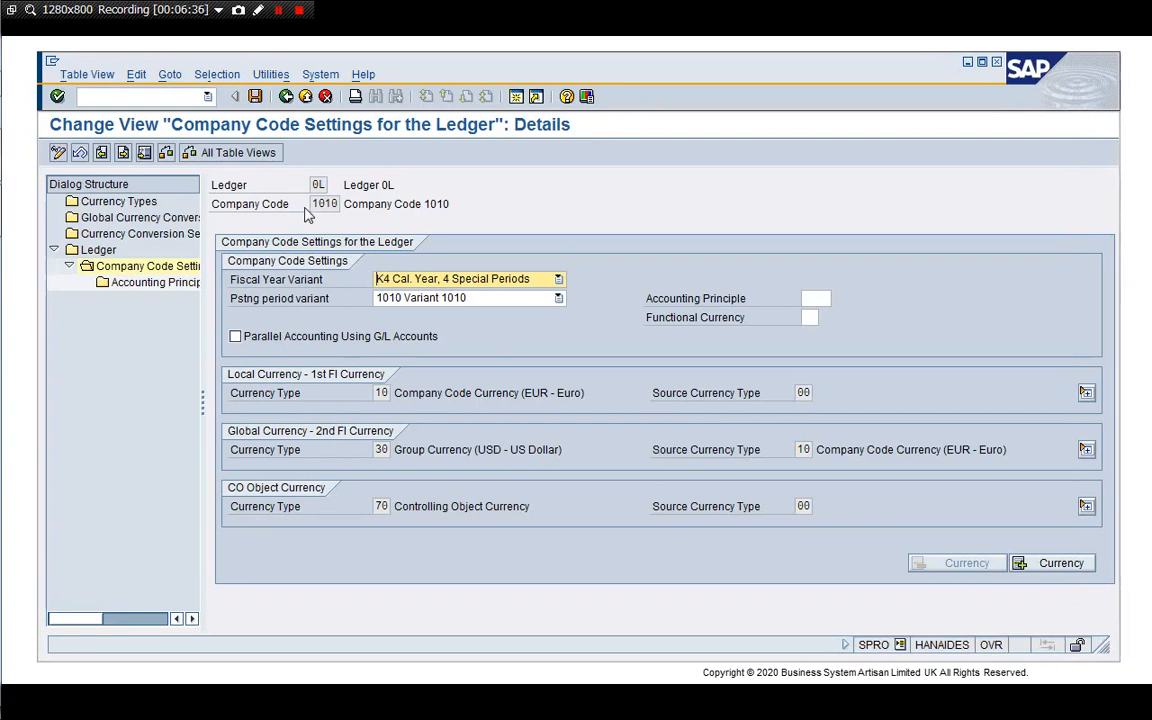
pyautogui.moveTo(1060, 500)
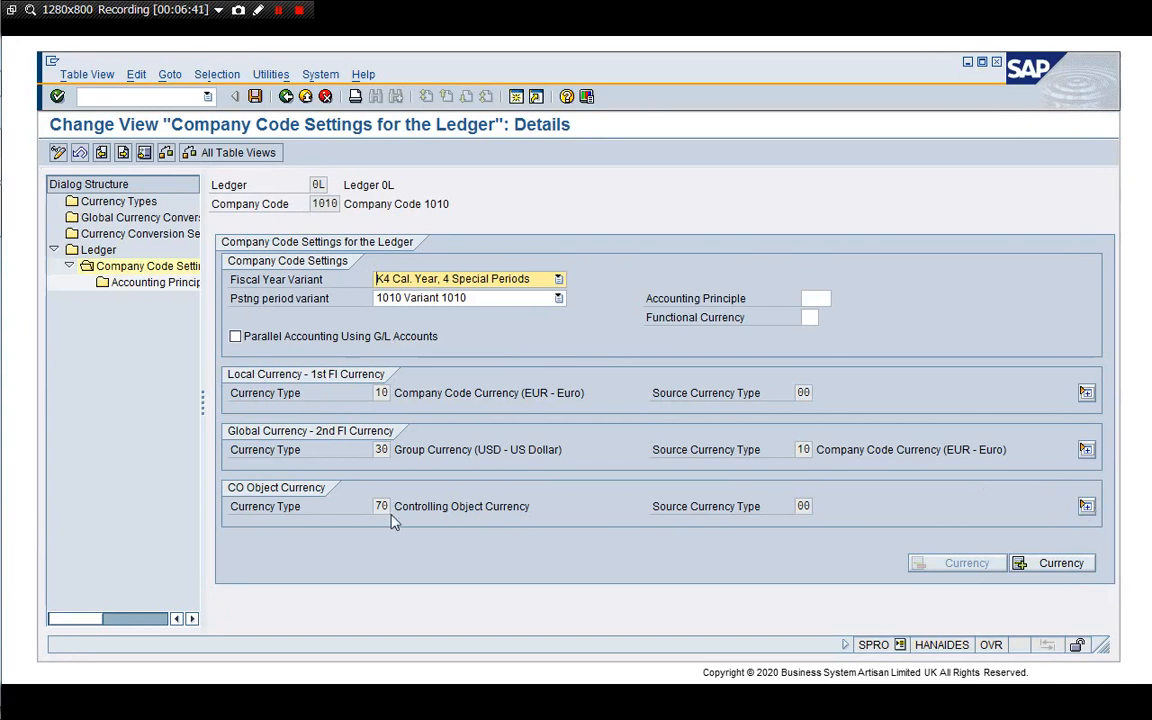
pyautogui.moveTo(578, 528)
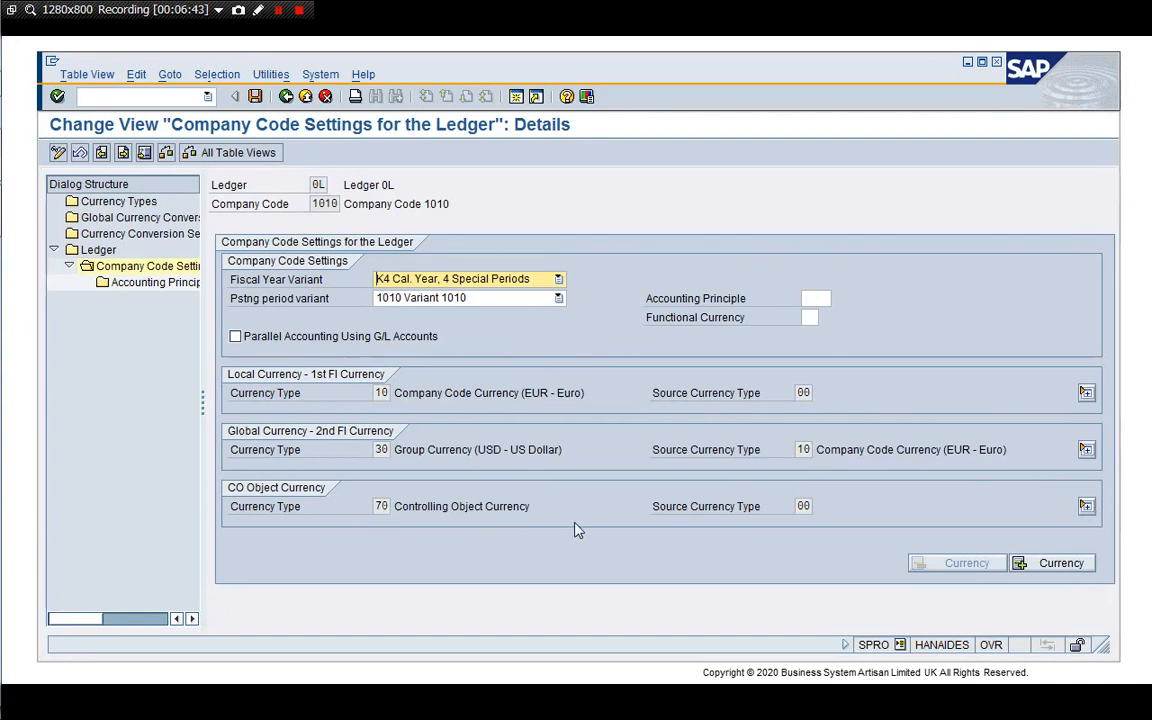
# - Expand the currency section to show exchange rate type M and translation date type 3
pyautogui.click(1082, 500)
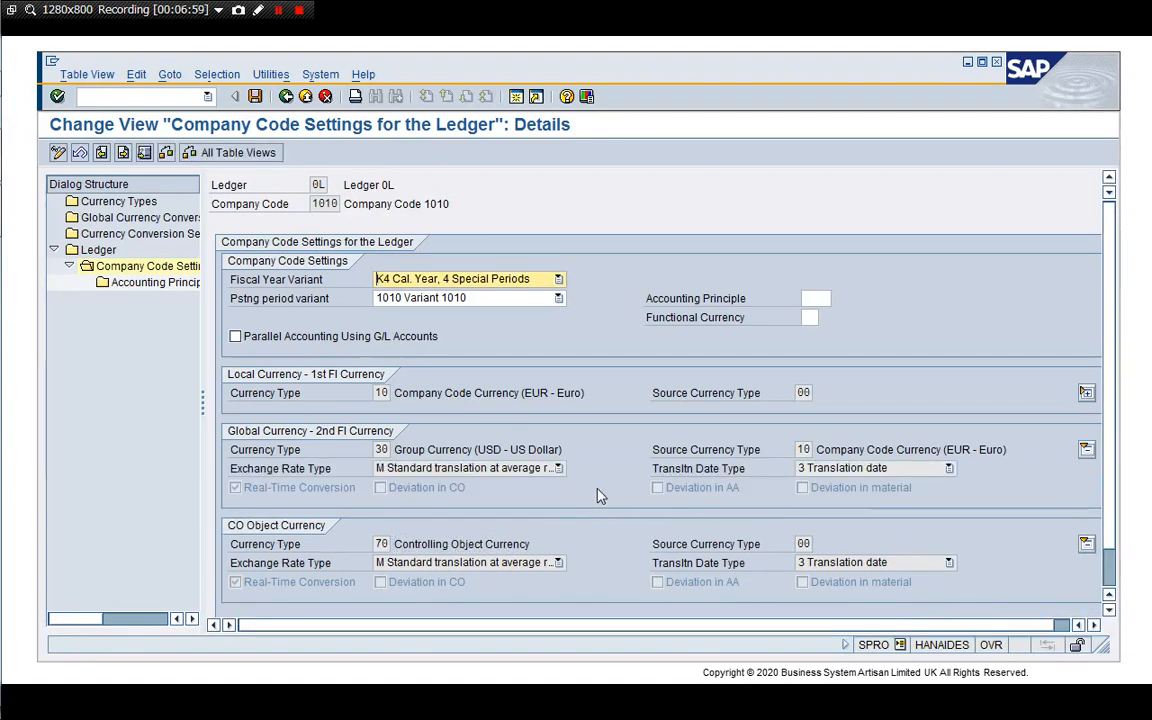
pyautogui.moveTo(436, 488)
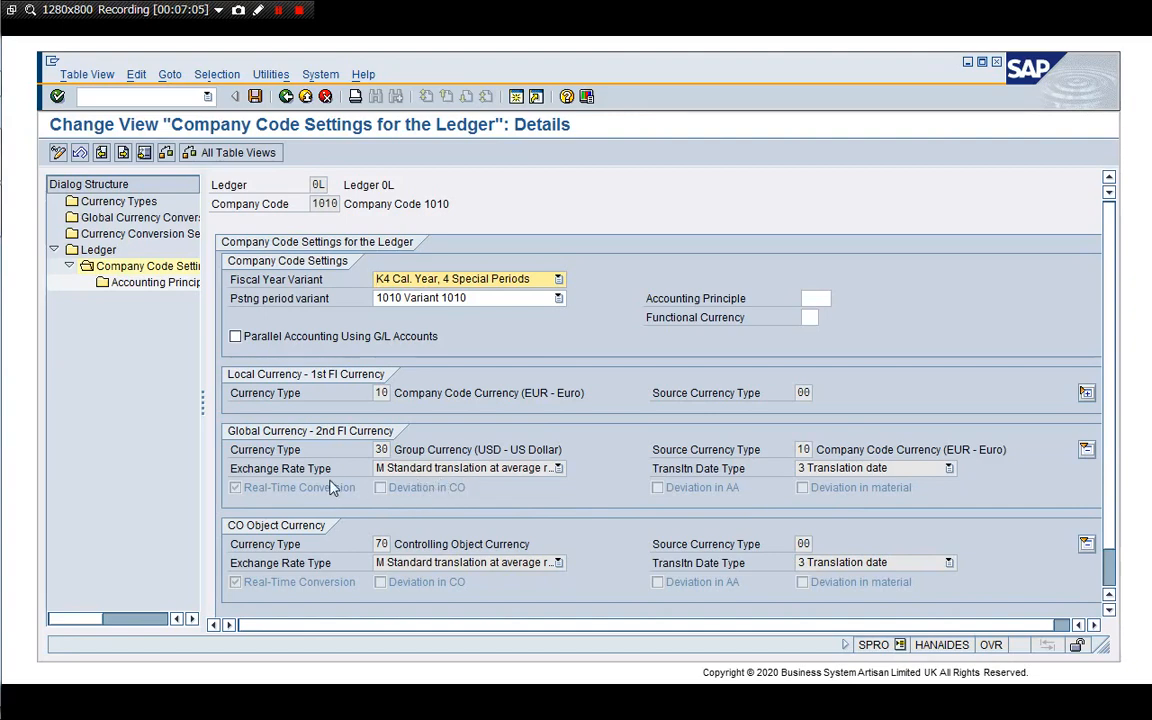
pyautogui.moveTo(840, 488)
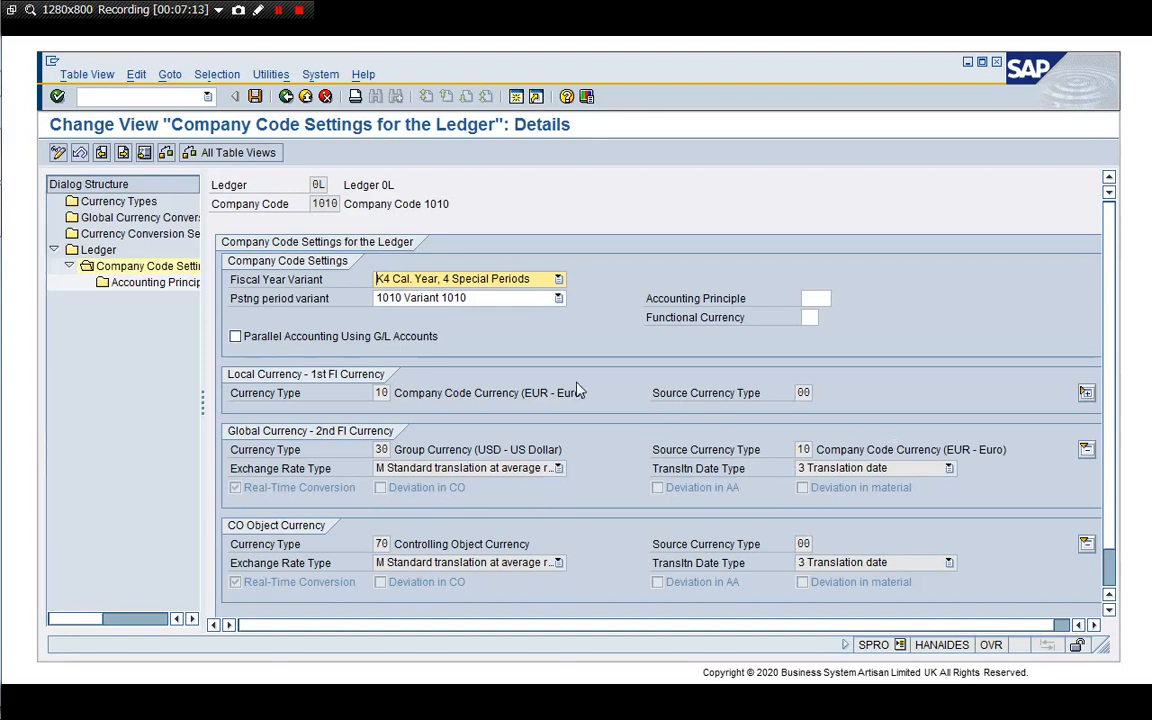
pyautogui.moveTo(784, 468)
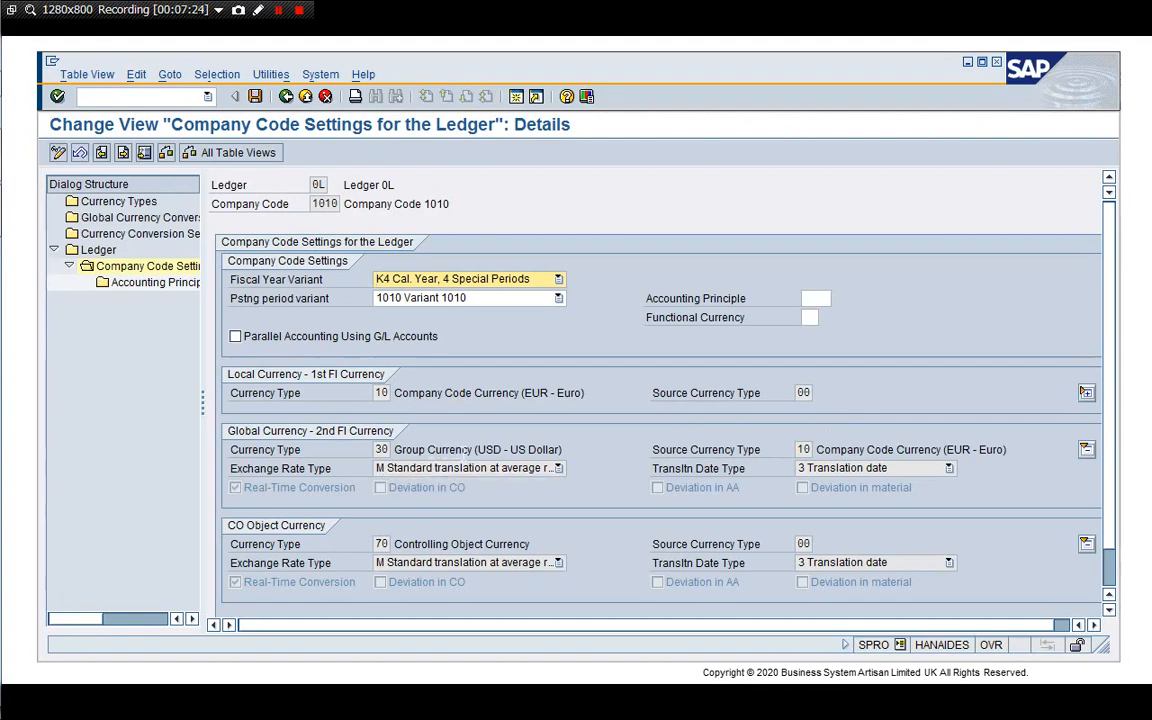
pyautogui.moveTo(688, 474)
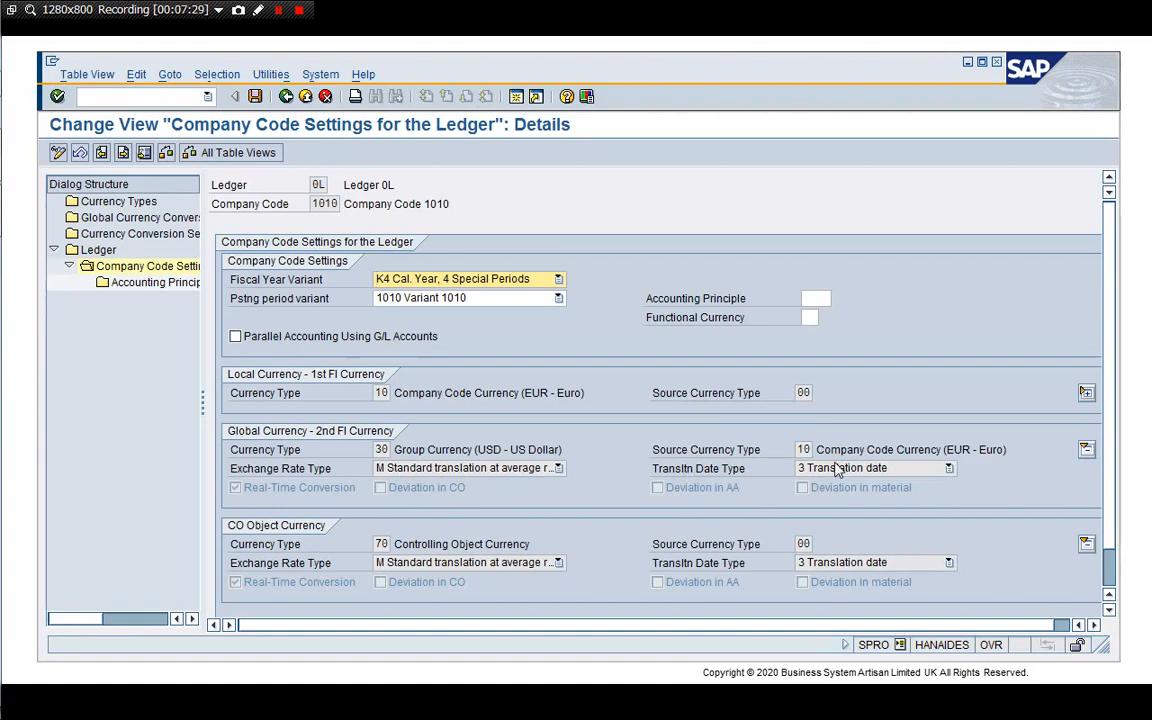
pyautogui.moveTo(906, 472)
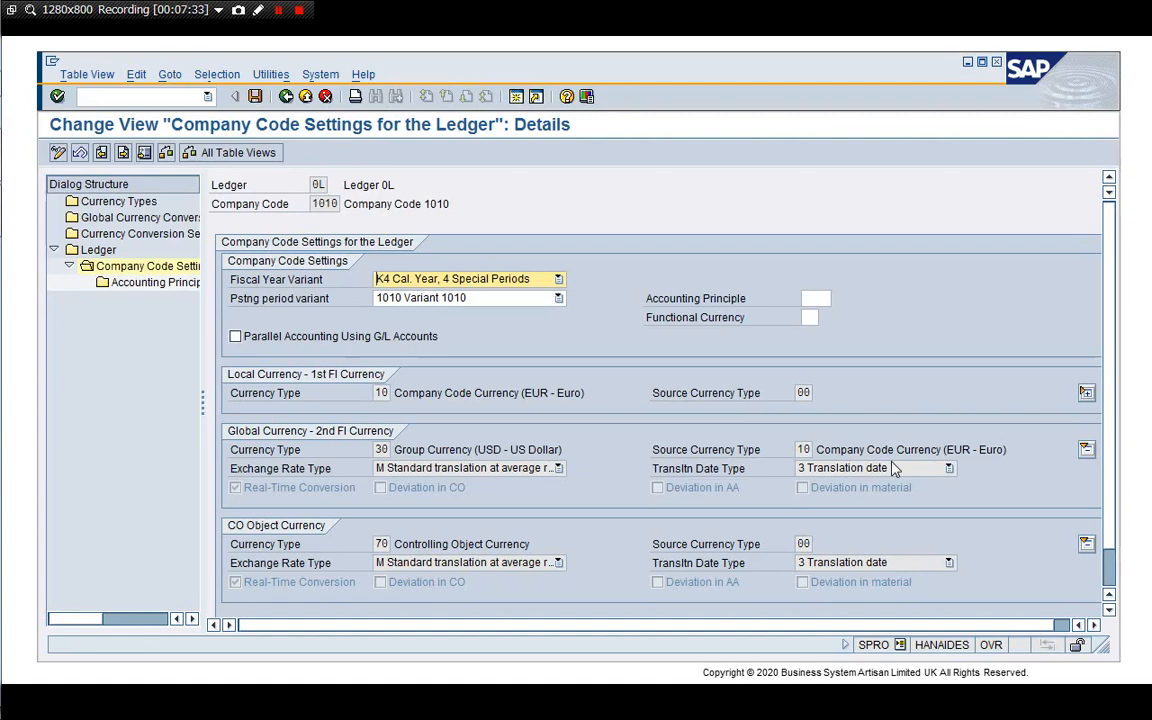
pyautogui.moveTo(616, 458)
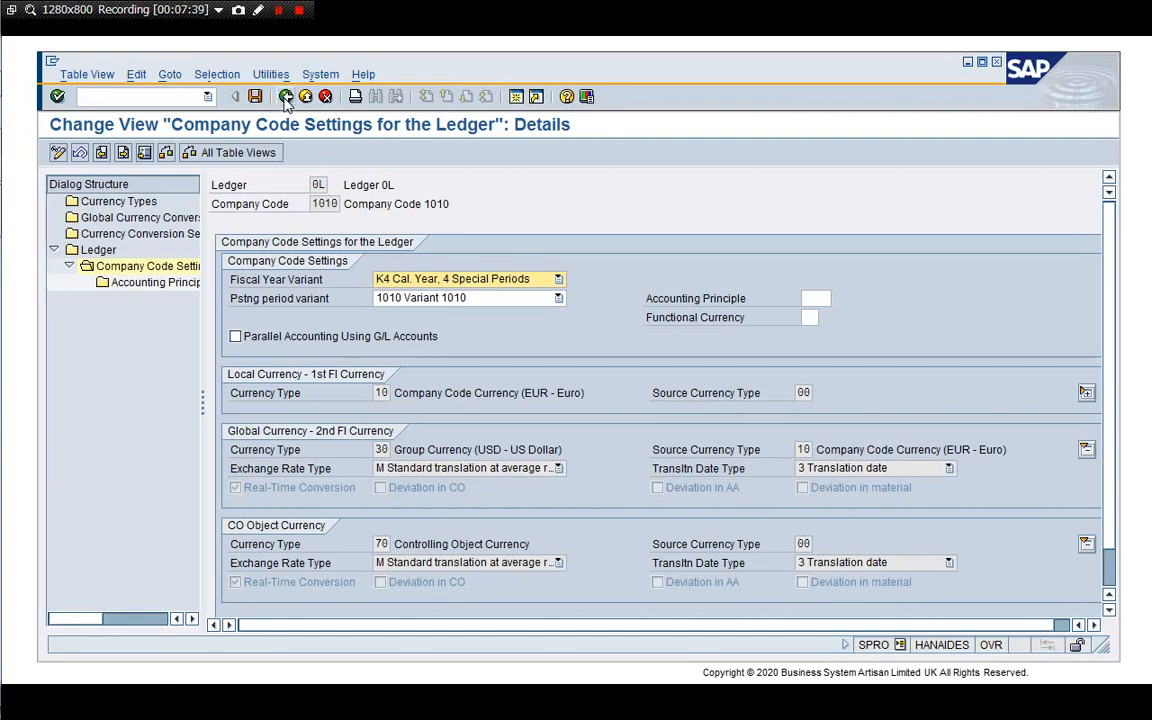
# - Go back to the company code overview and start a second session at SAP Easy Access
pyautogui.click(290, 96)
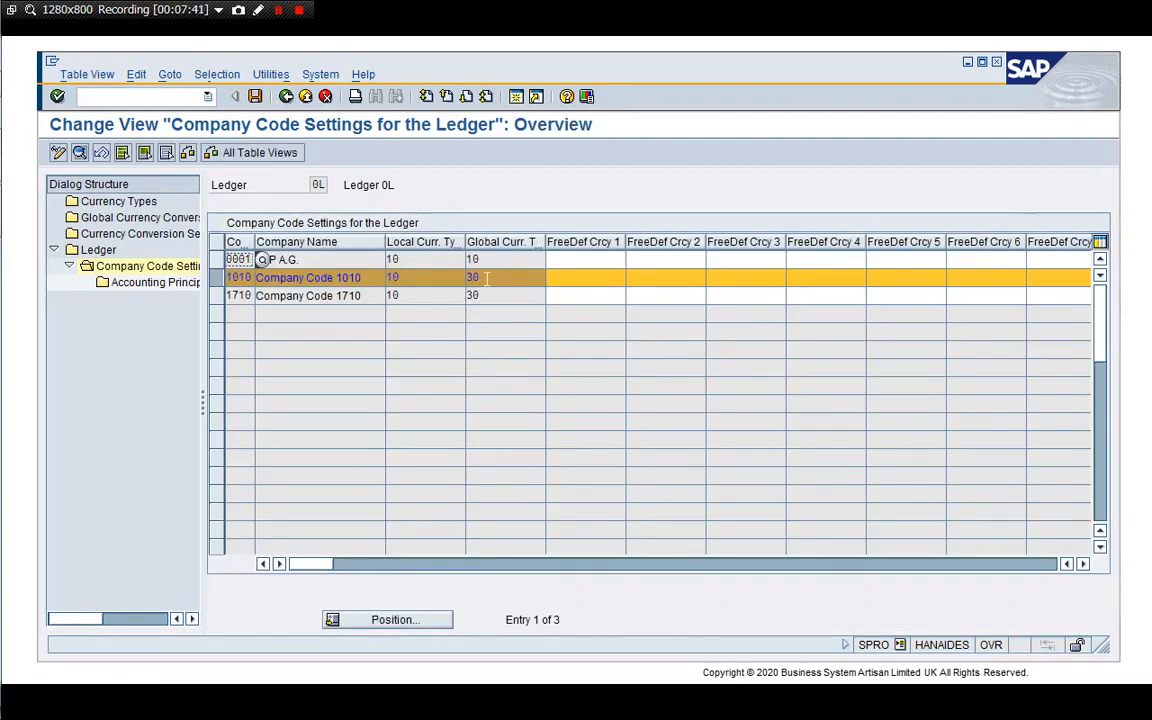
pyautogui.click(238, 276)
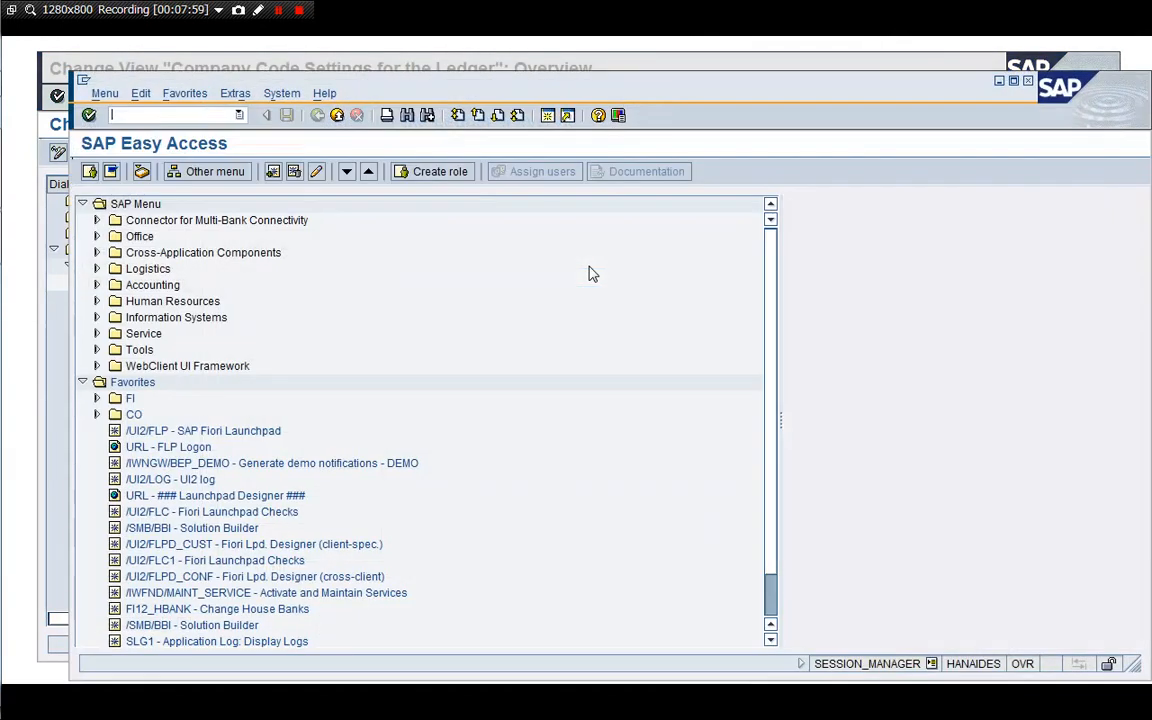
# - Review clients 000, 100, 200, 400 in SCC4, then launch the Data Browser via /nSE16
pyautogui.click(82, 382)
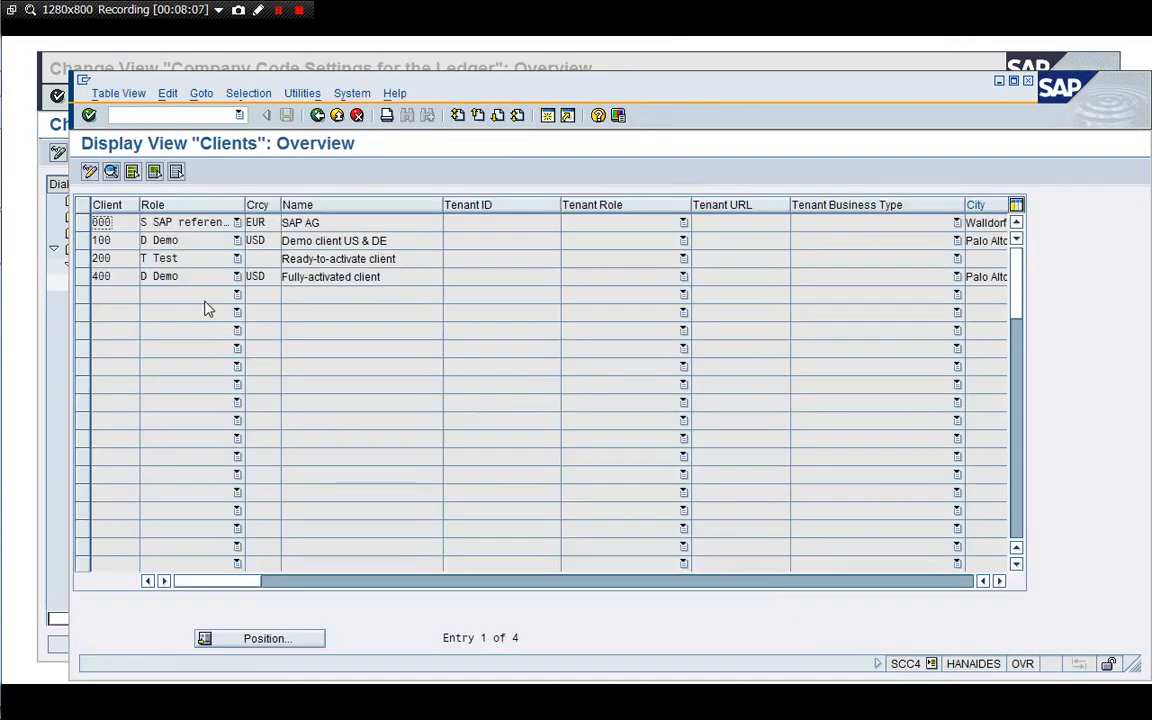
pyautogui.click(100, 240)
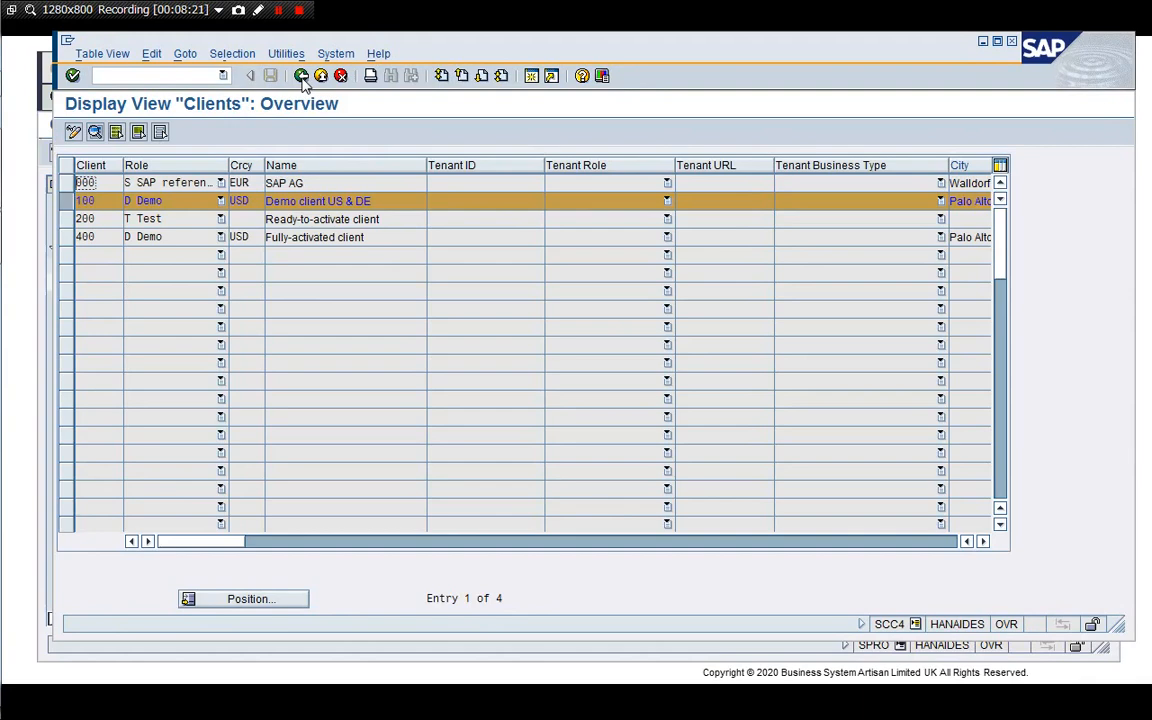
pyautogui.click(304, 76)
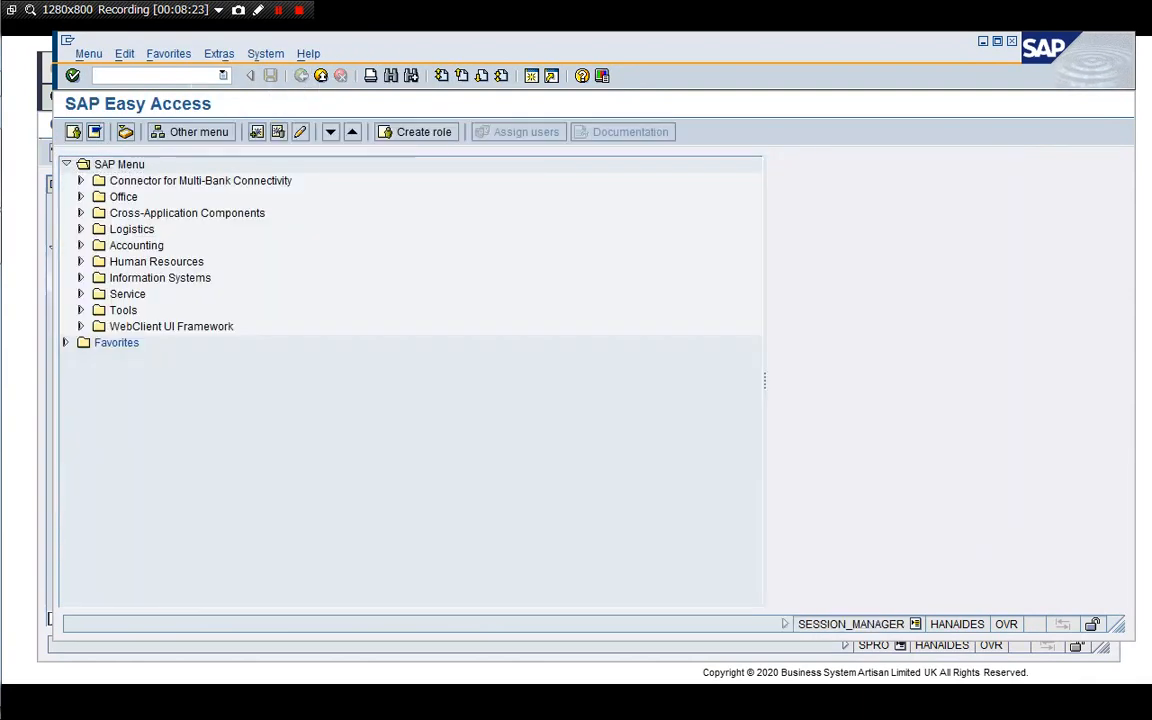
pyautogui.write('/nSE')
pyautogui.write('T')
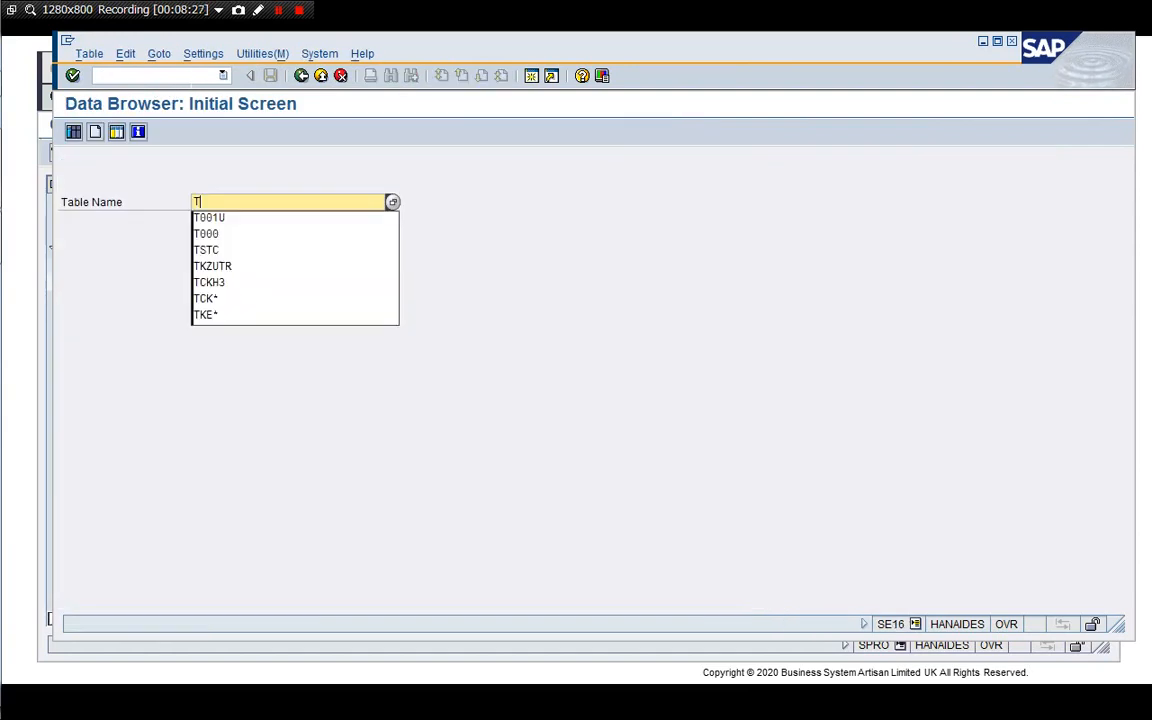
# - List table T000's four clients, then end the extra session with /i
pyautogui.click(206, 232)
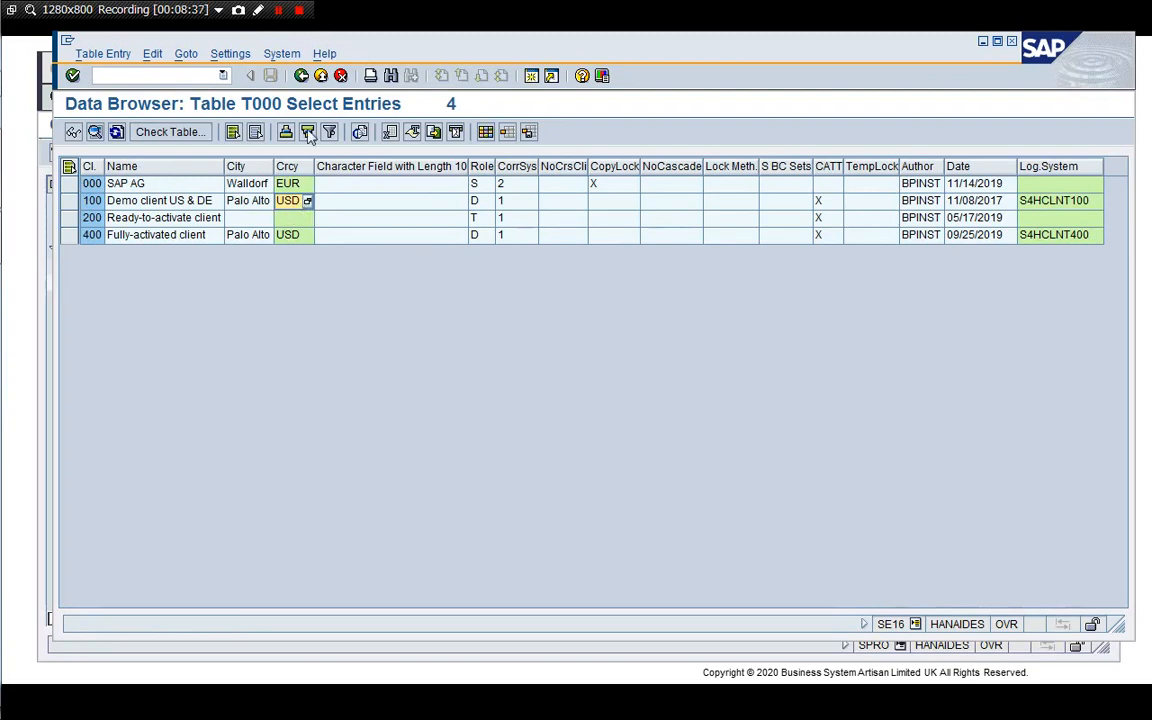
pyautogui.write('/i')
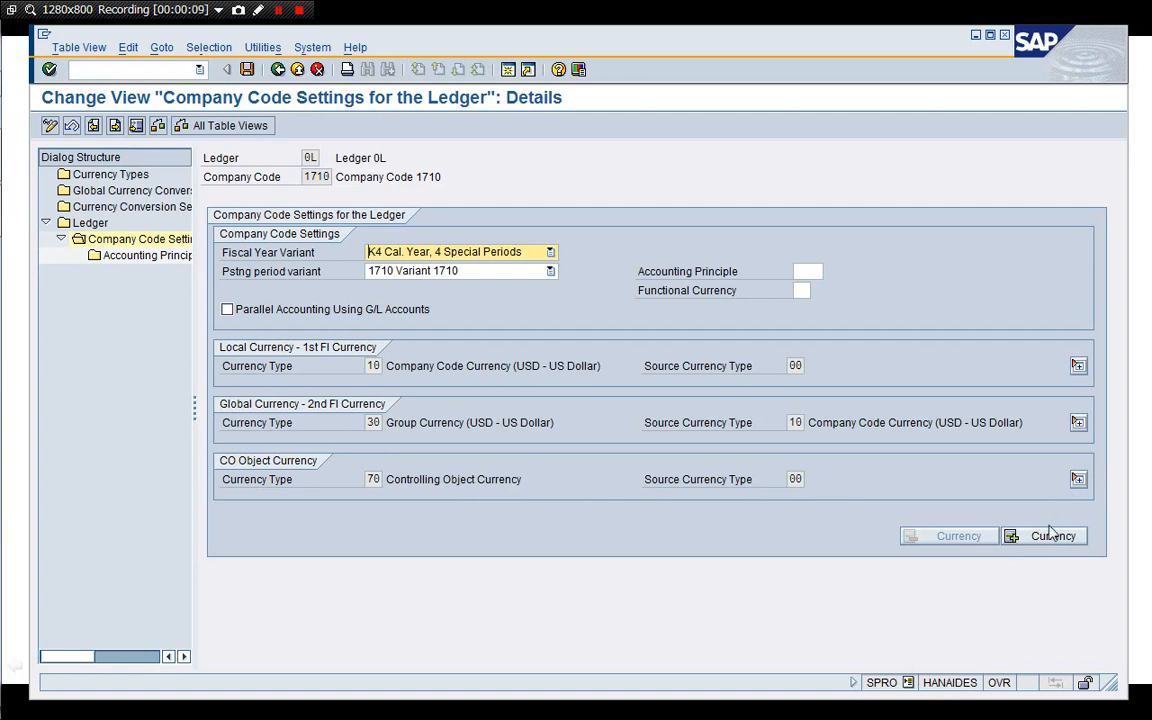
# - Show the full currency settings of company code 1710 in ledger 0L and return to the overview
pyautogui.click(1076, 480)
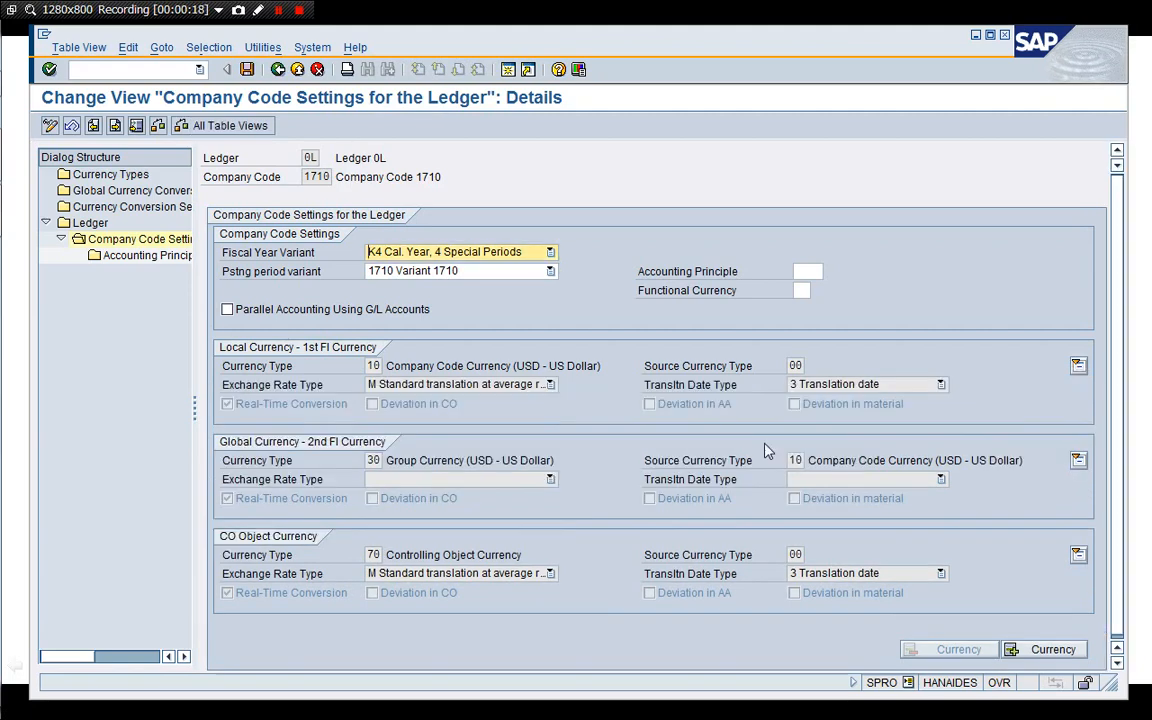
pyautogui.moveTo(530, 524)
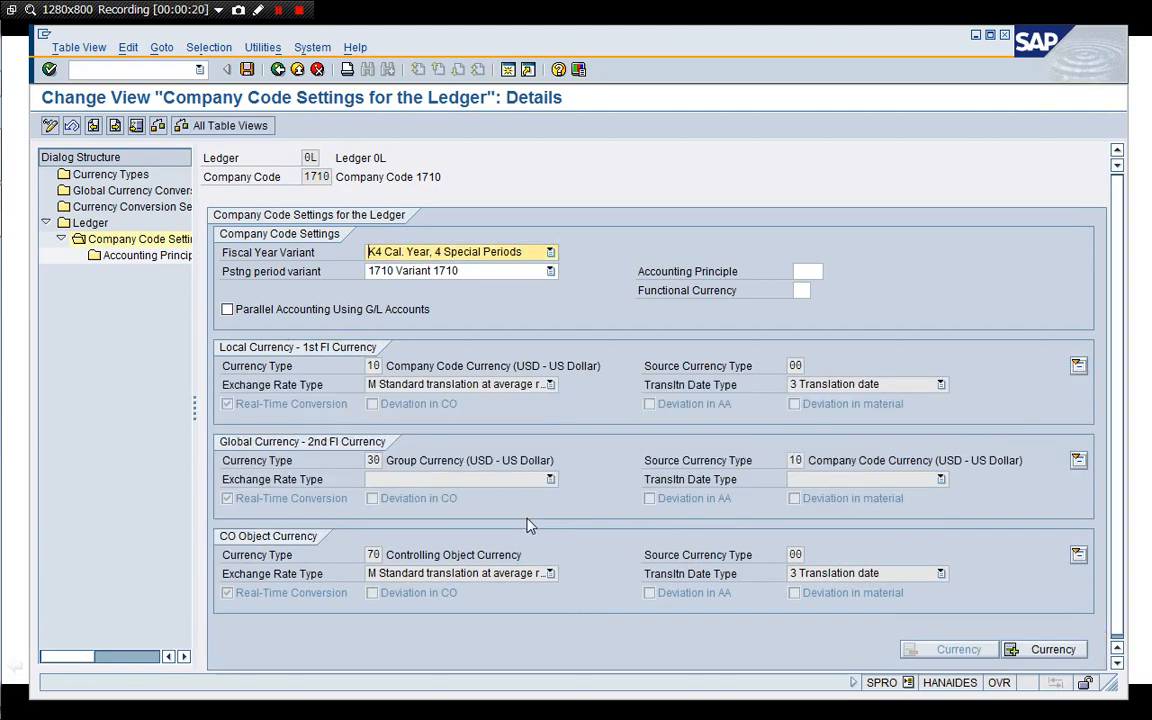
pyautogui.moveTo(468, 392)
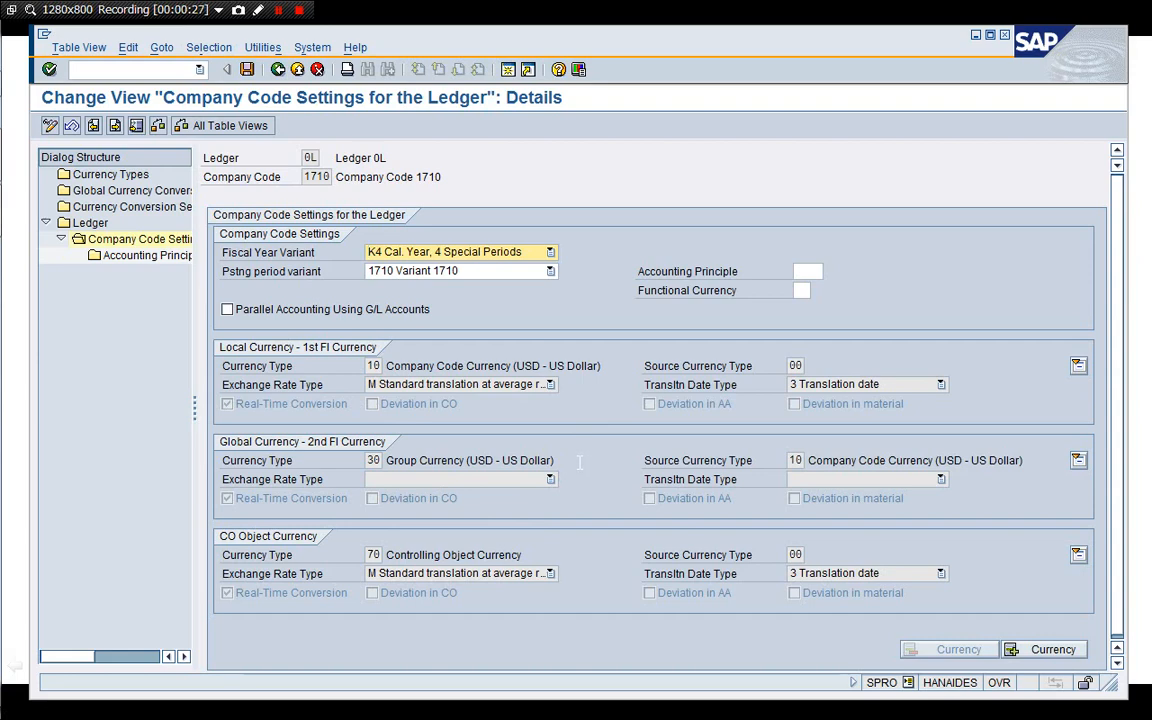
pyautogui.moveTo(590, 498)
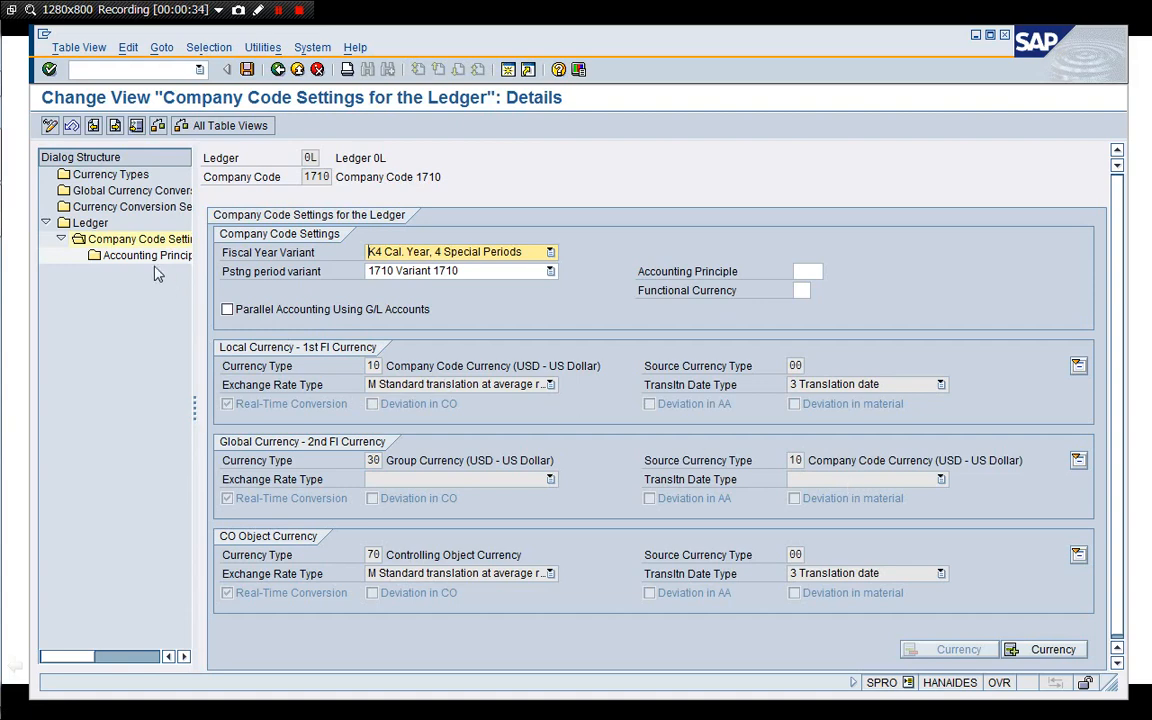
pyautogui.click(148, 256)
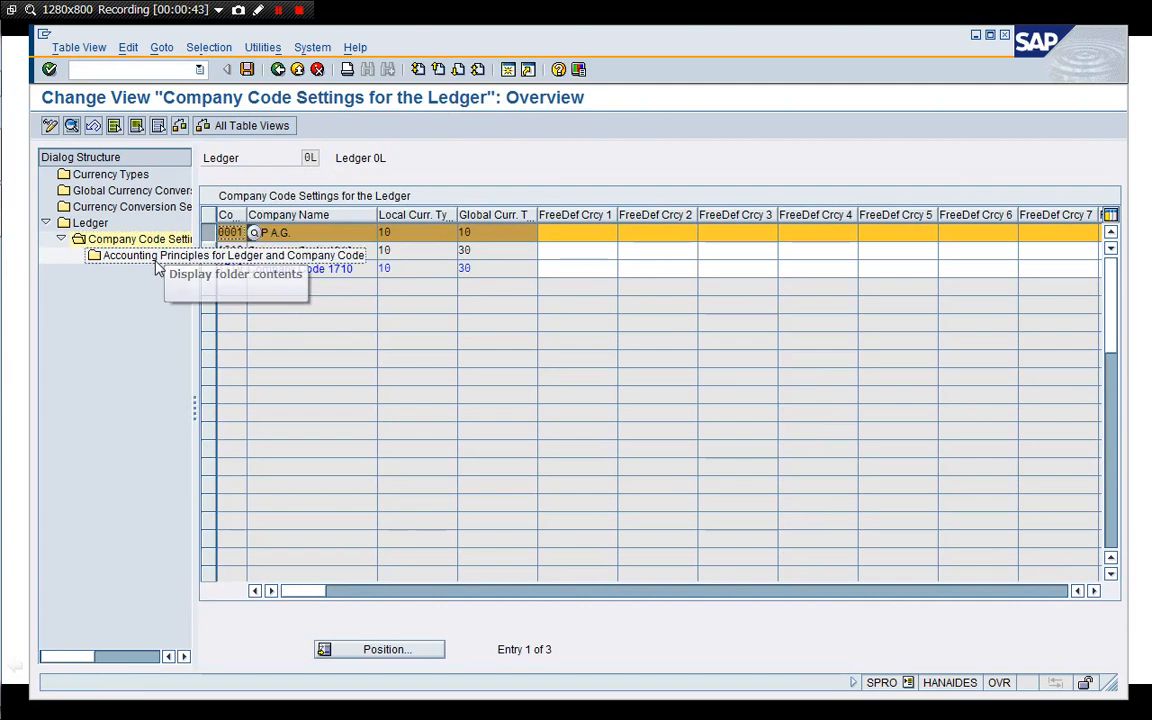
# - Review company code 0001's ledger 0L details, all in EUR, and return to the overview
pyautogui.doubleClick(290, 232)
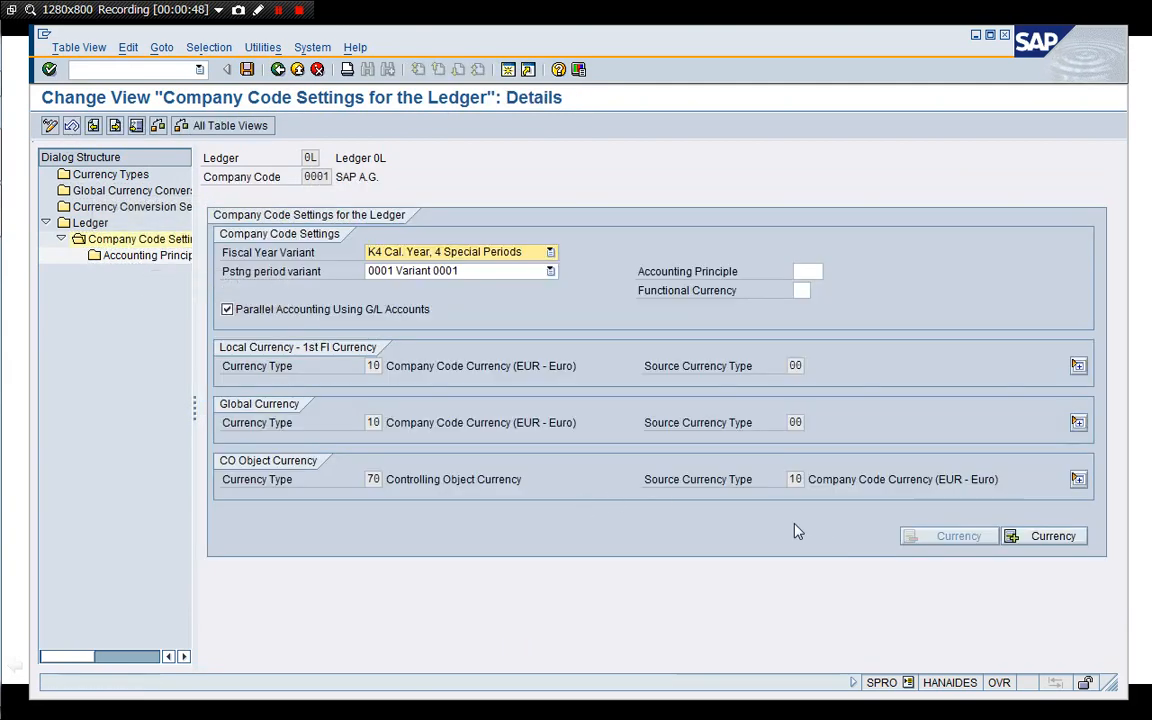
pyautogui.moveTo(366, 412)
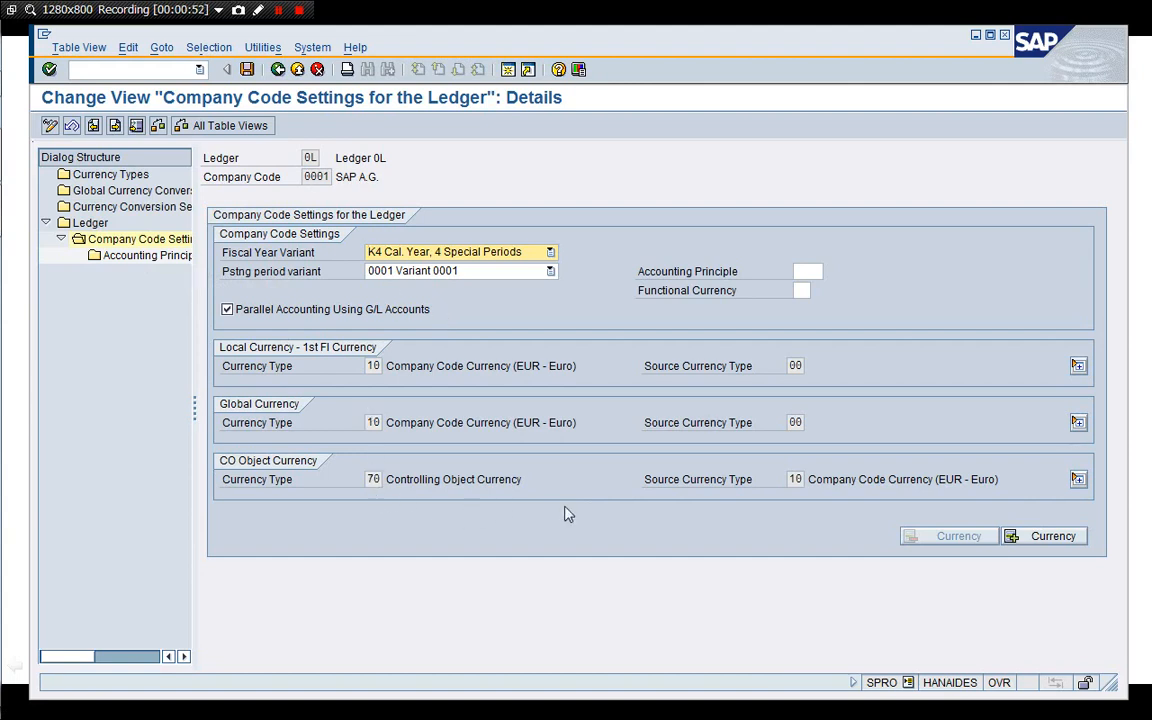
pyautogui.click(1076, 476)
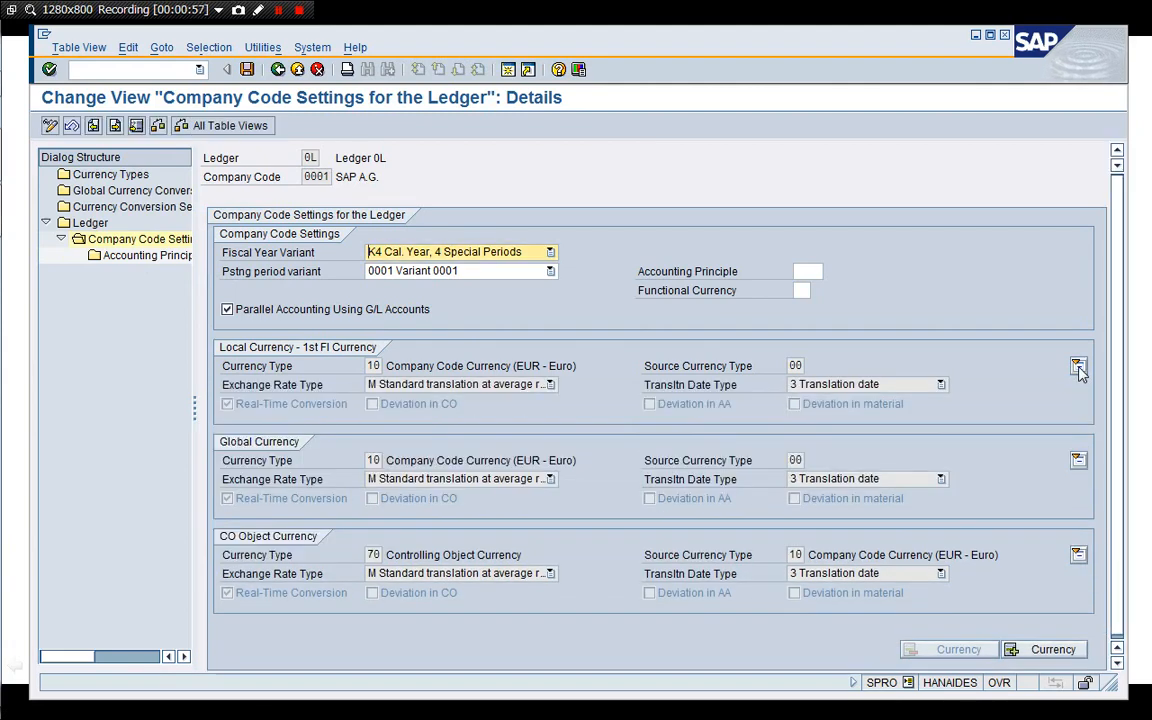
pyautogui.moveTo(146, 256)
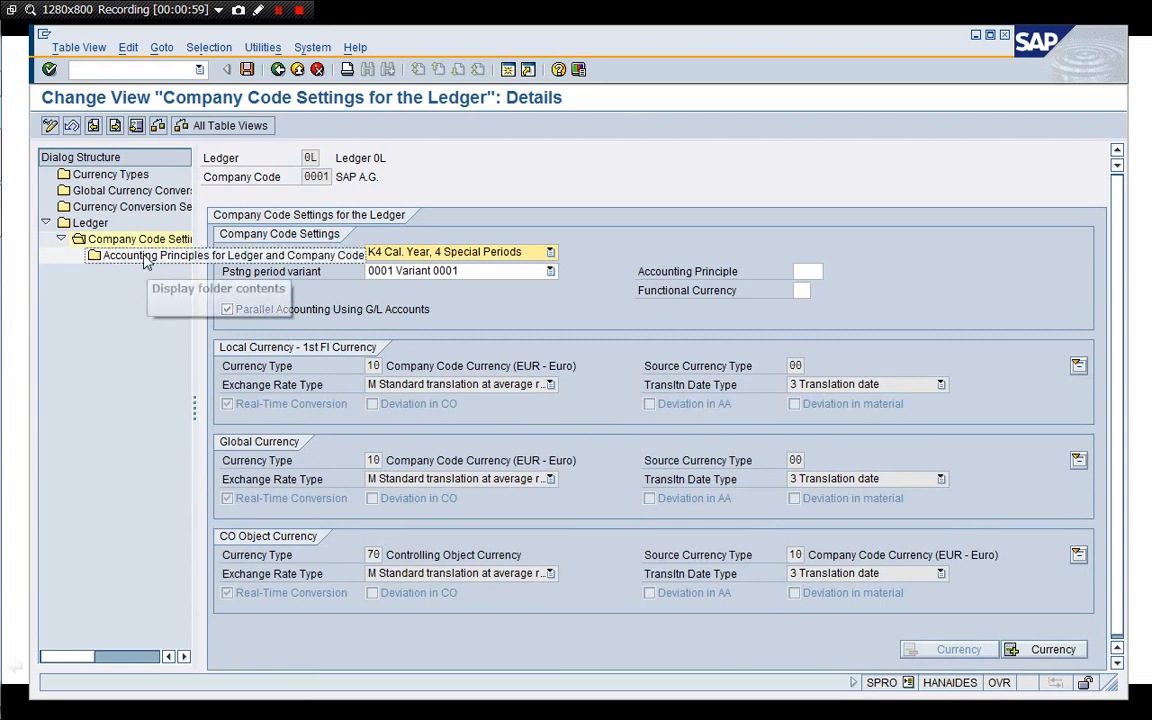
pyautogui.doubleClick(148, 256)
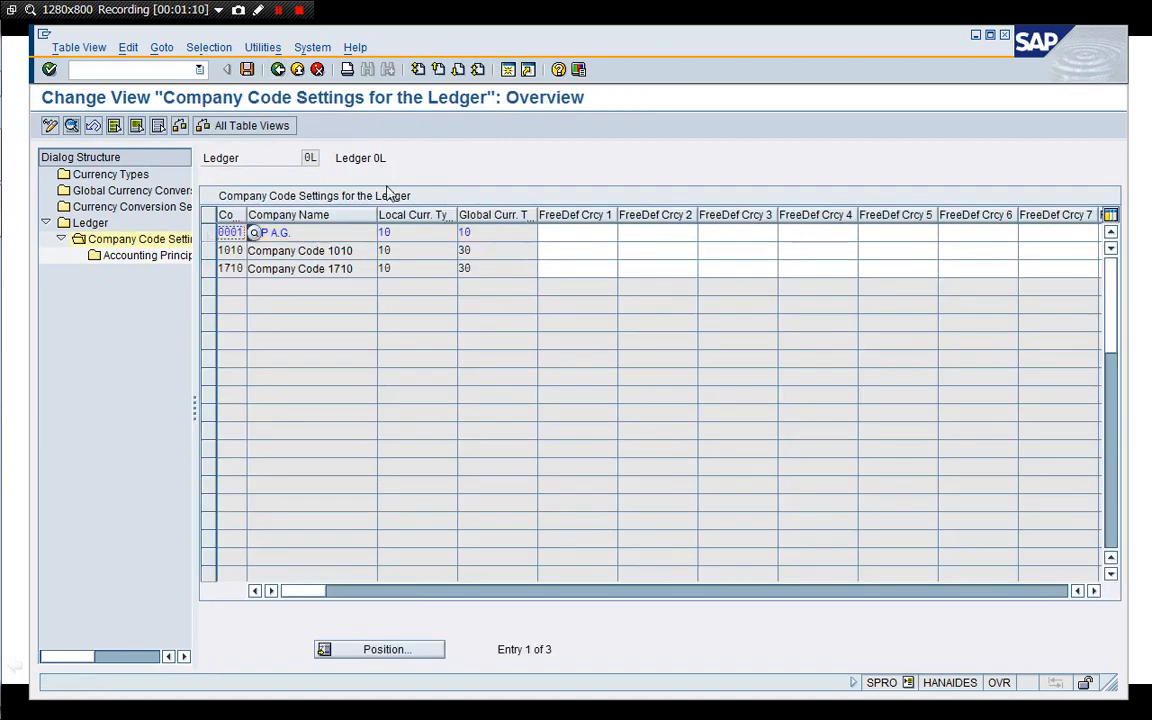
# - Review ledger 2L settings for company code 1010 (IFRS, EUR local, USD group) and return to the ledger list
pyautogui.click(88, 222)
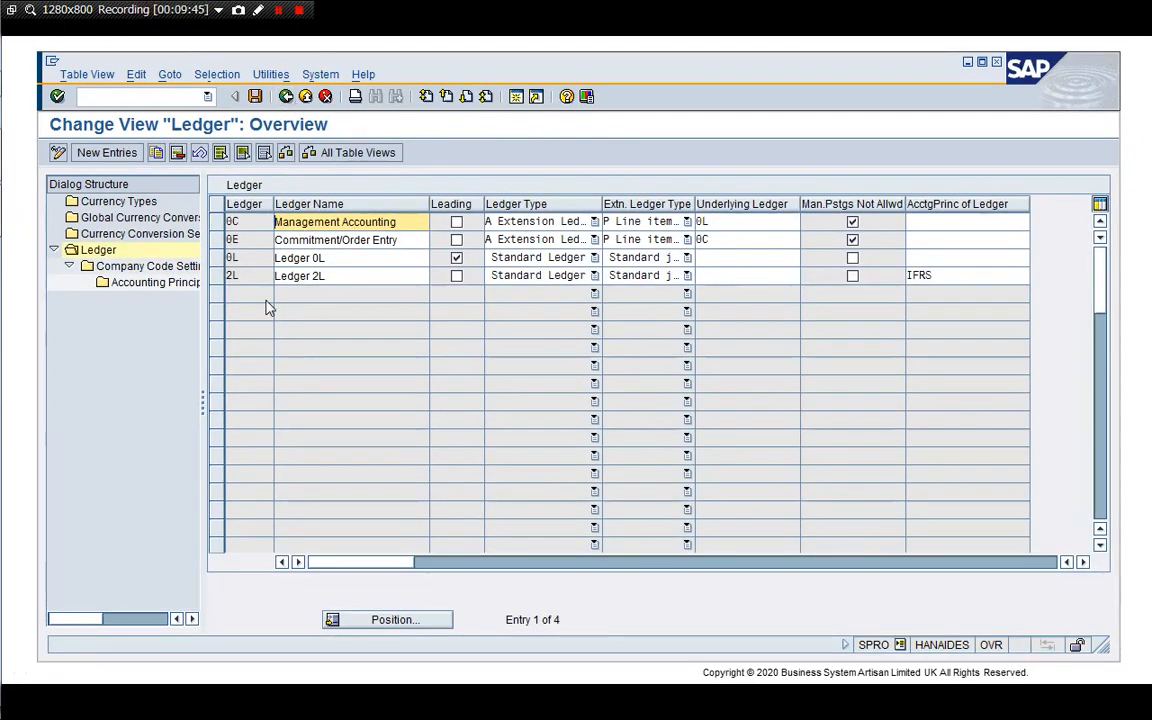
pyautogui.click(232, 276)
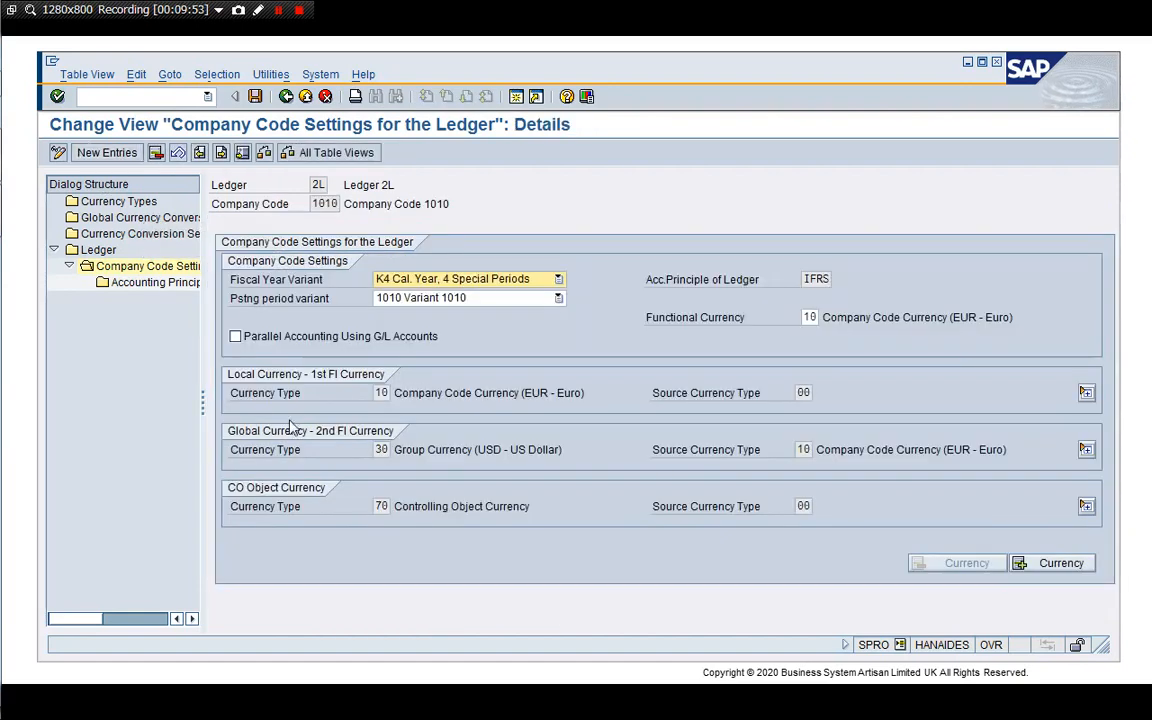
pyautogui.moveTo(384, 600)
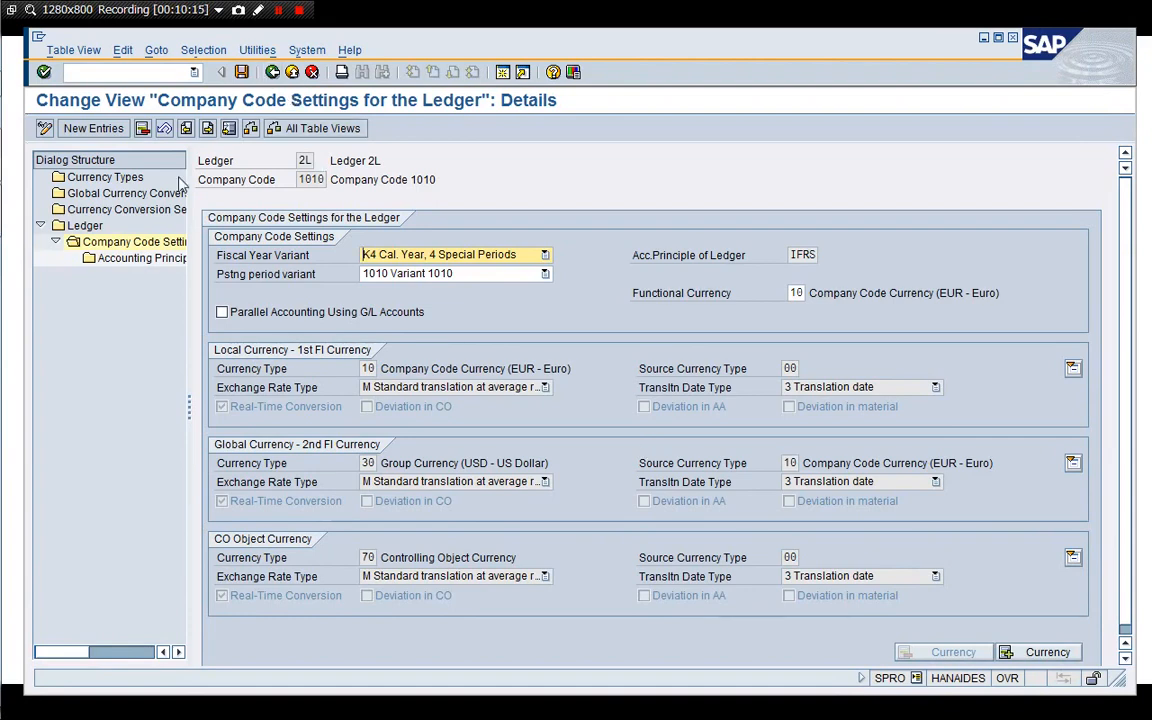
pyautogui.click(140, 258)
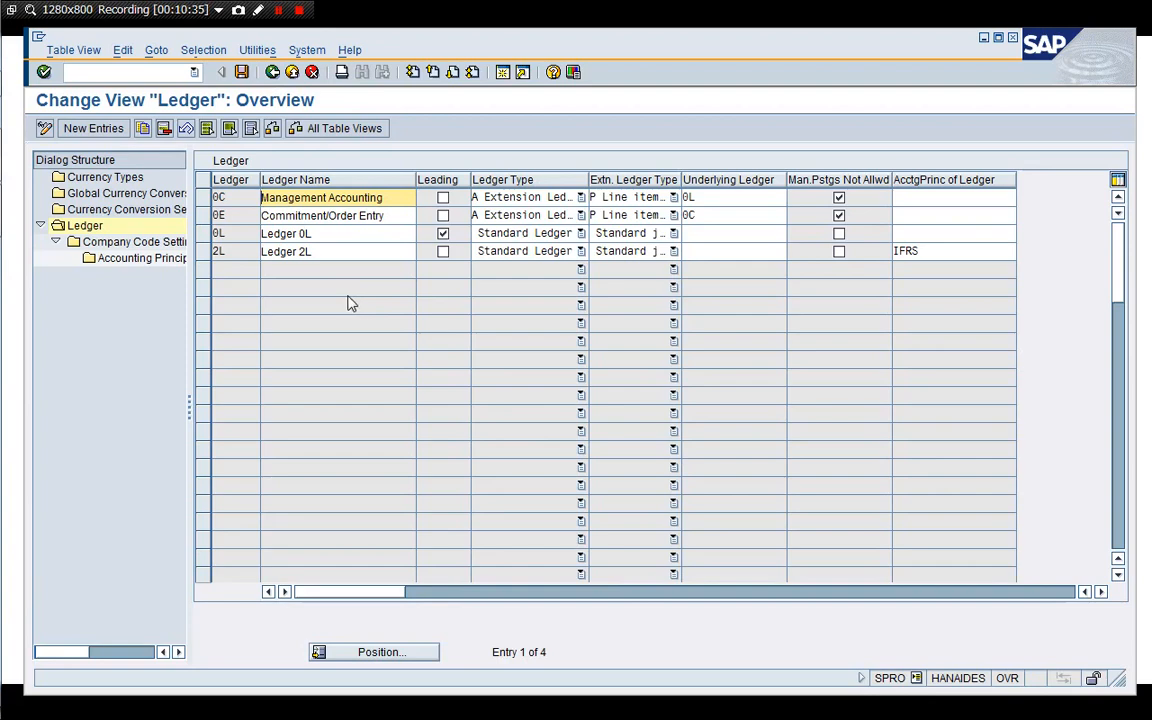
pyautogui.moveTo(316, 252)
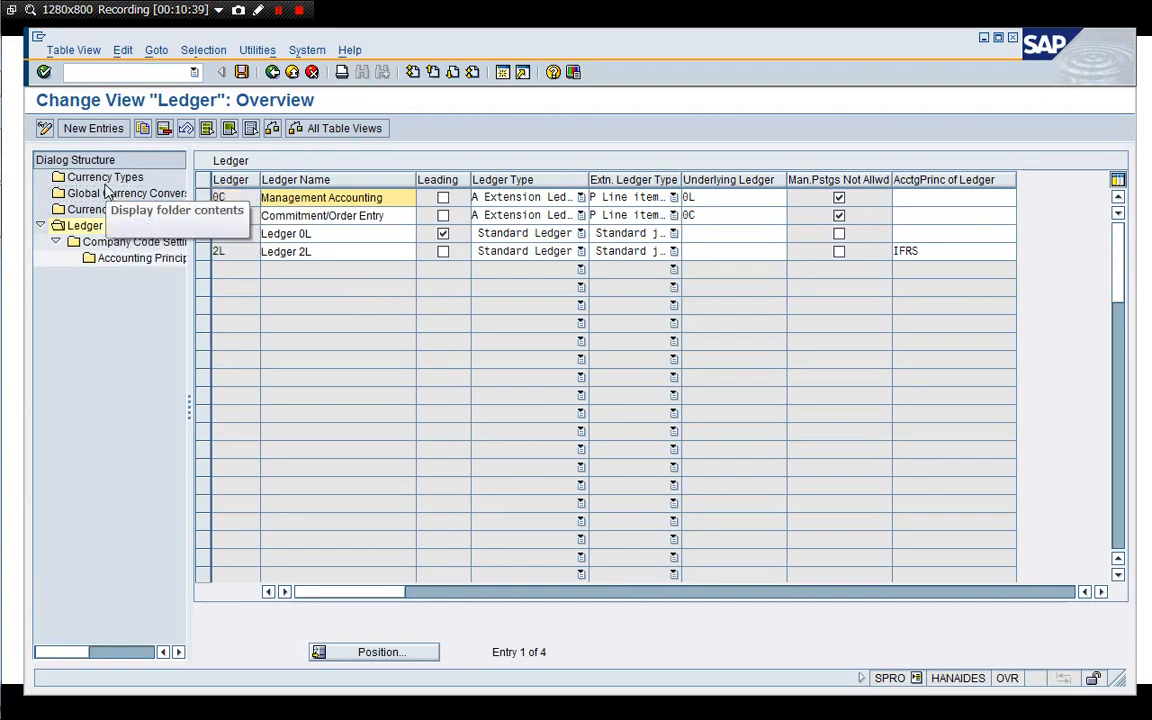
# - Display the Currency Types overview listing 27 currency types with their definition levels
pyautogui.click(108, 176)
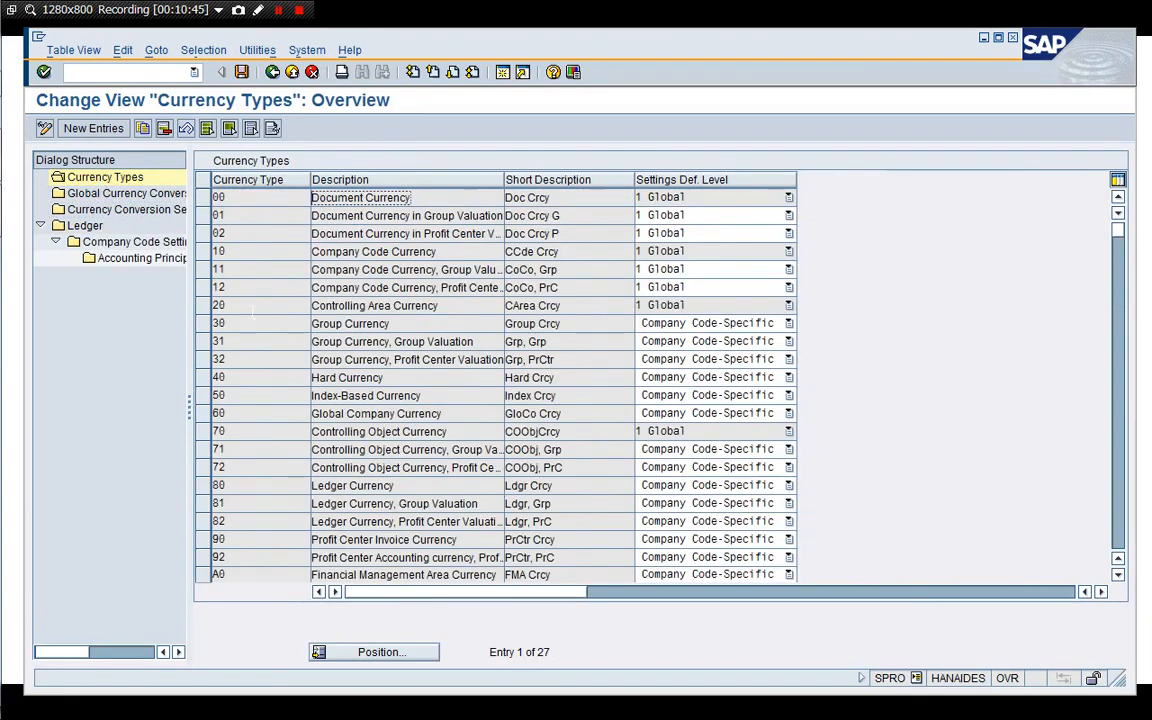
pyautogui.click(376, 304)
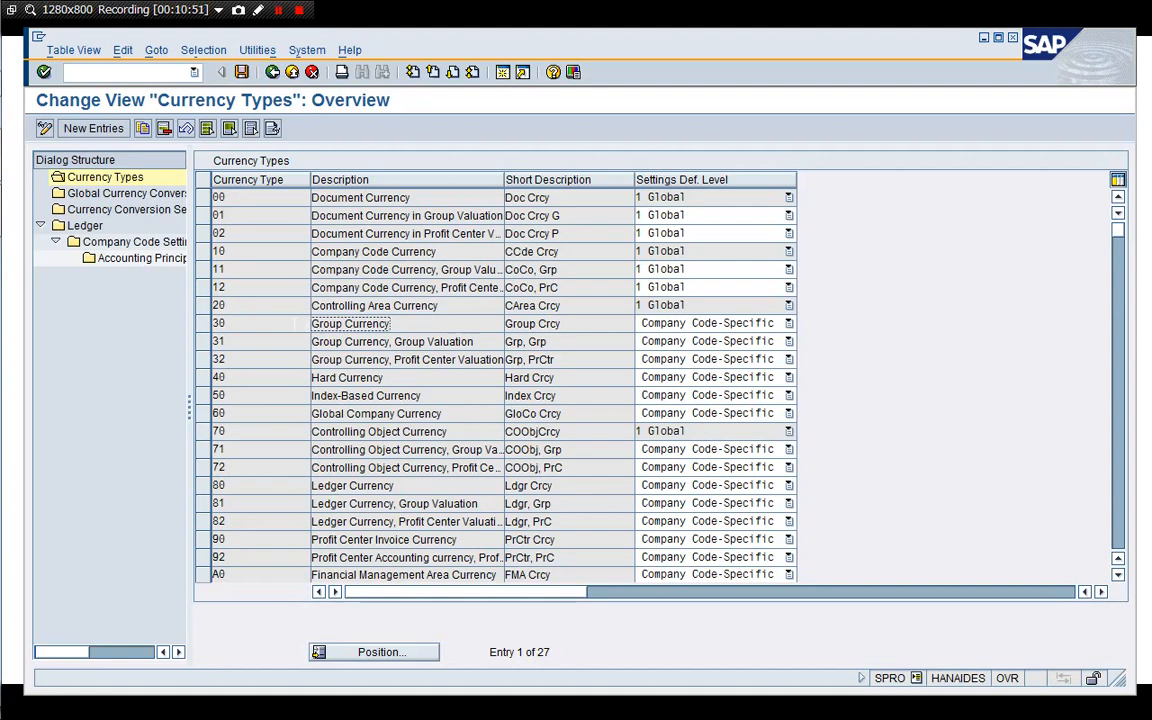
pyautogui.moveTo(200, 328)
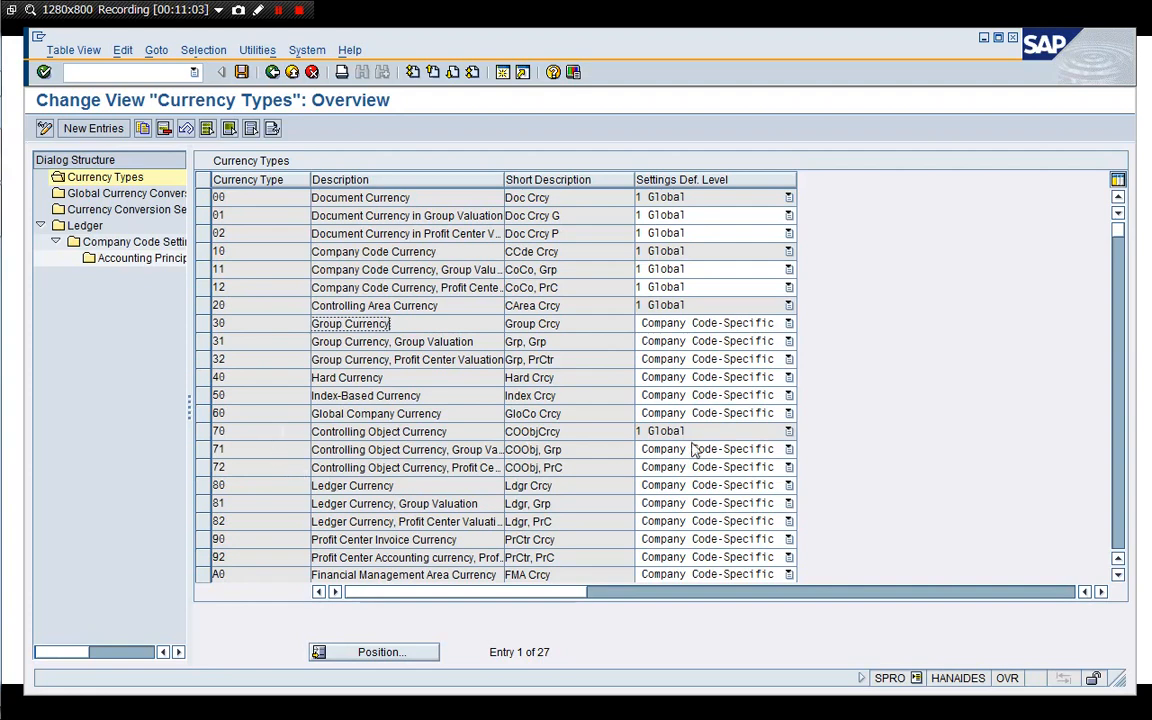
pyautogui.moveTo(690, 448)
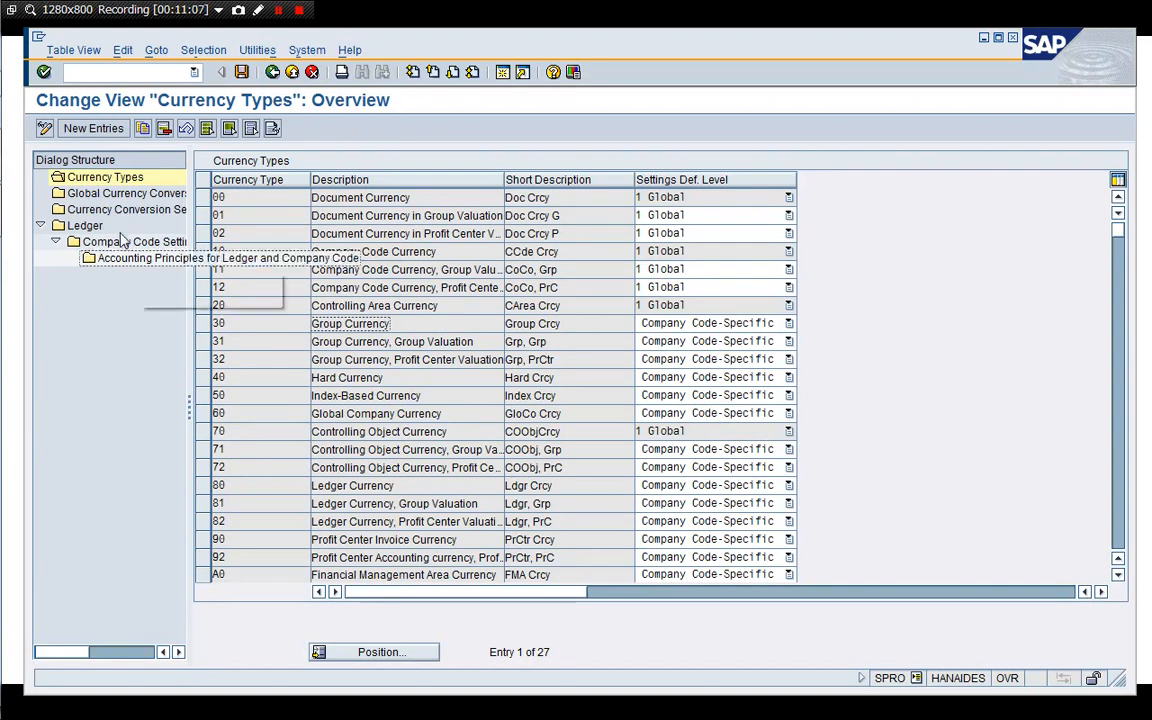
# - Review the global currency conversion entries for types 10 and 70, then return to the four-ledger overview
pyautogui.click(120, 192)
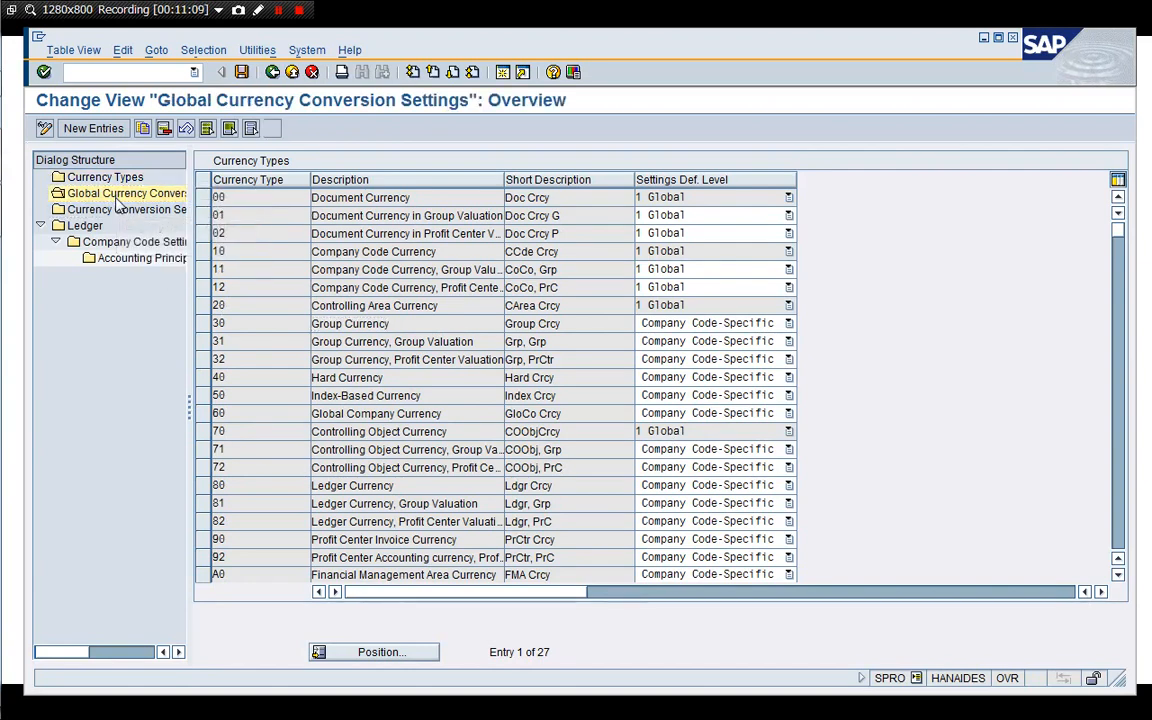
pyautogui.click(120, 192)
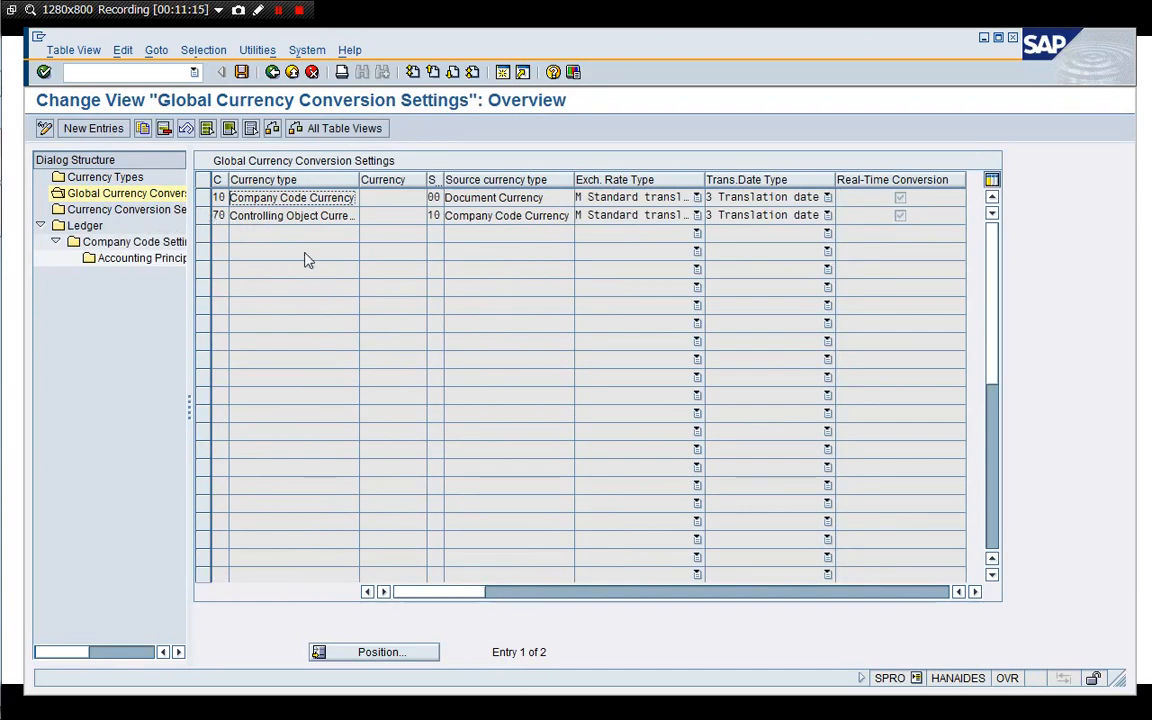
pyautogui.moveTo(270, 104)
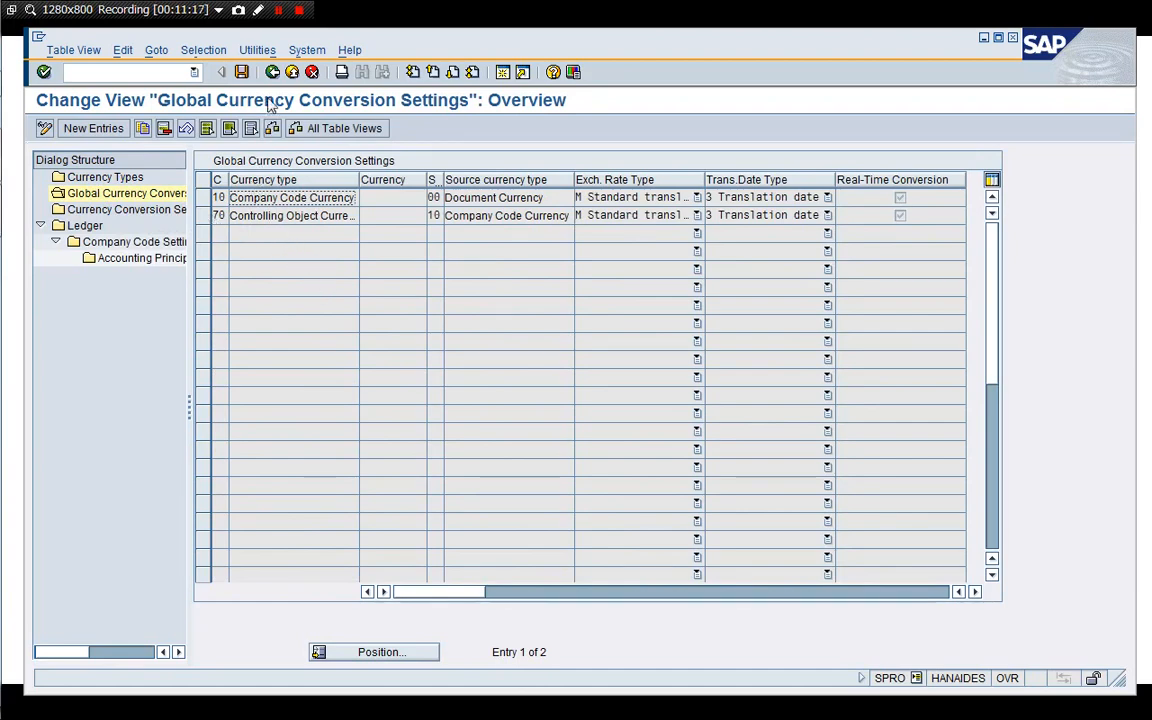
pyautogui.click(70, 224)
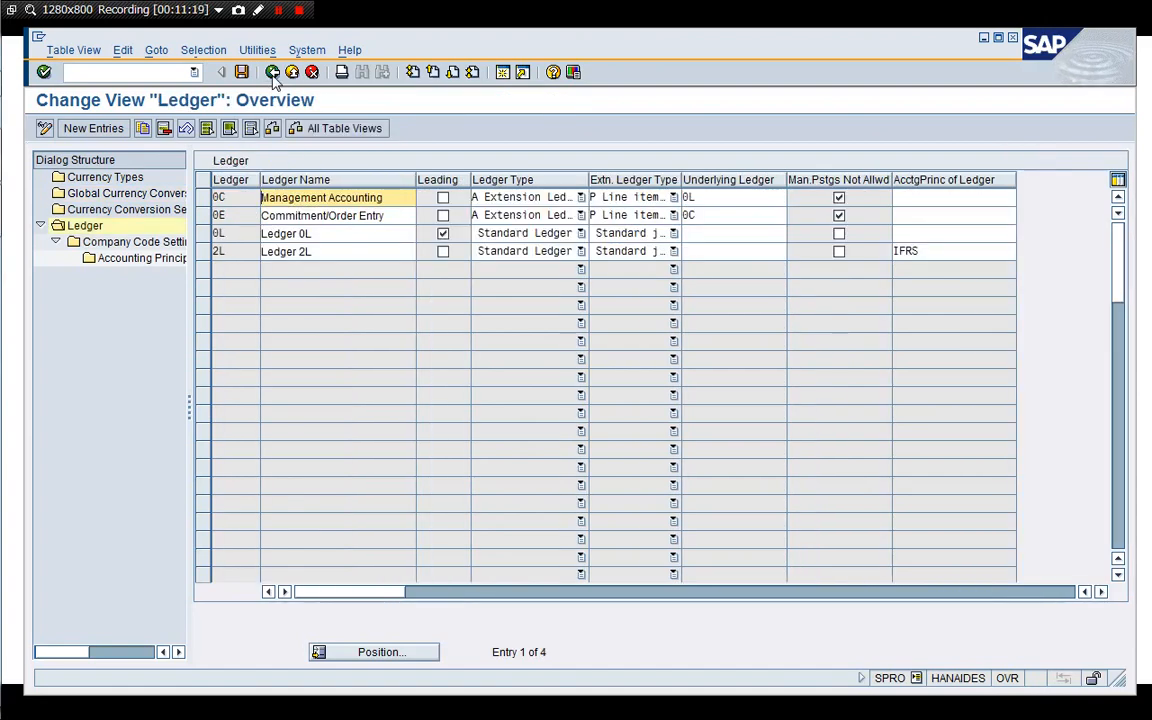
pyautogui.click(104, 176)
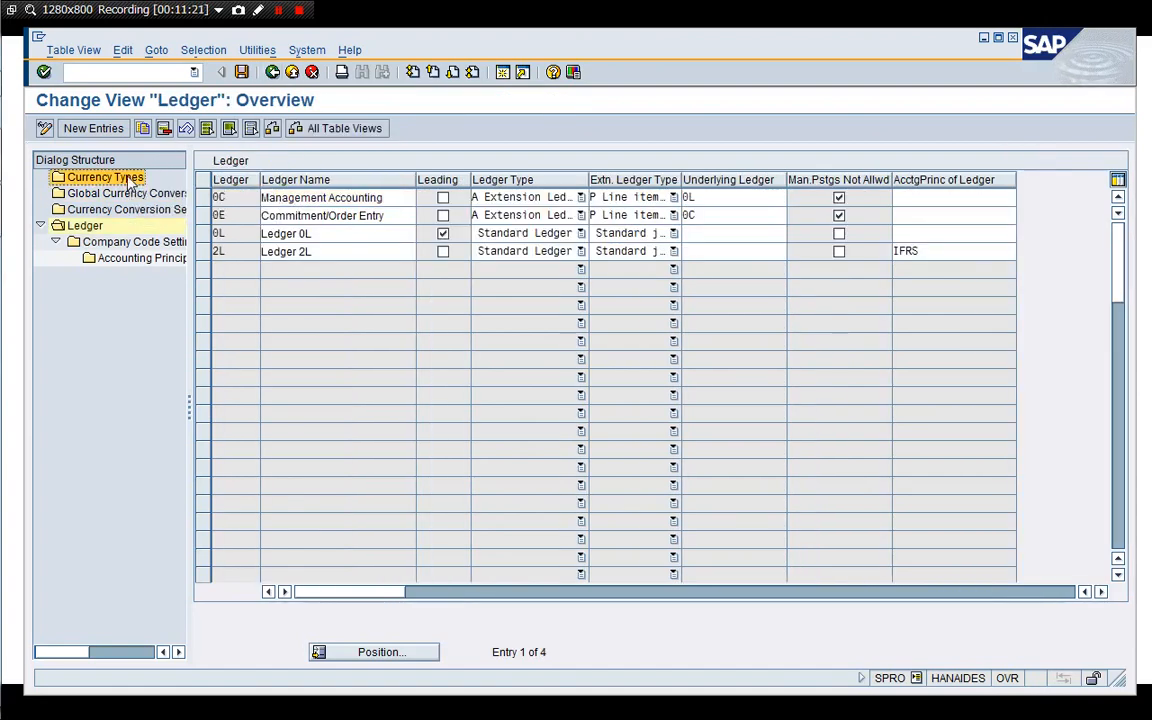
# - Review company codes 1010 and 1710: group currency USD, rate type M, translation date type 3
pyautogui.doubleClick(112, 178)
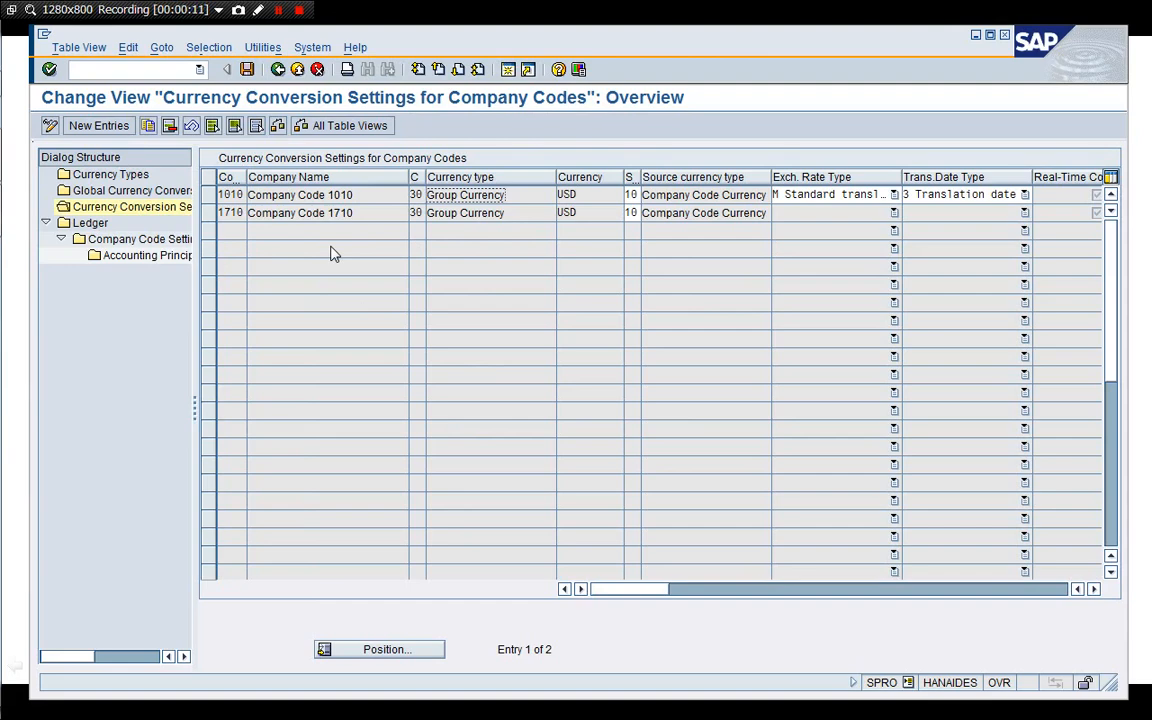
pyautogui.moveTo(394, 270)
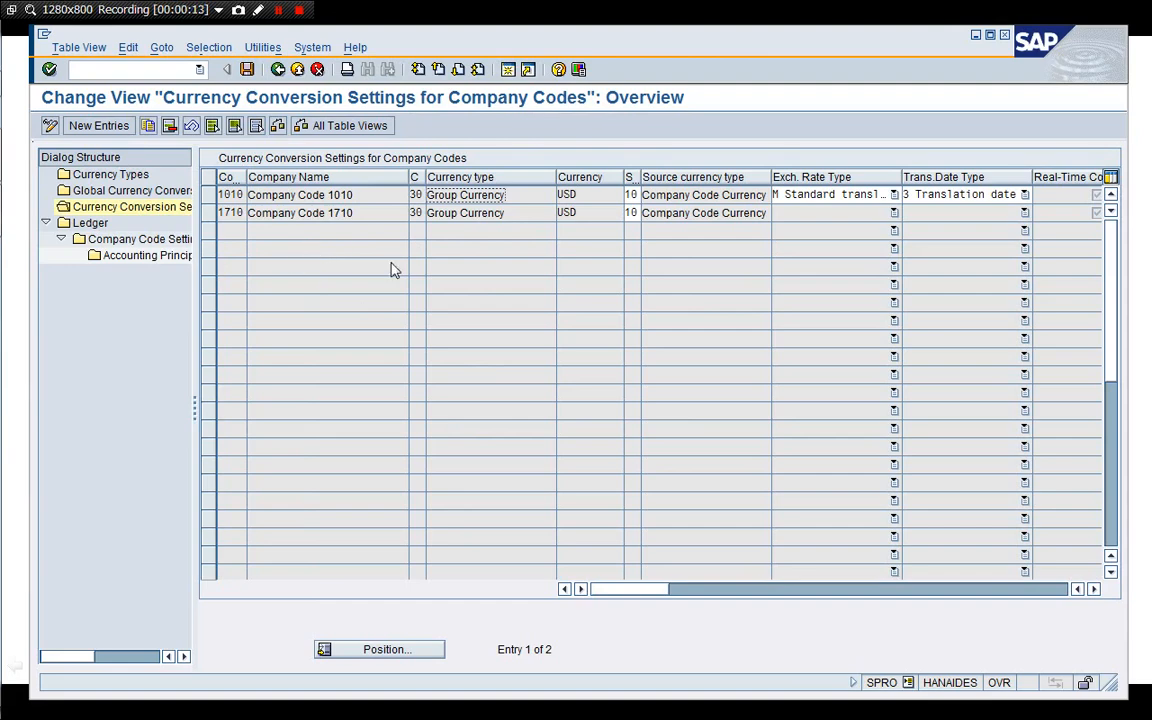
pyautogui.moveTo(452, 232)
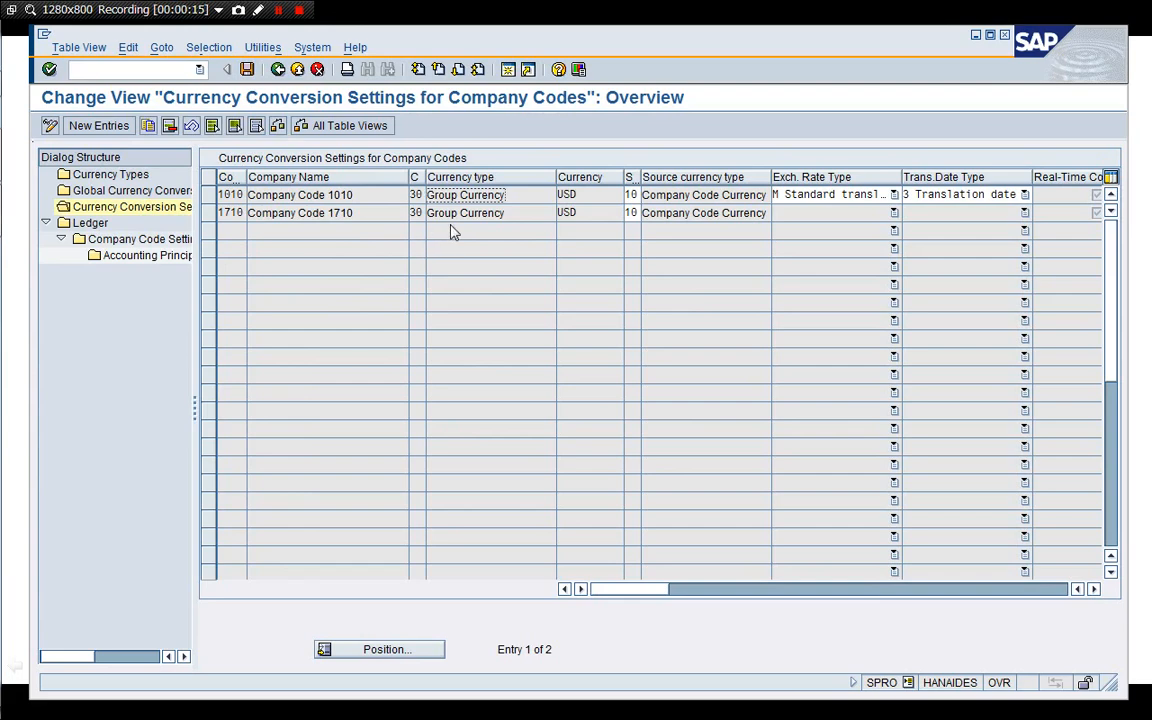
pyautogui.moveTo(564, 250)
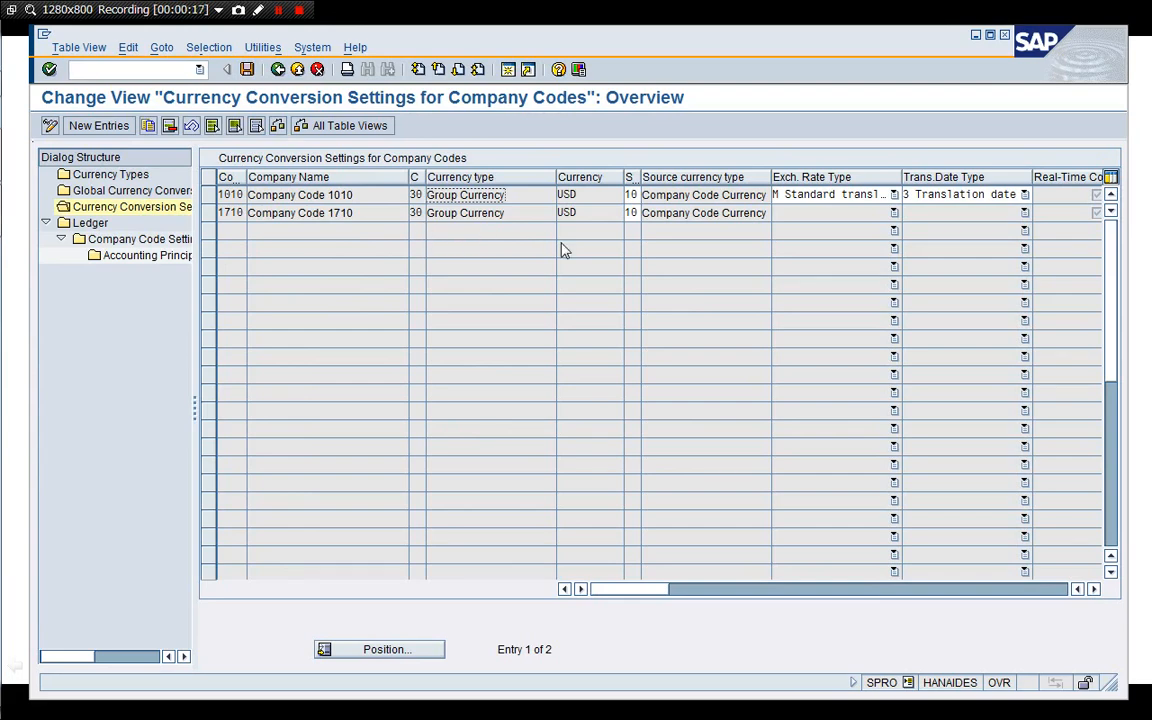
pyautogui.moveTo(680, 238)
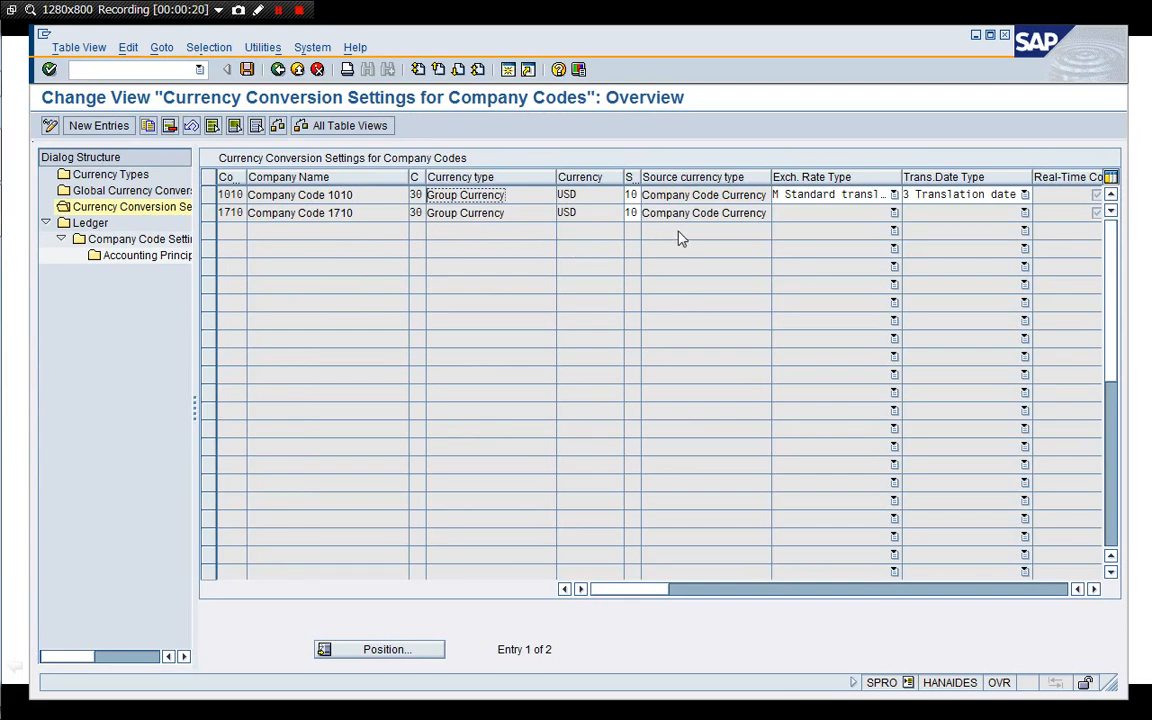
pyautogui.moveTo(130, 190)
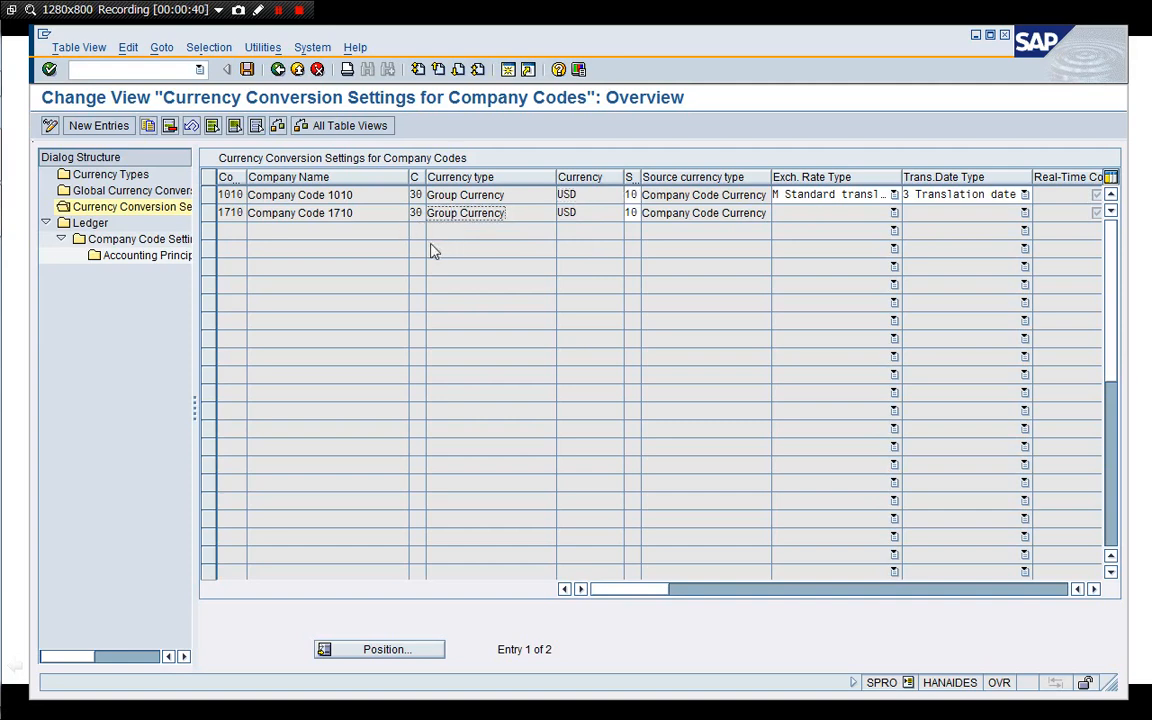
pyautogui.moveTo(456, 258)
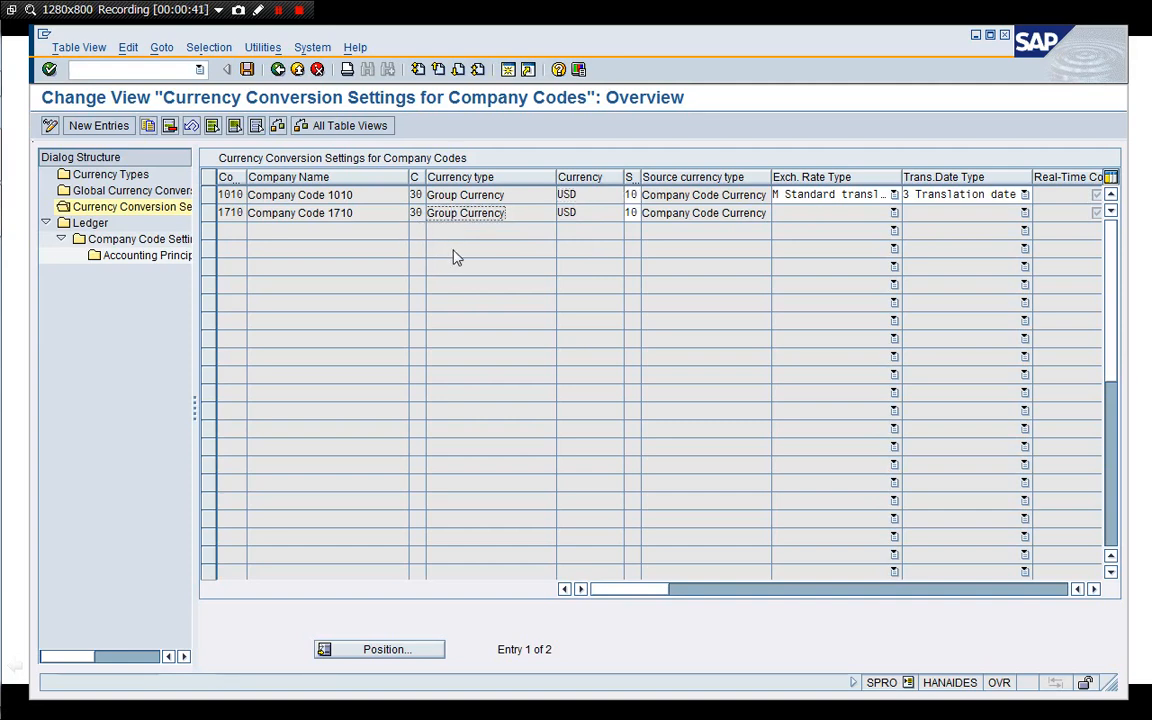
pyautogui.moveTo(432, 236)
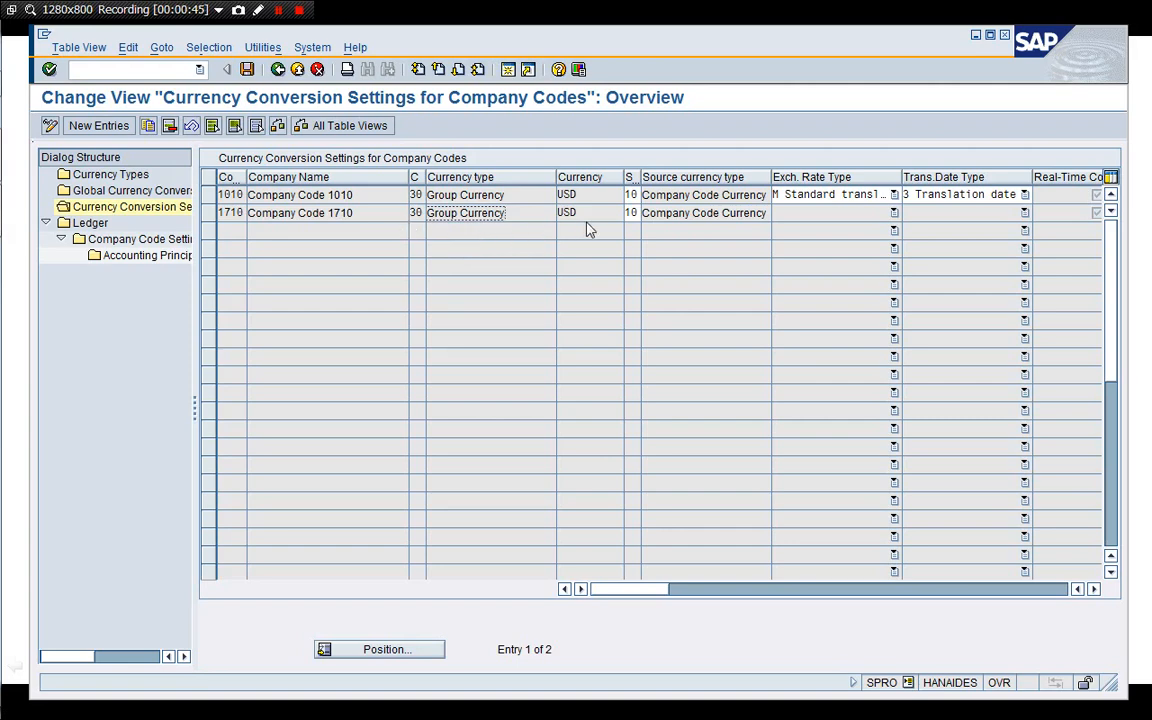
pyautogui.click(580, 212)
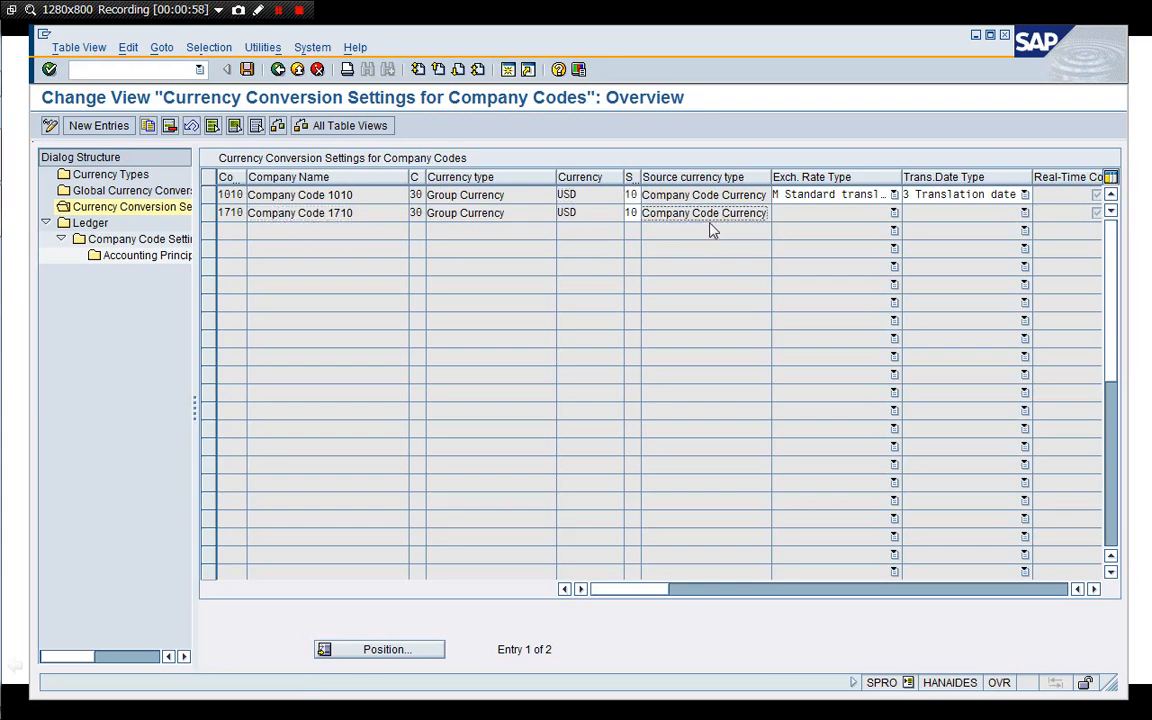
pyautogui.moveTo(728, 232)
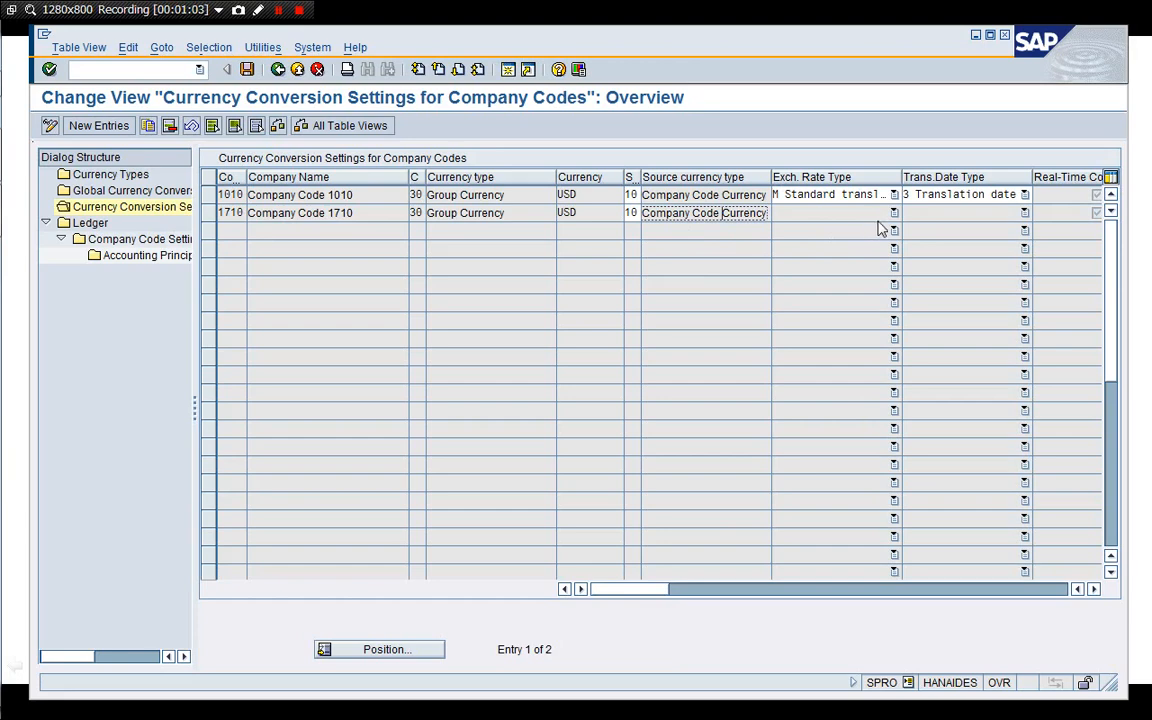
pyautogui.moveTo(912, 232)
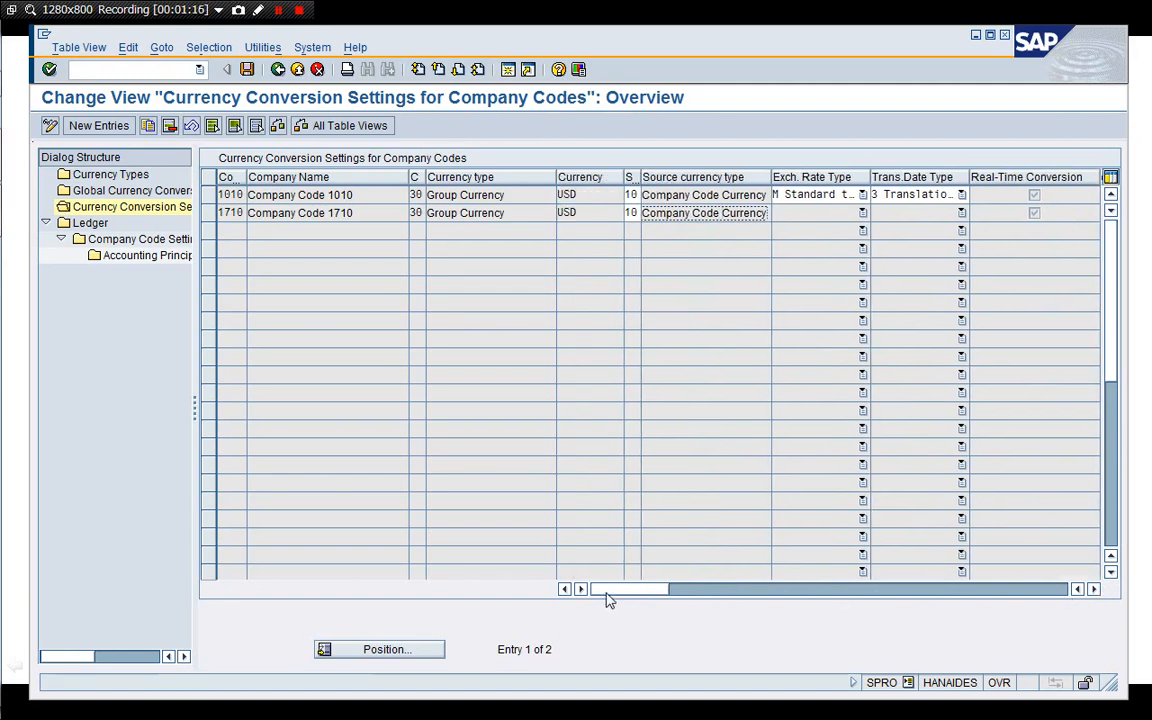
pyautogui.moveTo(694, 260)
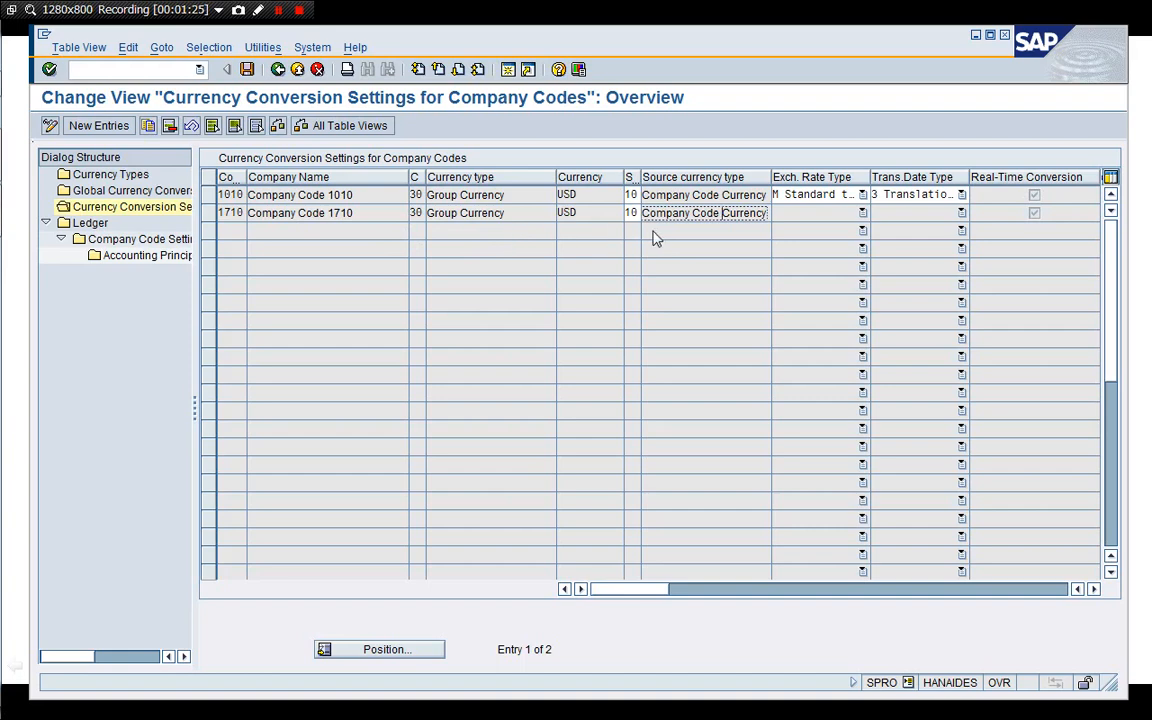
pyautogui.moveTo(636, 232)
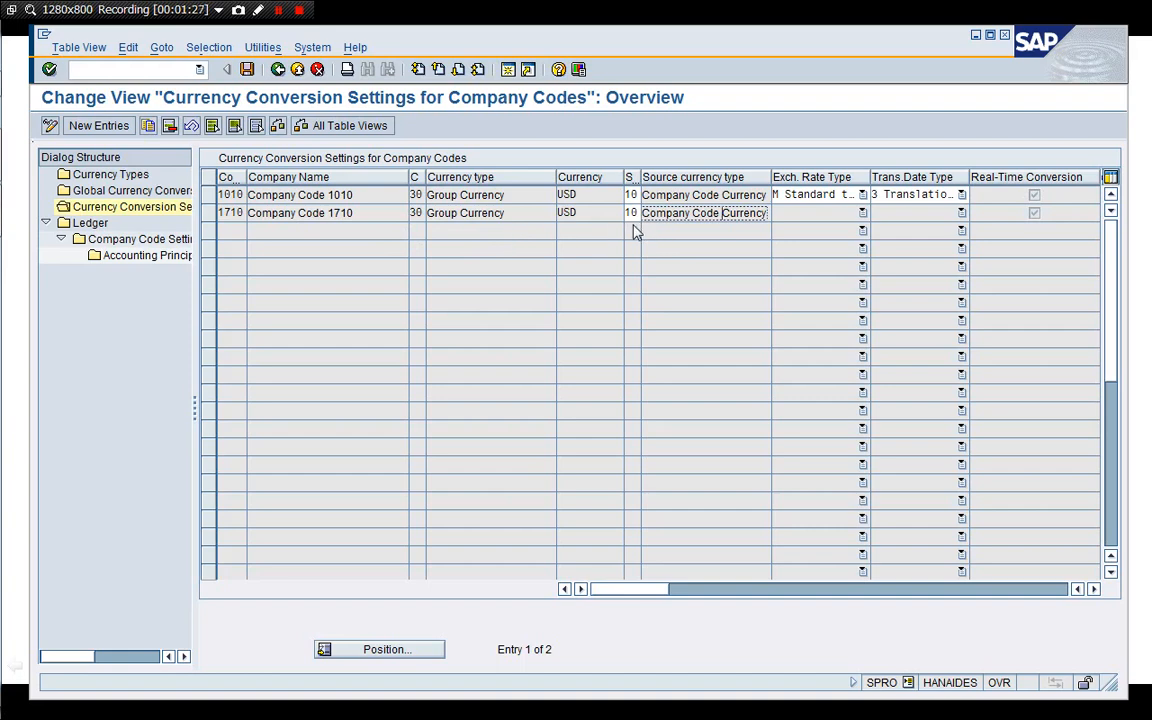
pyautogui.moveTo(390, 320)
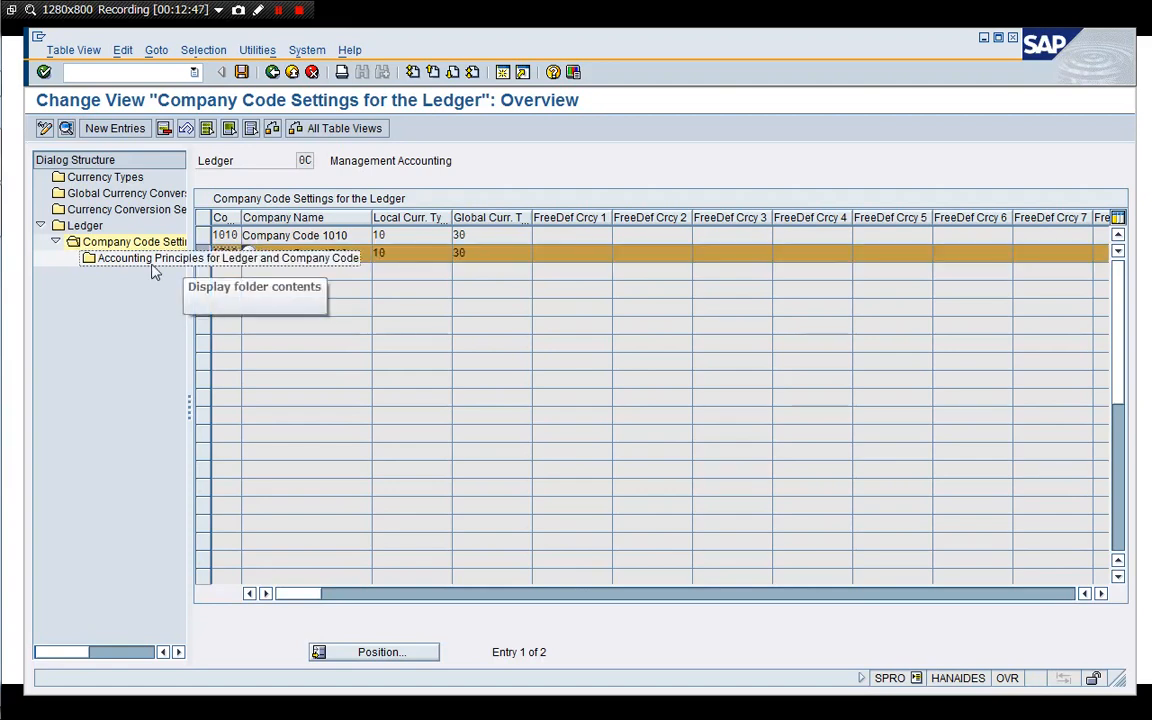
# - Review accounting principles and company code settings for ledgers 0C and 0E (1010, 1710)
pyautogui.doubleClick(220, 258)
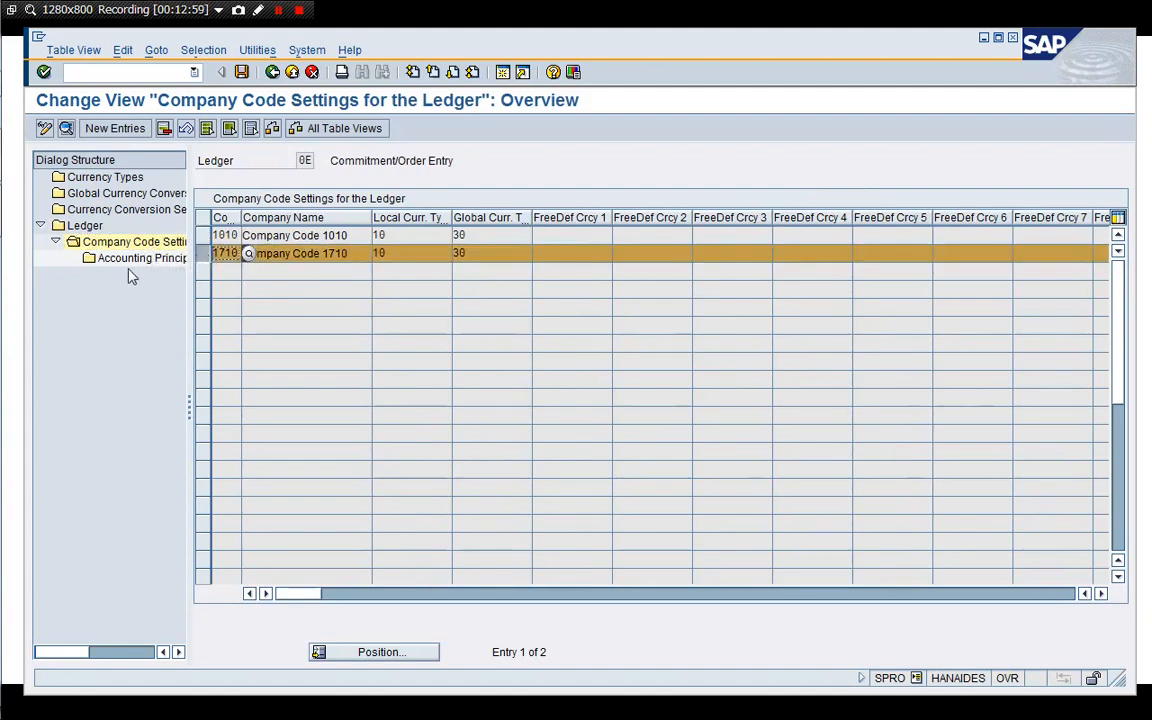
pyautogui.doubleClick(140, 260)
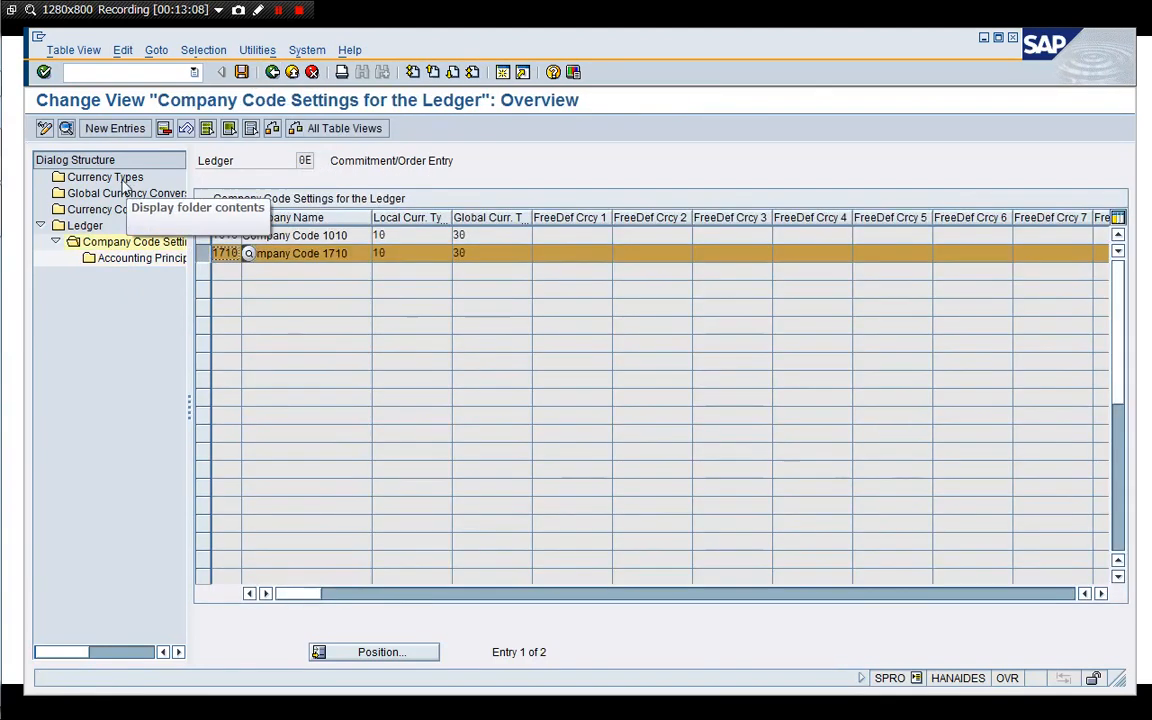
pyautogui.doubleClick(300, 252)
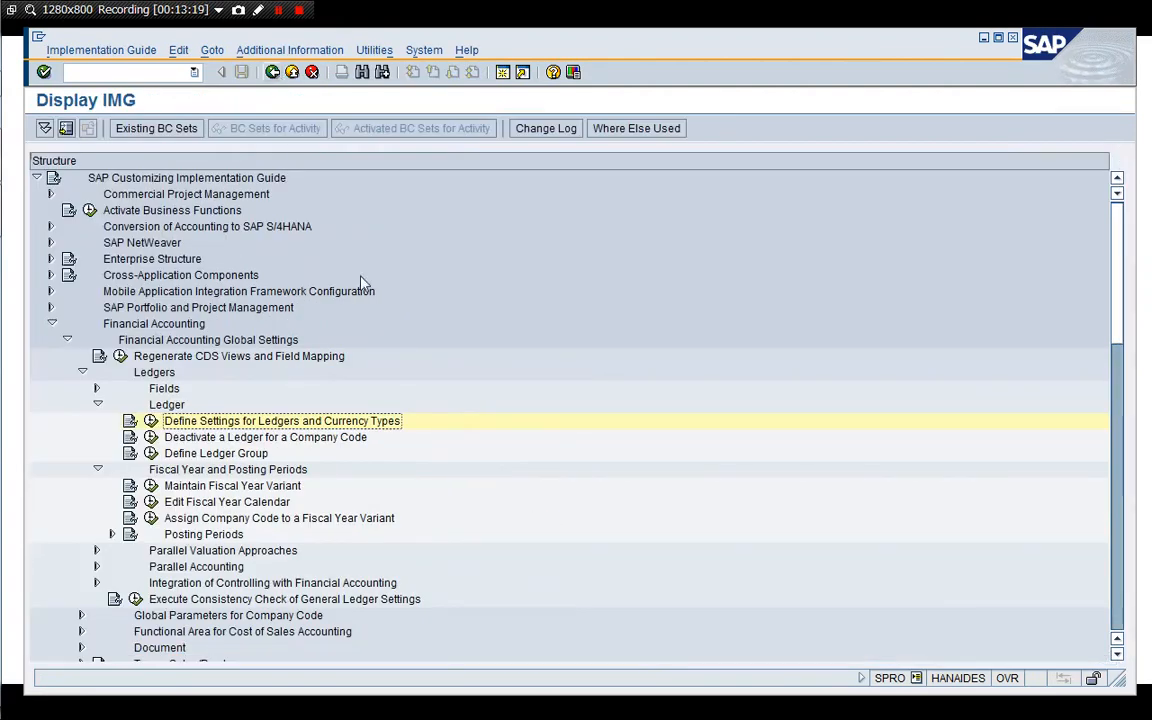
pyautogui.moveTo(284, 444)
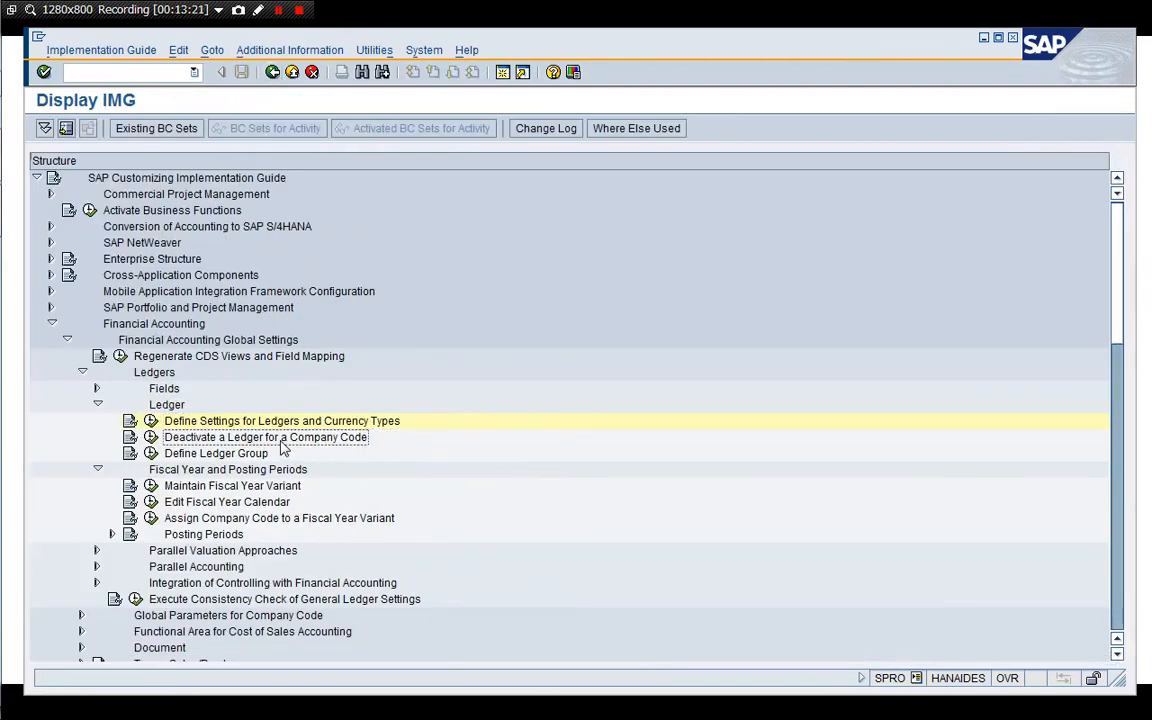
pyautogui.moveTo(300, 476)
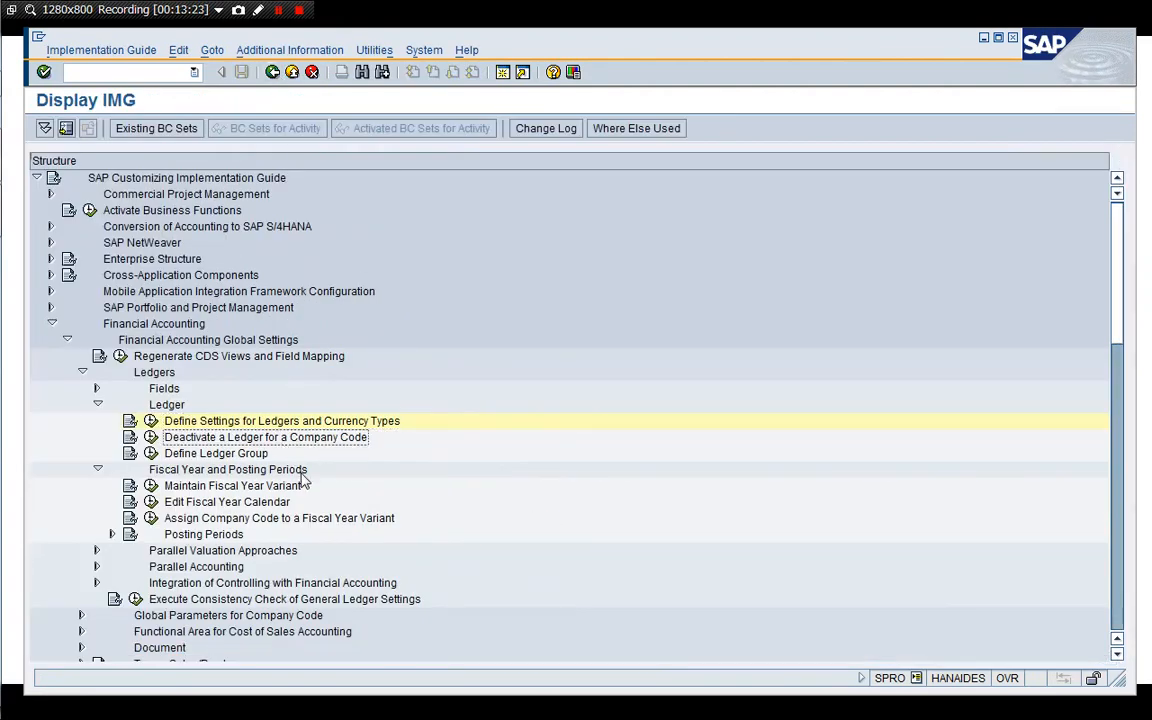
pyautogui.moveTo(244, 468)
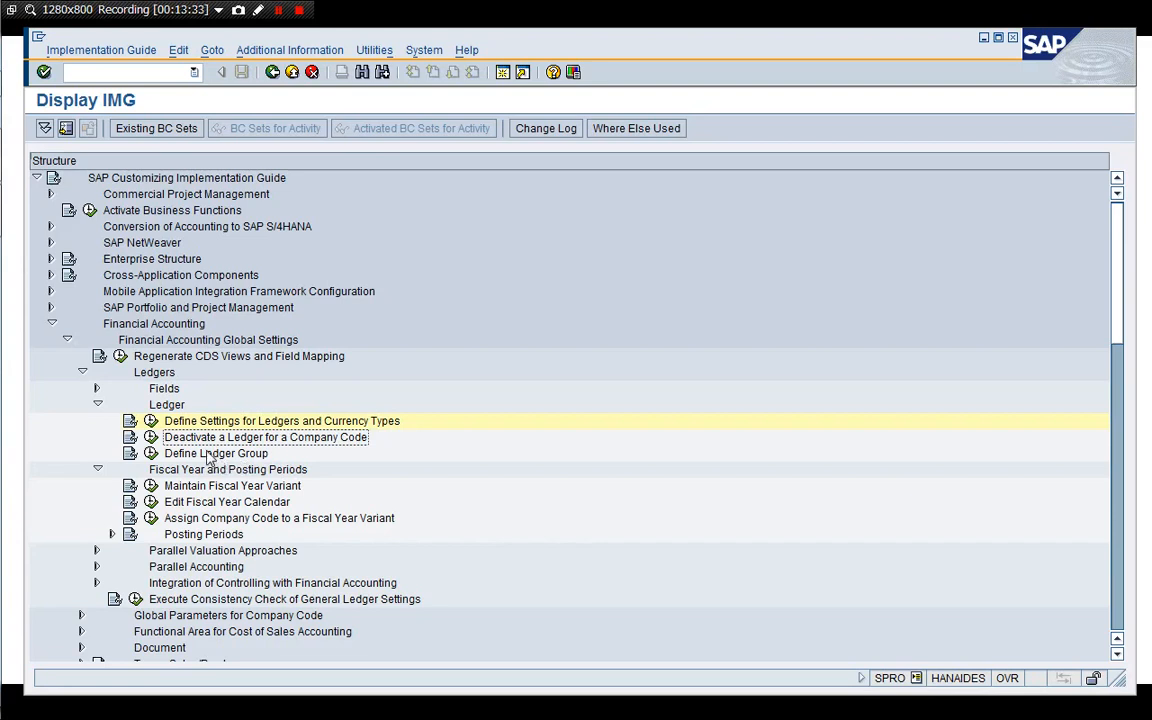
pyautogui.moveTo(216, 466)
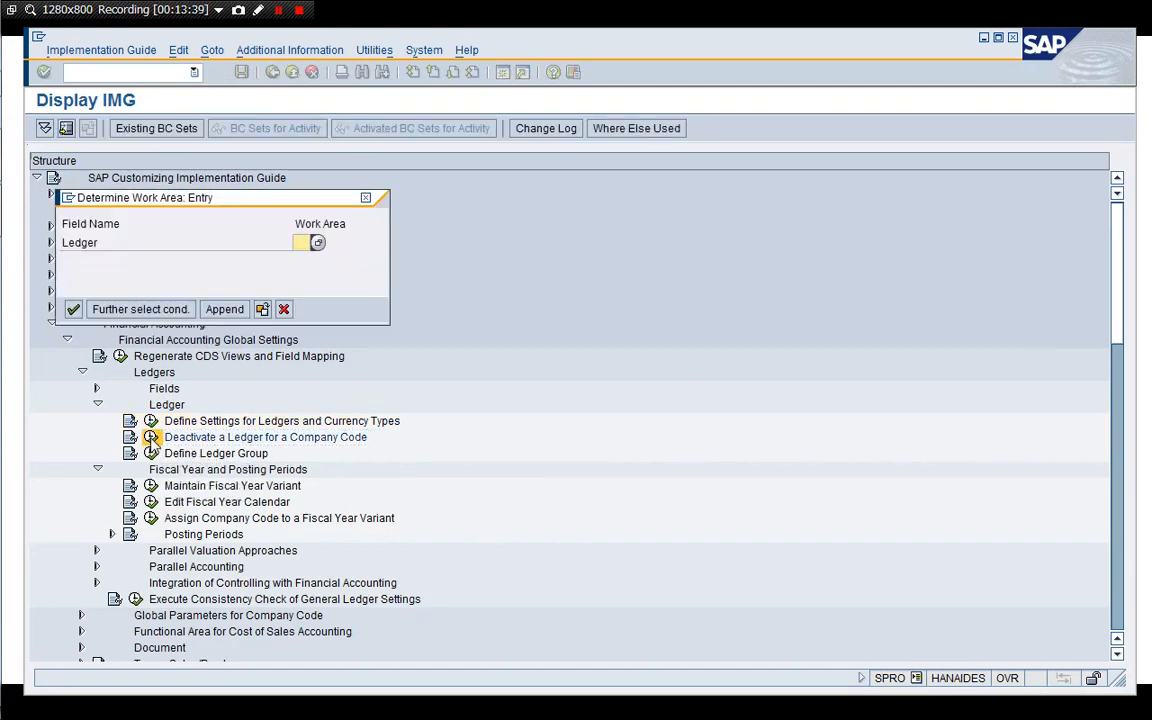
pyautogui.click(316, 242)
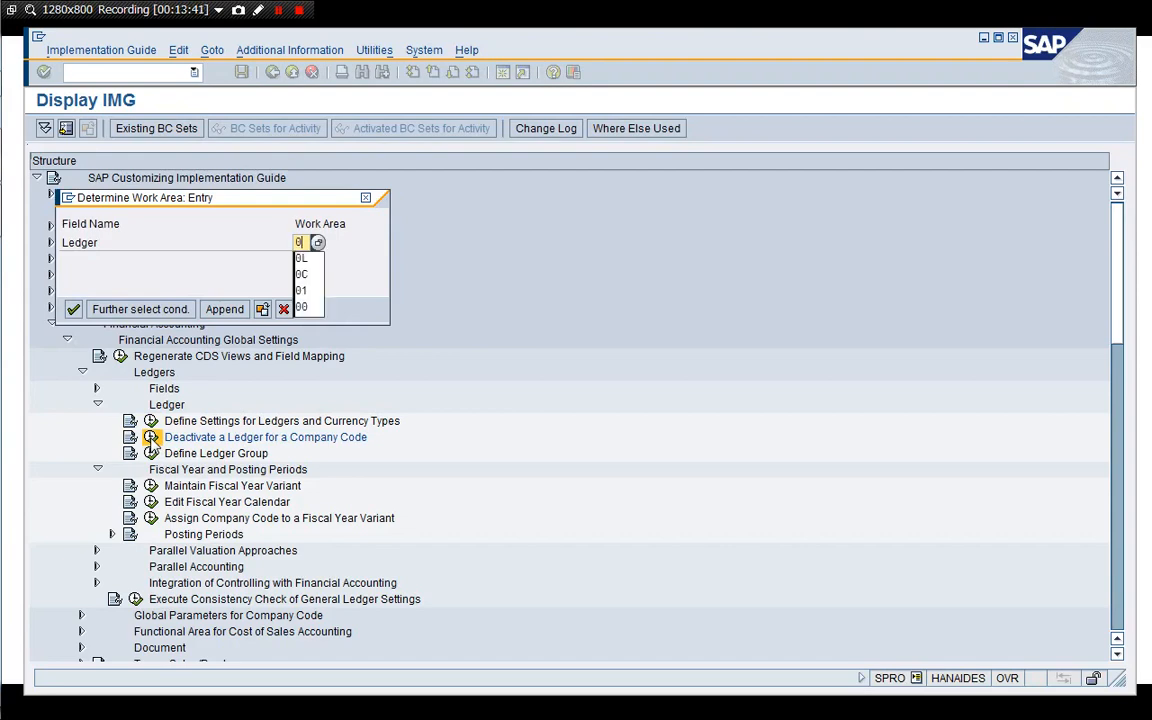
pyautogui.click(300, 258)
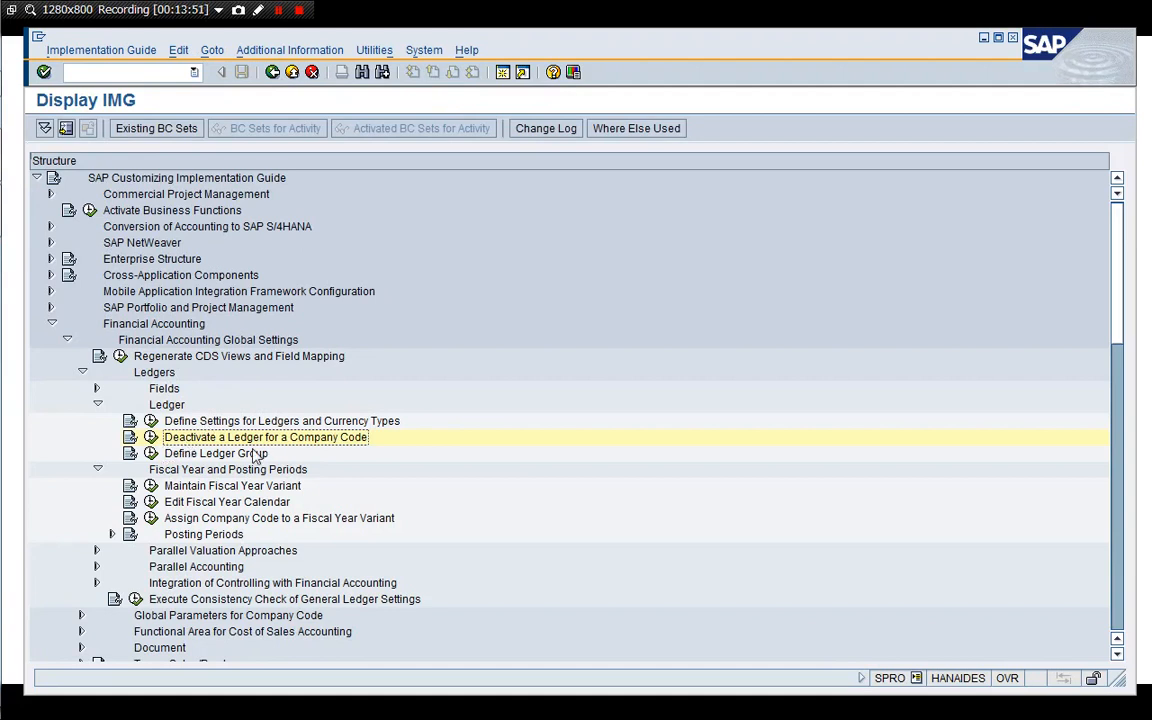
pyautogui.moveTo(150, 436)
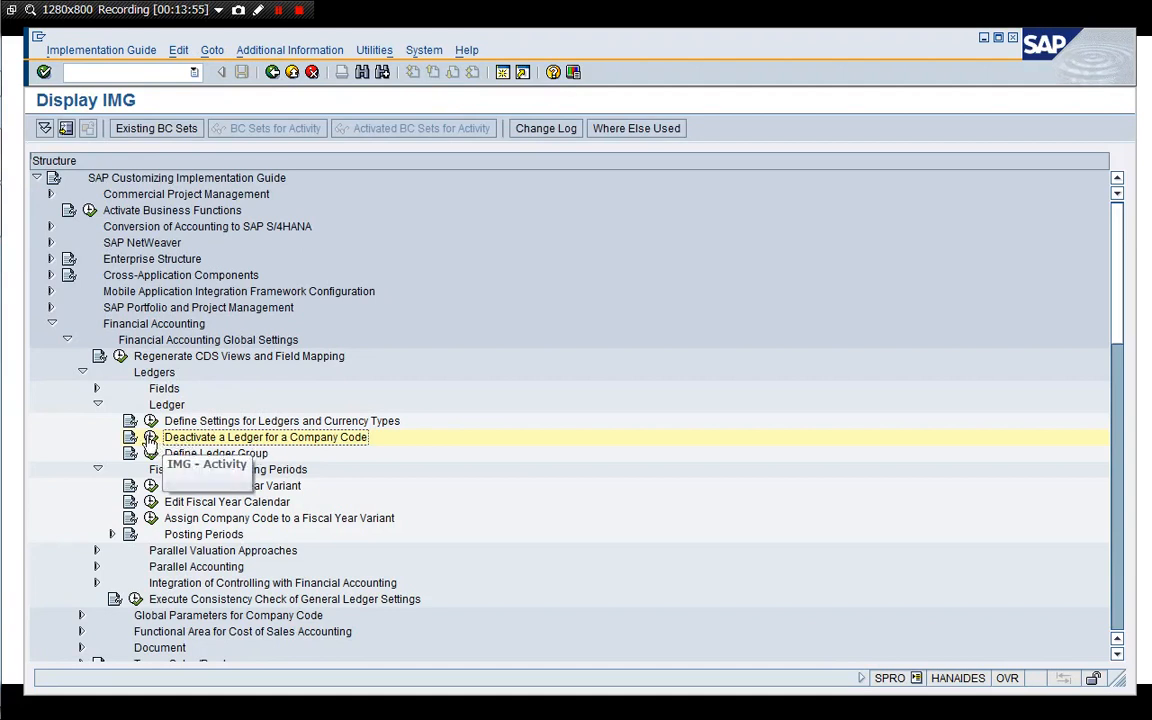
pyautogui.doubleClick(264, 436)
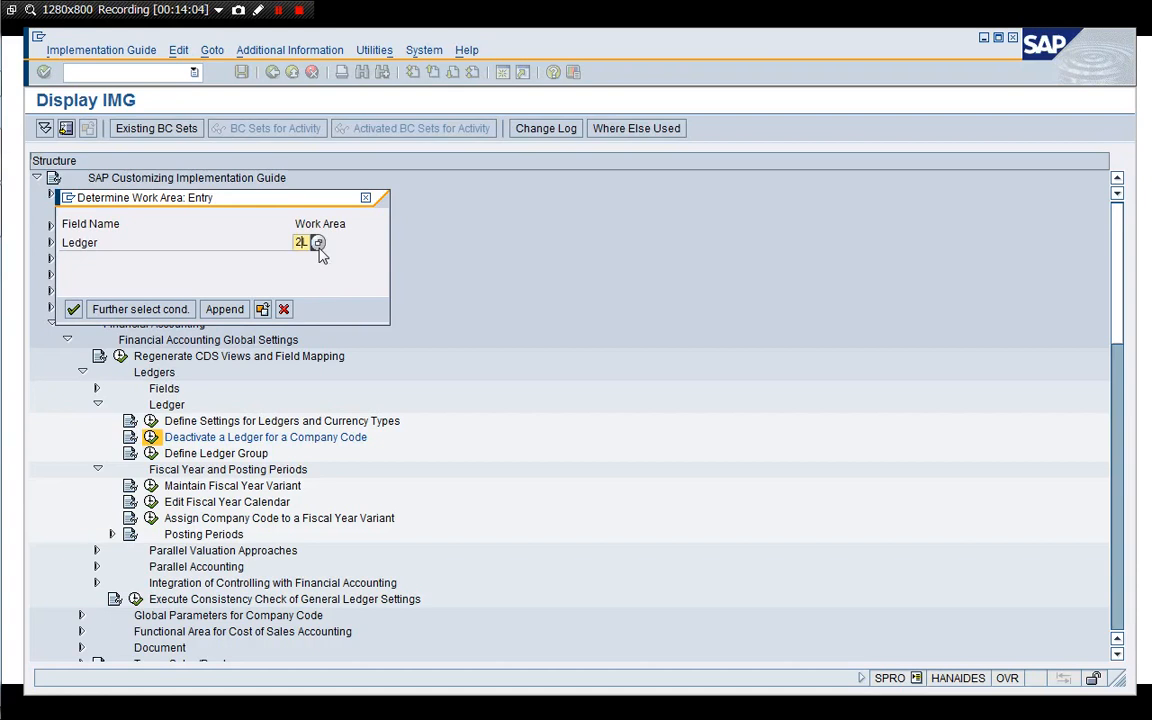
pyautogui.click(72, 308)
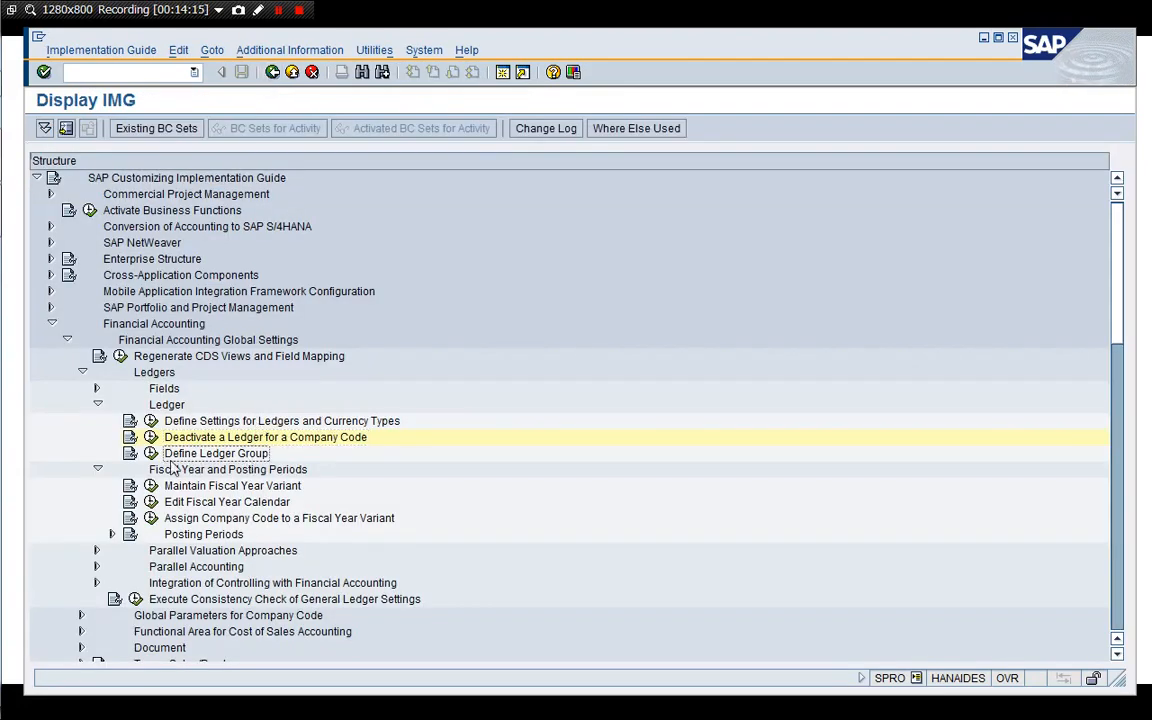
pyautogui.doubleClick(216, 452)
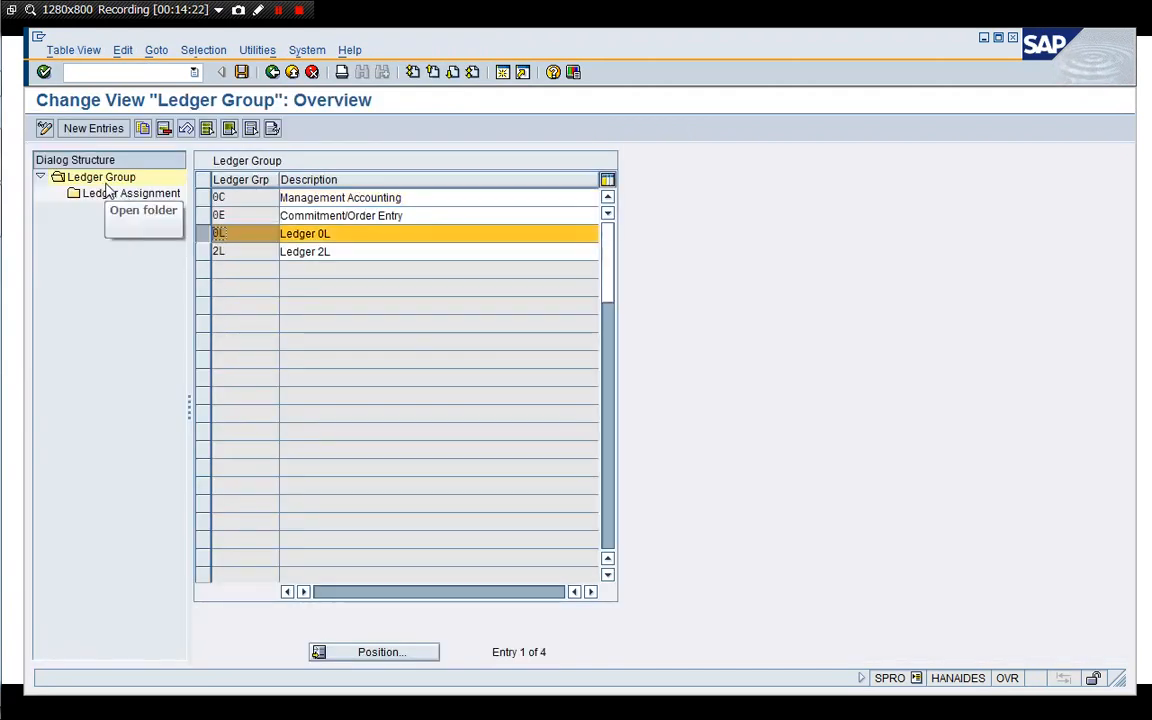
# - Review ledger assignments of groups 2L and 0C, then return to the implementation guide
pyautogui.doubleClick(132, 192)
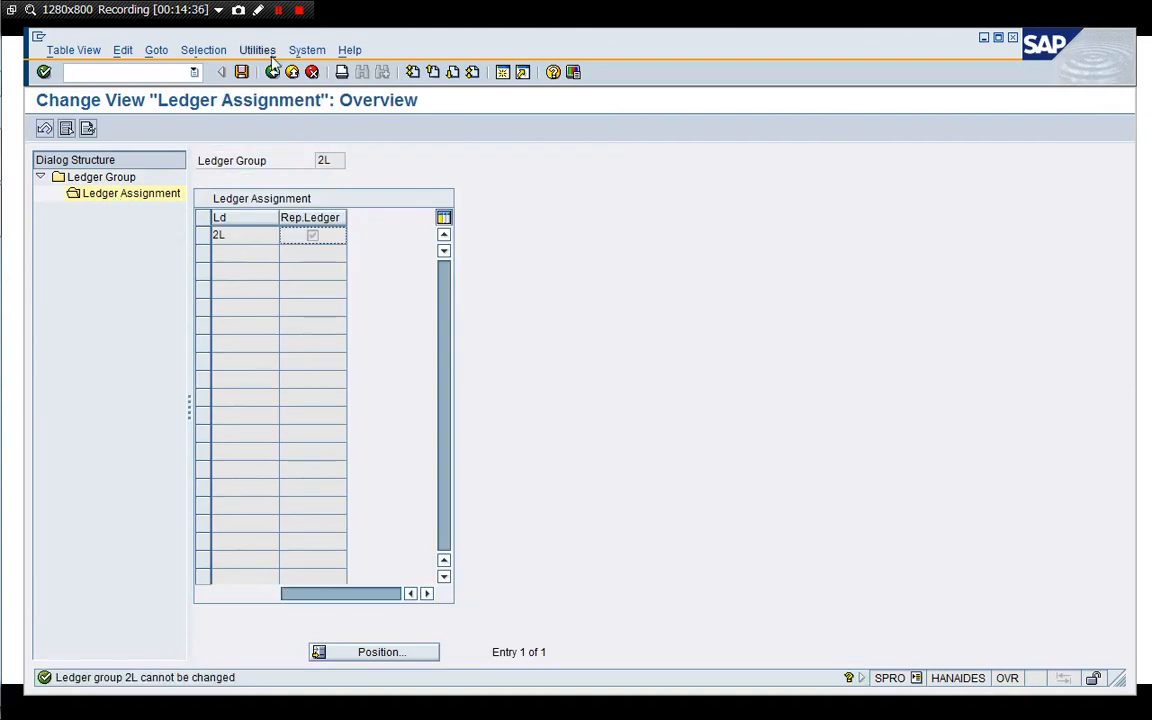
pyautogui.click(100, 176)
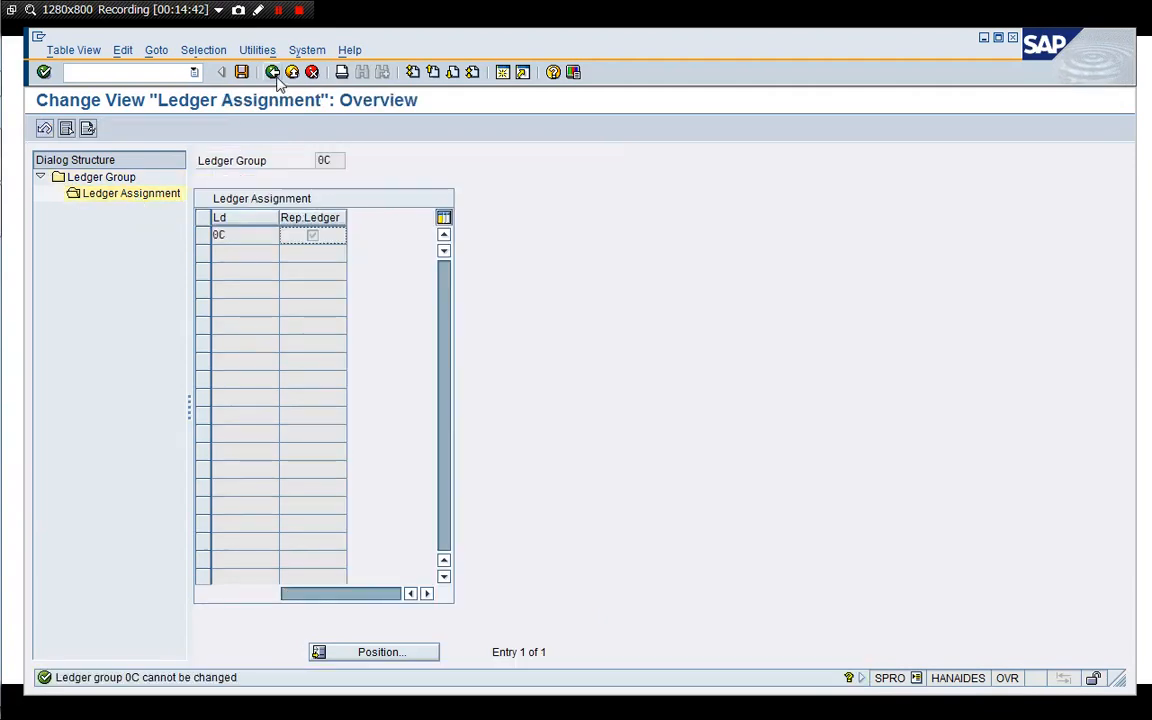
pyautogui.click(252, 72)
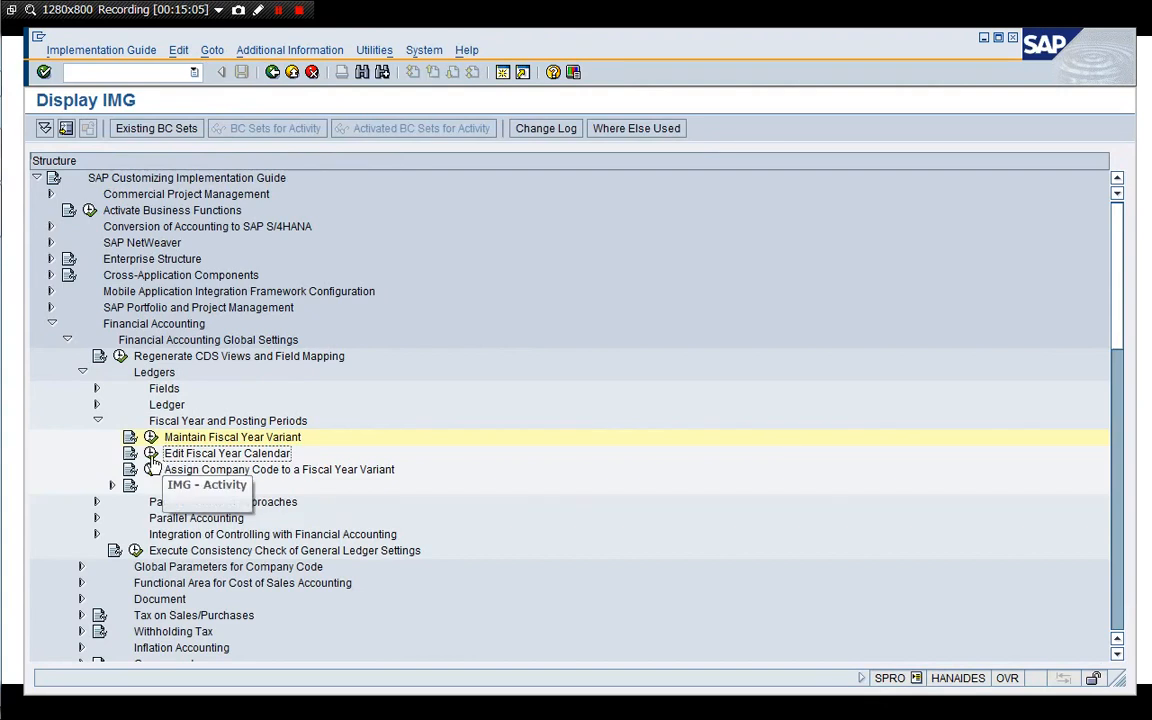
# - Check the 70 company code fiscal year variant assignments (mostly K4), then expand Posting Periods
pyautogui.doubleClick(226, 452)
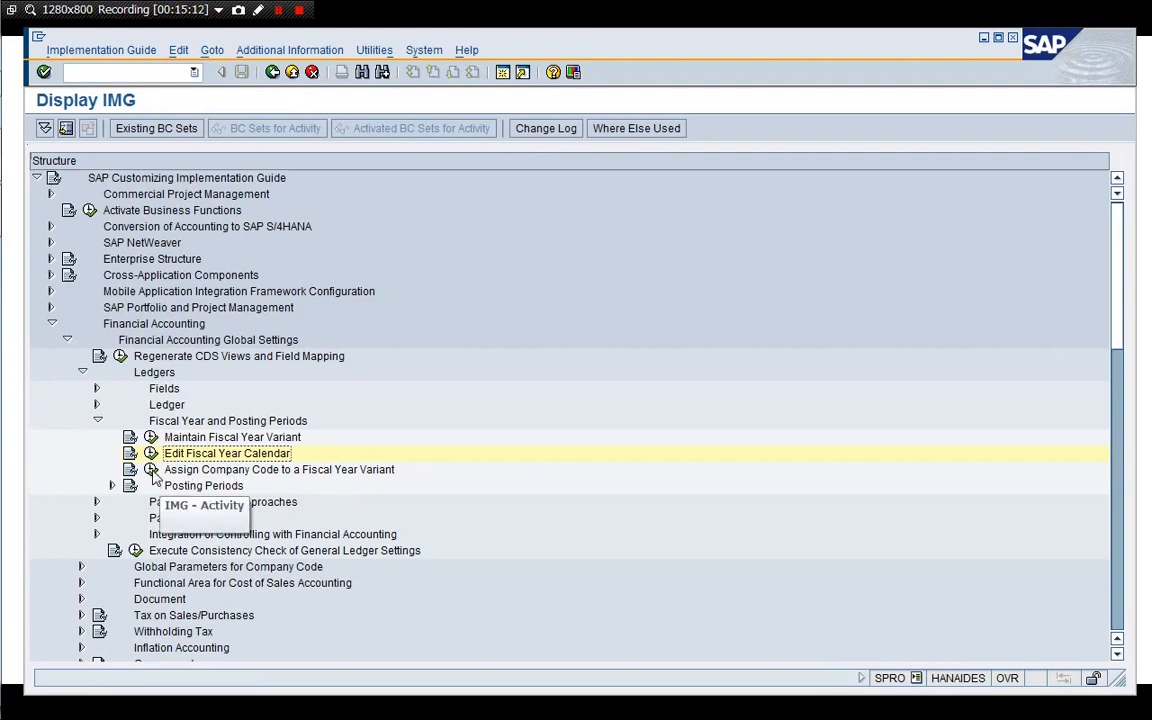
pyautogui.doubleClick(278, 468)
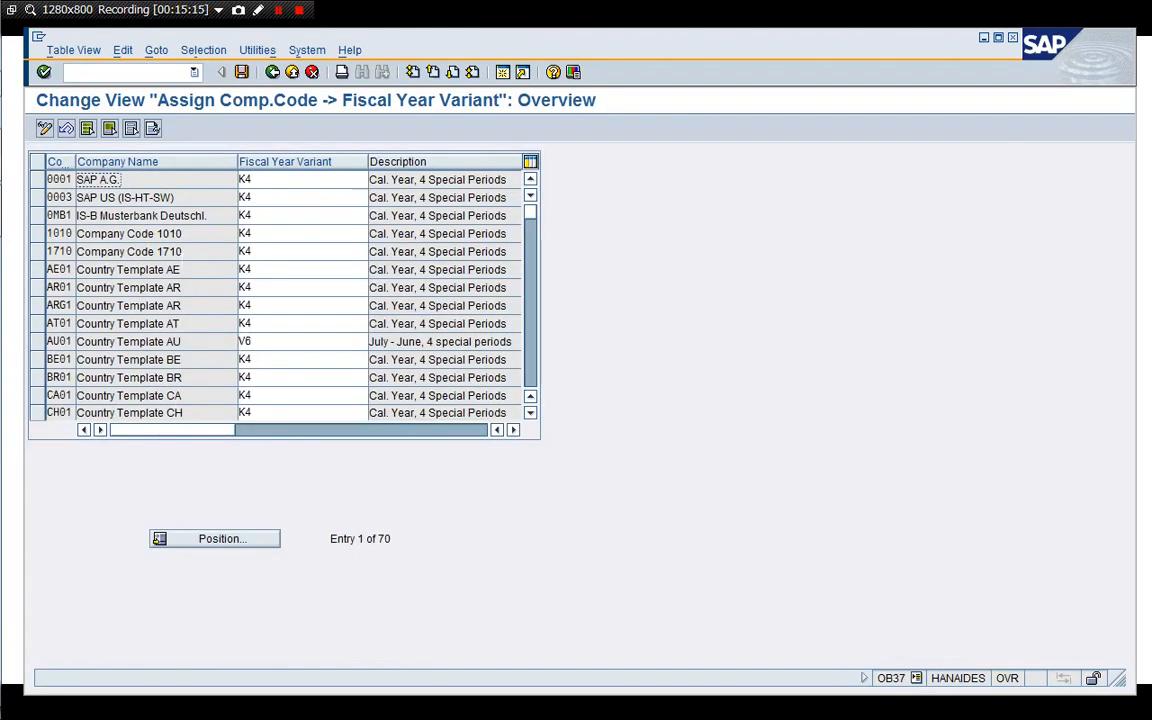
pyautogui.moveTo(288, 168)
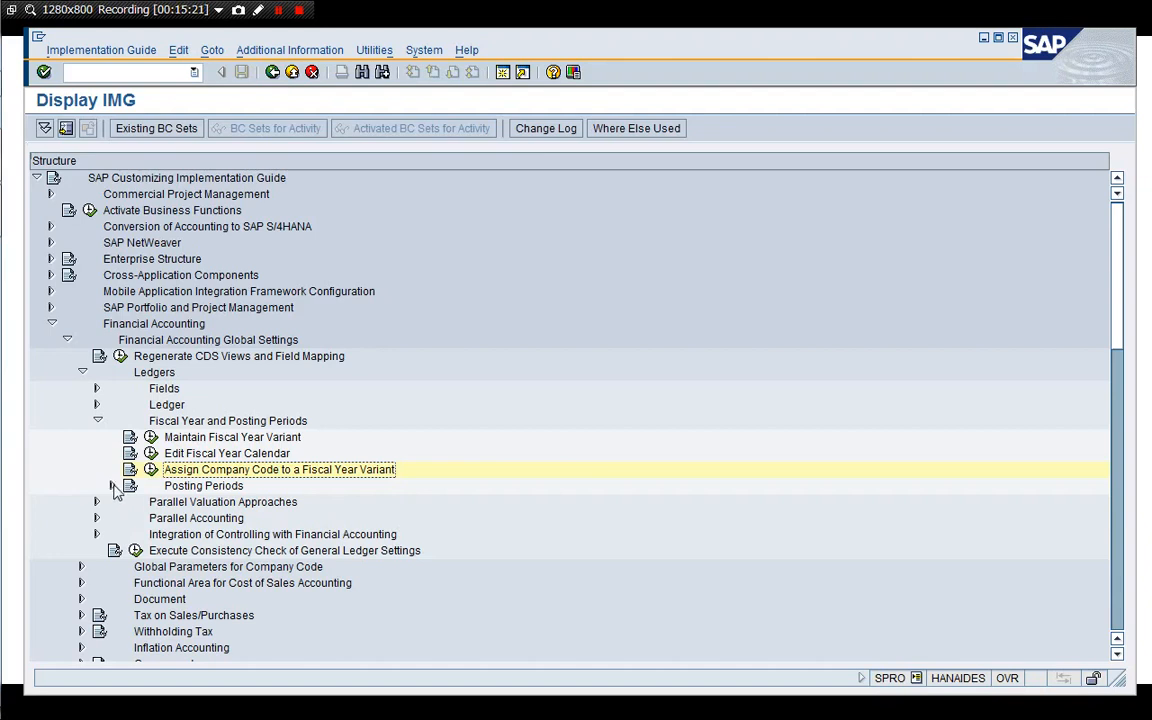
pyautogui.click(112, 486)
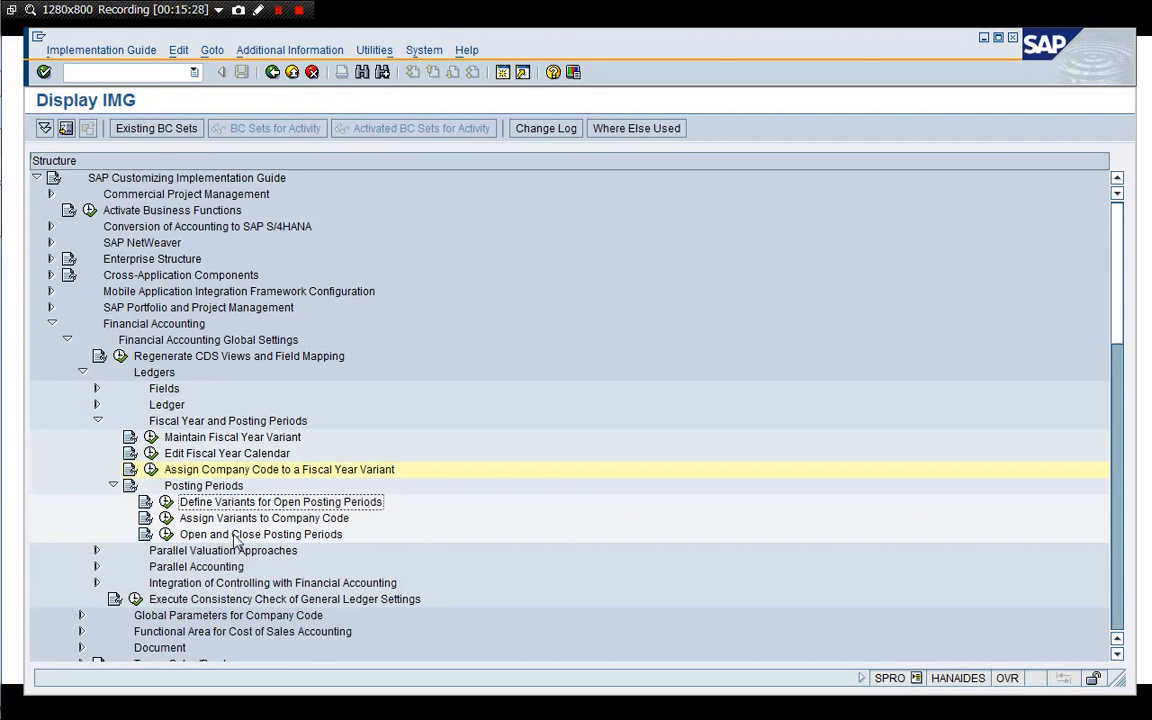
pyautogui.moveTo(166, 536)
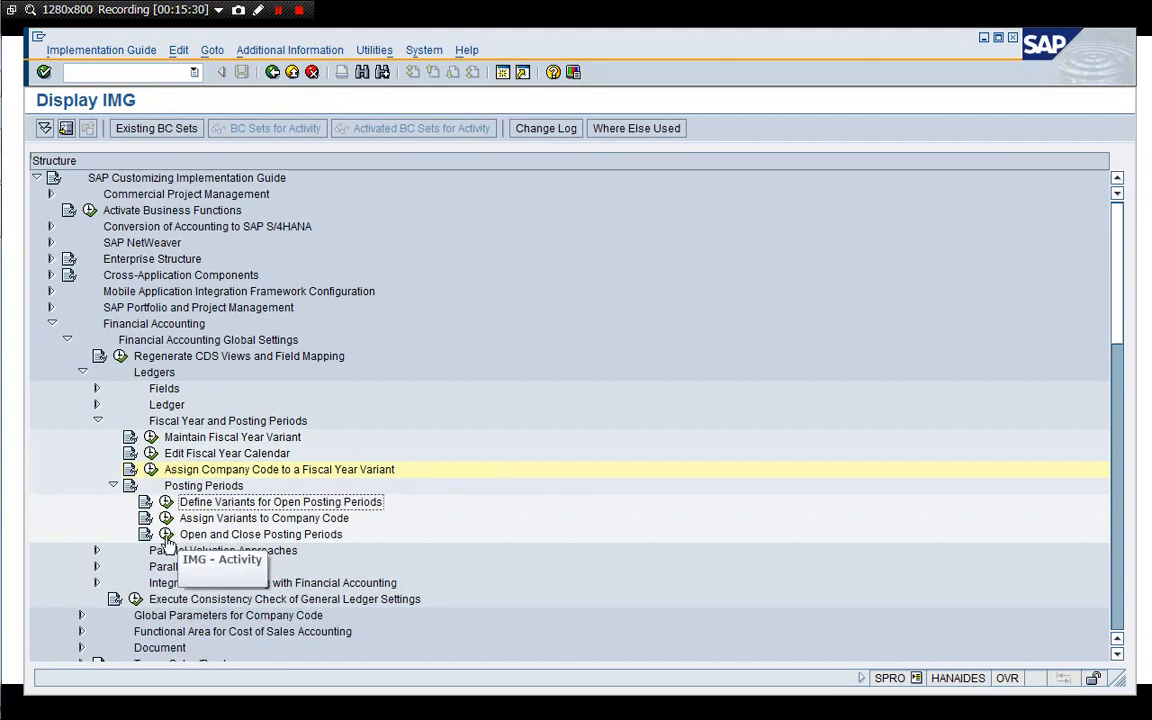
# - Review posting period variant 1710's intervals and try authorization group 0001 on the + row
pyautogui.doubleClick(260, 534)
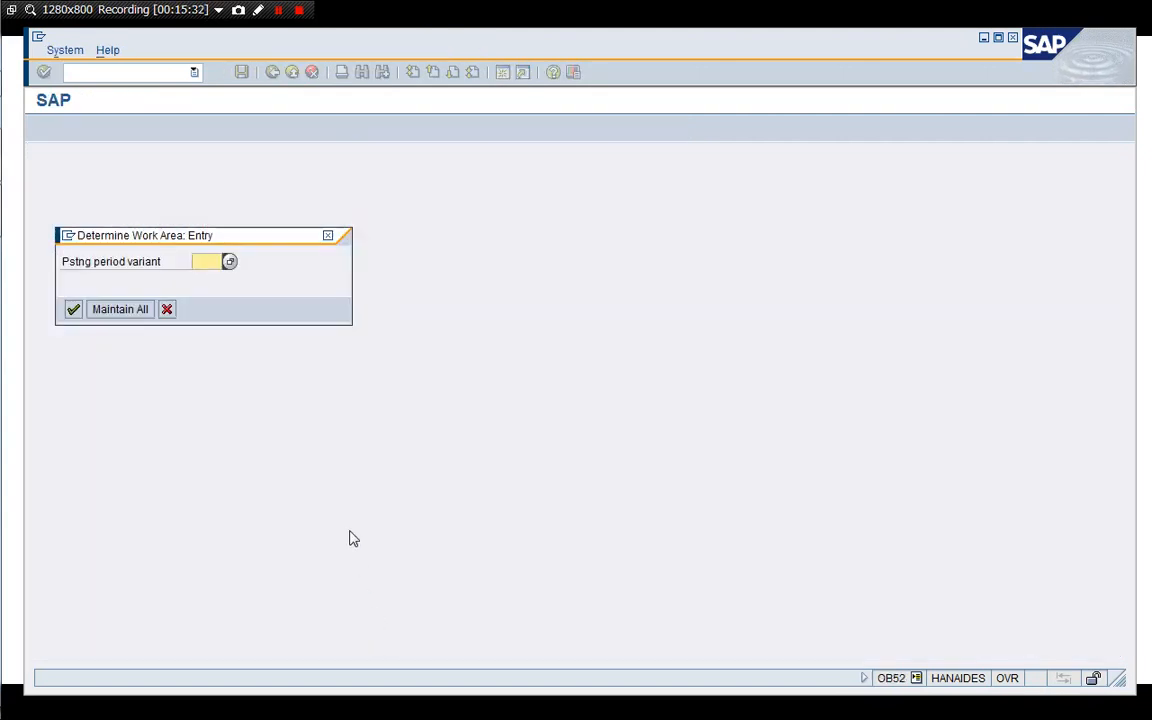
pyautogui.write('1710')
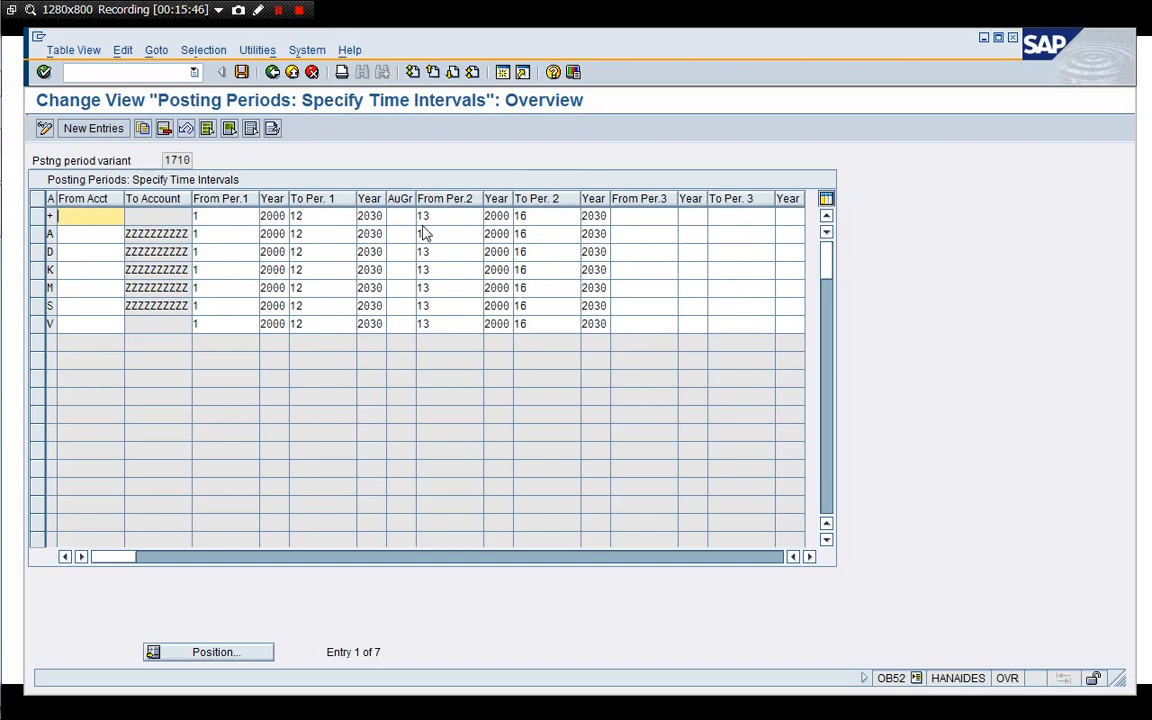
pyautogui.click(400, 216)
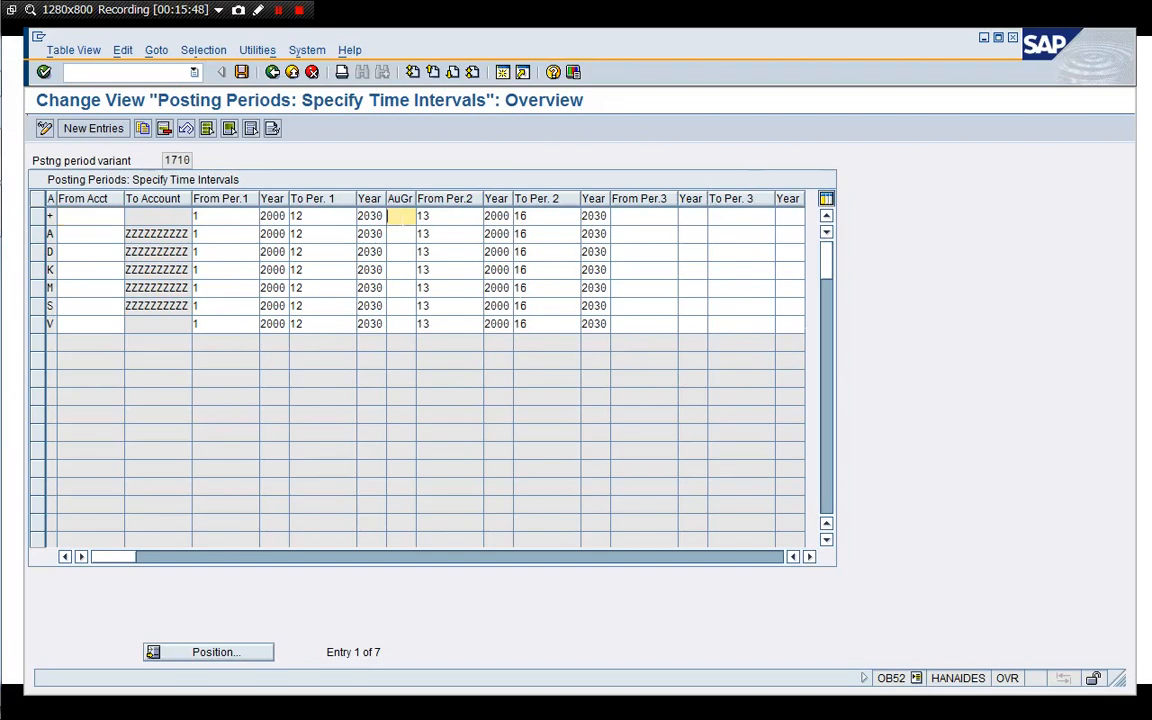
pyautogui.write('000')
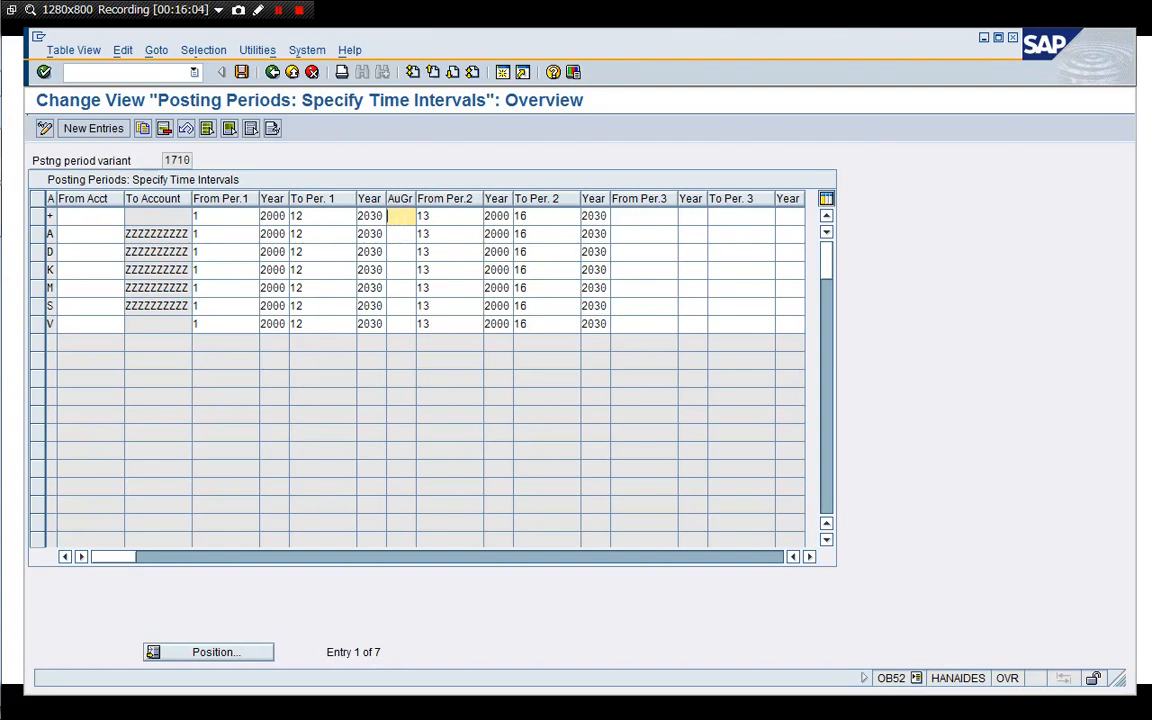
pyautogui.write('0001')
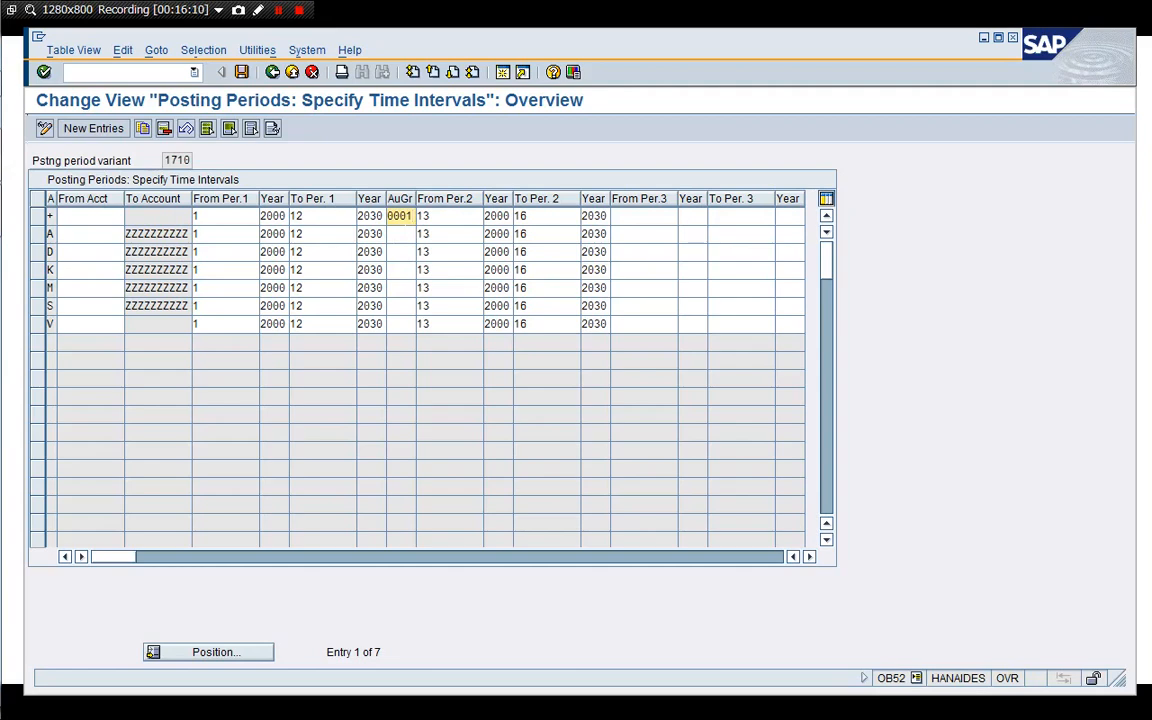
pyautogui.moveTo(394, 232)
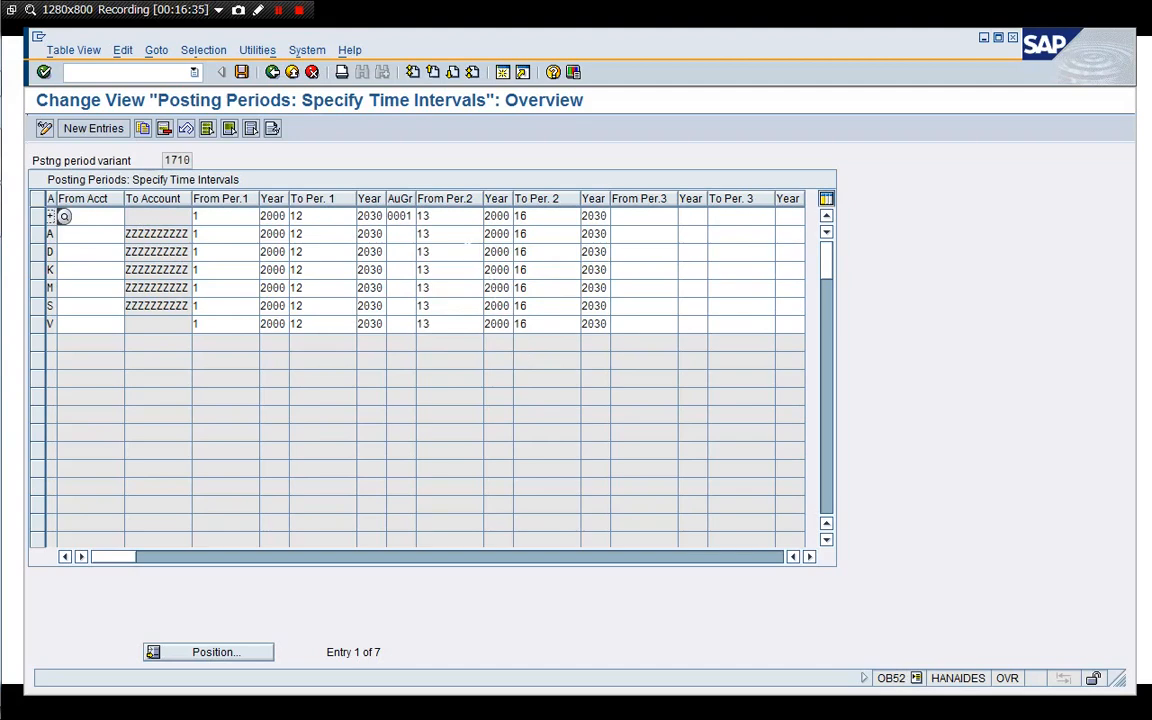
# - Check the second interval's periods, then leave the table via the Exit Editing popup
pyautogui.click(444, 216)
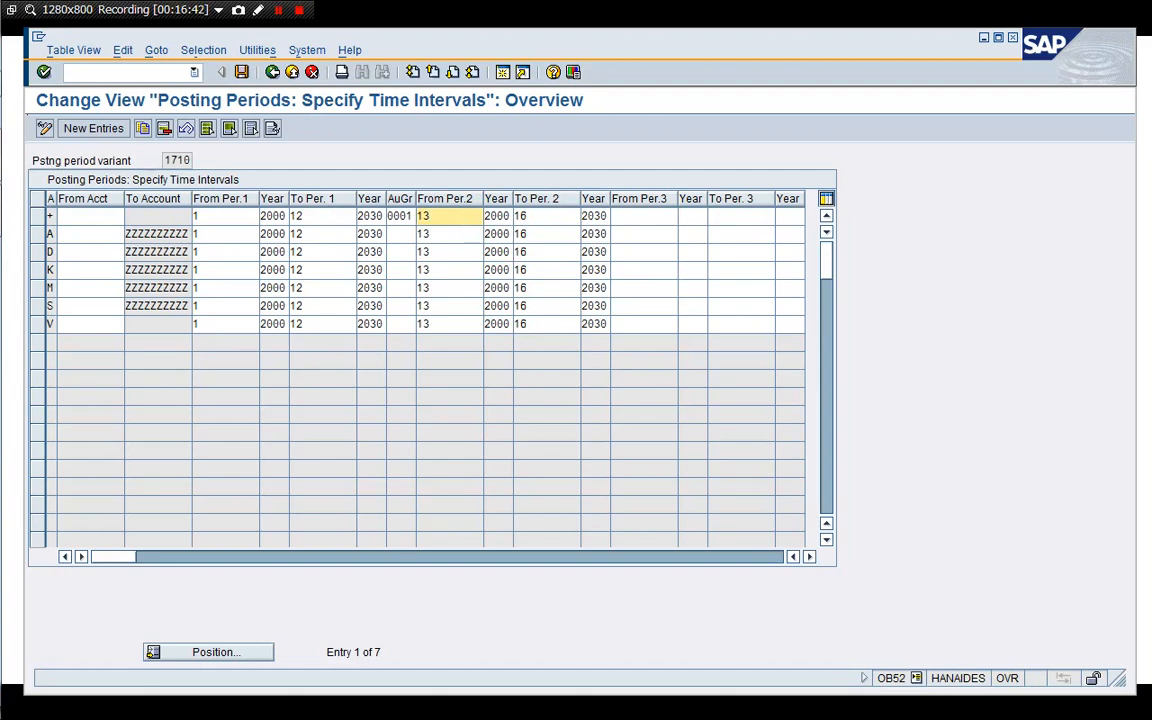
pyautogui.moveTo(564, 192)
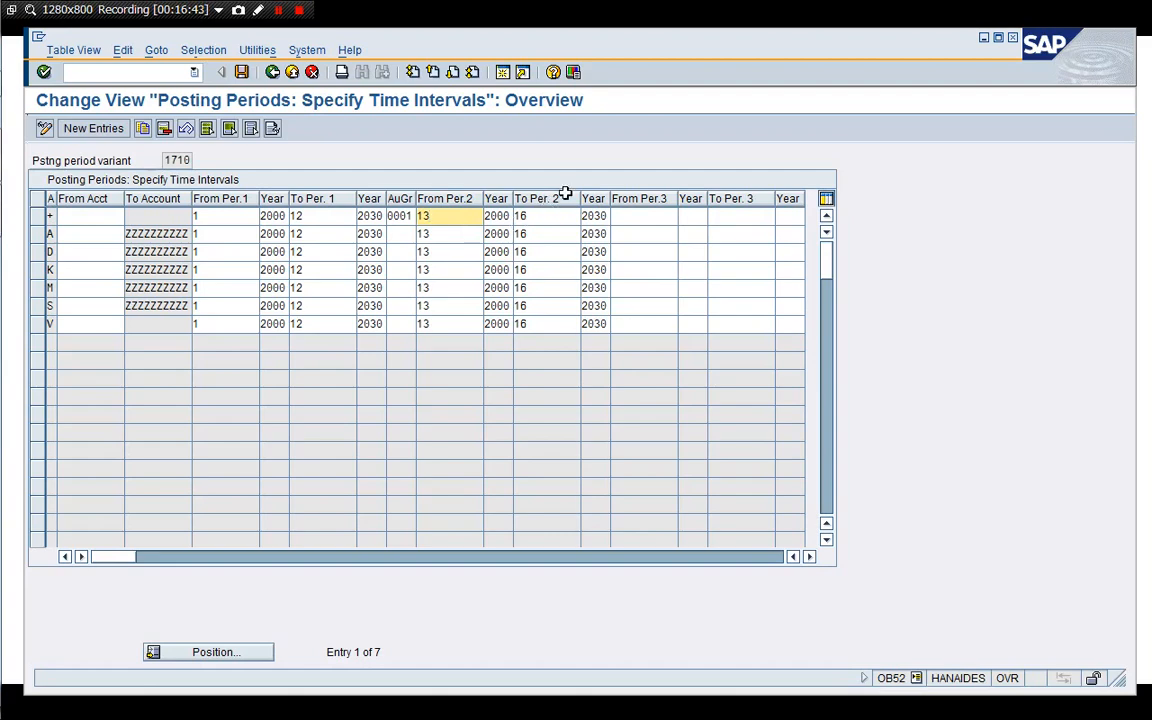
pyautogui.click(400, 216)
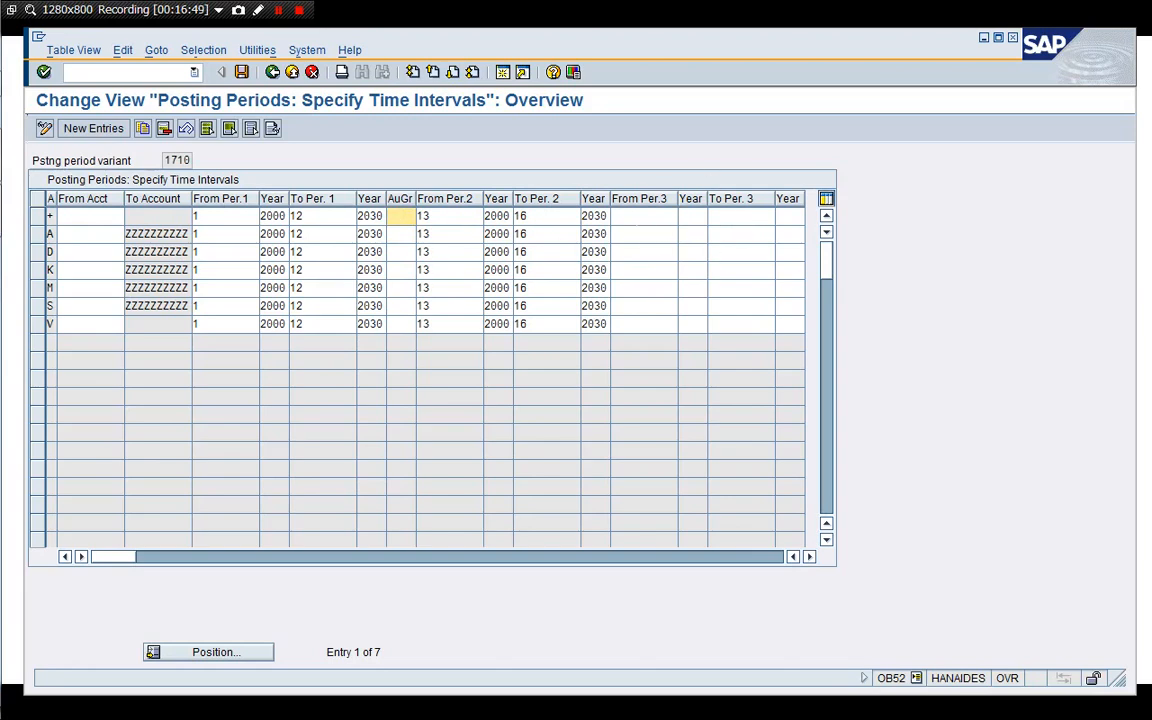
pyautogui.moveTo(428, 180)
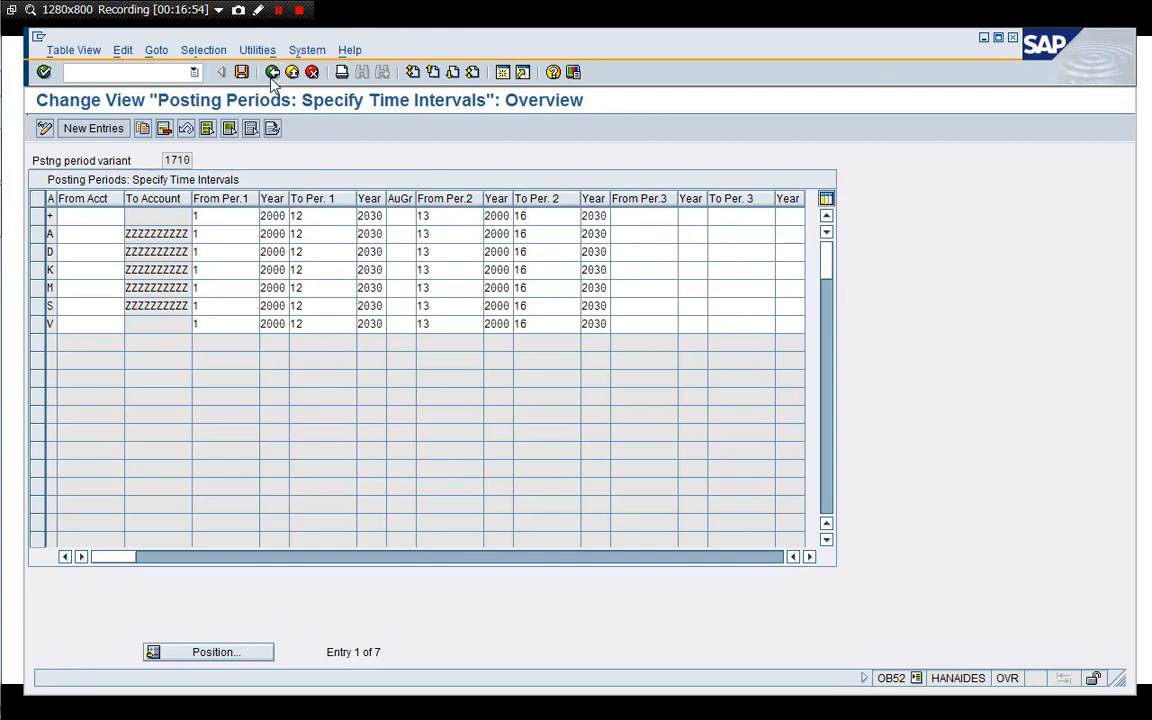
pyautogui.click(296, 72)
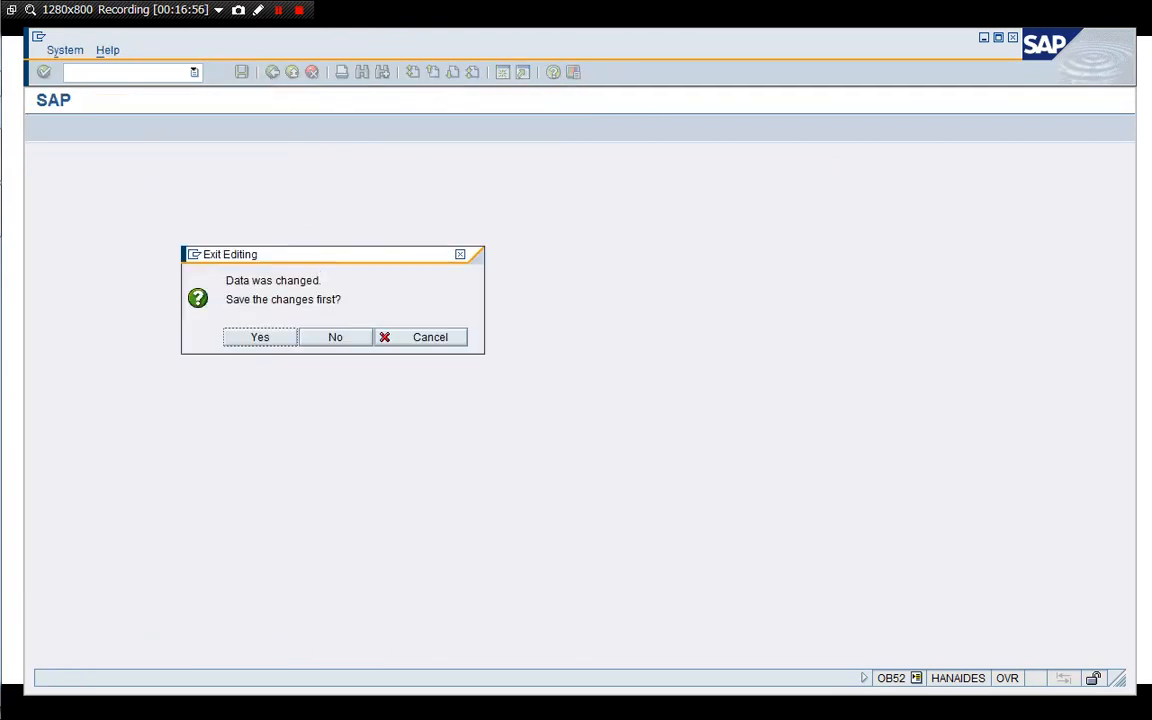
pyautogui.click(336, 336)
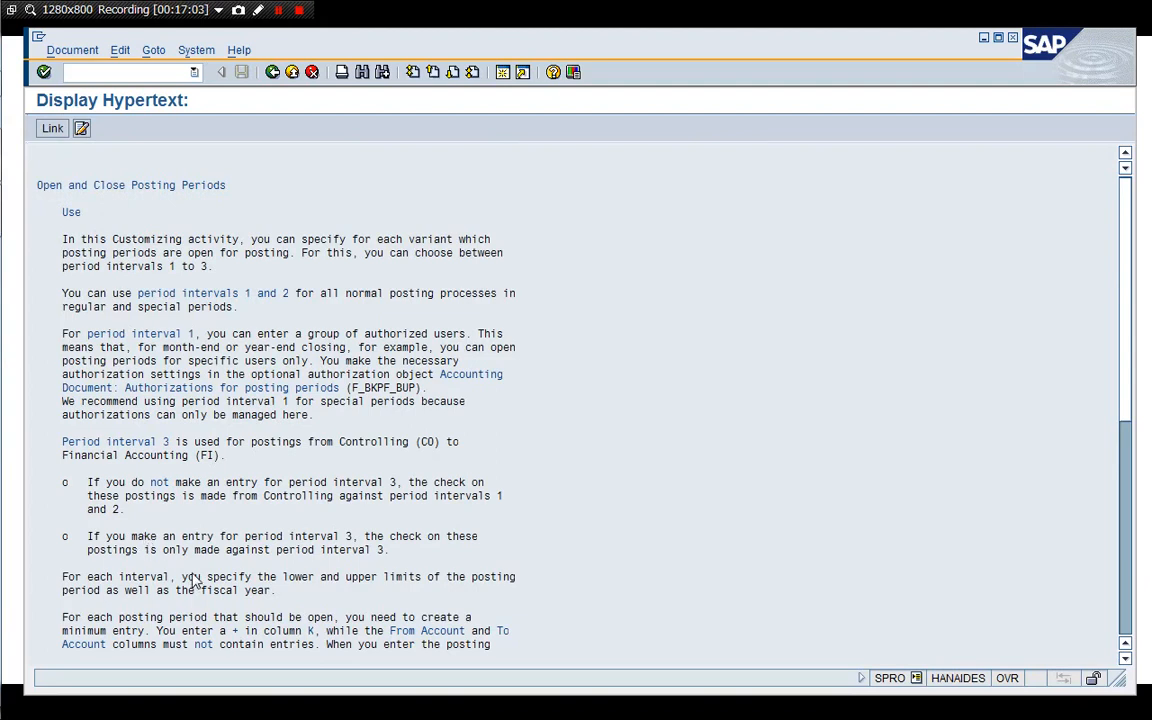
pyautogui.moveTo(260, 462)
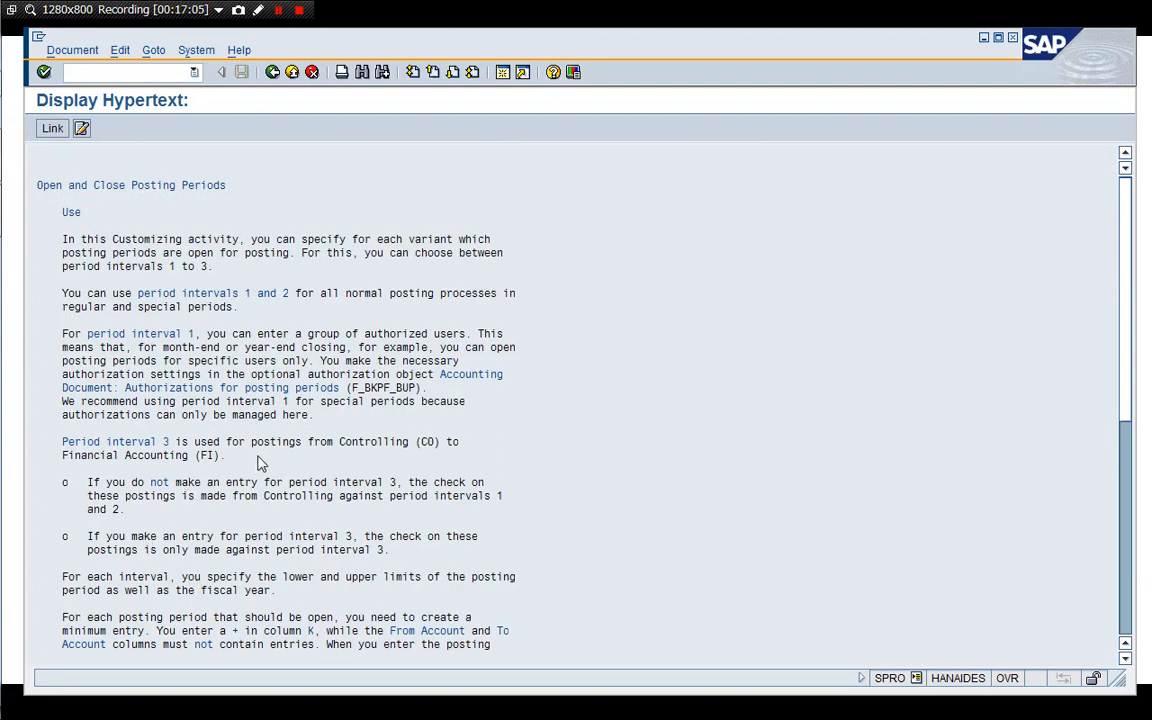
pyautogui.moveTo(344, 460)
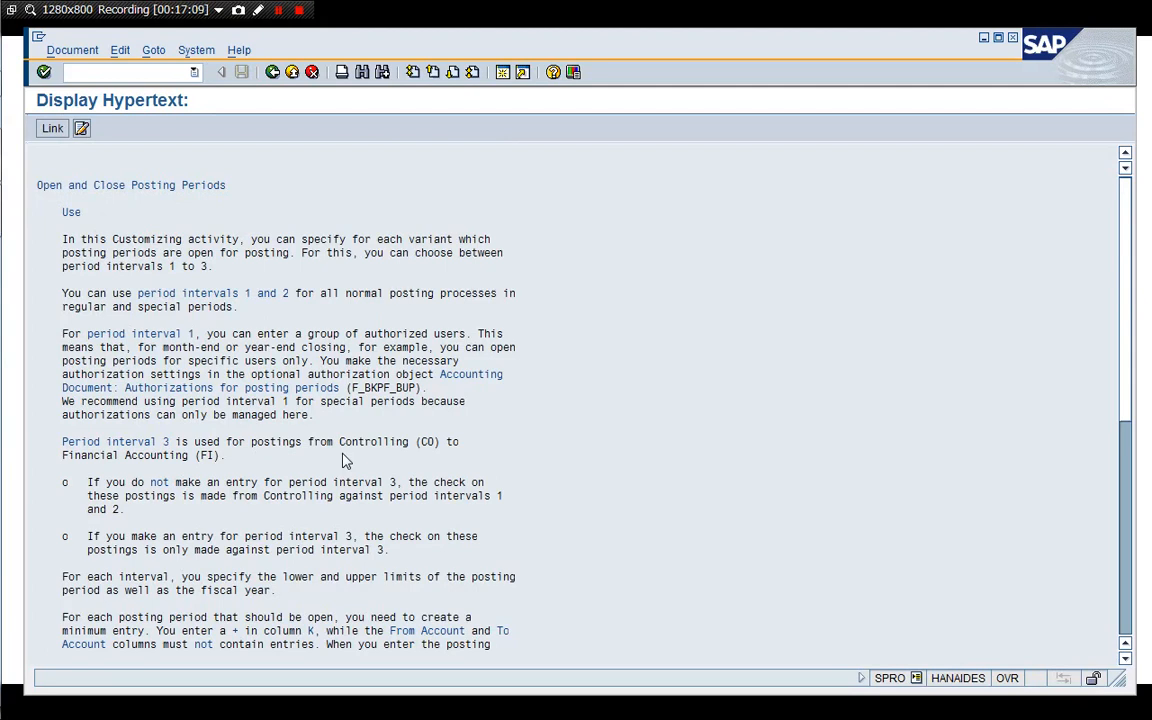
pyautogui.moveTo(328, 516)
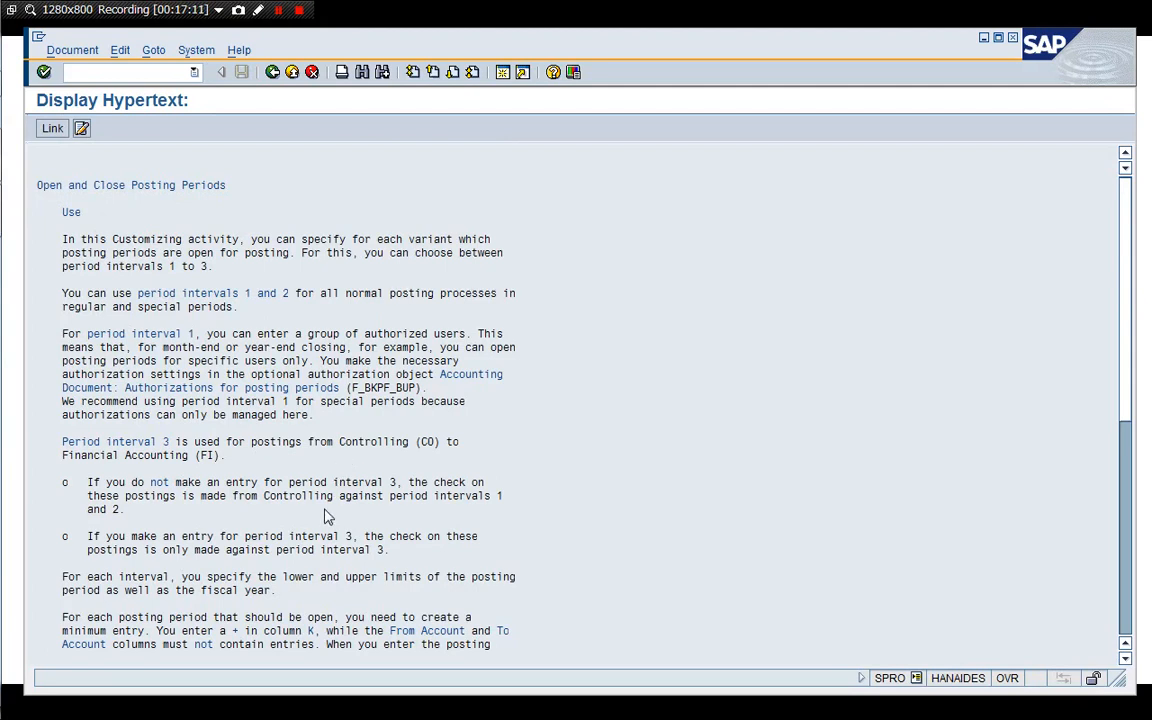
pyautogui.moveTo(270, 560)
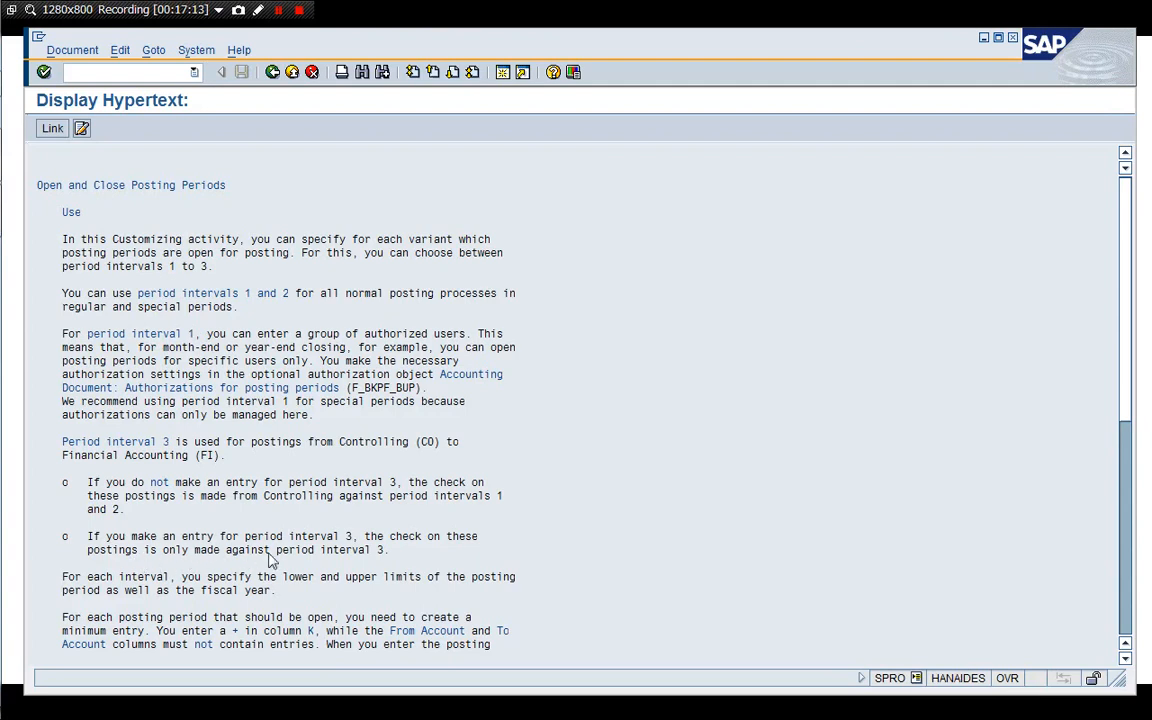
pyautogui.moveTo(428, 554)
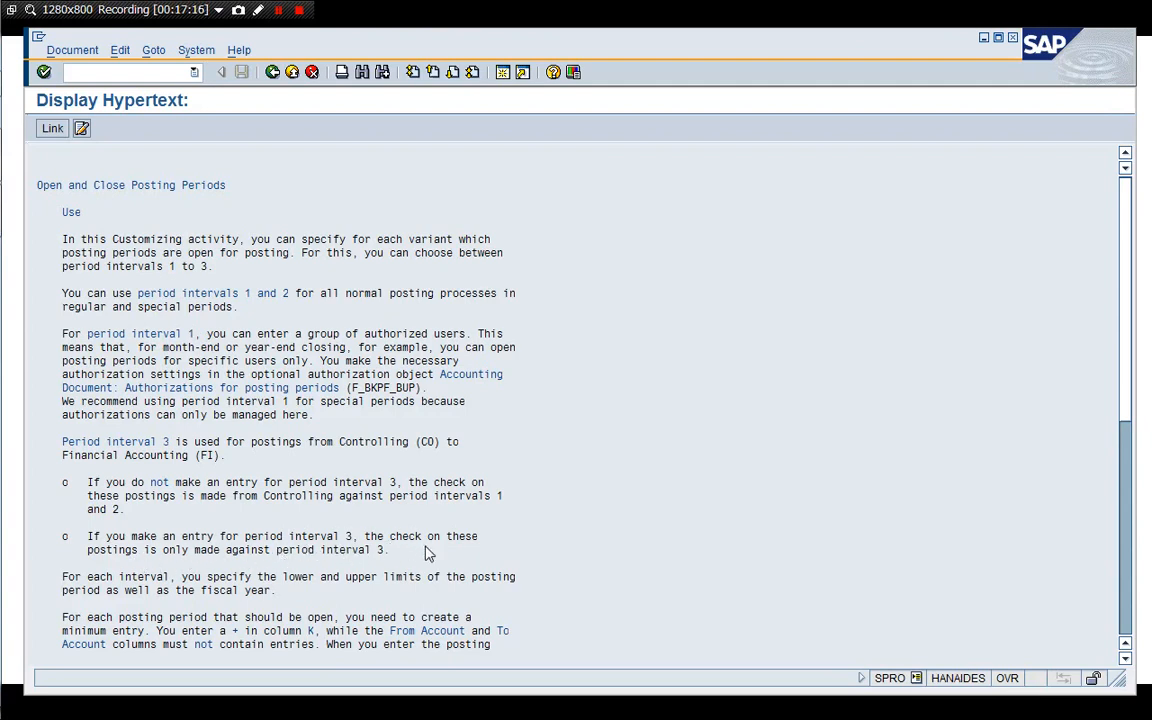
pyautogui.moveTo(316, 570)
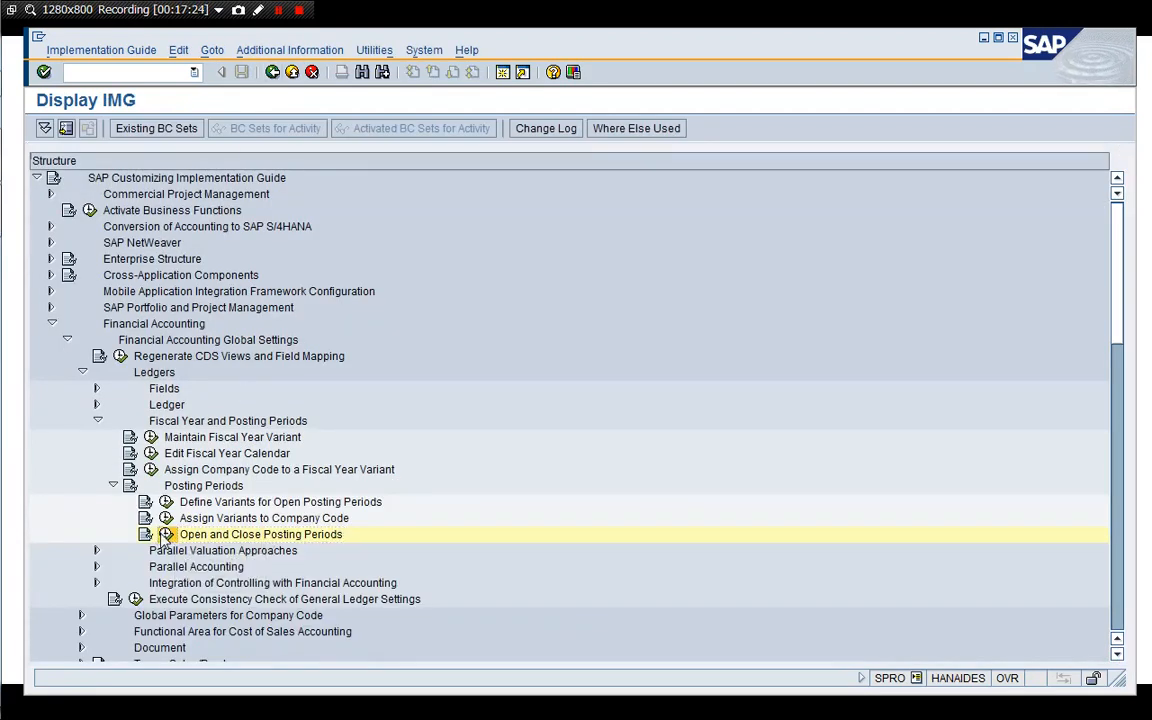
# - Check variant 1710's posting periods again, then collapse the Fiscal Year branches
pyautogui.doubleClick(258, 534)
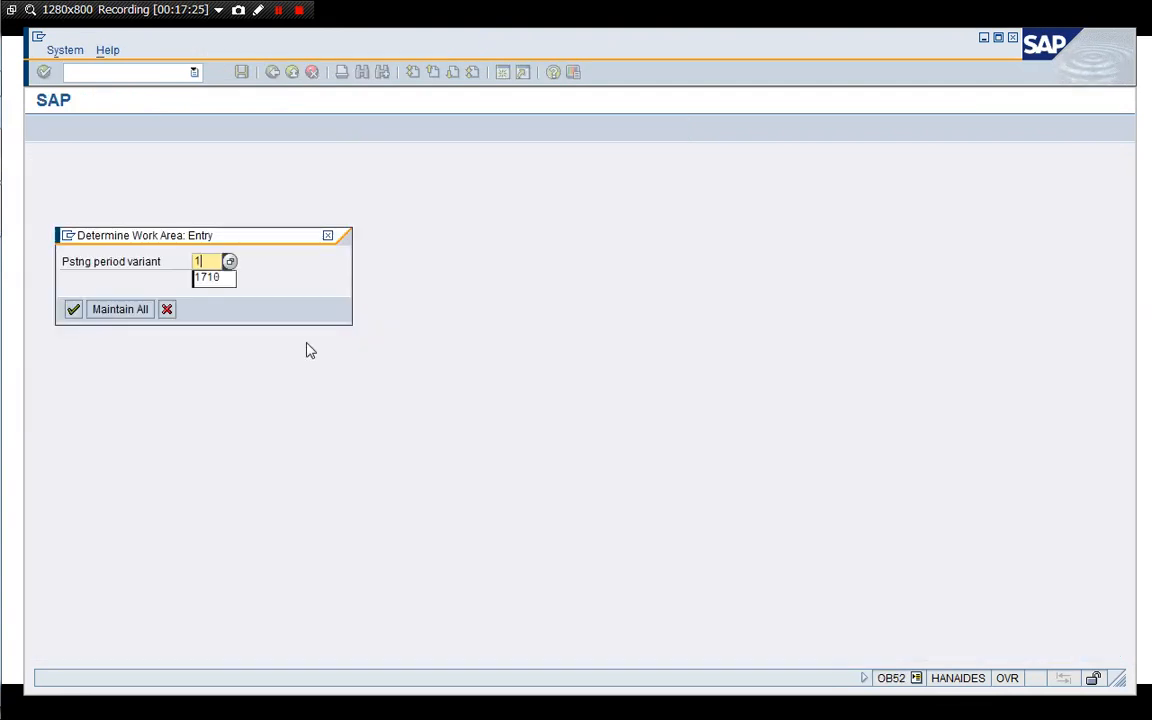
pyautogui.click(70, 308)
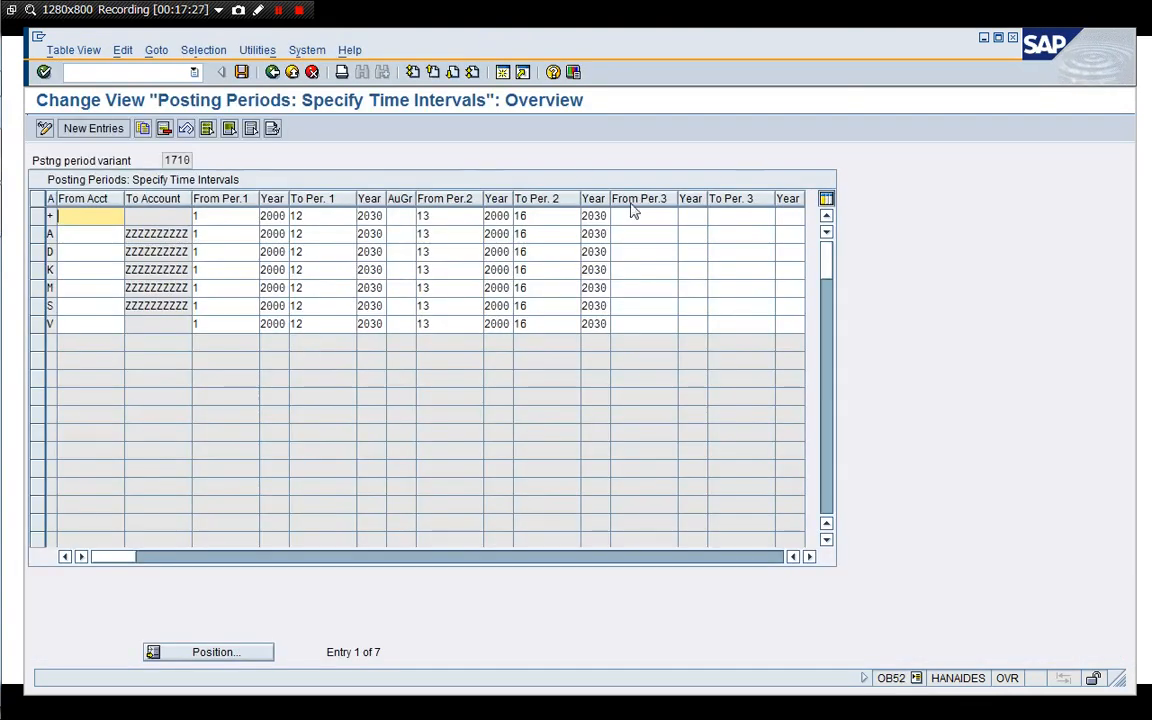
pyautogui.click(272, 72)
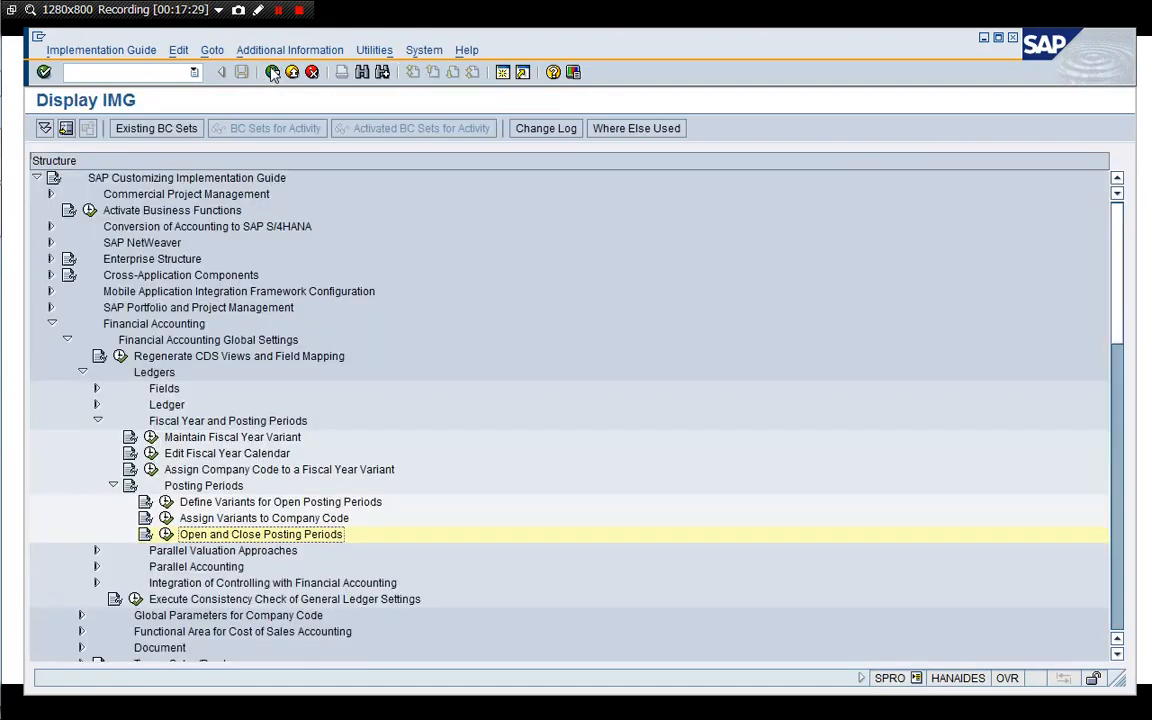
pyautogui.click(112, 486)
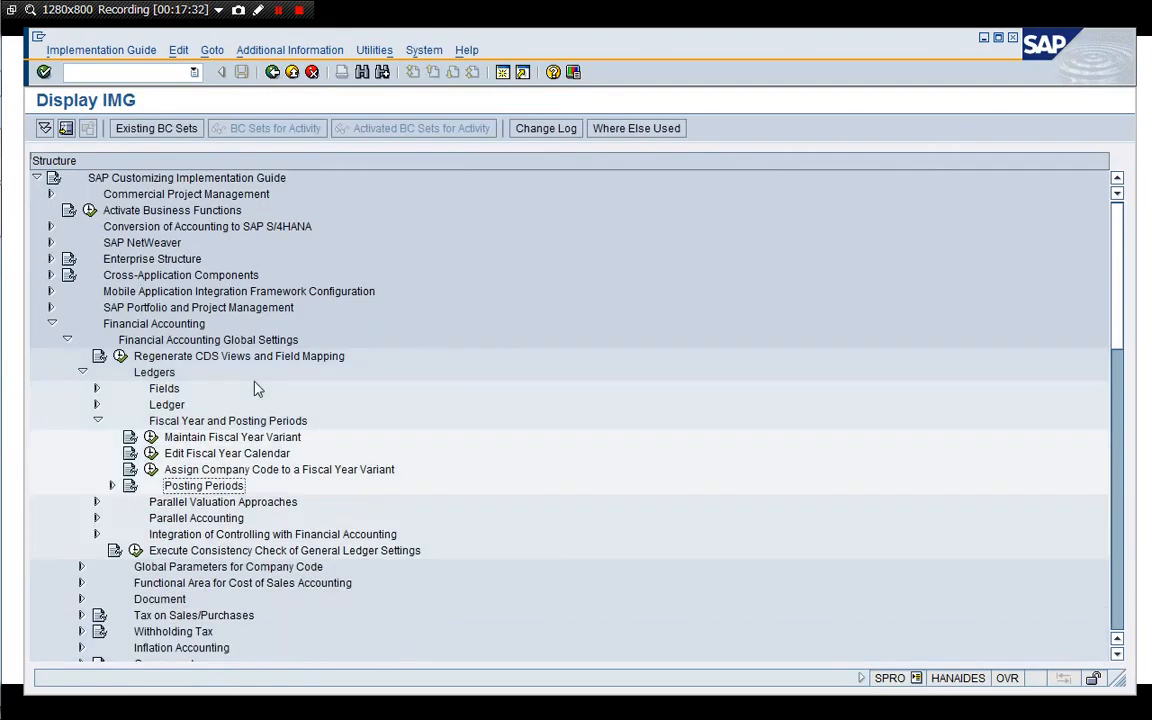
pyautogui.click(96, 420)
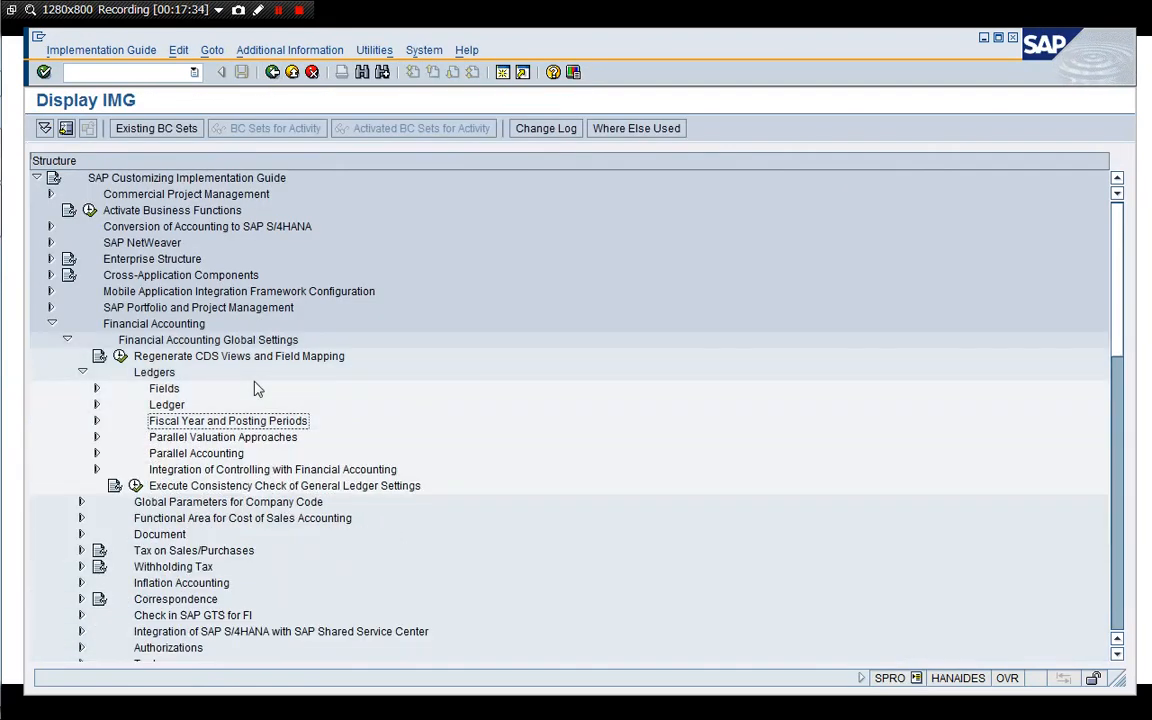
# - Expand Parallel Accounting, review Define Accounting Principles, and expand Define Account Determination
pyautogui.click(222, 436)
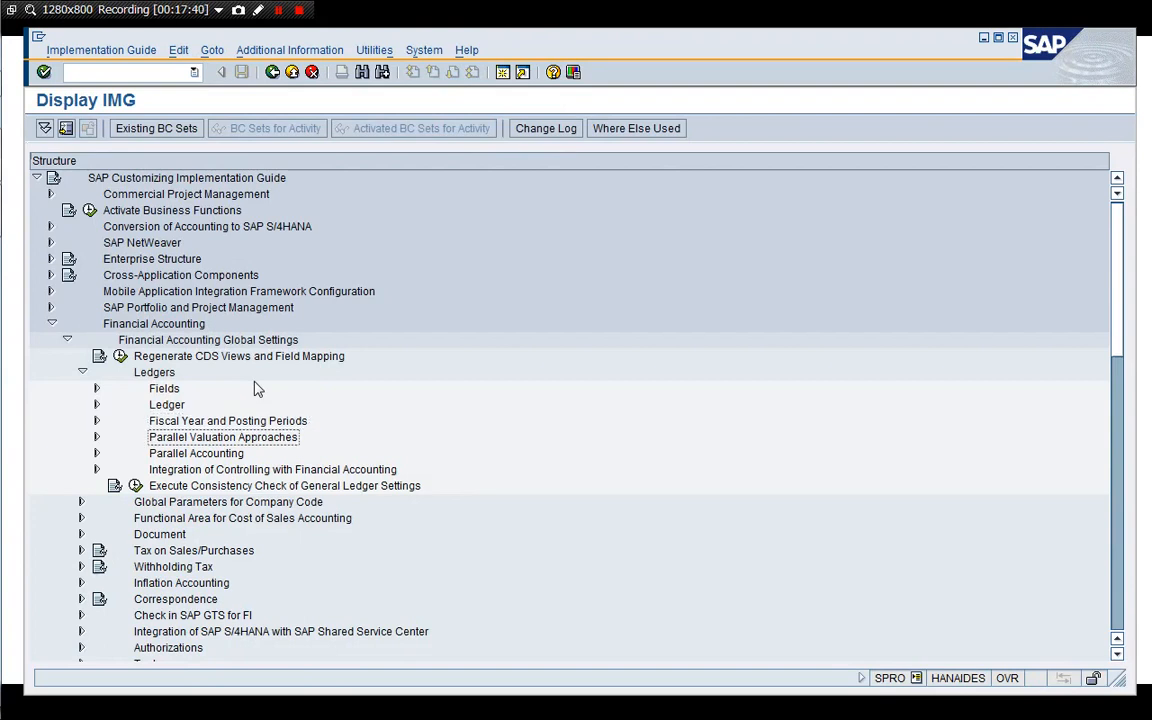
pyautogui.click(196, 452)
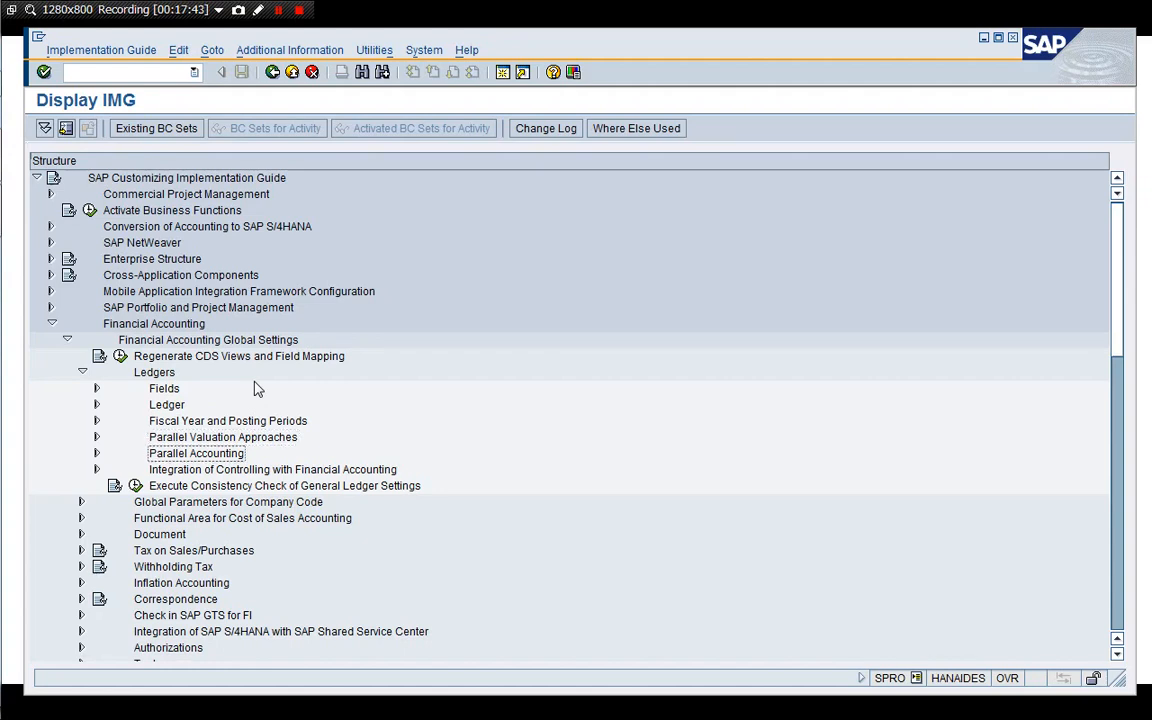
pyautogui.click(96, 452)
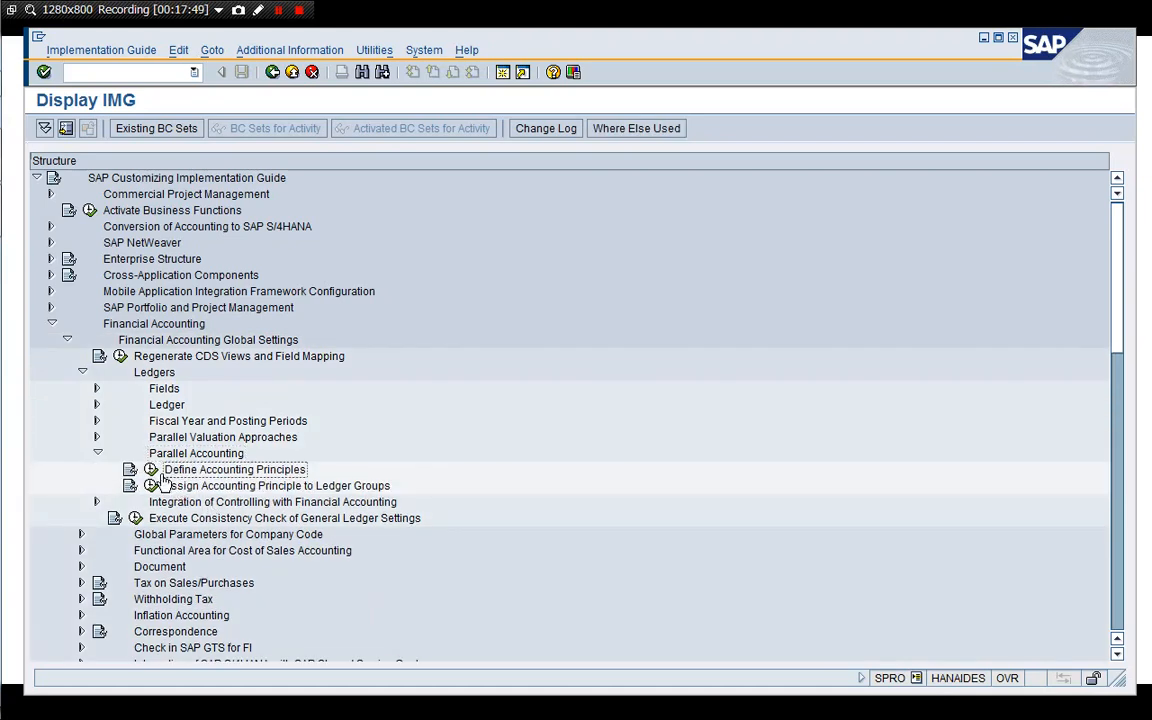
pyautogui.doubleClick(236, 468)
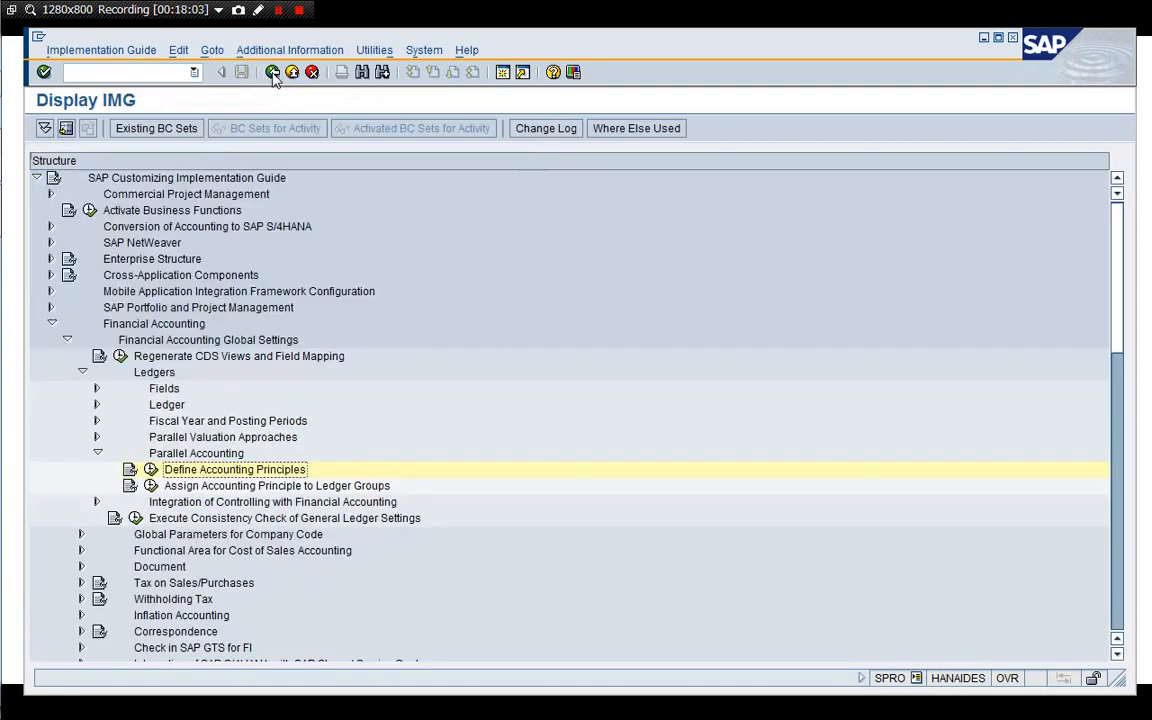
pyautogui.moveTo(152, 494)
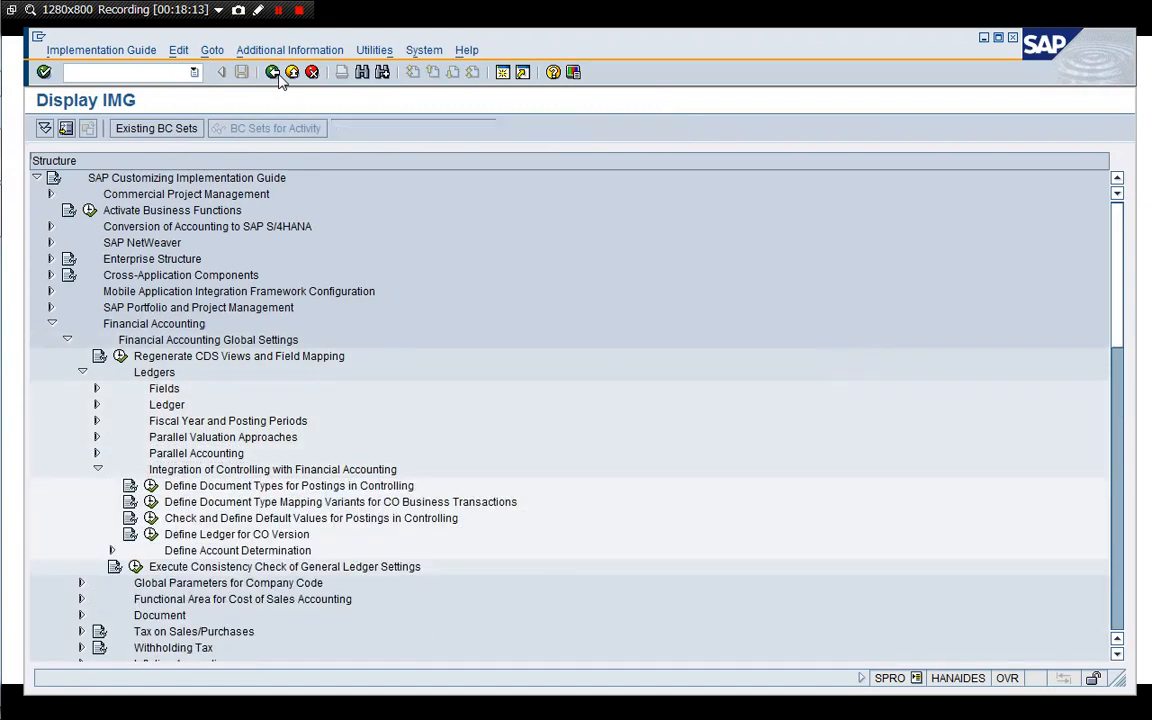
pyautogui.click(236, 550)
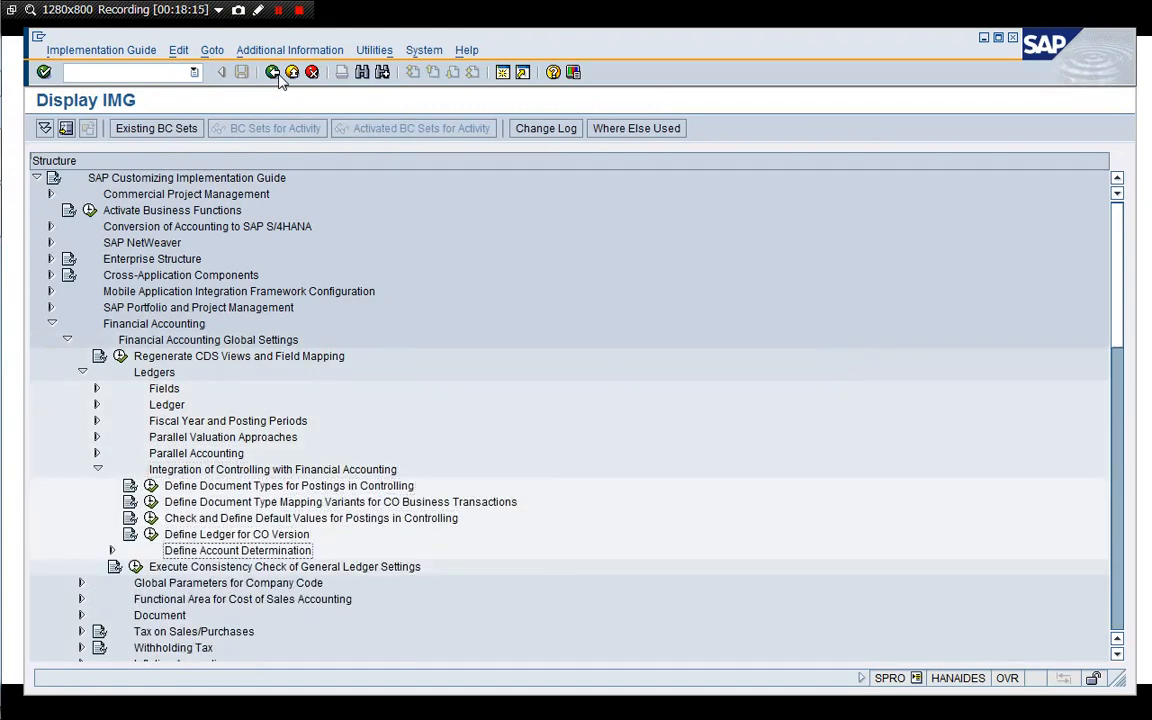
pyautogui.click(112, 550)
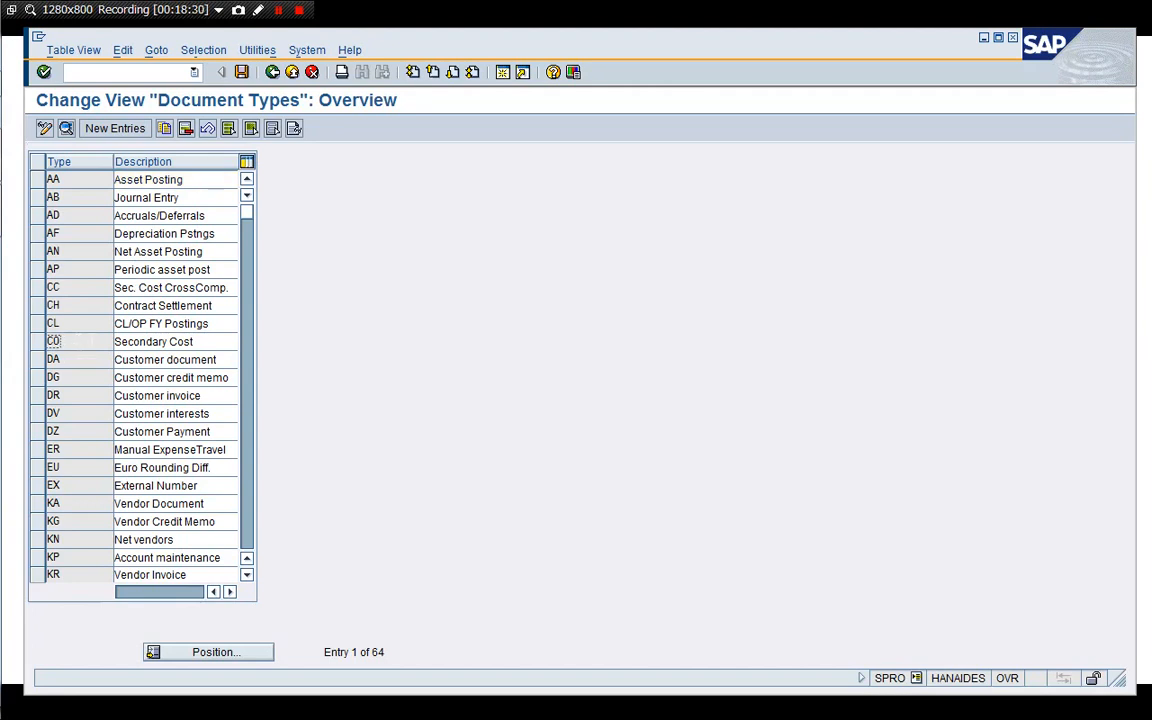
pyautogui.moveTo(90, 344)
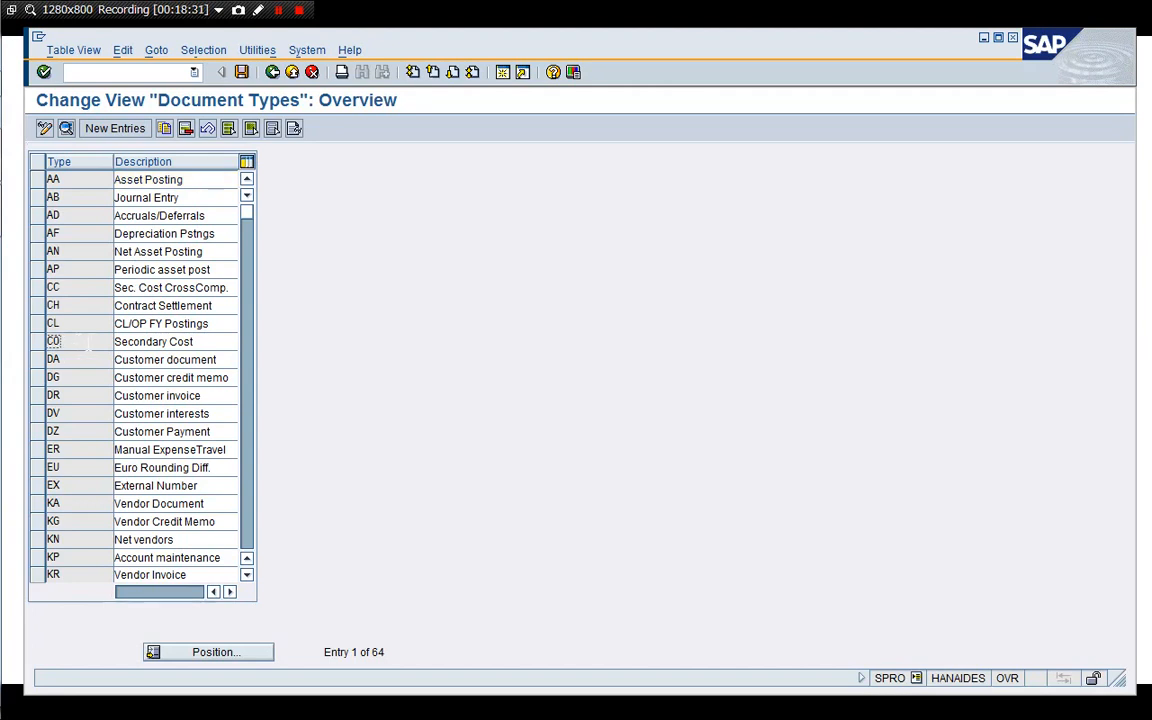
pyautogui.doubleClick(54, 340)
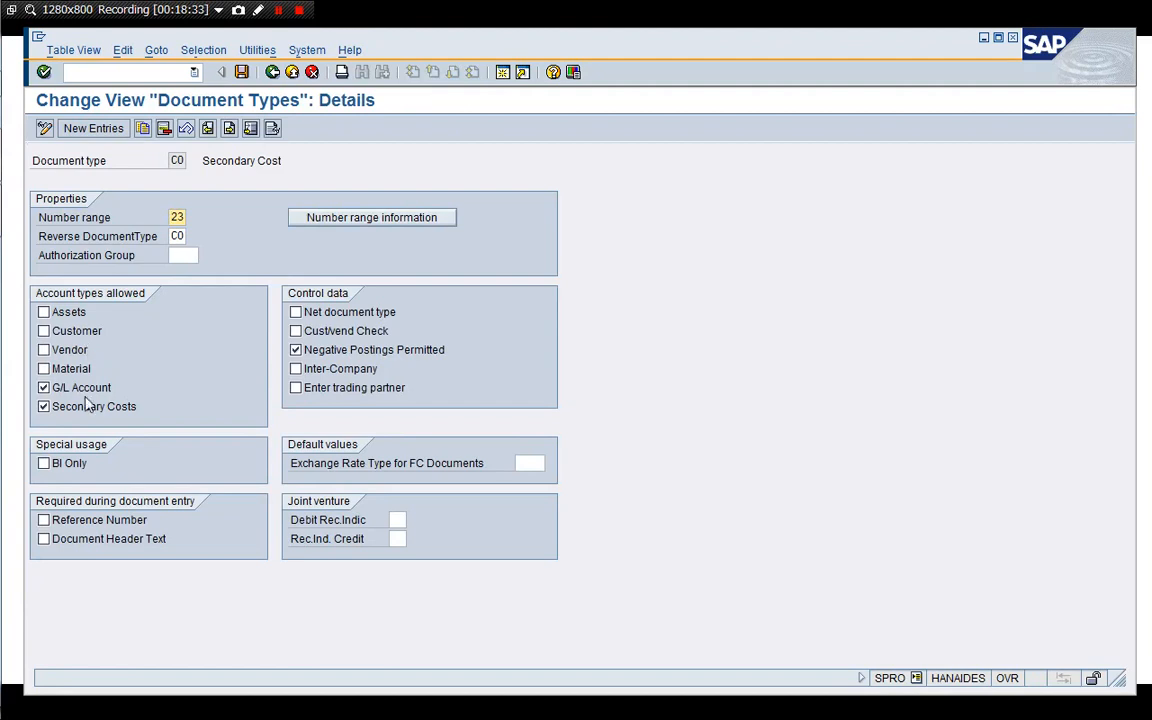
pyautogui.moveTo(136, 424)
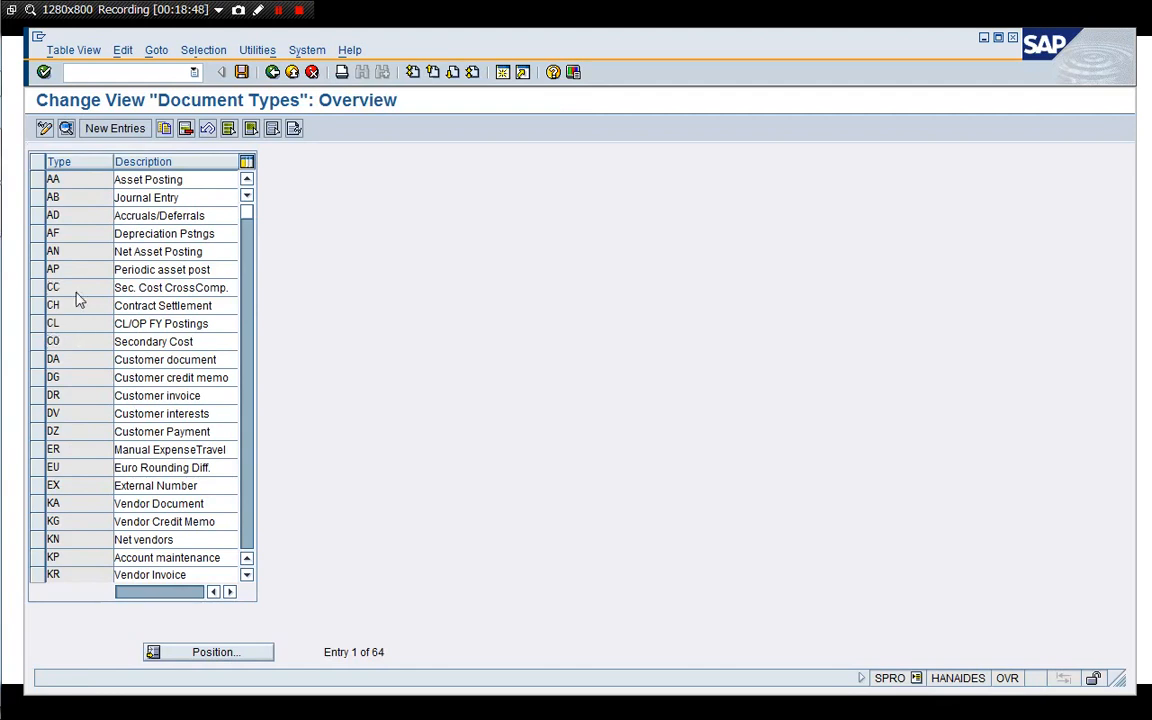
pyautogui.doubleClick(54, 288)
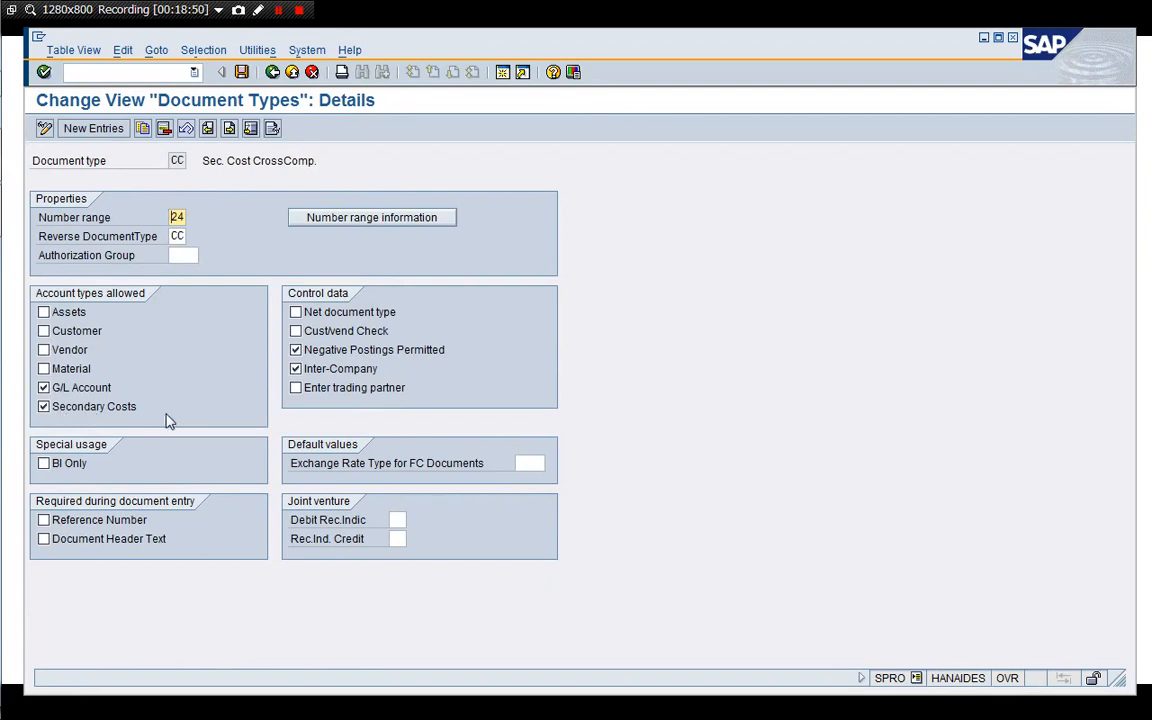
pyautogui.moveTo(252, 276)
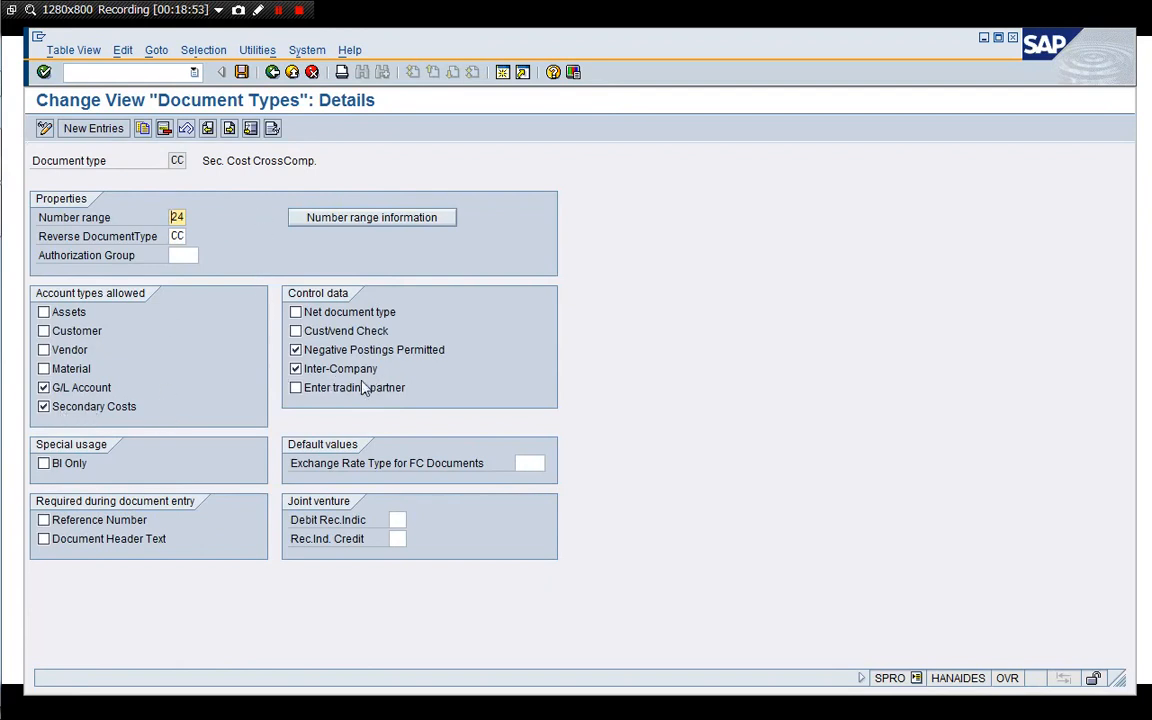
pyautogui.moveTo(368, 388)
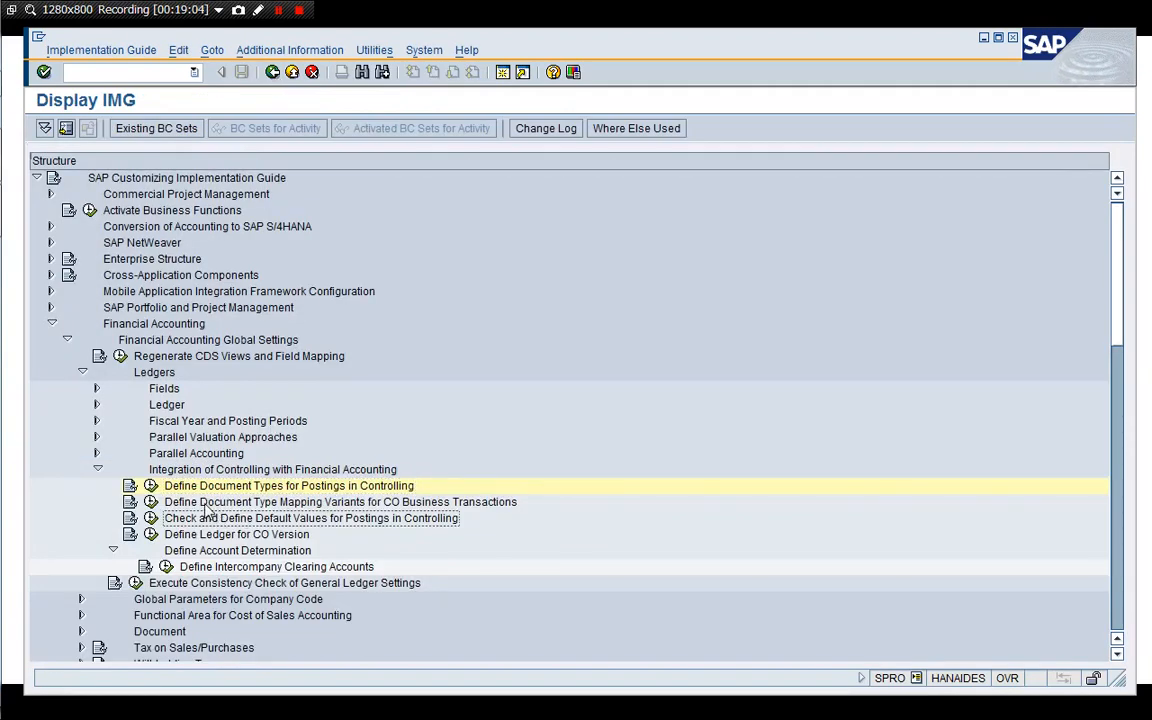
pyautogui.click(340, 502)
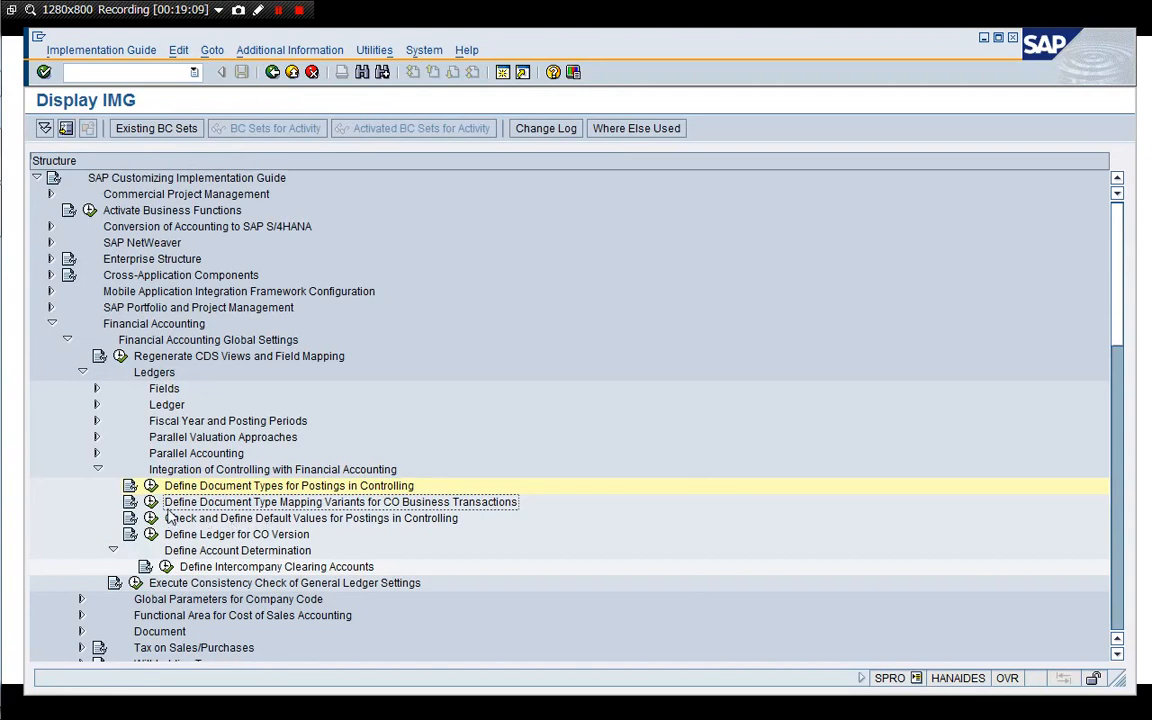
pyautogui.doubleClick(340, 502)
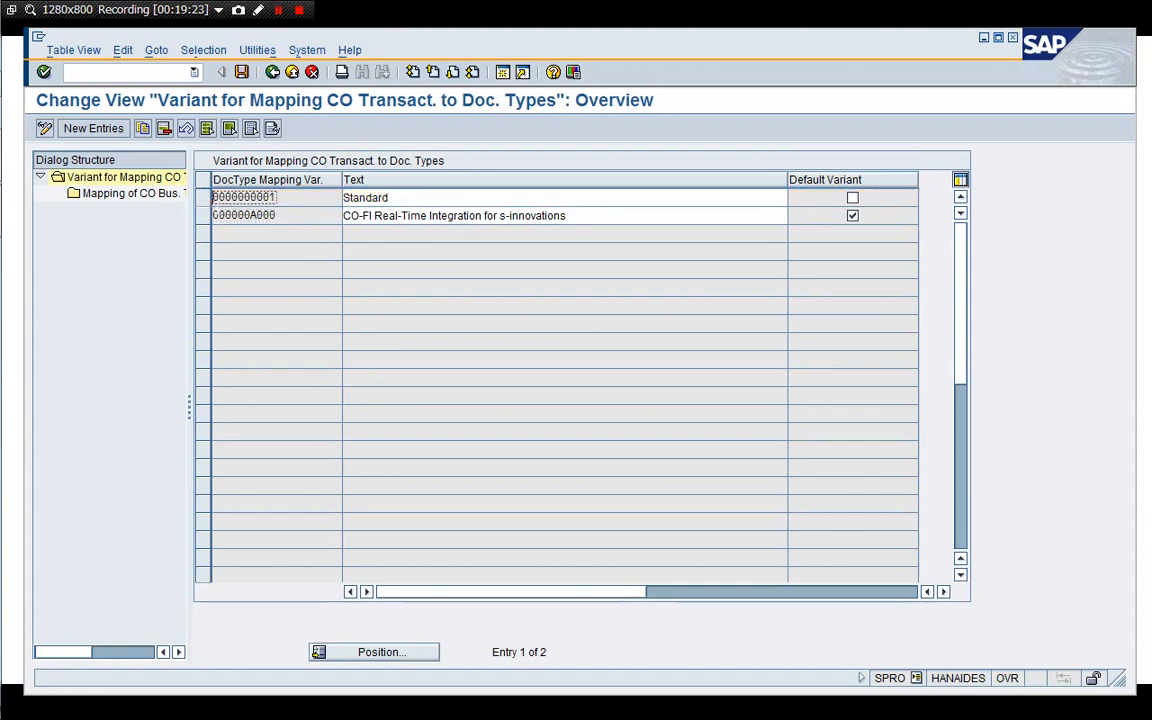
pyautogui.click(244, 198)
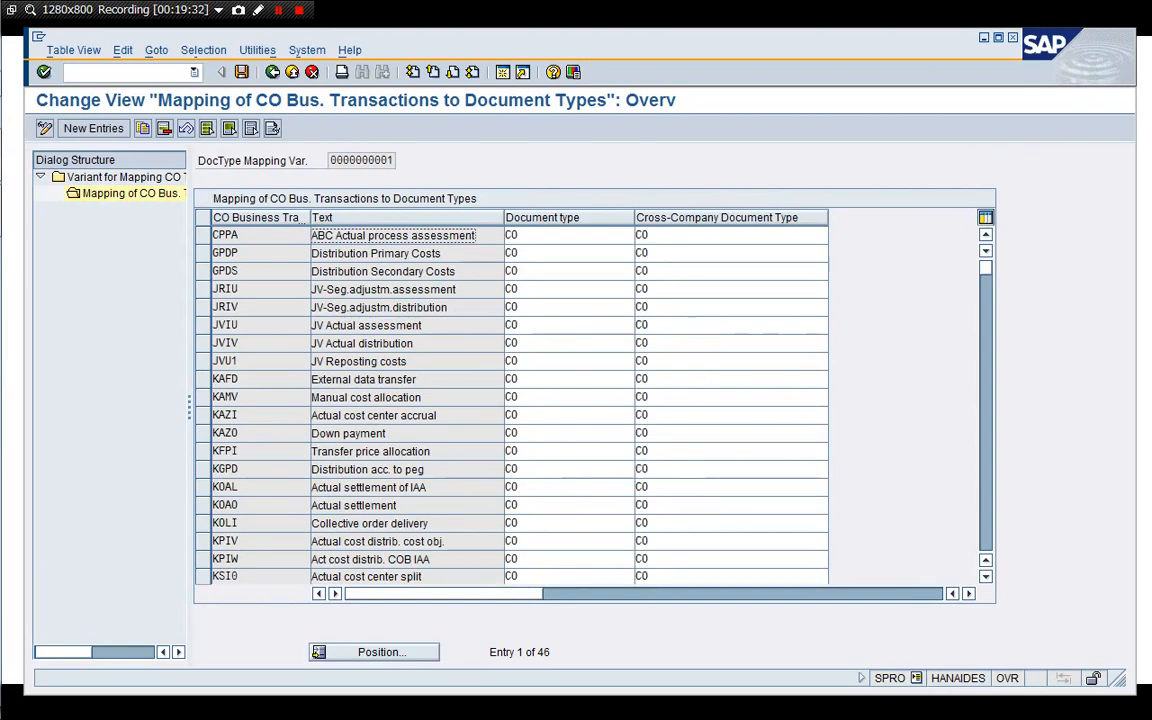
pyautogui.moveTo(566, 218)
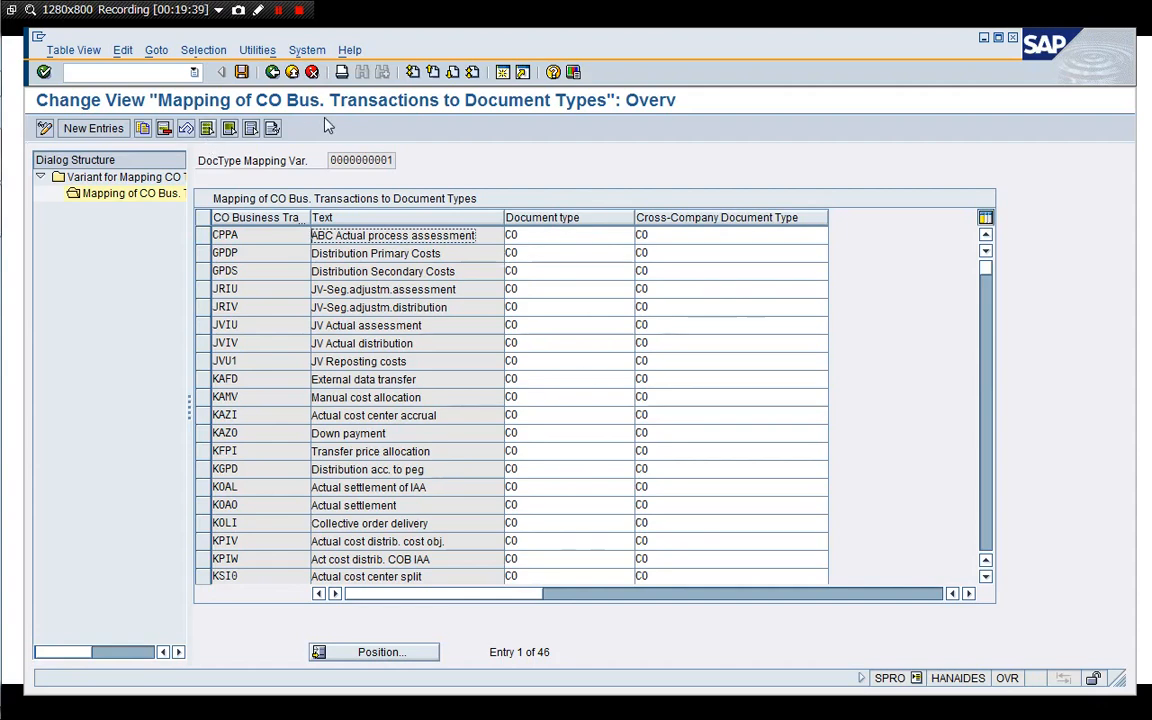
pyautogui.moveTo(396, 132)
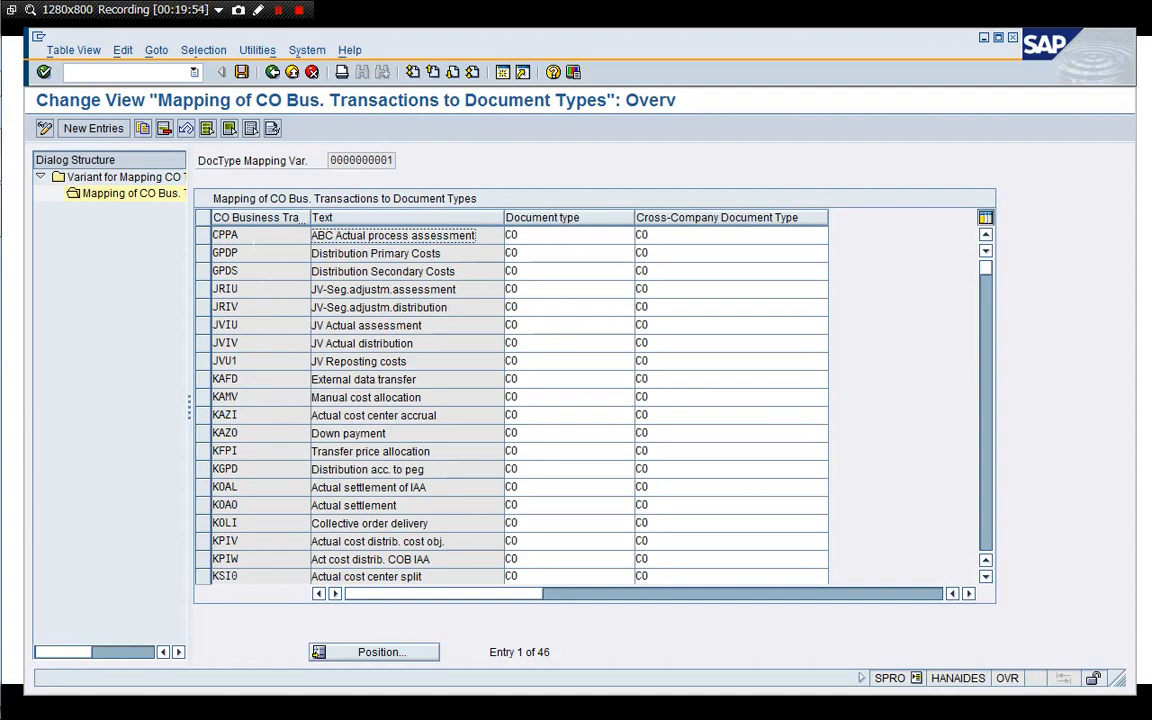
pyautogui.moveTo(540, 392)
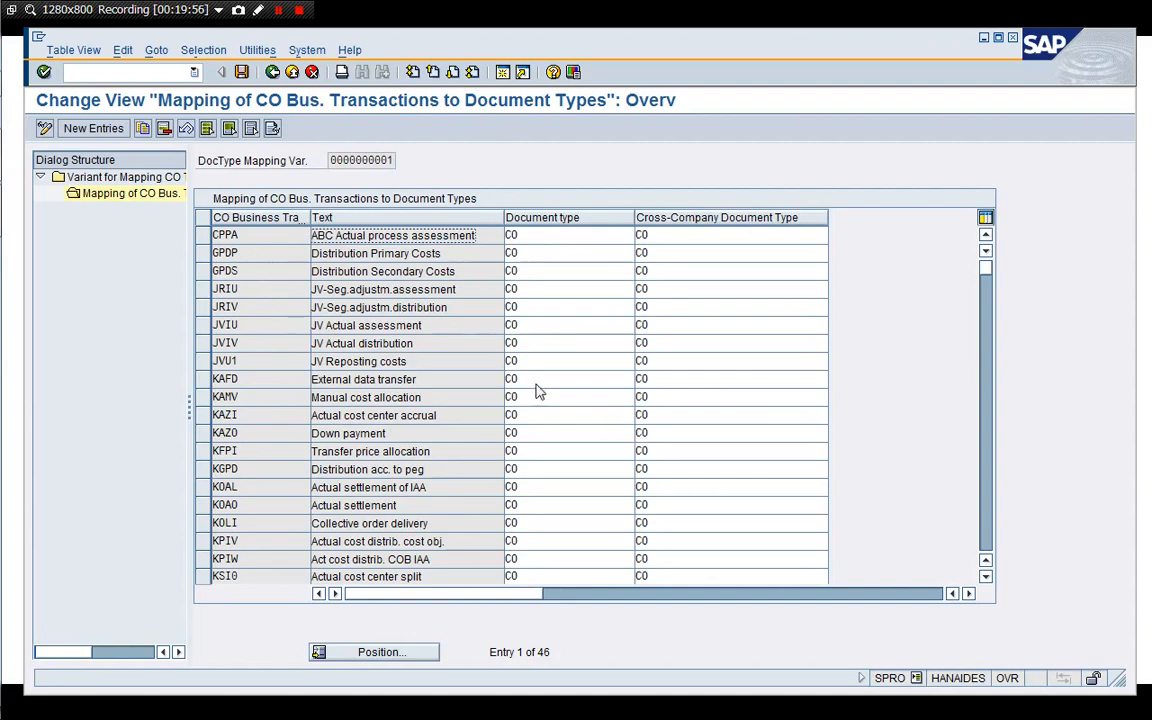
pyautogui.scroll(-3)
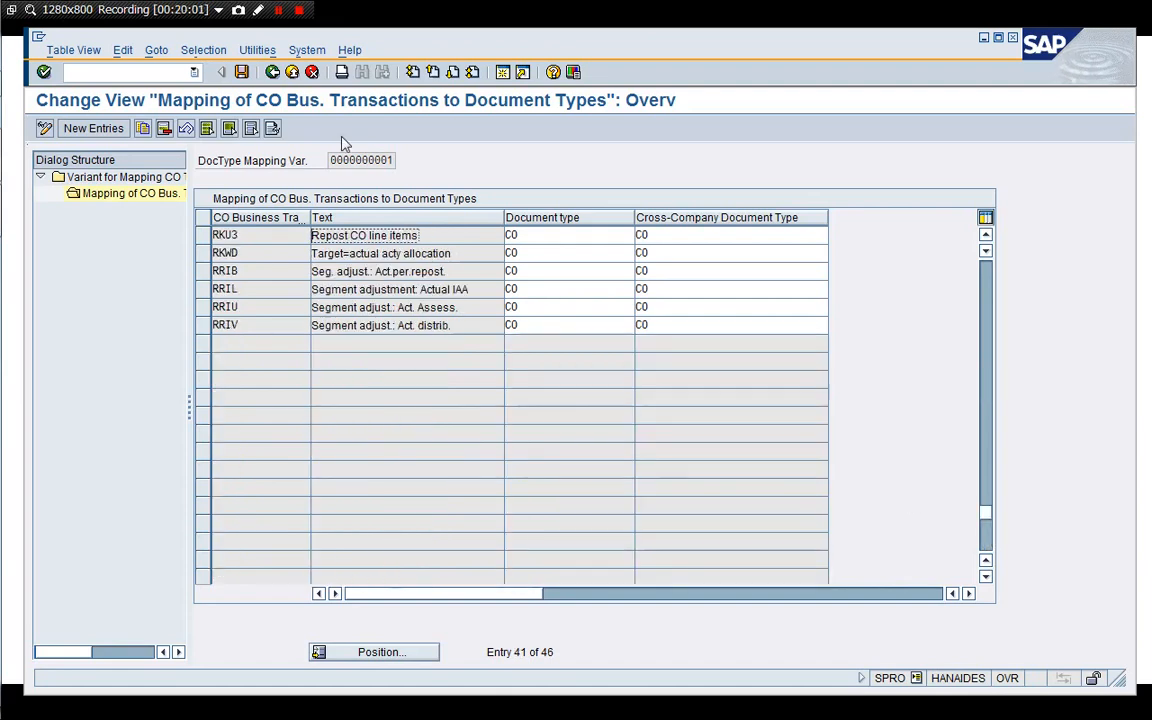
# - Review variant A000 (CO-FI Real-Time Integration) mappings using document types CO and CC
pyautogui.click(120, 176)
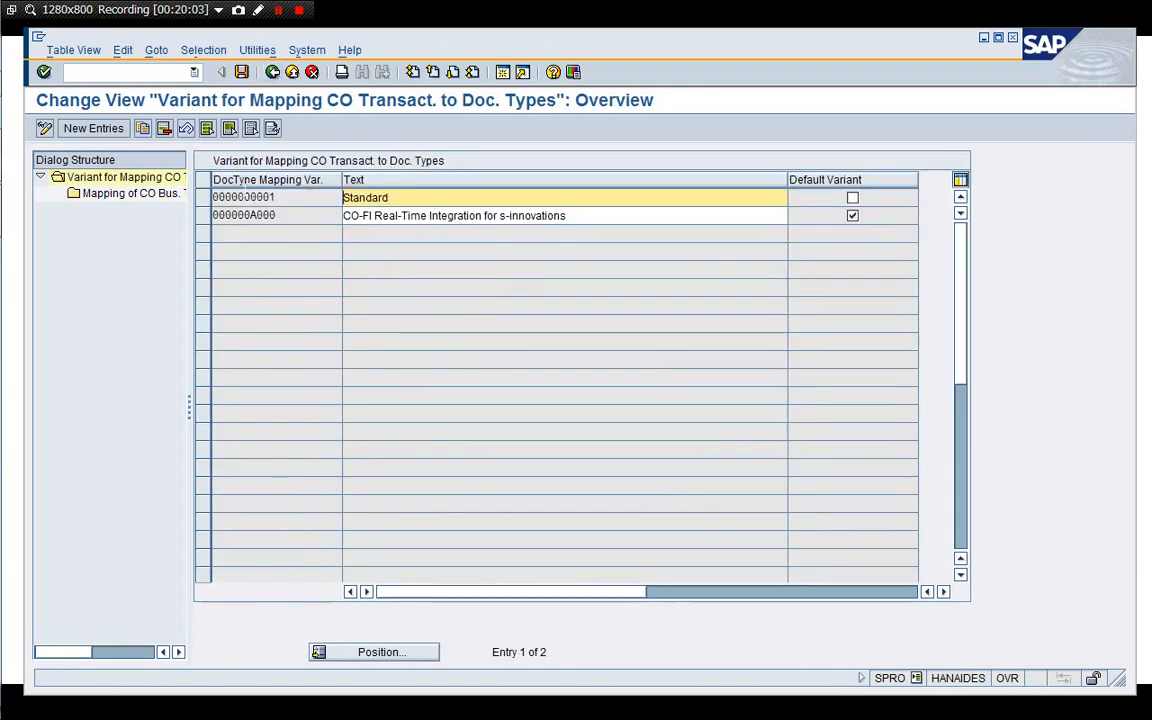
pyautogui.click(258, 216)
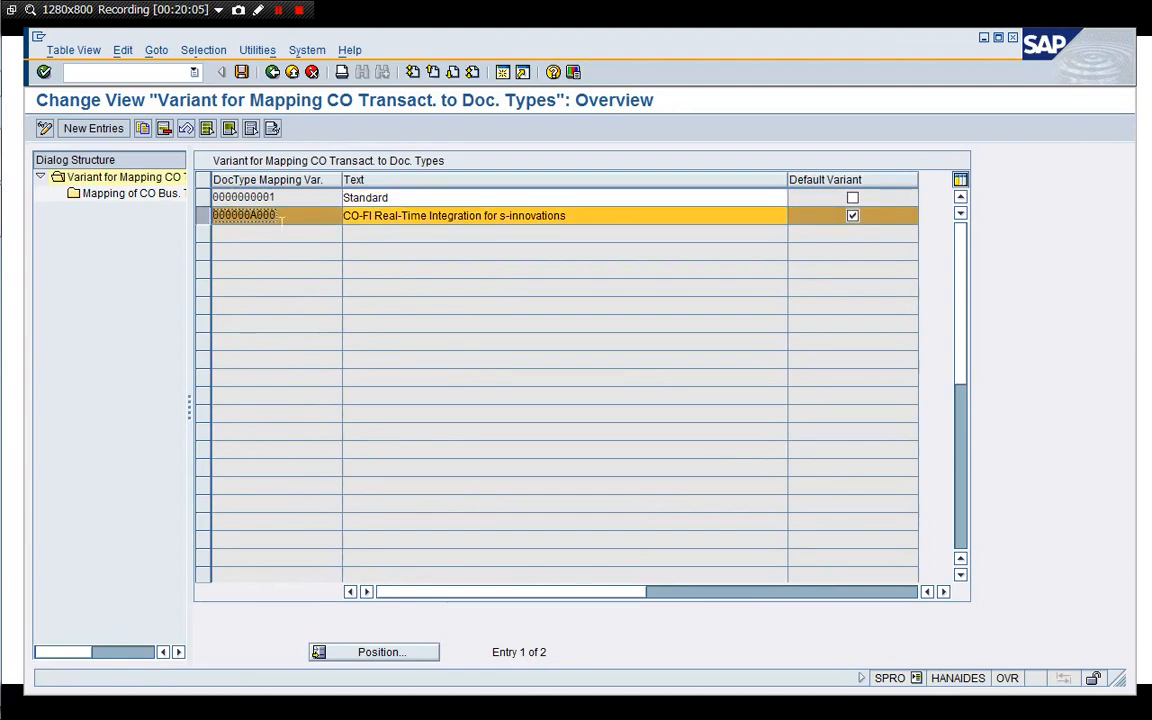
pyautogui.doubleClick(116, 192)
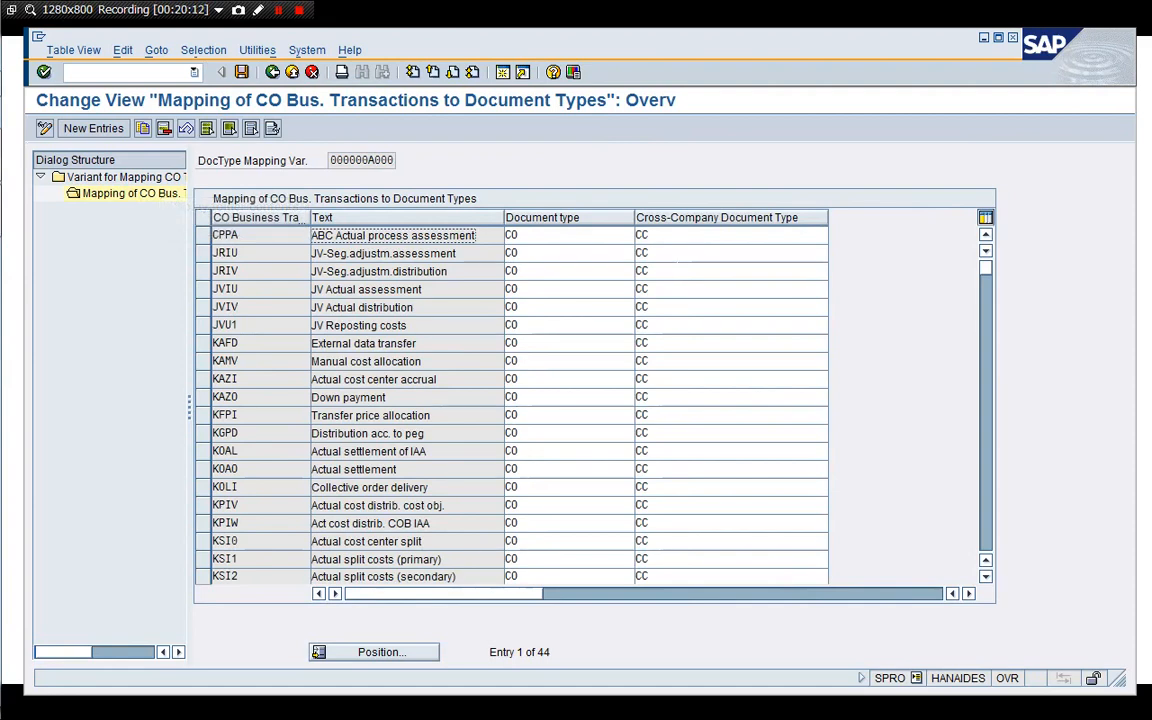
pyautogui.moveTo(512, 166)
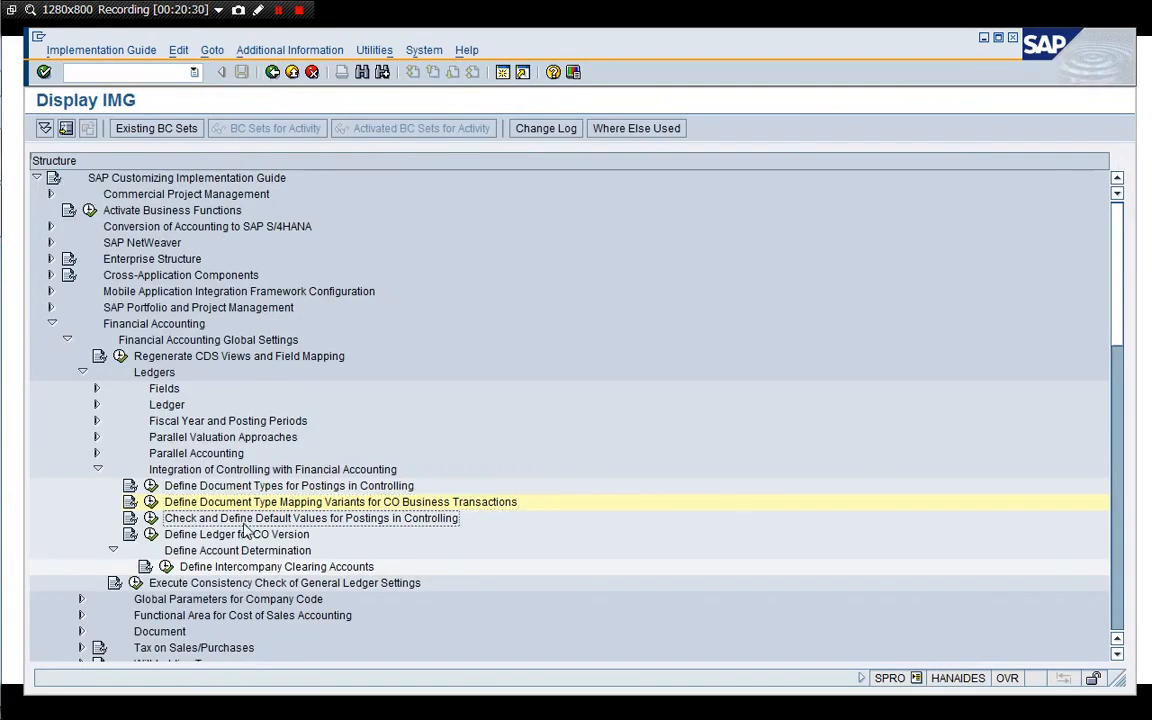
pyautogui.doubleClick(312, 516)
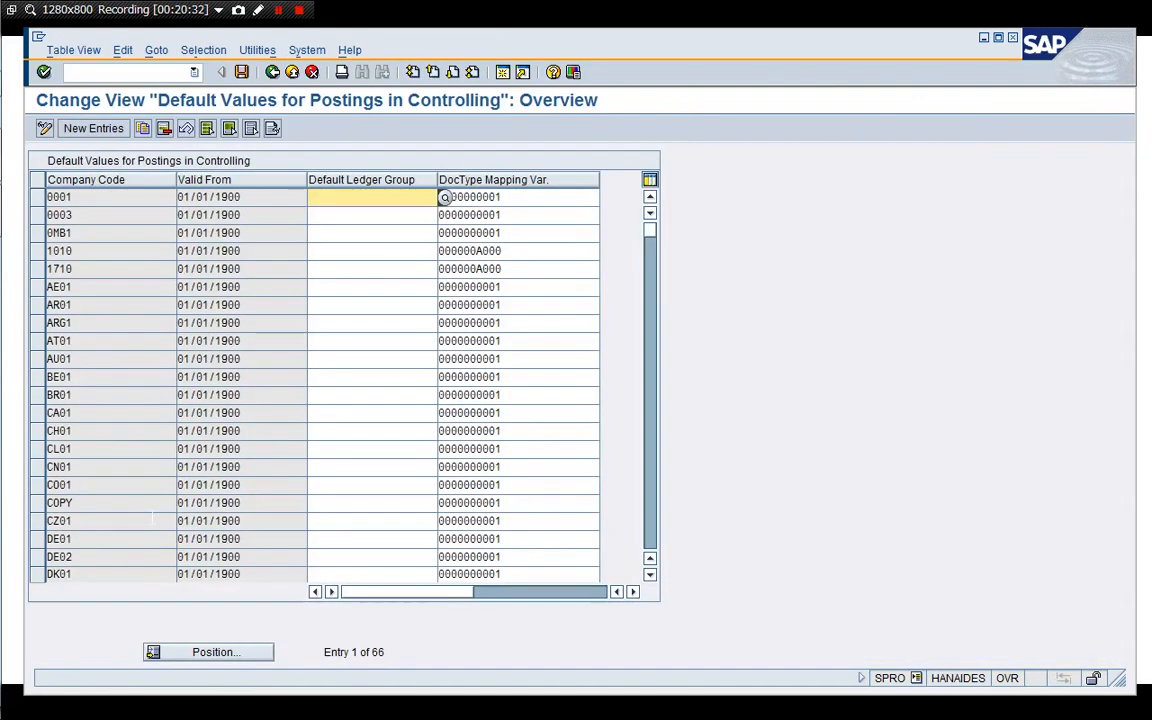
pyautogui.moveTo(512, 288)
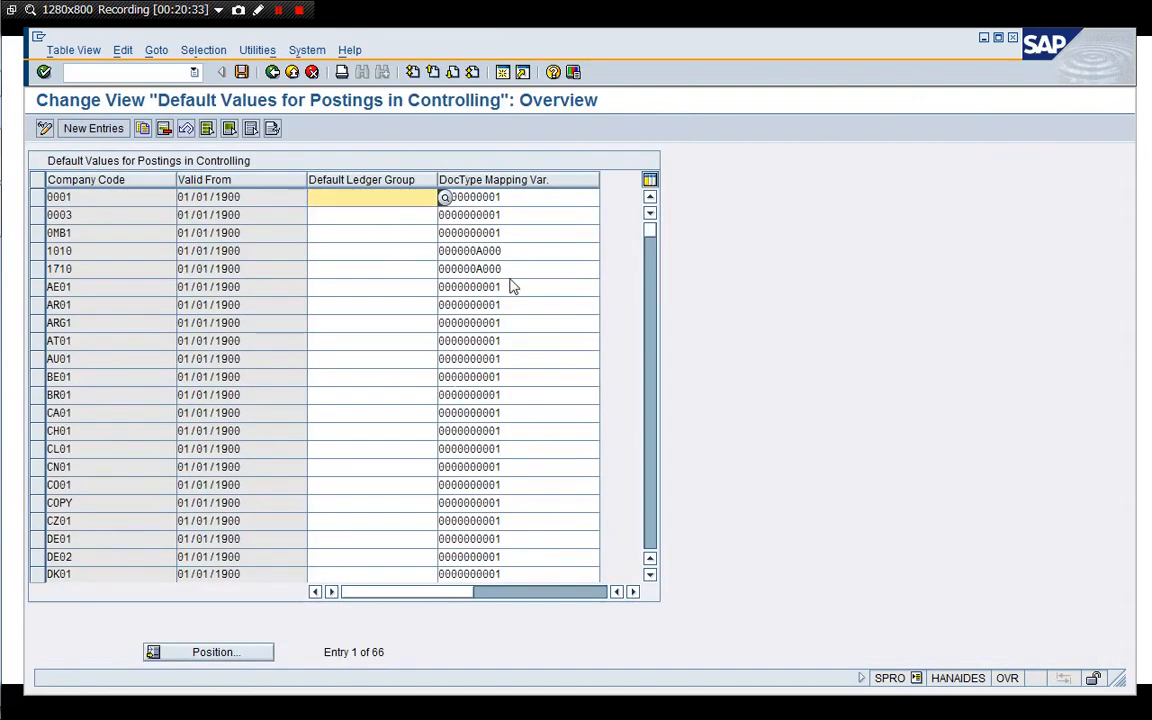
pyautogui.click(508, 268)
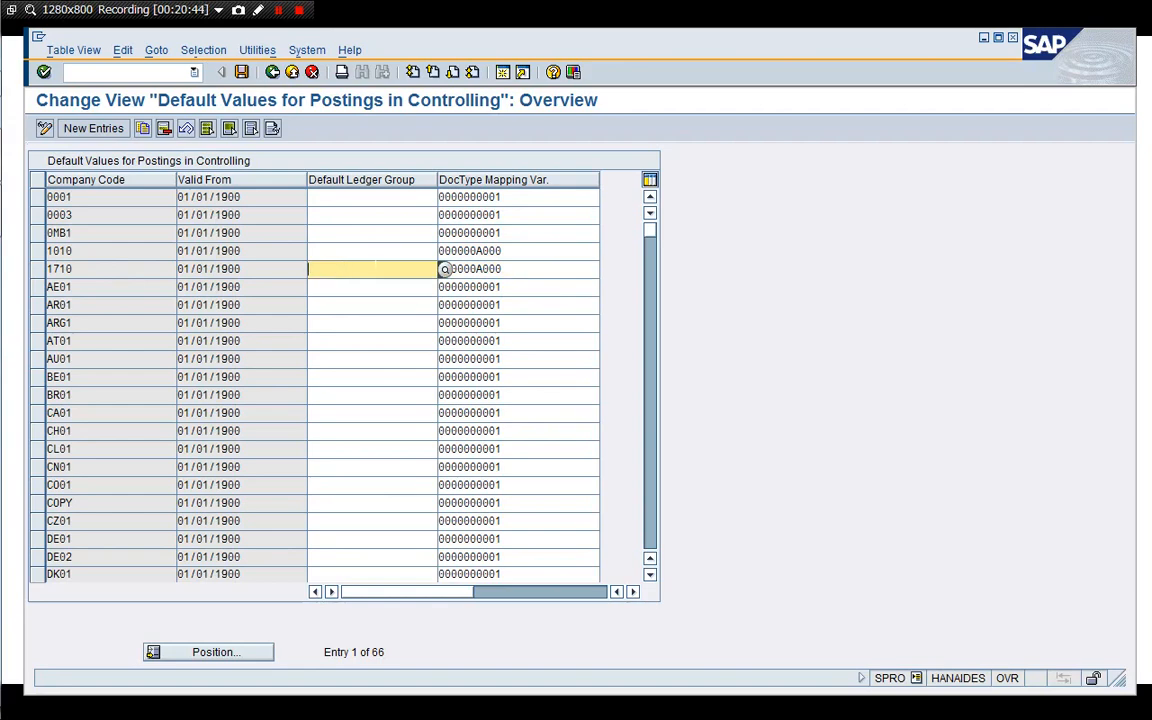
pyautogui.click(368, 252)
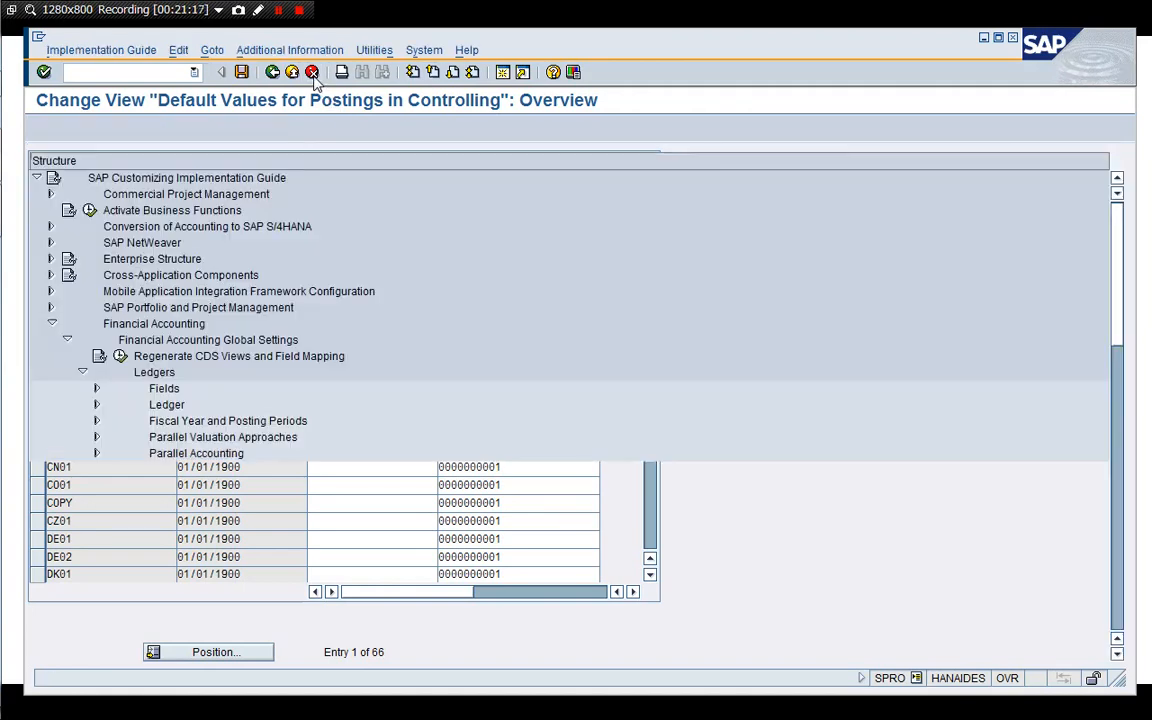
pyautogui.click(304, 72)
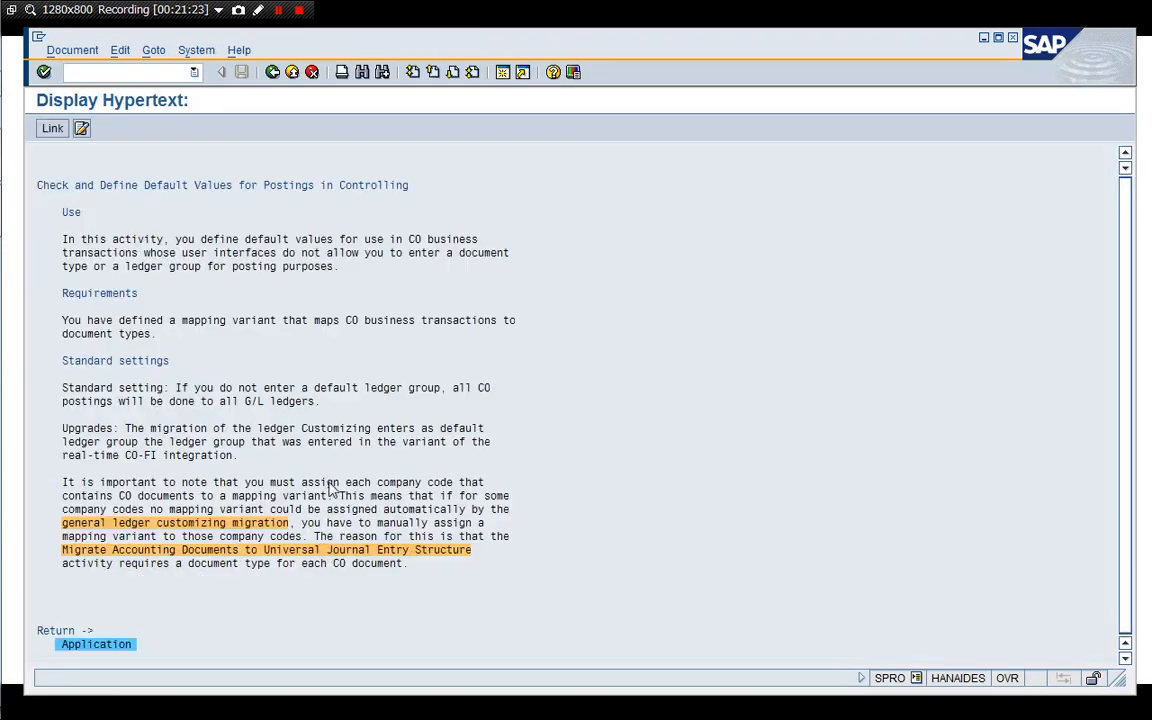
pyautogui.moveTo(344, 384)
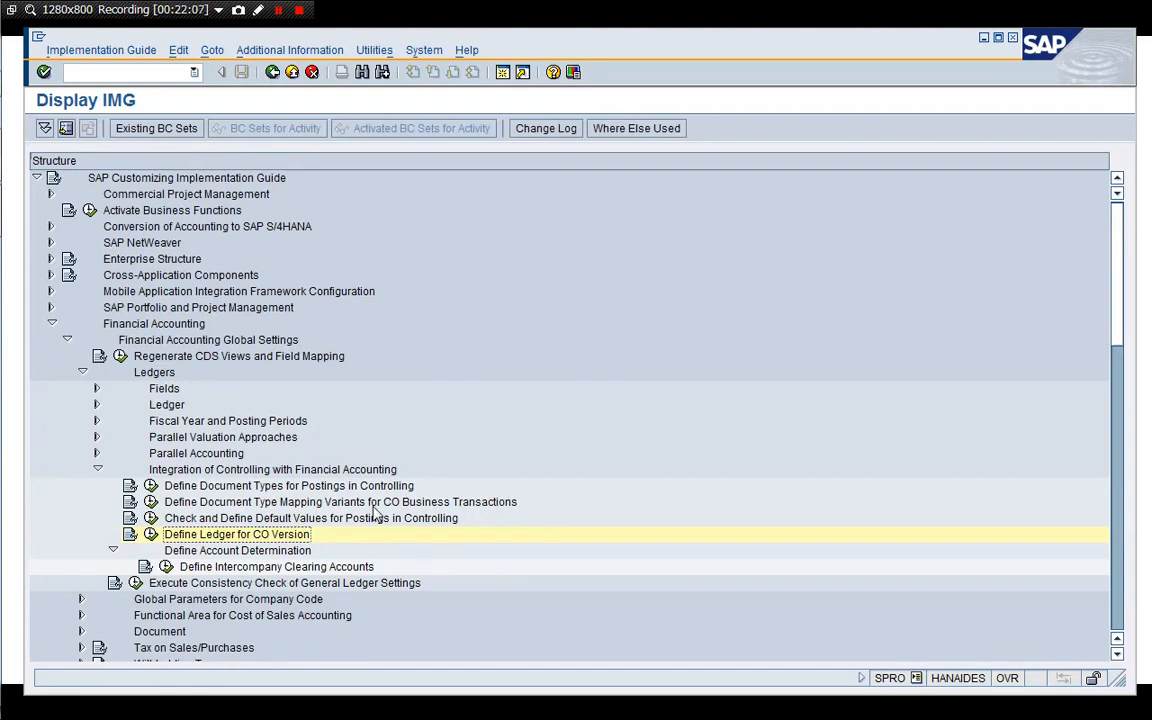
pyautogui.moveTo(300, 556)
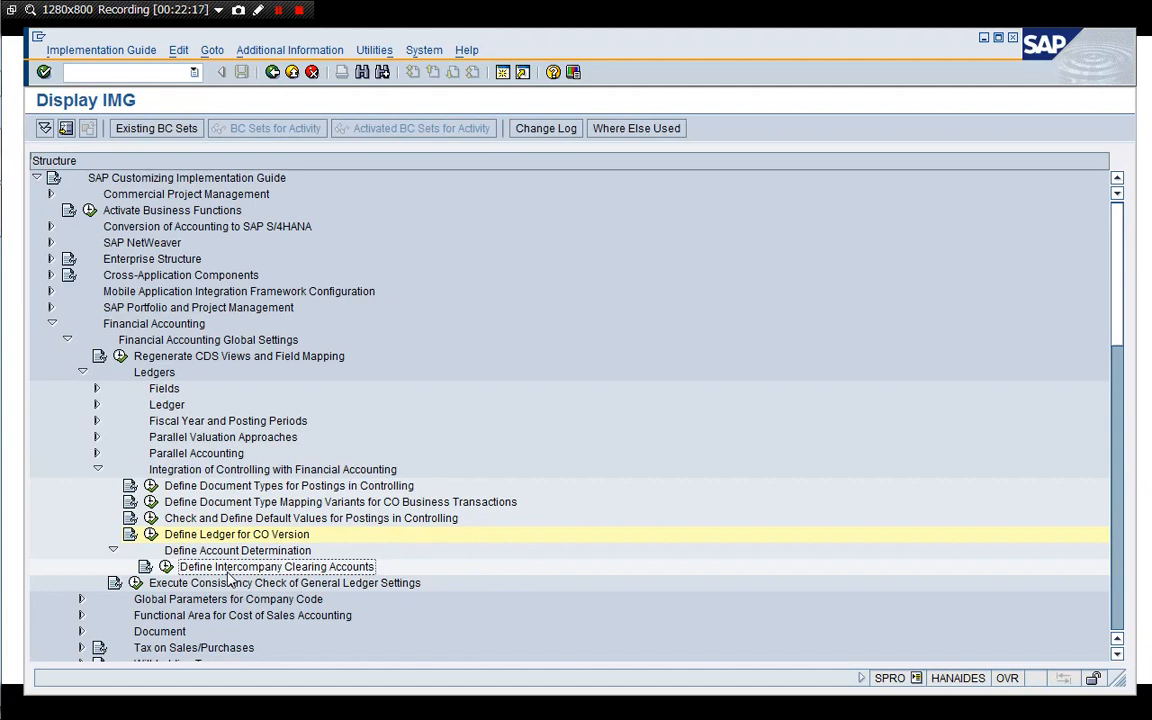
pyautogui.moveTo(228, 576)
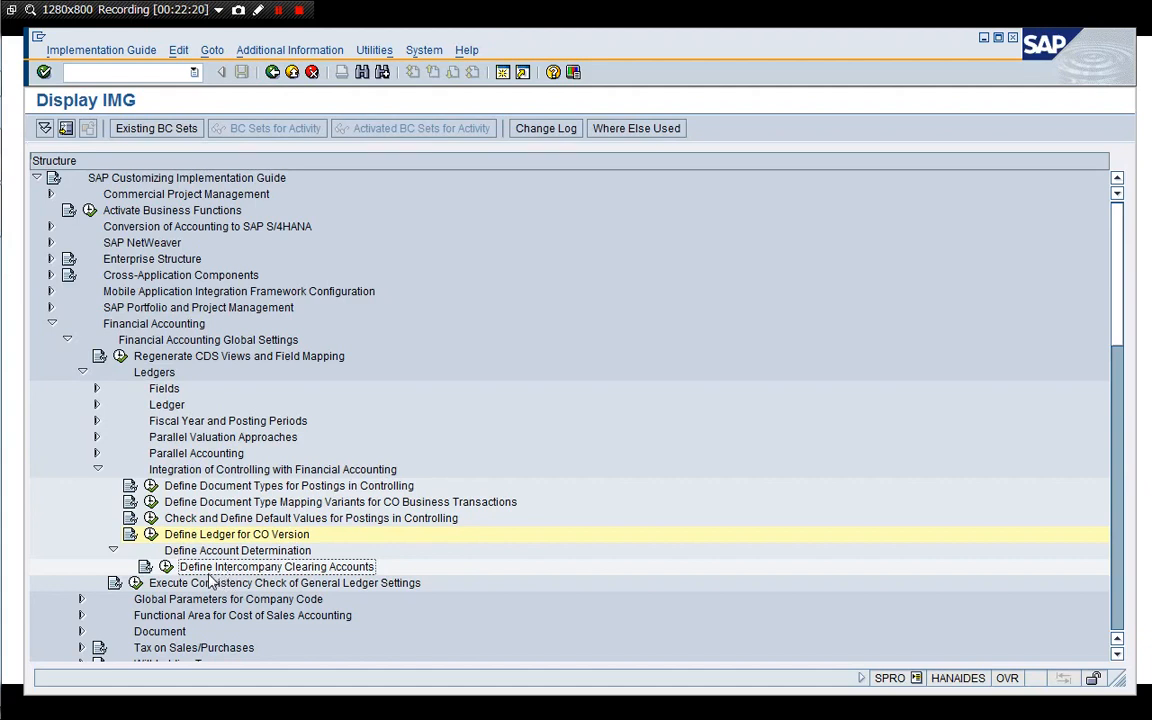
pyautogui.moveTo(256, 584)
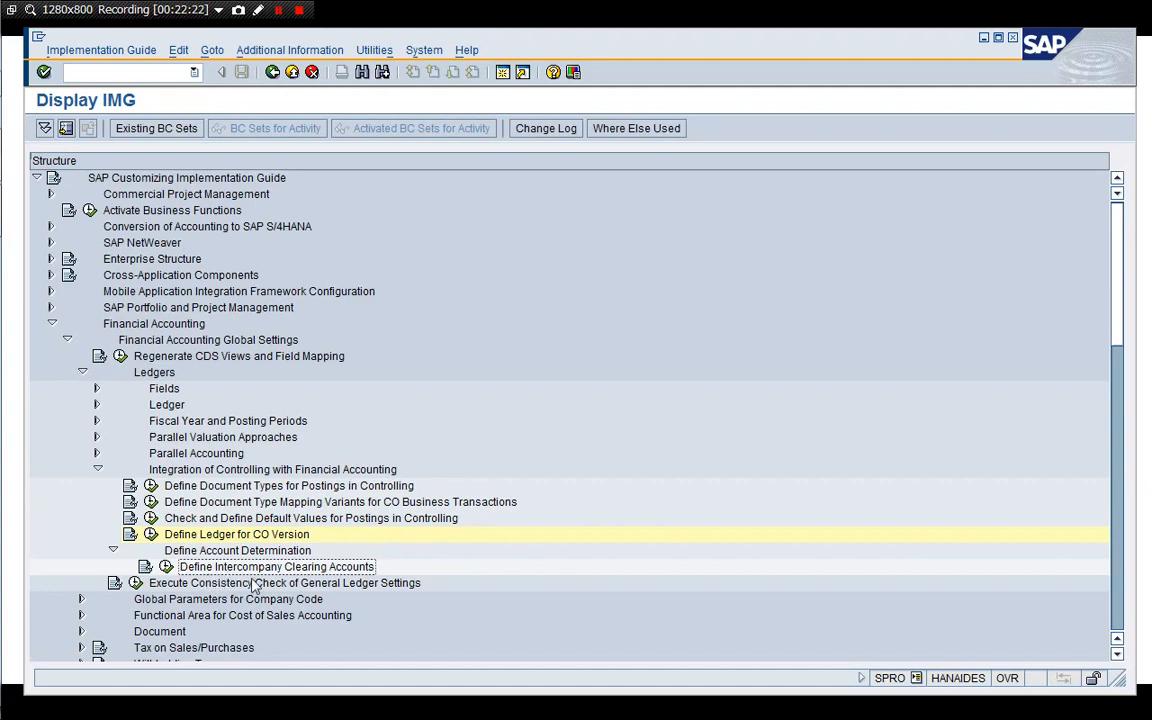
pyautogui.moveTo(166, 568)
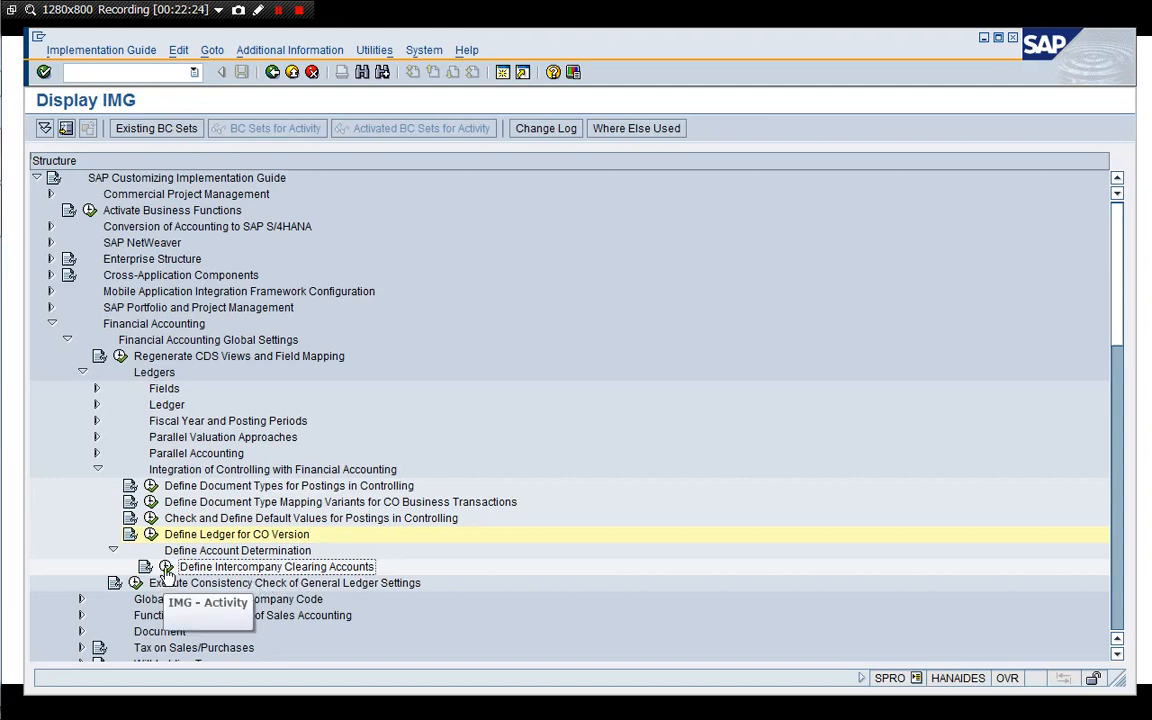
# - Run Define Intercompany Clearing Accounts twice, cancelling the company code prompt and dismissing the error
pyautogui.doubleClick(276, 566)
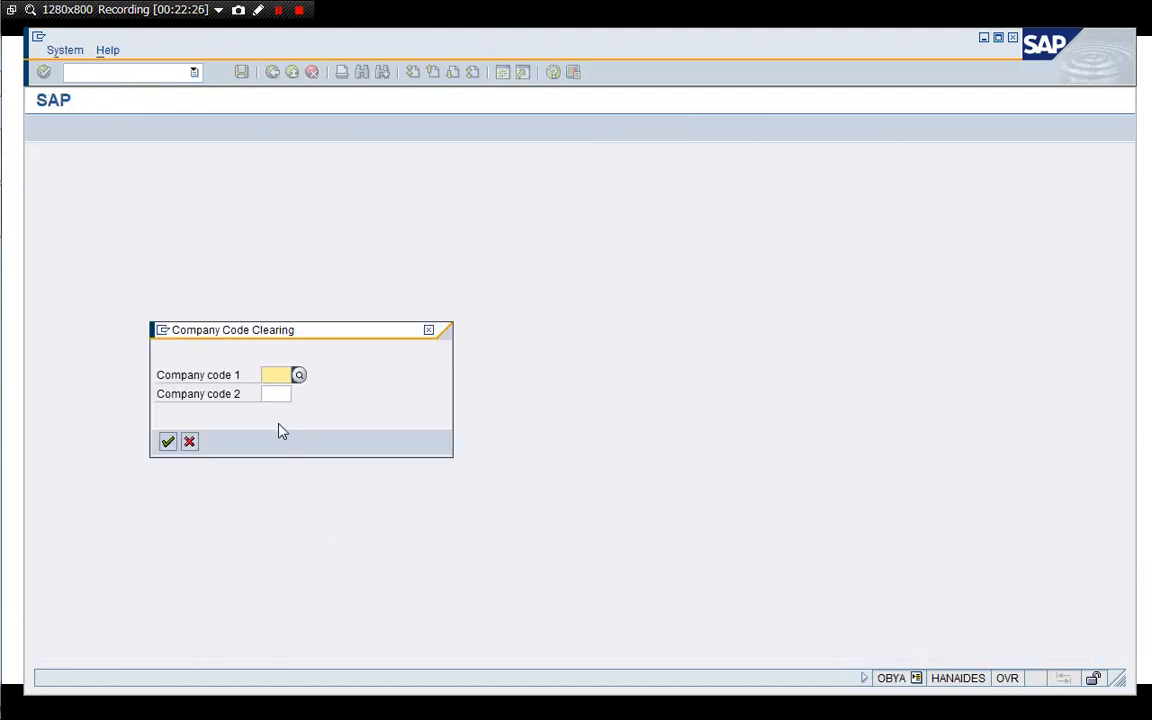
pyautogui.moveTo(250, 456)
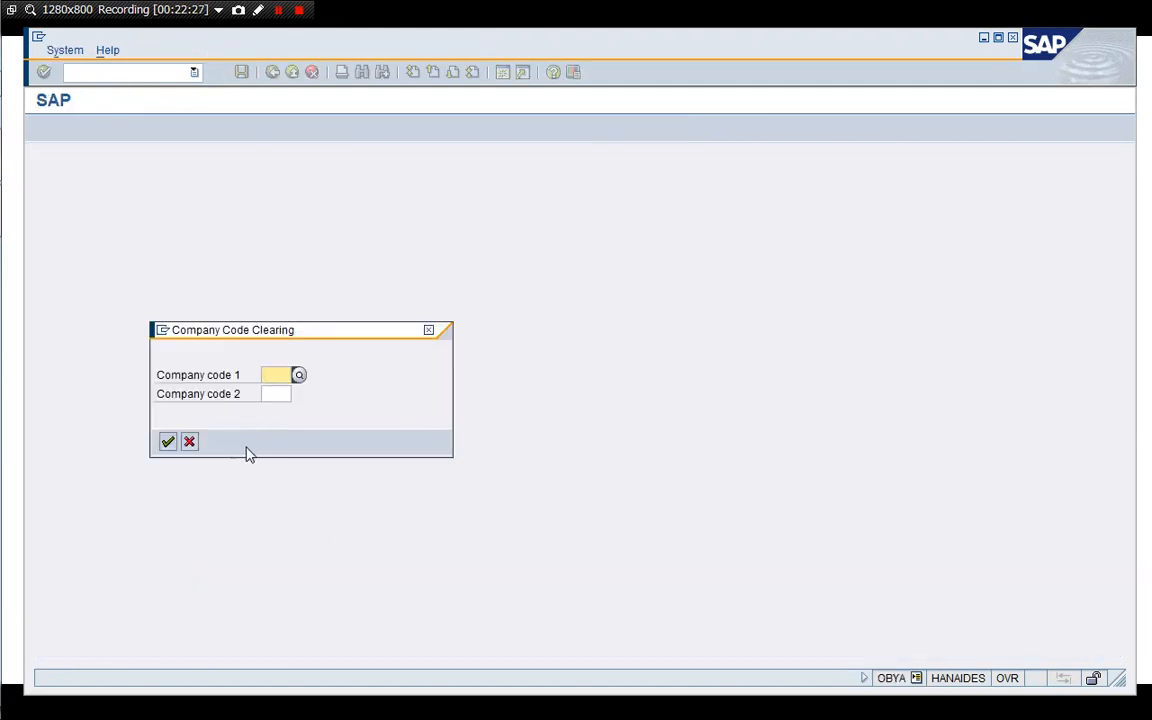
pyautogui.moveTo(190, 442)
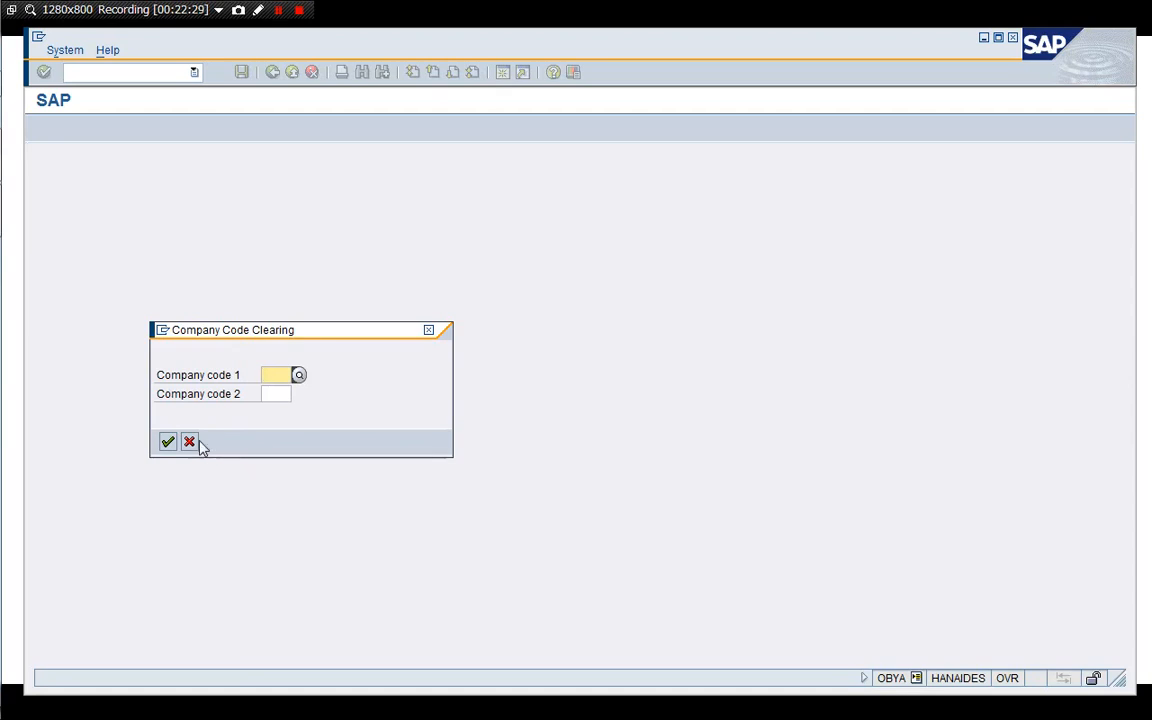
pyautogui.click(190, 444)
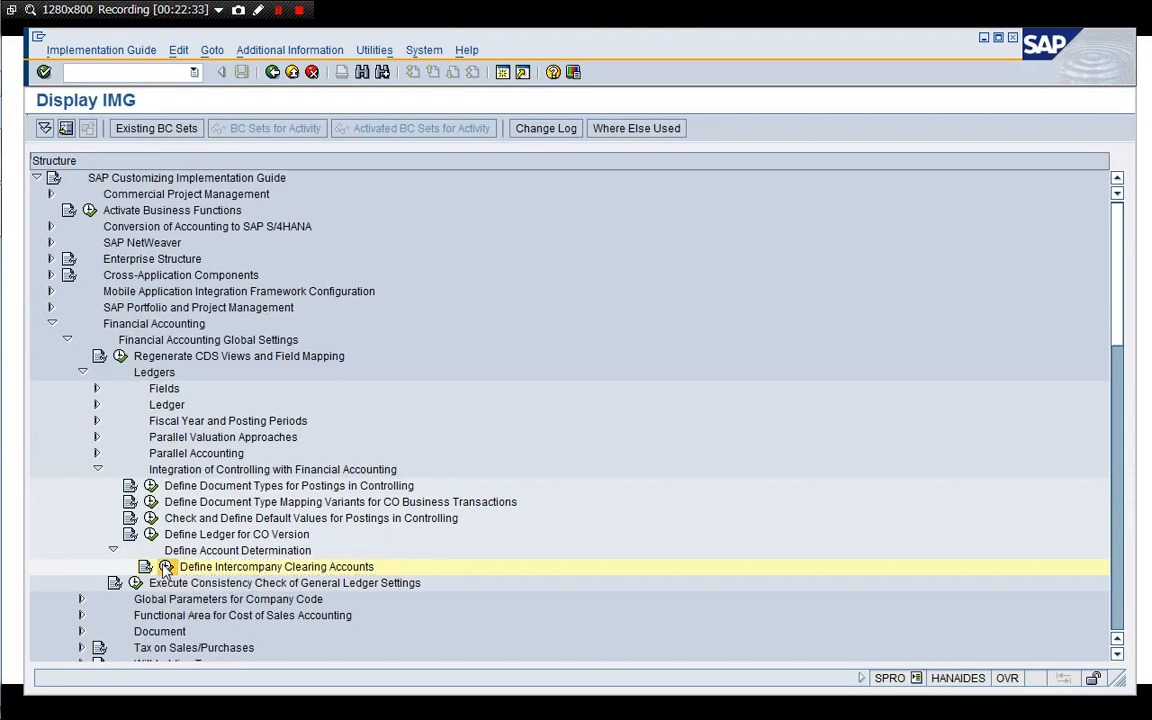
pyautogui.doubleClick(276, 566)
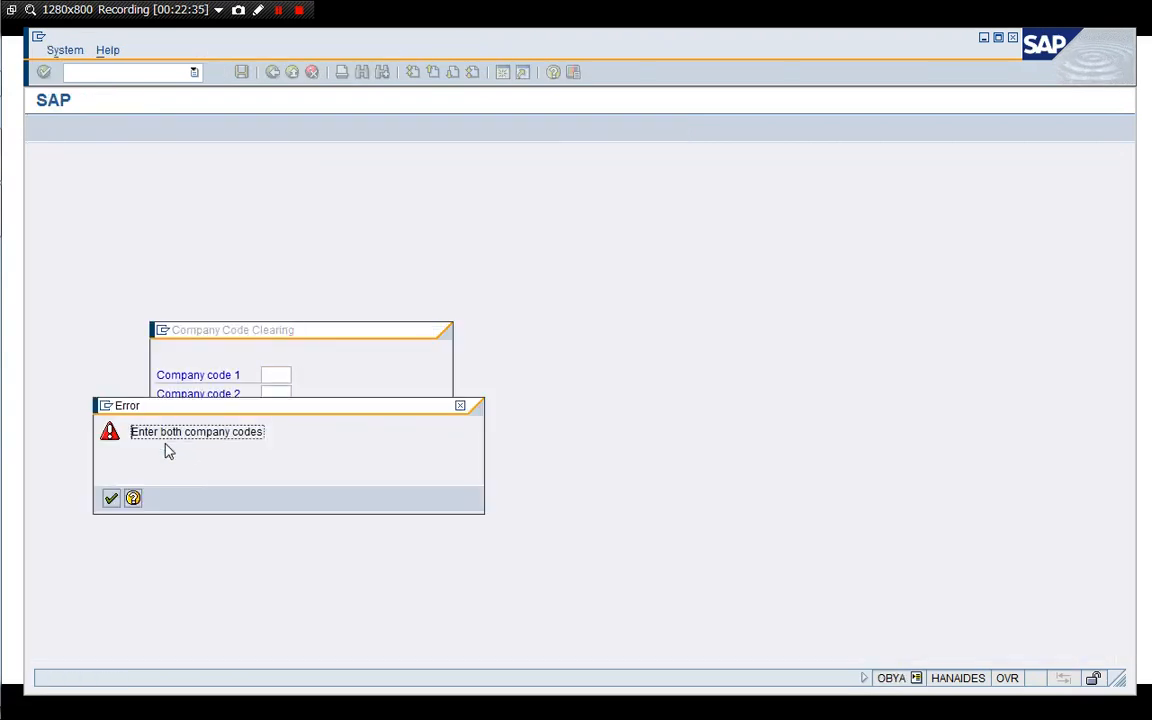
pyautogui.click(108, 498)
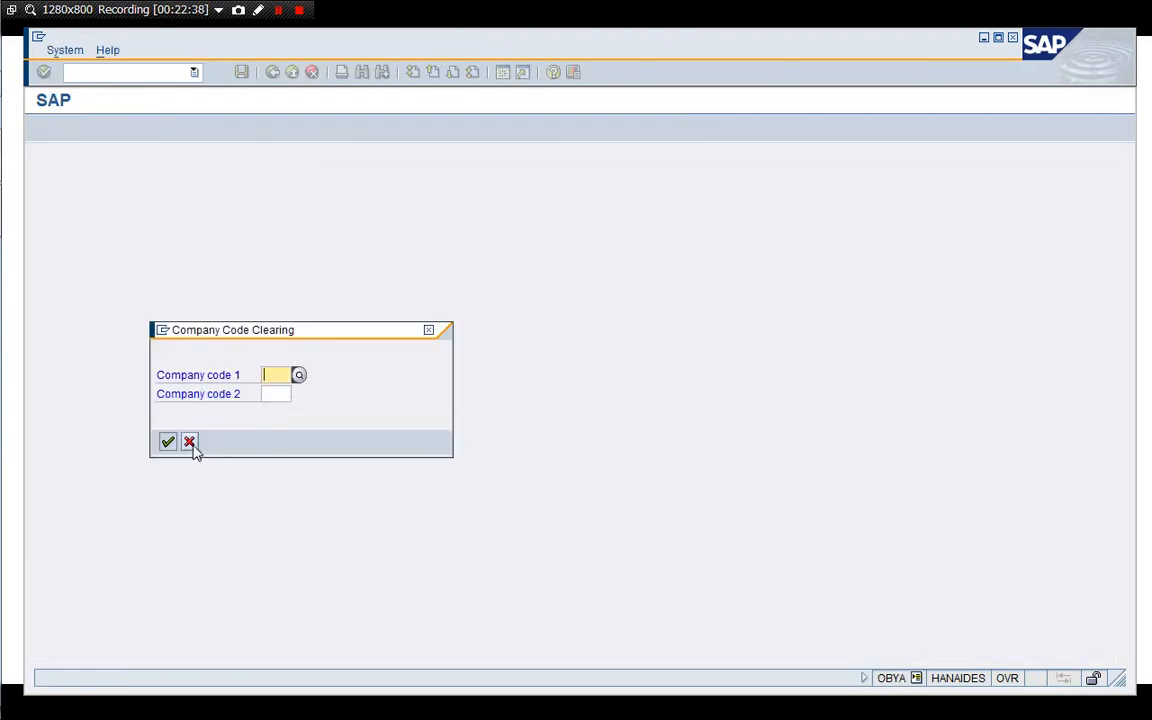
pyautogui.click(190, 442)
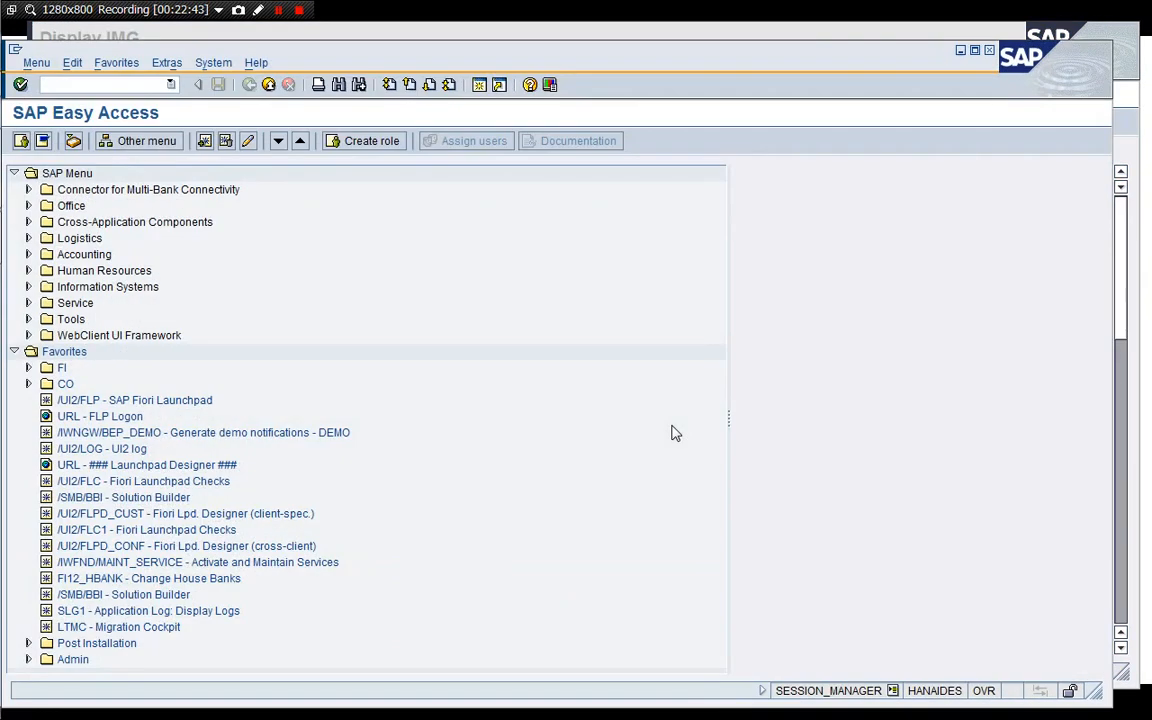
# - Look up table T001U in the Data Browser via /nSE16, then switch back to the IMG
pyautogui.write('/nSE16')
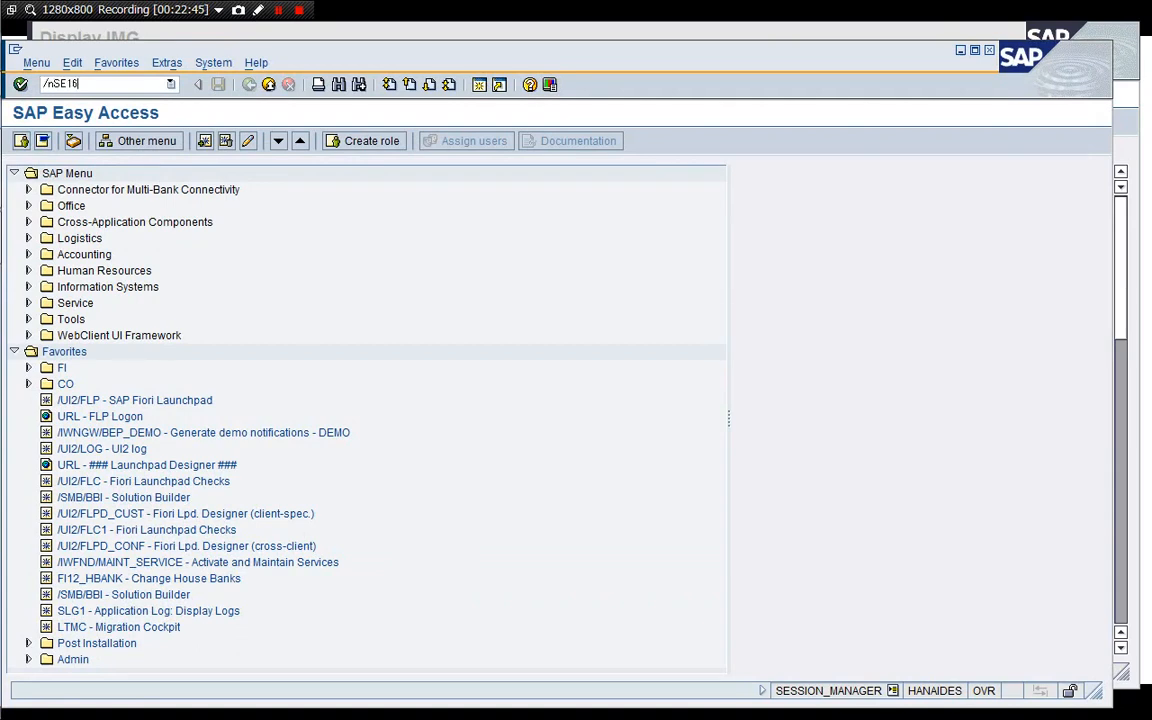
pyautogui.press('Enter')
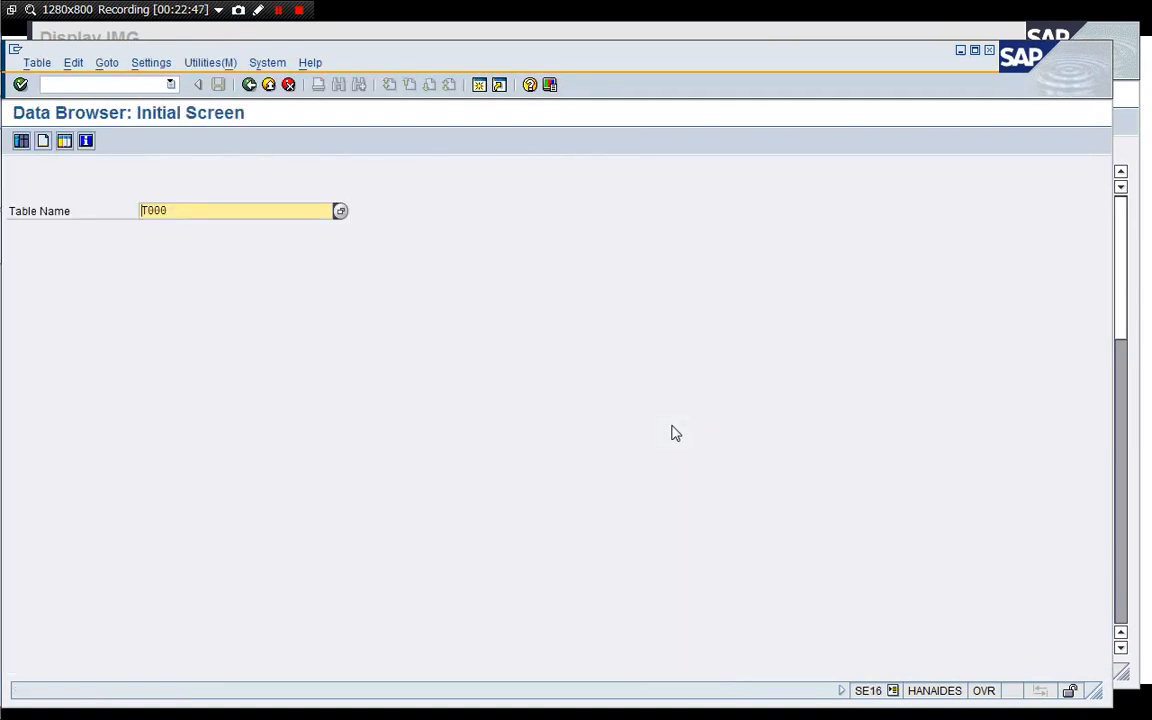
pyautogui.write('T001U')
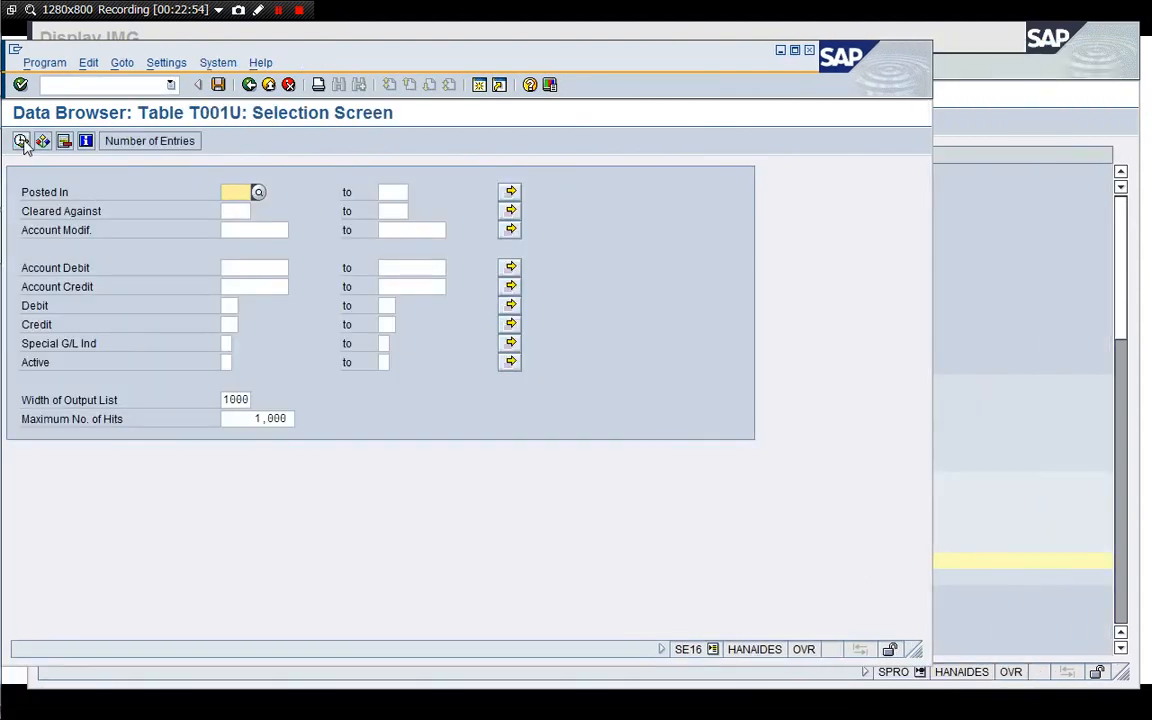
pyautogui.click(20, 140)
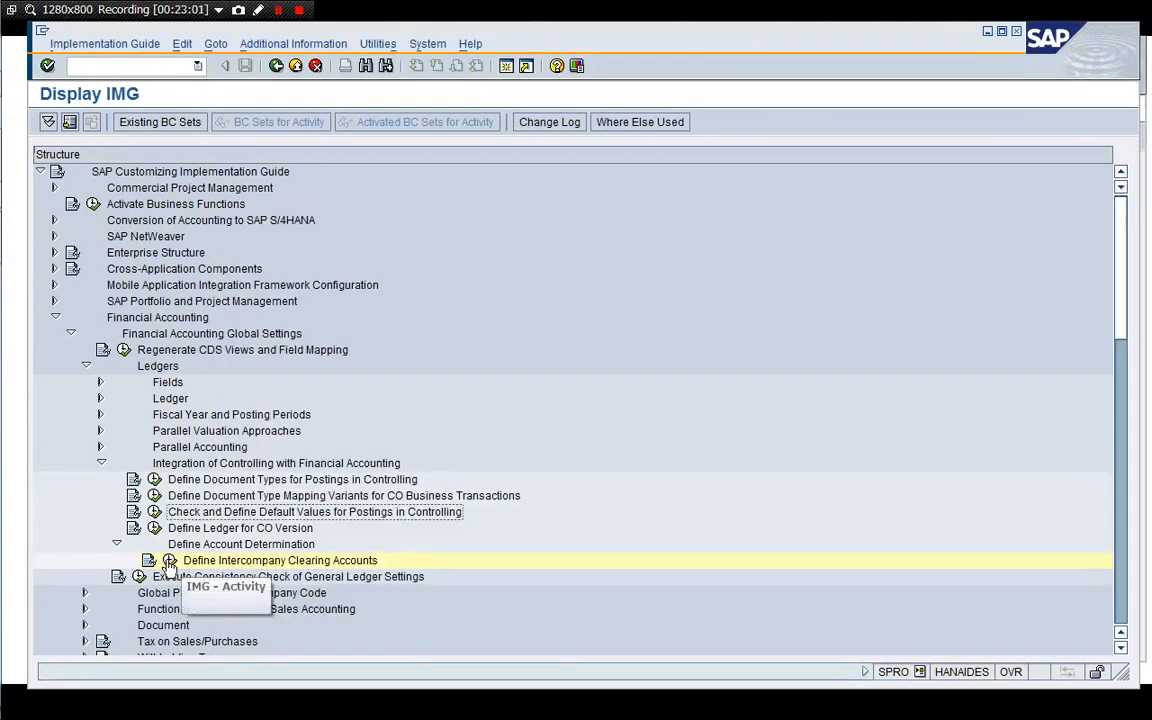
pyautogui.doubleClick(280, 560)
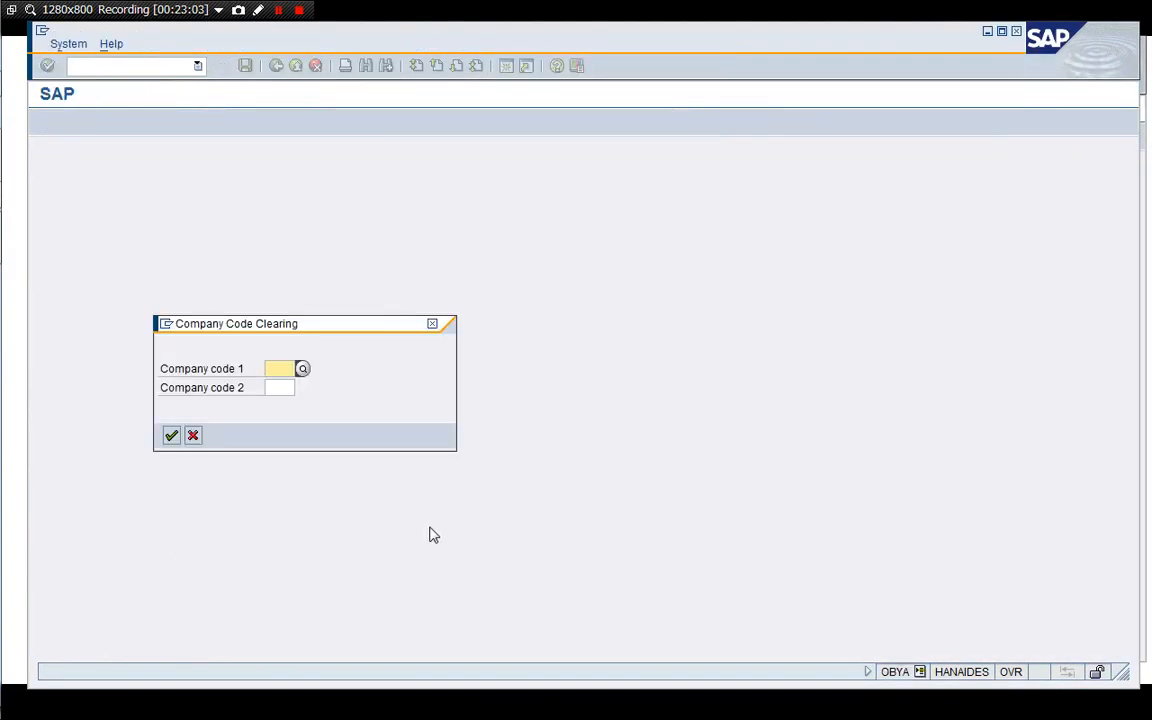
pyautogui.write('1710')
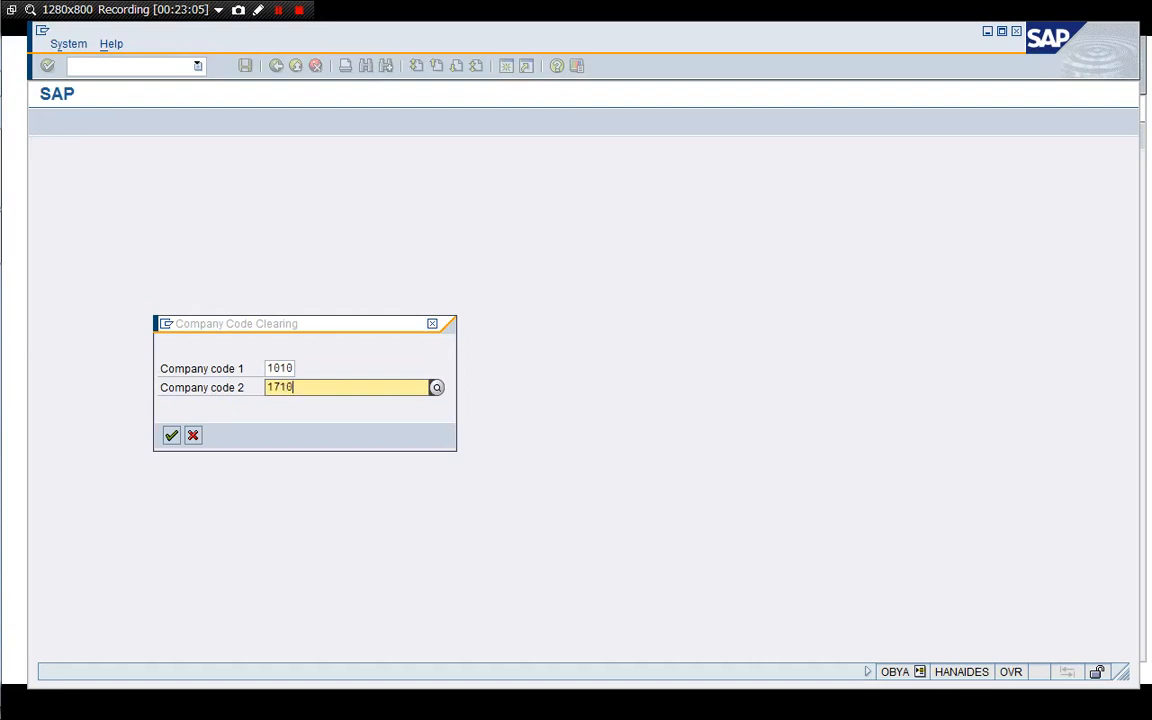
pyautogui.click(170, 436)
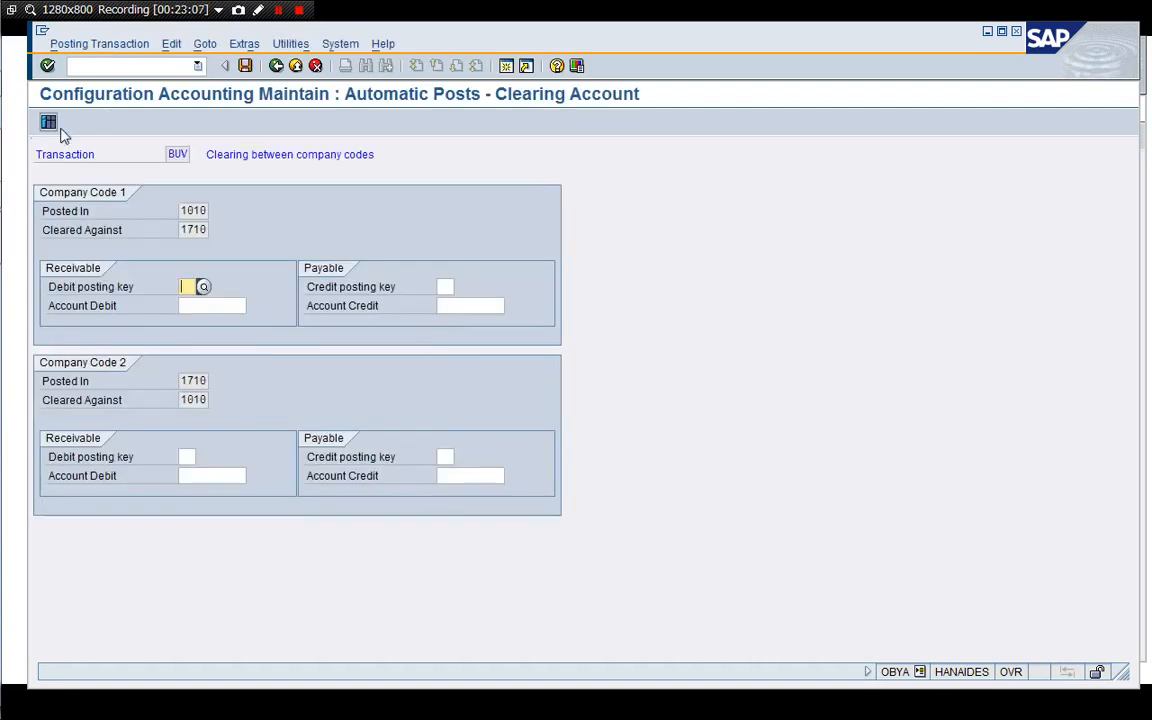
pyautogui.click(48, 124)
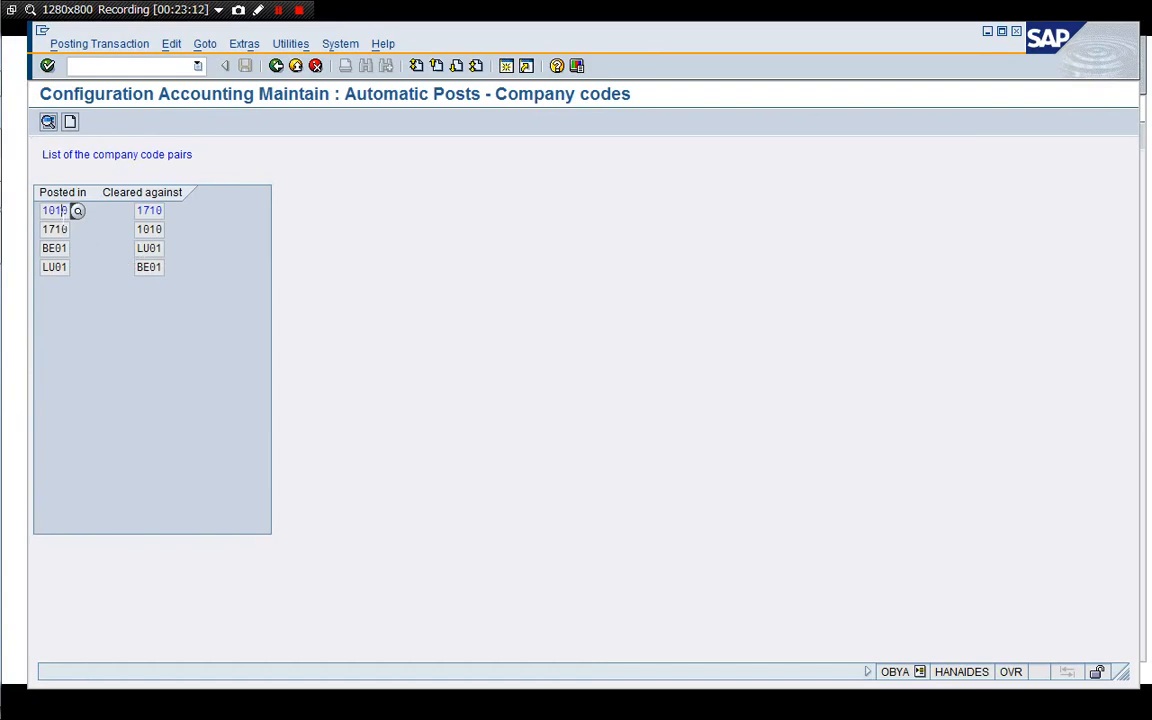
pyautogui.doubleClick(54, 210)
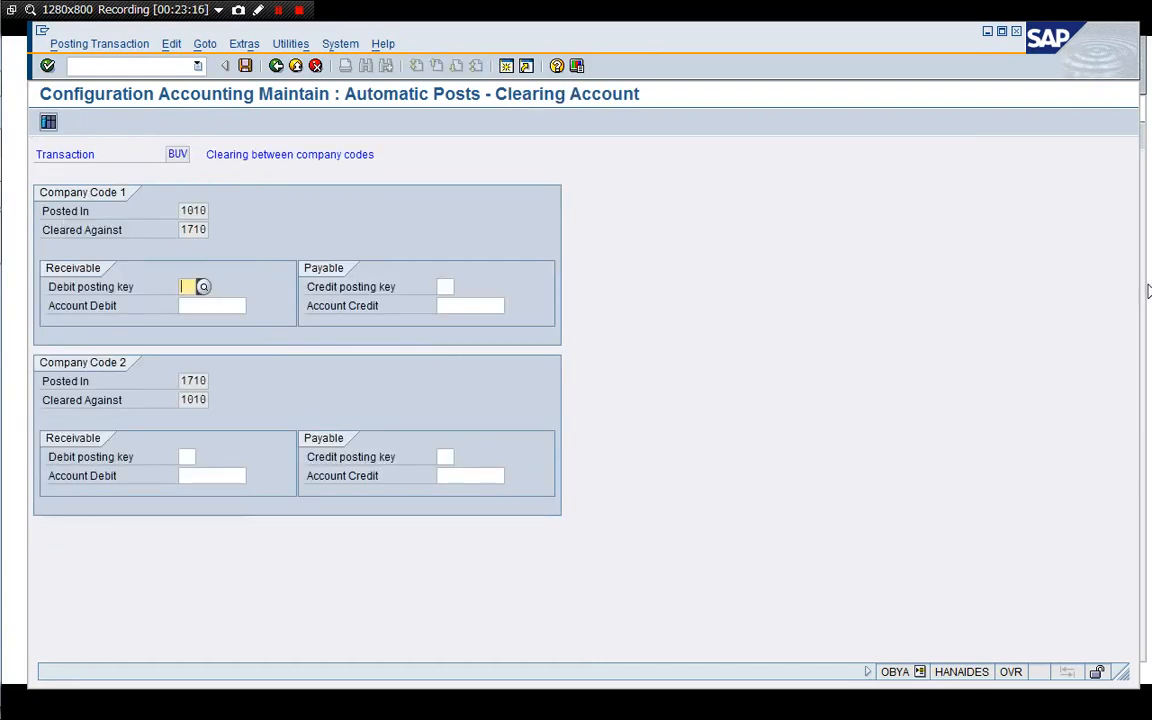
pyautogui.press('alt+tab')
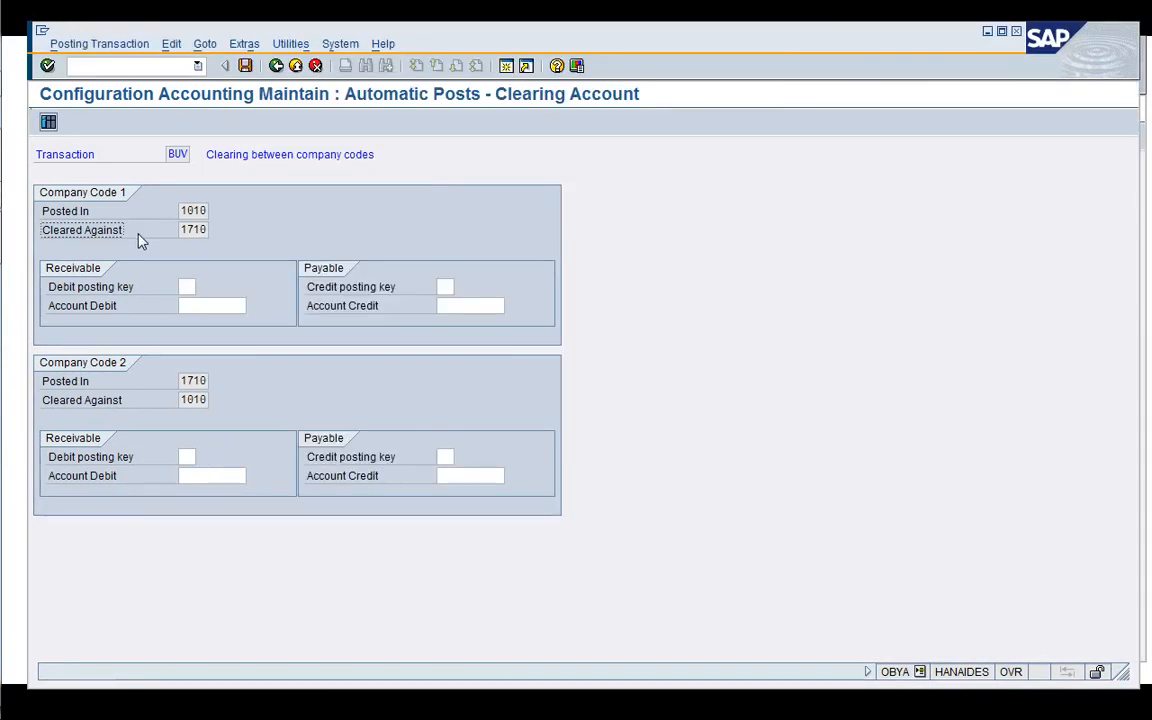
pyautogui.moveTo(228, 336)
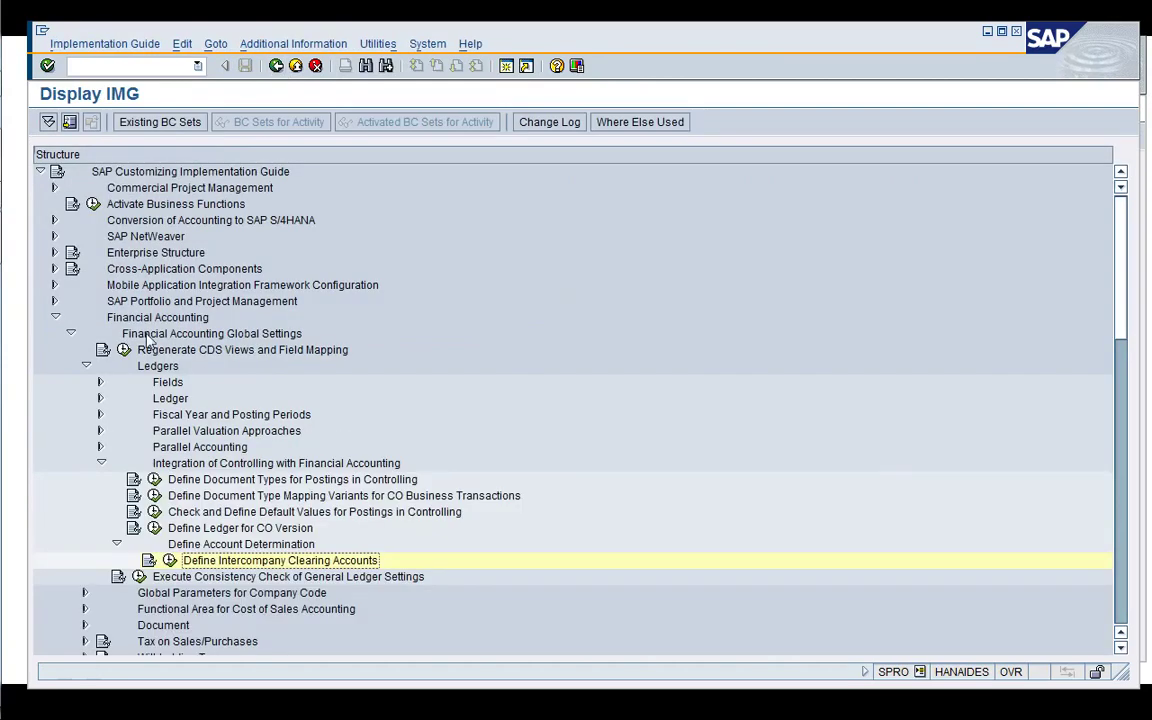
# - Enter company codes BE01 and LU01 for clearing and check debit account 418001's name
pyautogui.doubleClick(282, 560)
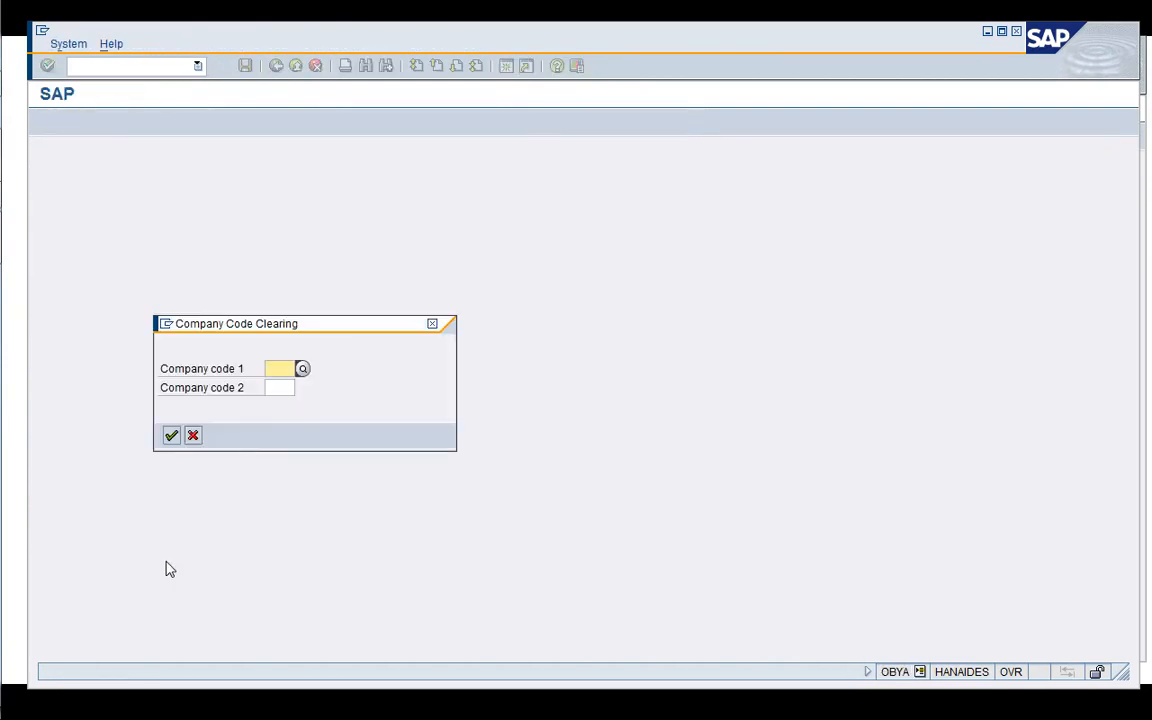
pyautogui.moveTo(264, 408)
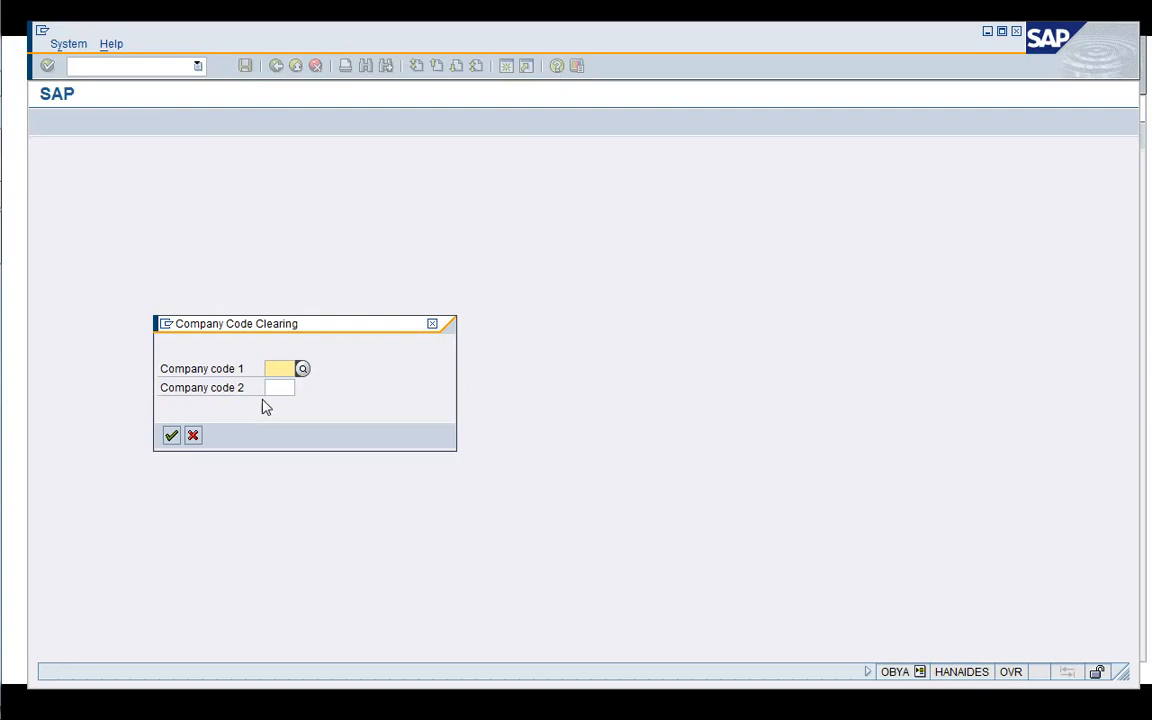
pyautogui.write('1010')
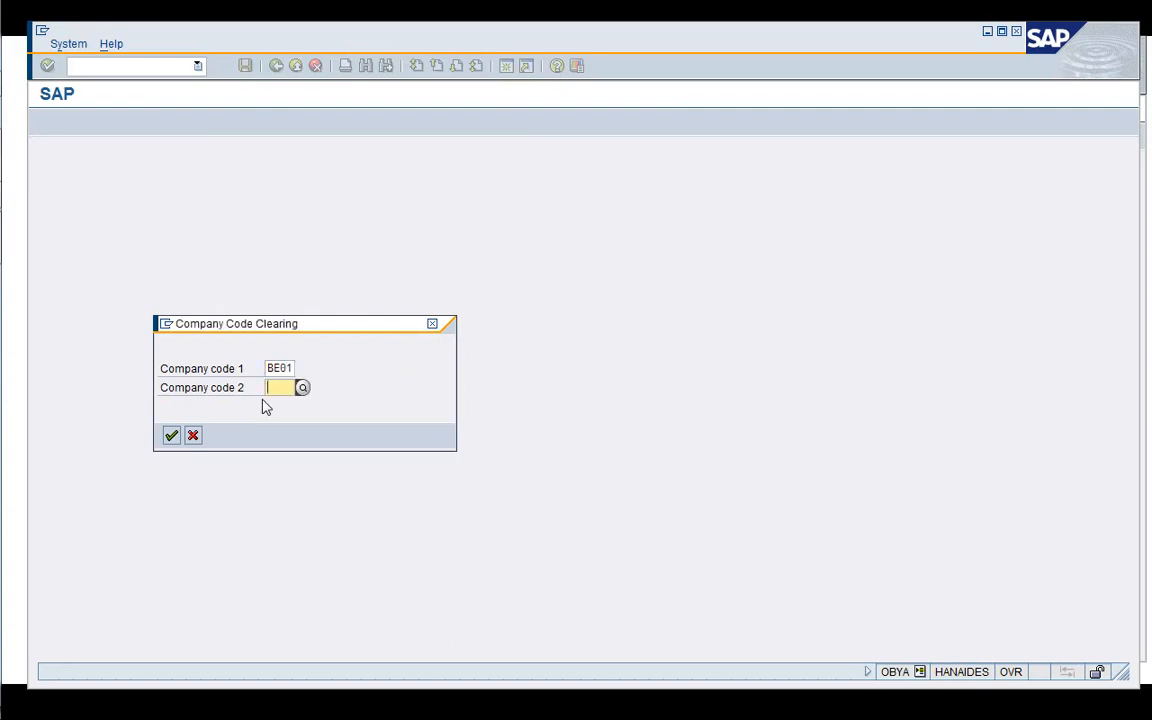
pyautogui.click(170, 436)
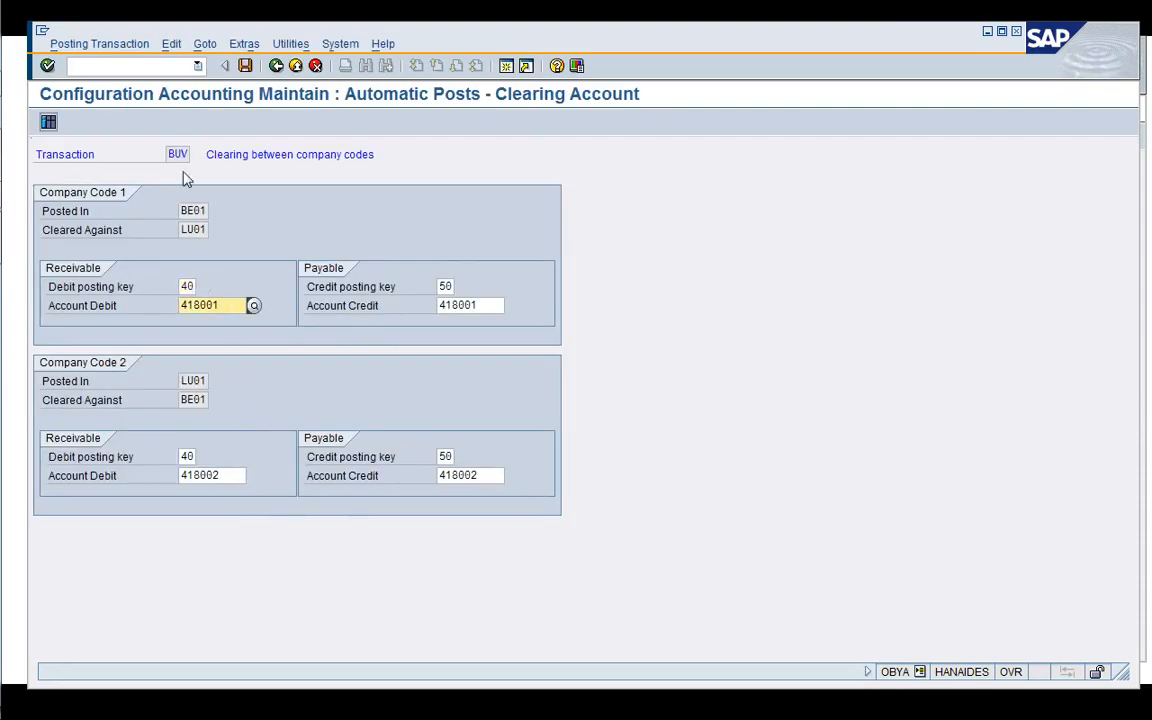
pyautogui.click(176, 44)
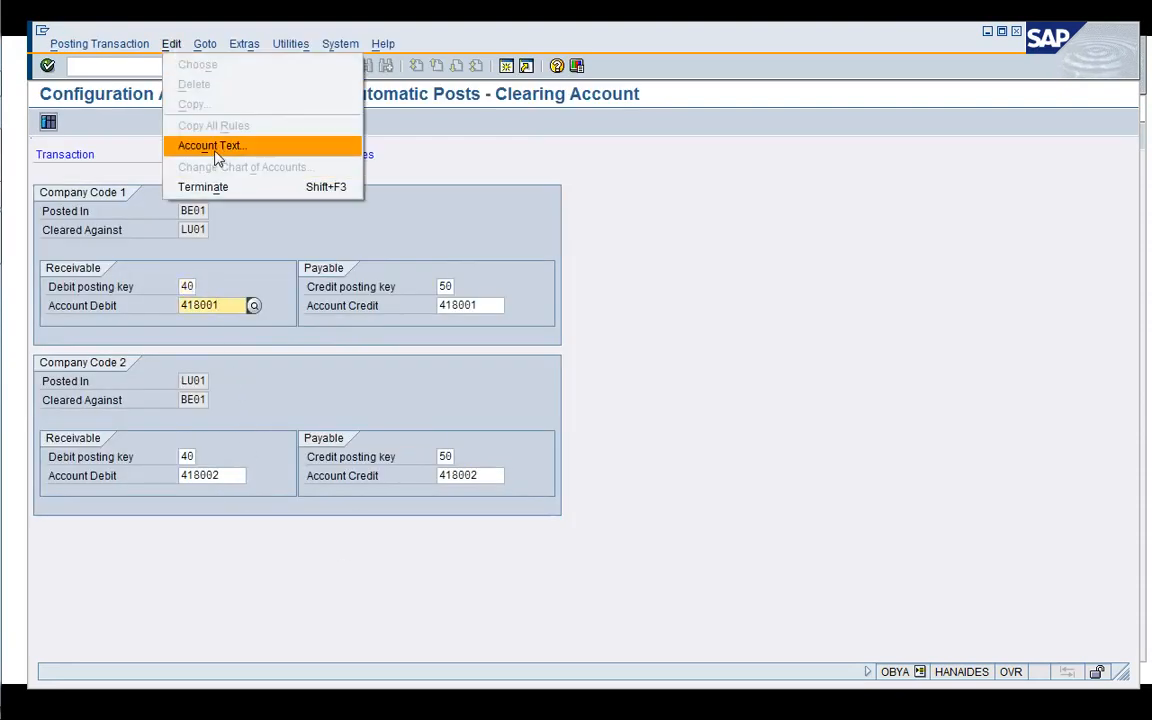
pyautogui.click(210, 144)
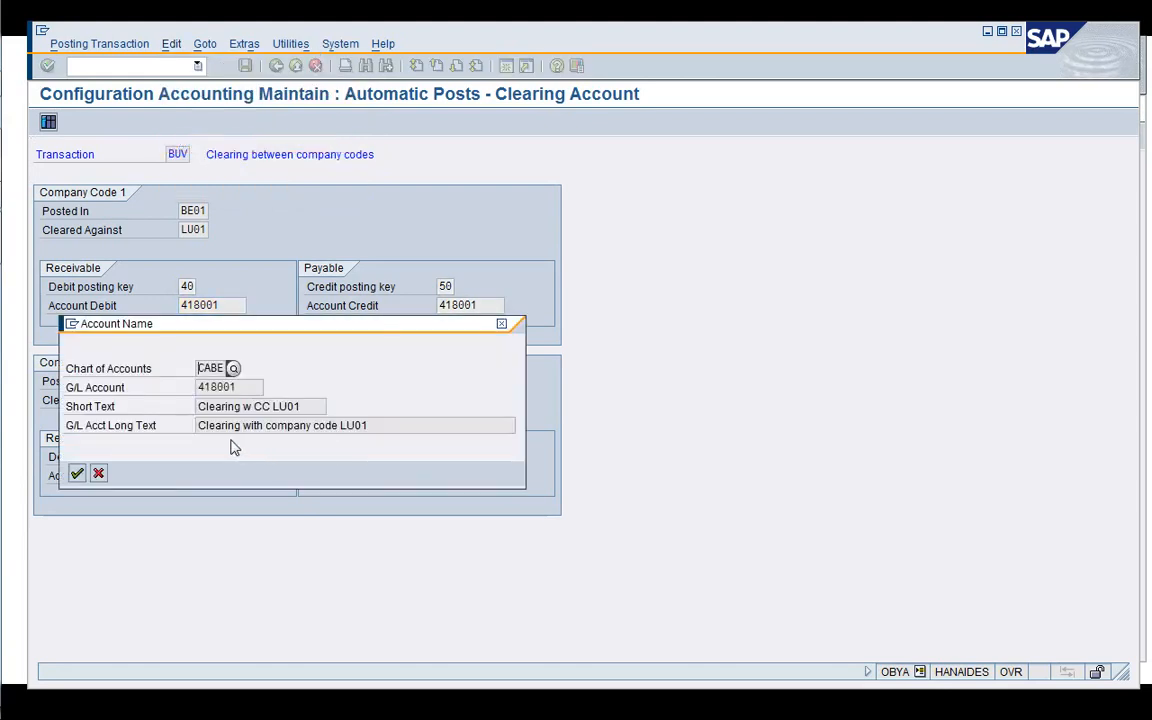
pyautogui.moveTo(268, 452)
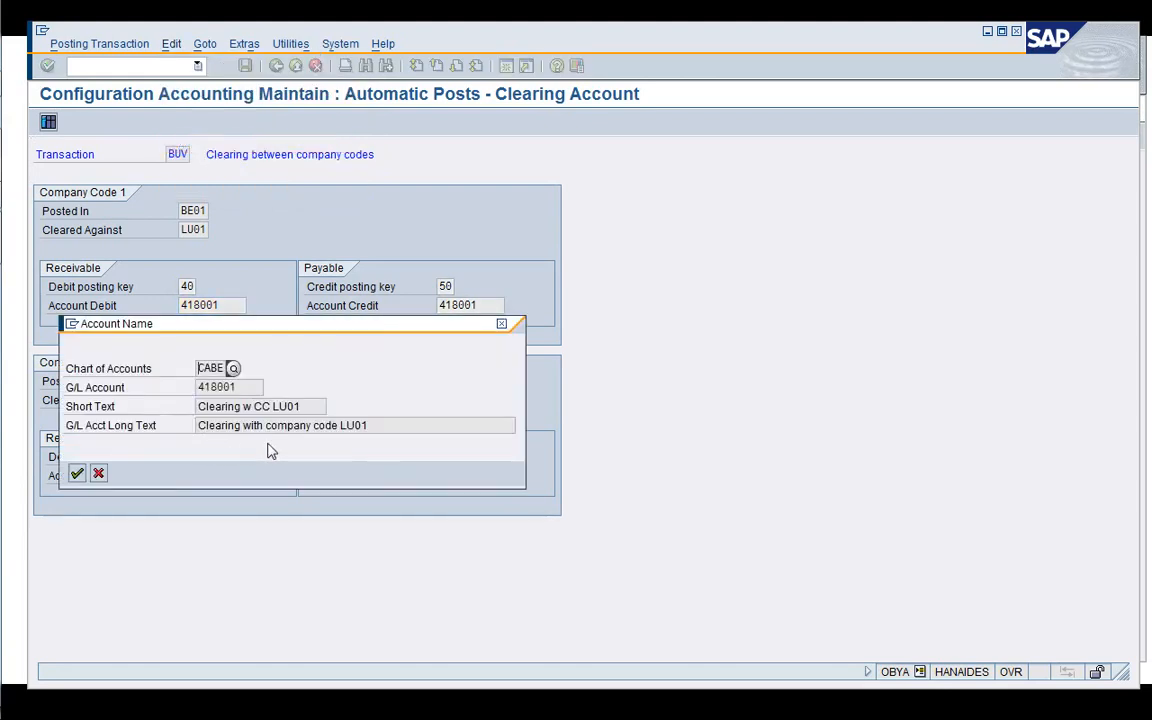
pyautogui.moveTo(508, 342)
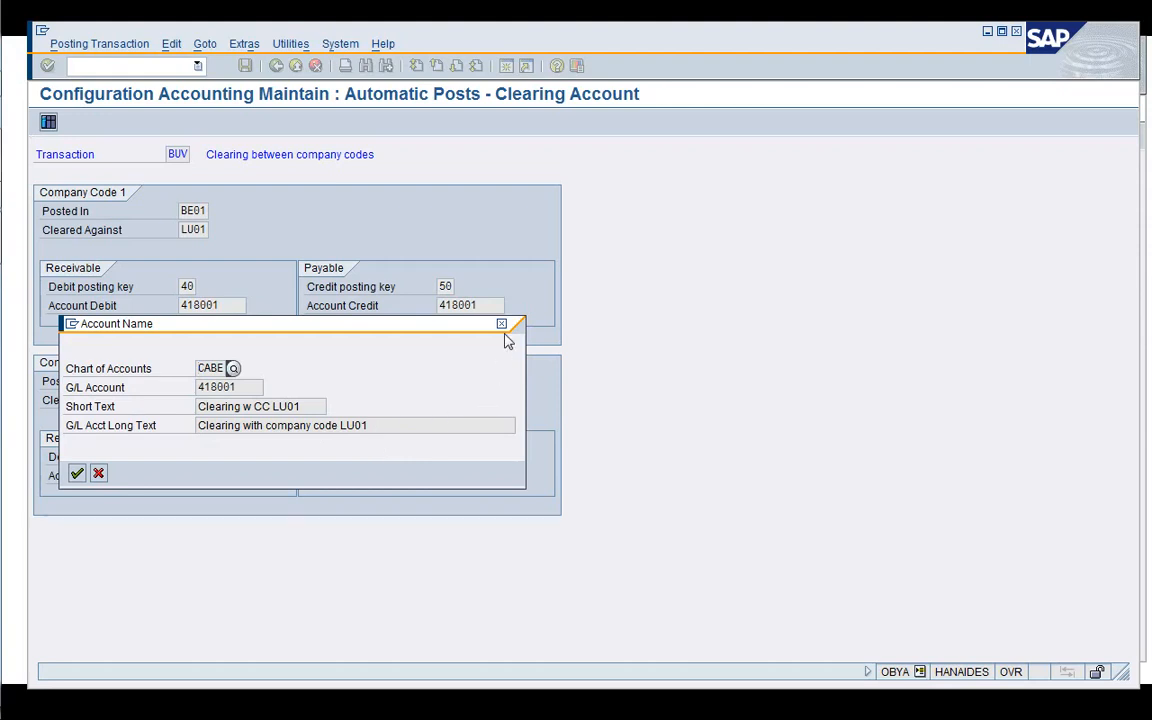
pyautogui.click(78, 472)
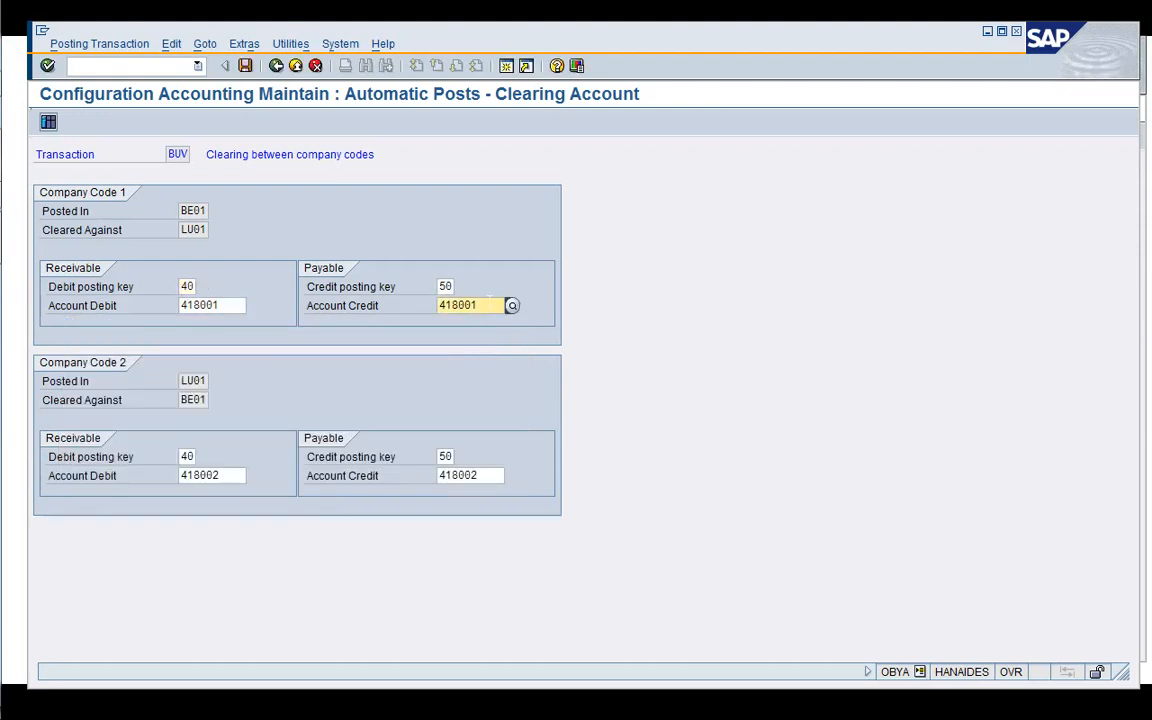
# - Check the names of the credit account and account 418002, then return to the implementation guide
pyautogui.click(164, 44)
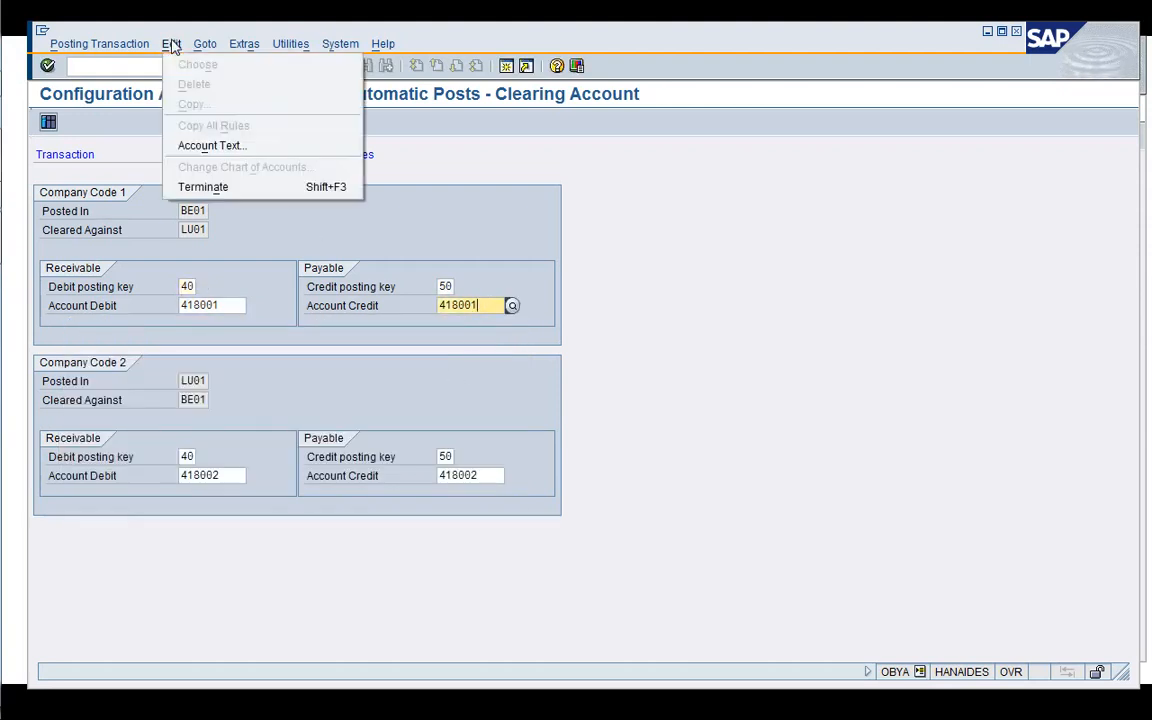
pyautogui.click(212, 144)
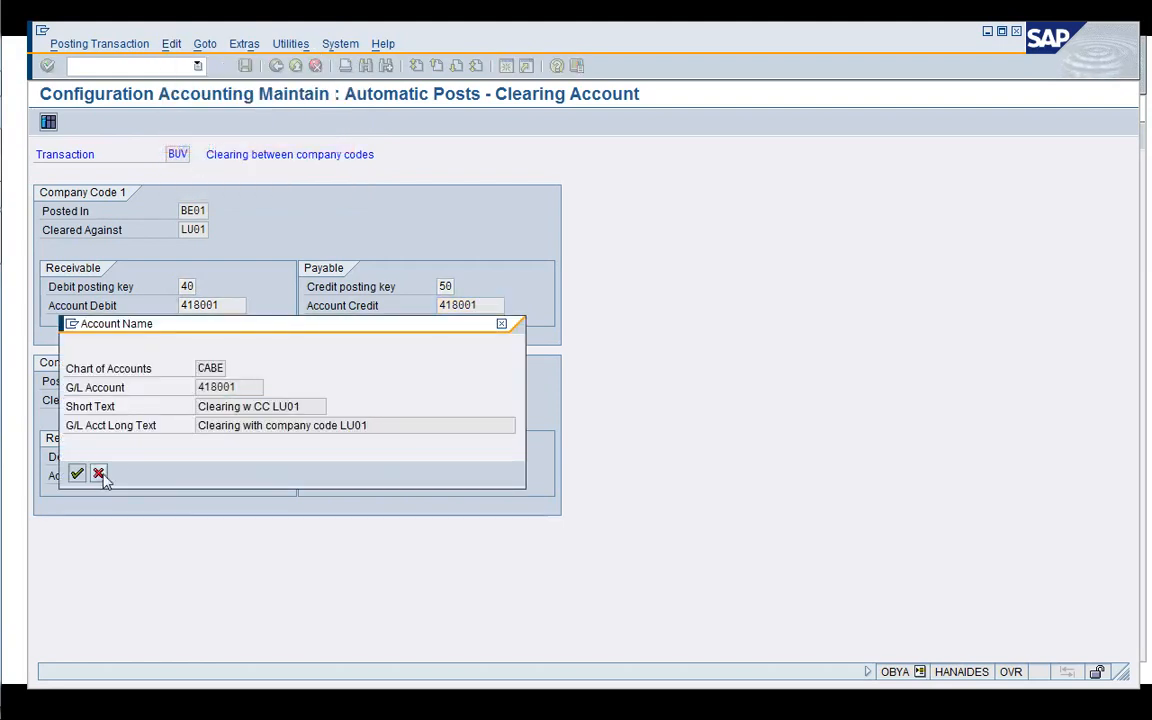
pyautogui.click(100, 472)
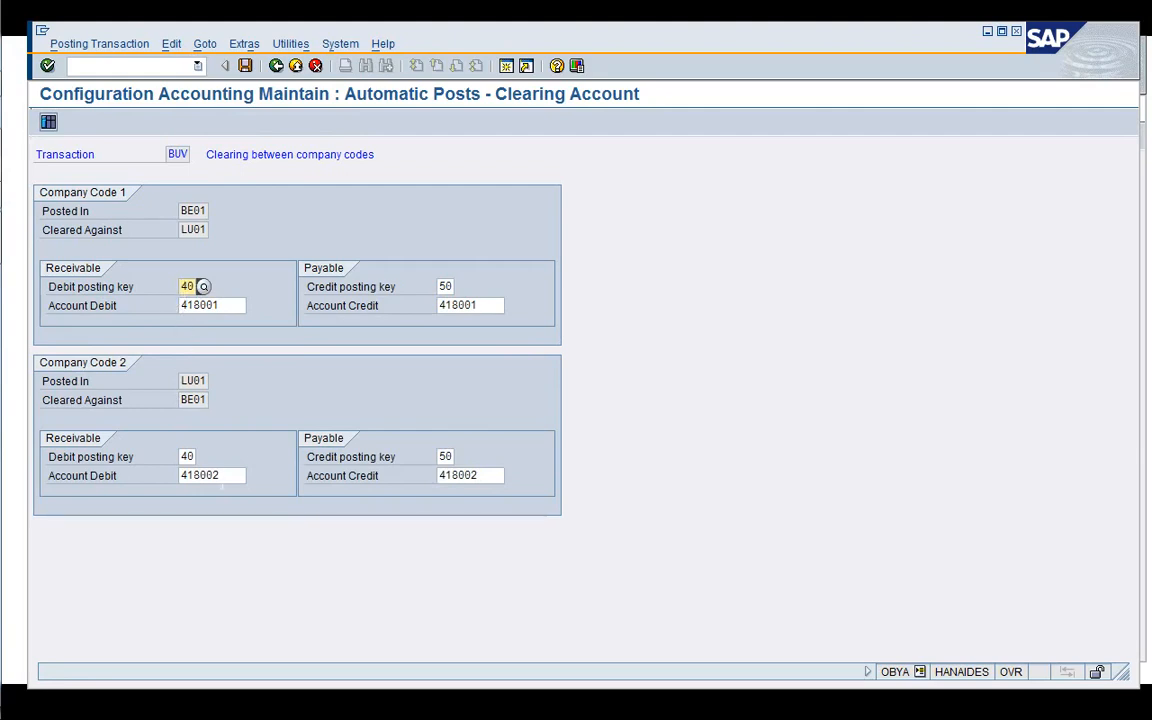
pyautogui.click(210, 476)
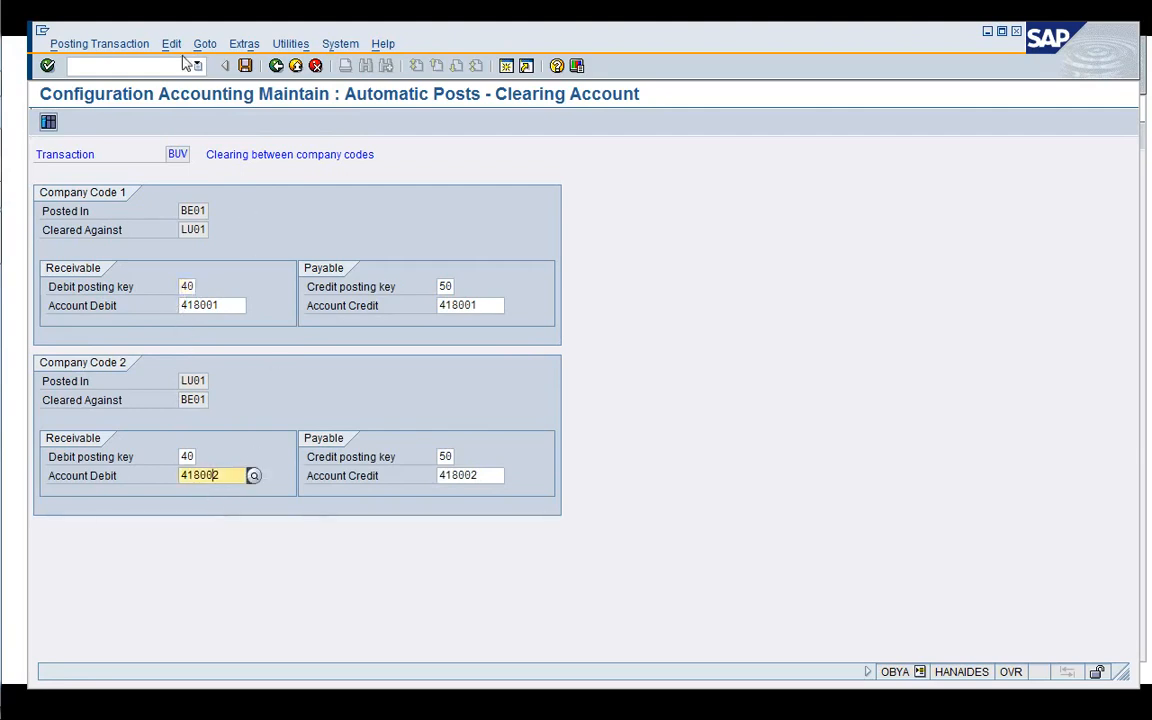
pyautogui.click(252, 476)
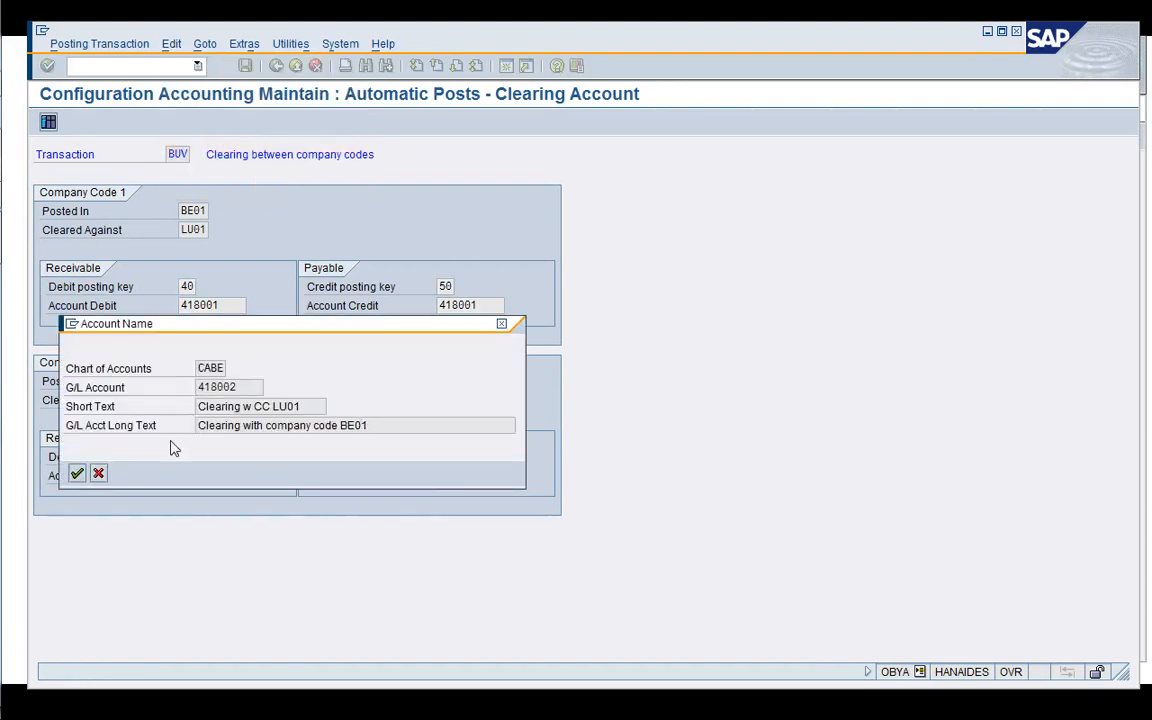
pyautogui.click(80, 472)
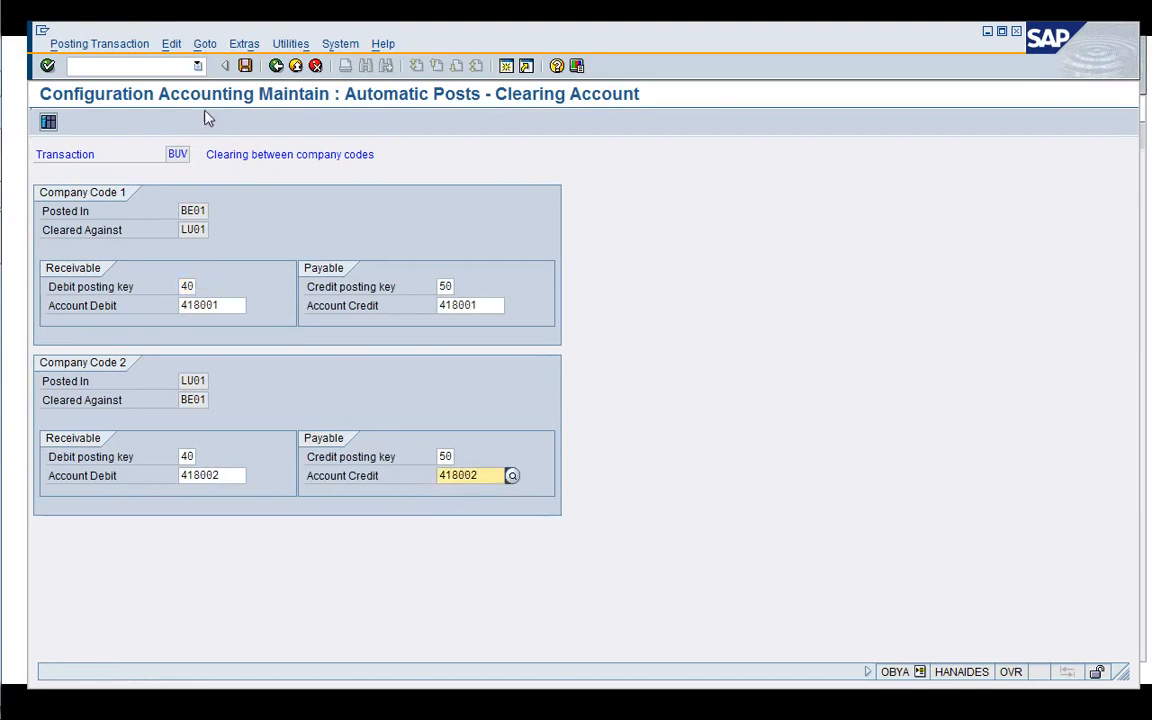
pyautogui.moveTo(284, 112)
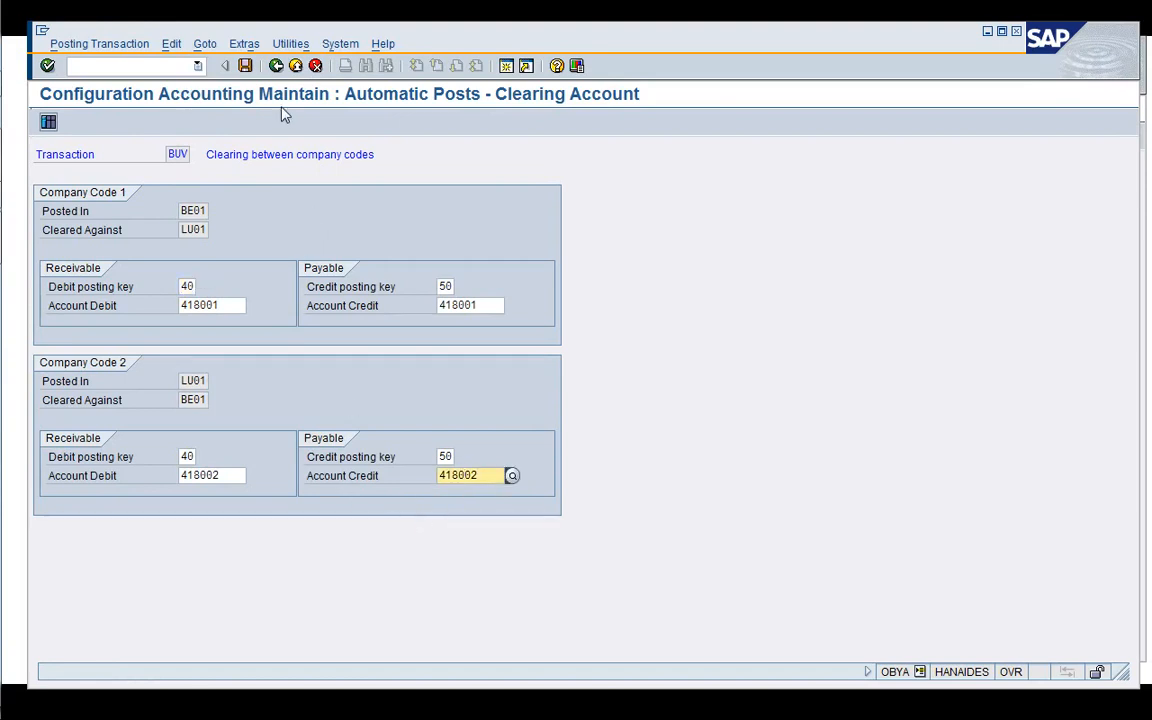
pyautogui.click(274, 64)
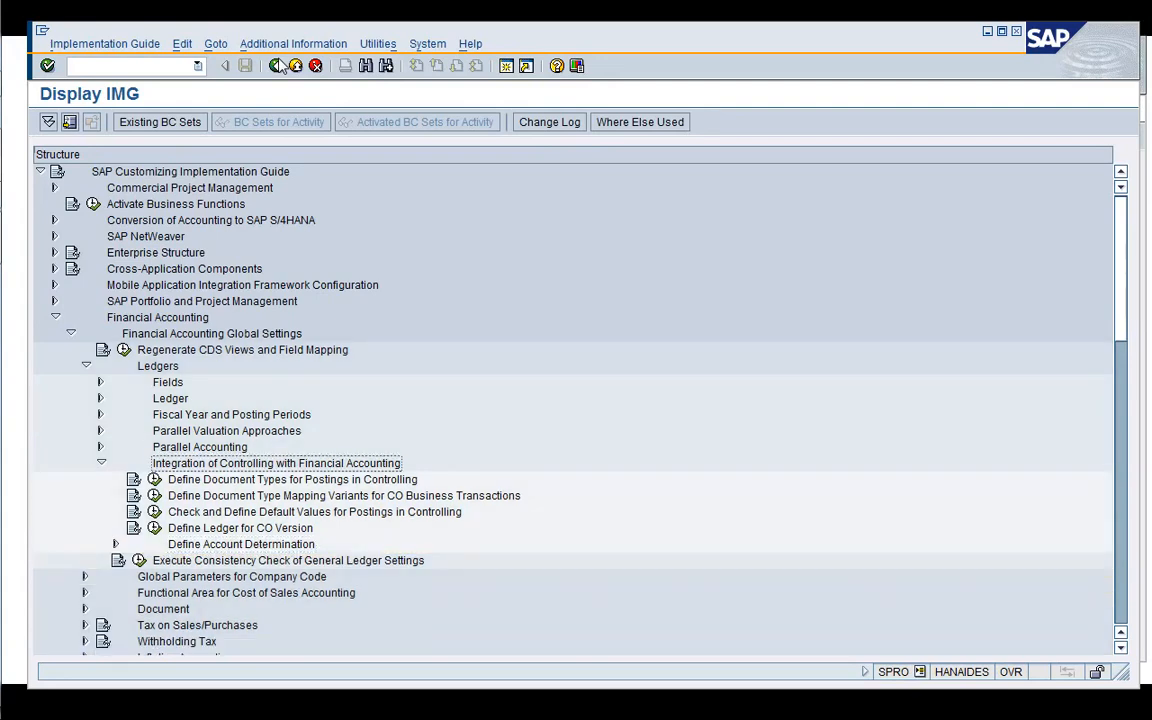
# - Collapse Financial Accounting and reach Maintain Controlling Area under Controlling > General Controlling > Organization
pyautogui.click(98, 462)
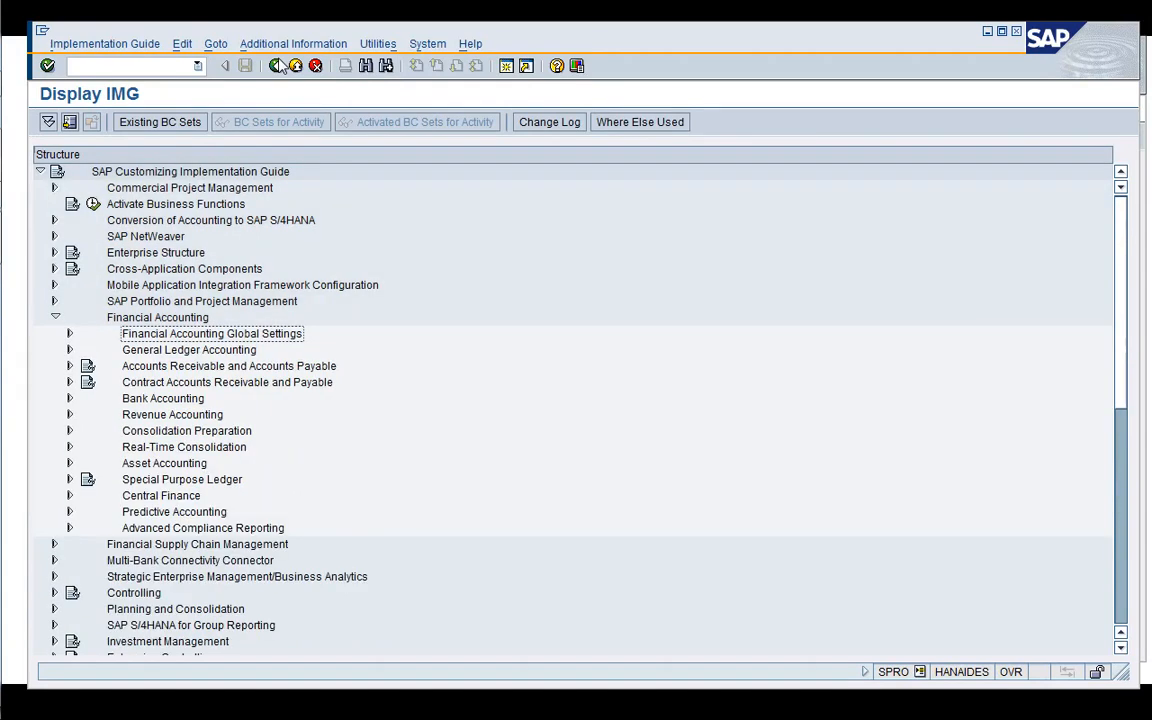
pyautogui.click(56, 316)
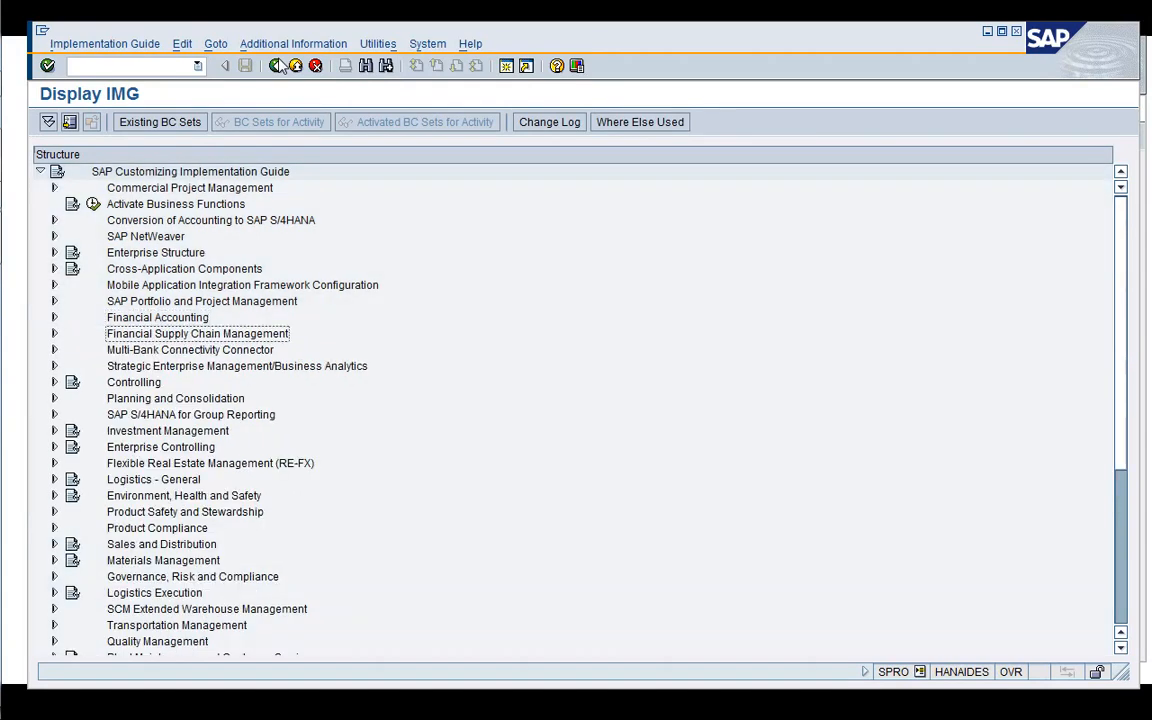
pyautogui.click(56, 382)
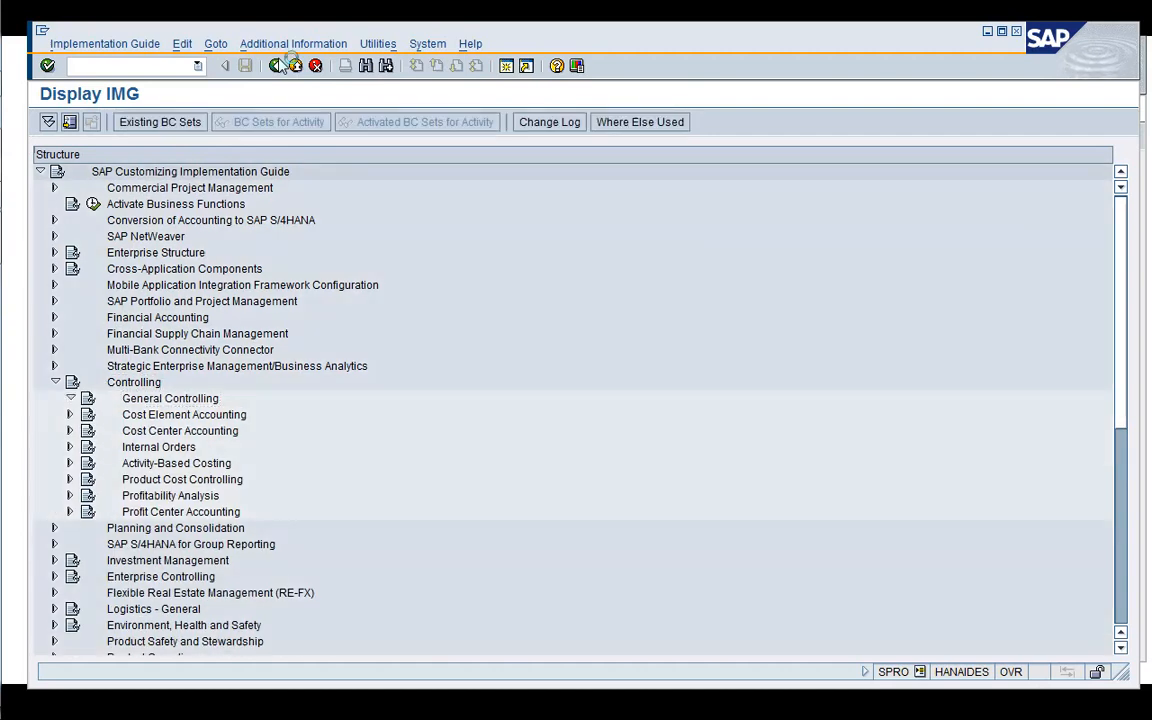
pyautogui.click(70, 398)
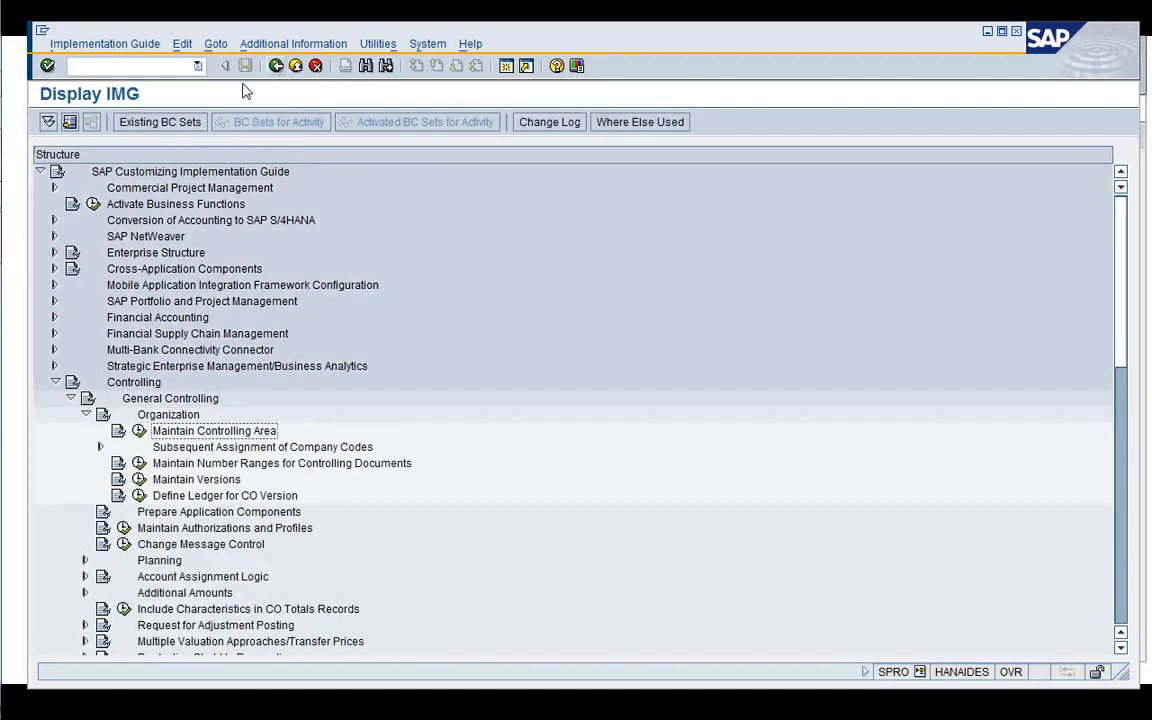
pyautogui.doubleClick(212, 432)
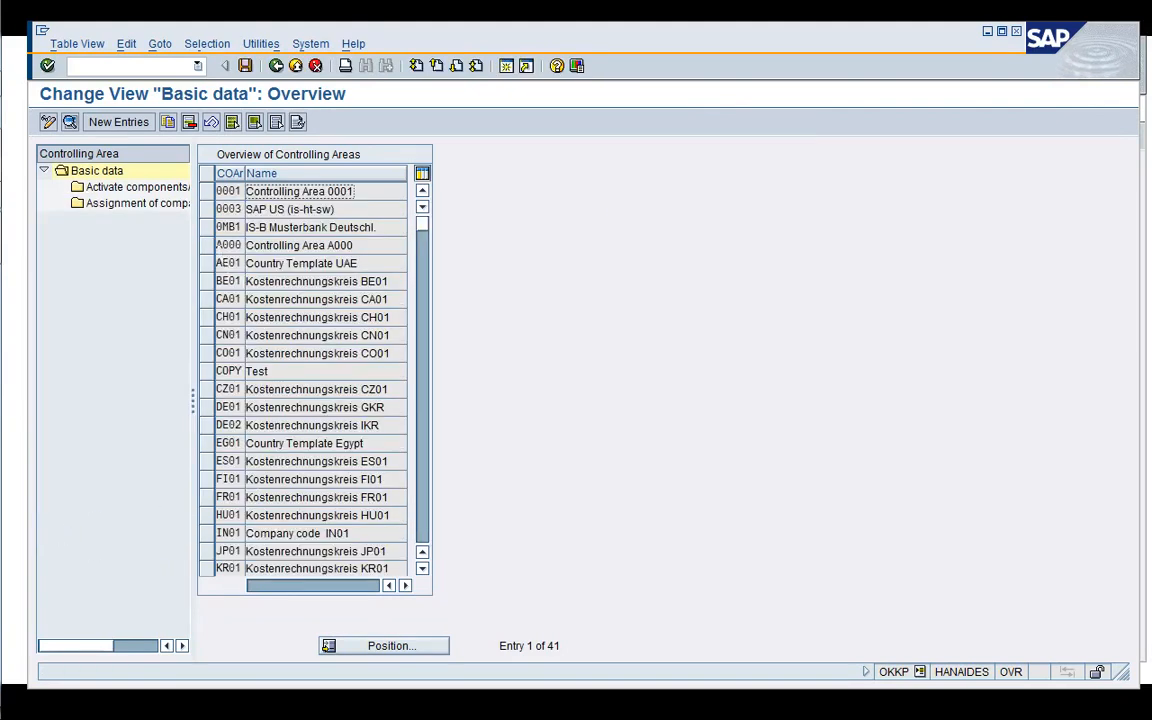
# - Review controlling area A000's details, keeping Project currency as the alternative object currency use
pyautogui.click(300, 244)
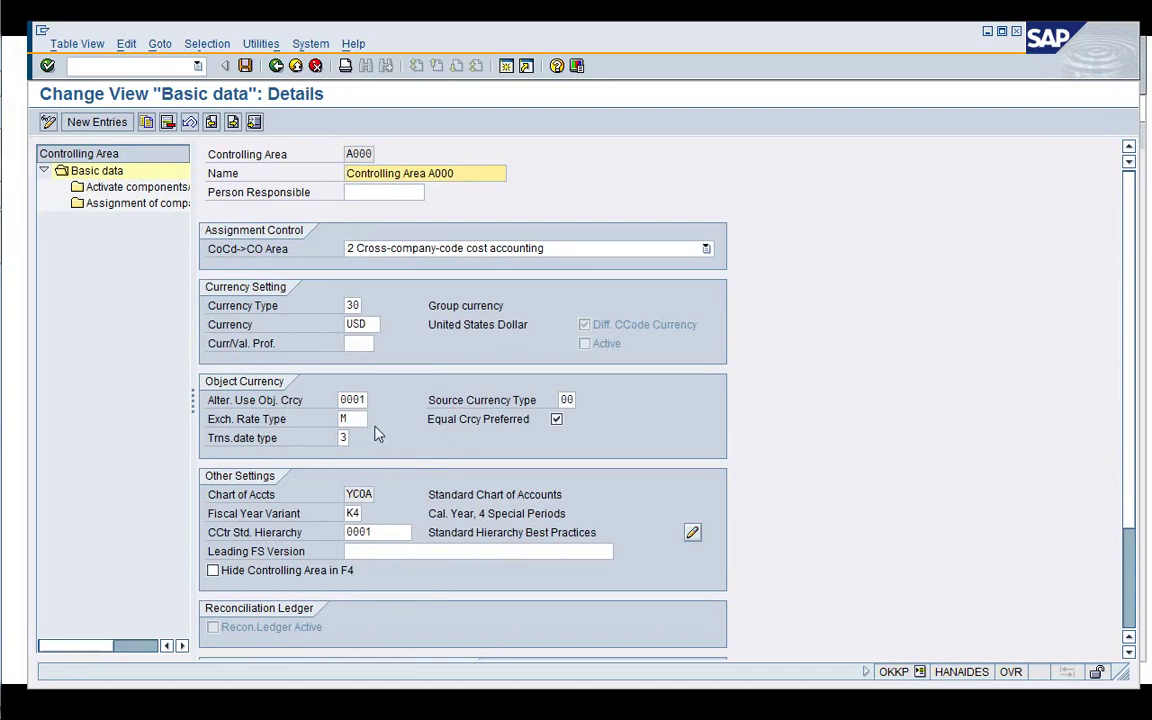
pyautogui.moveTo(396, 472)
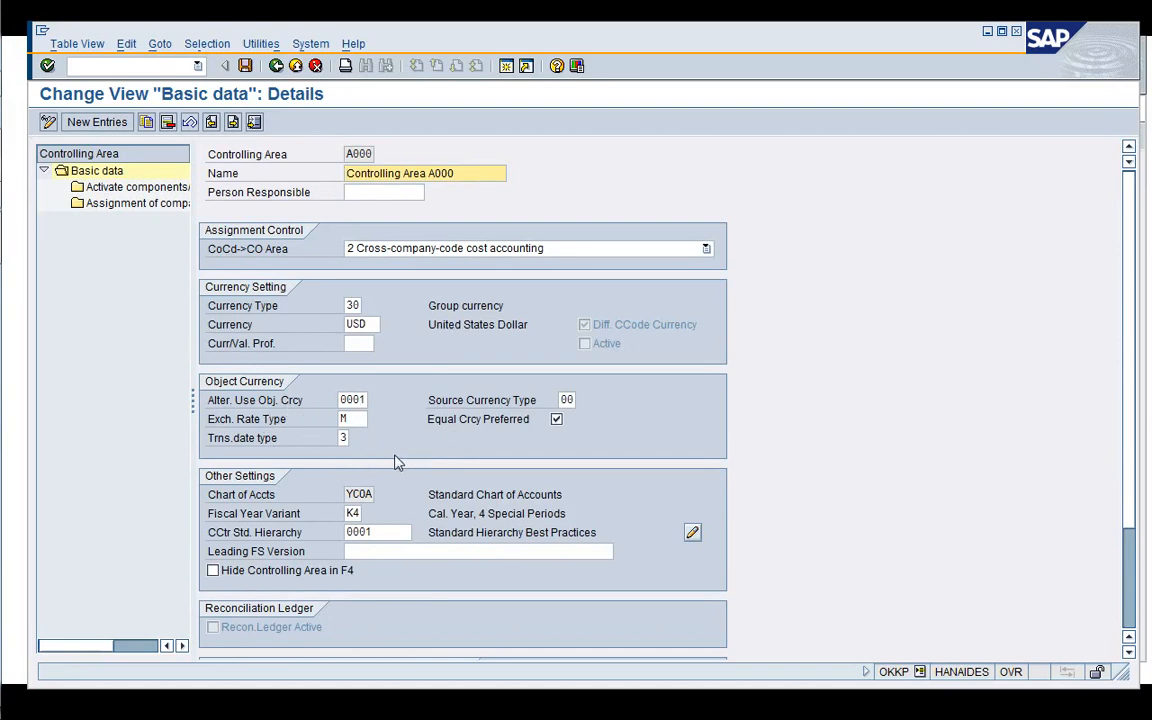
pyautogui.click(352, 400)
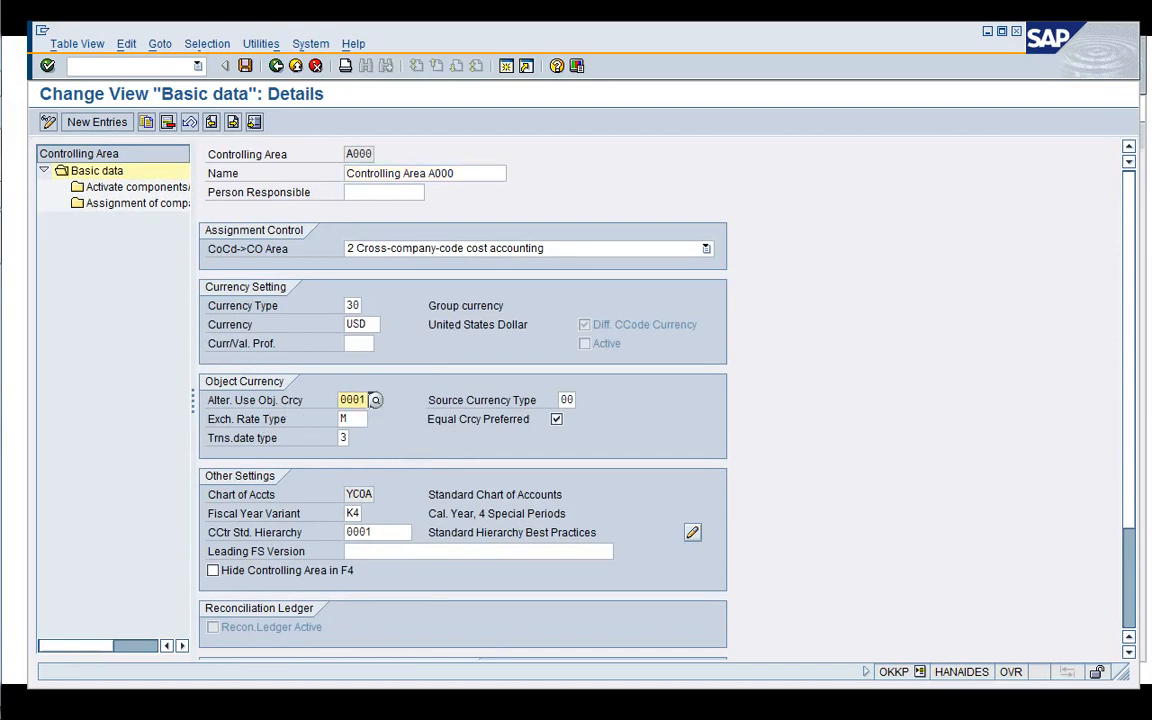
pyautogui.click(372, 400)
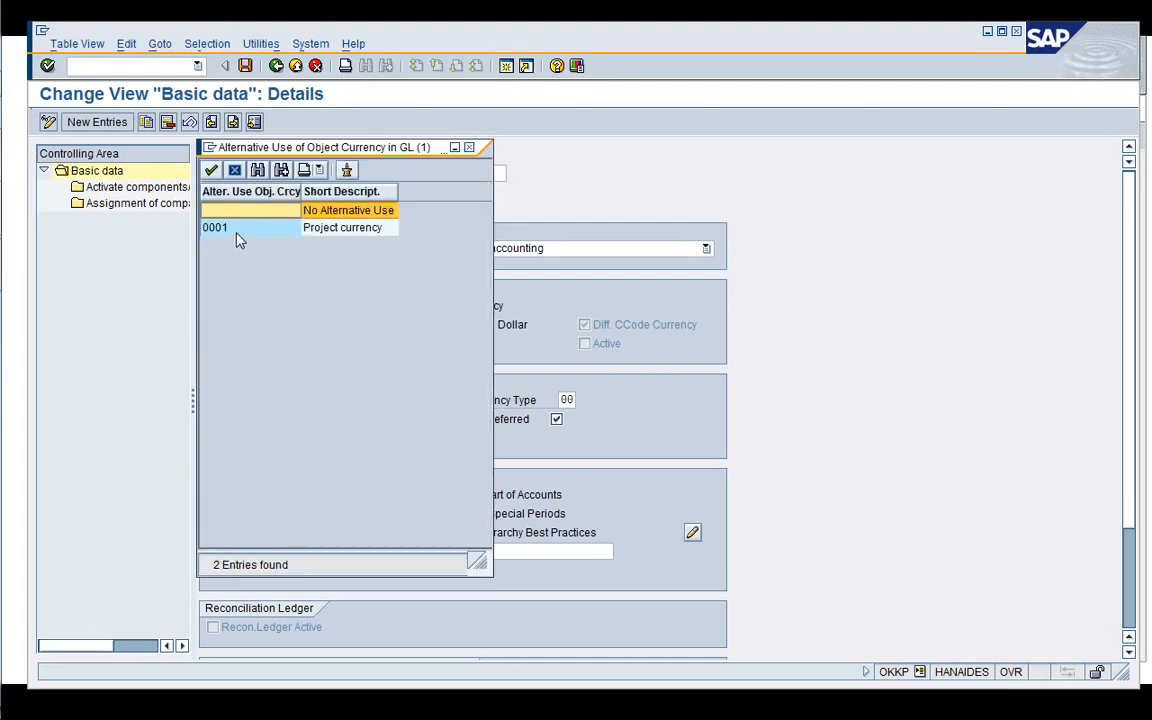
pyautogui.doubleClick(216, 228)
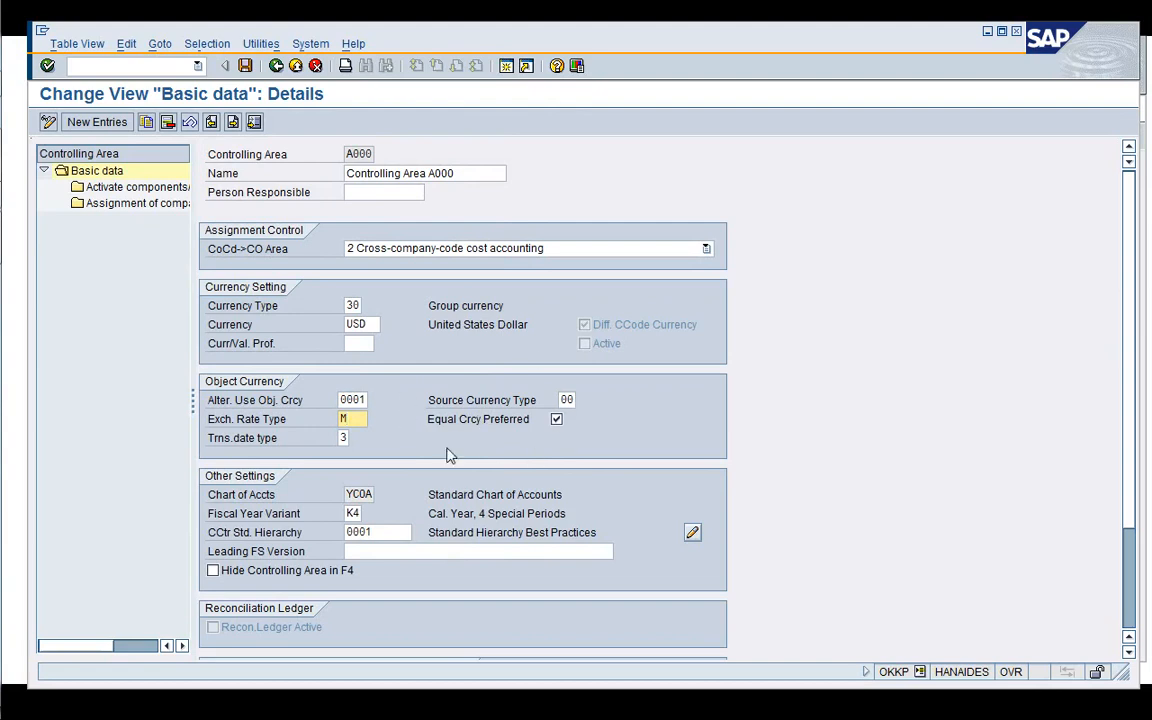
pyautogui.moveTo(628, 424)
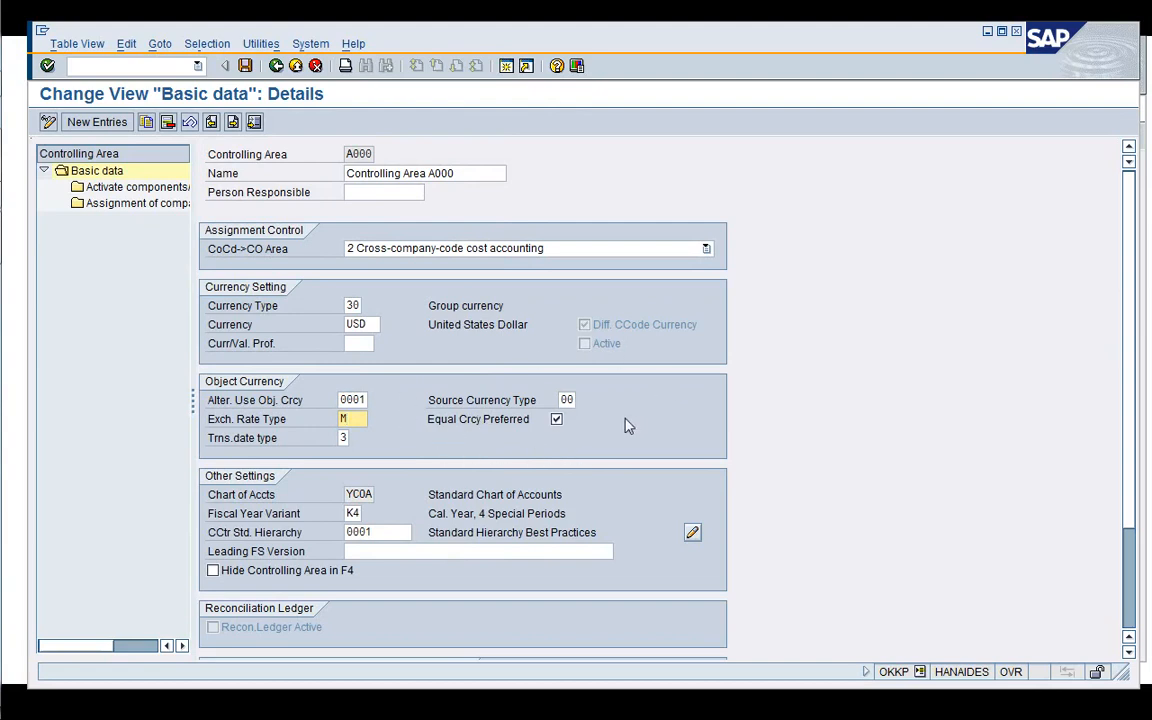
pyautogui.moveTo(582, 404)
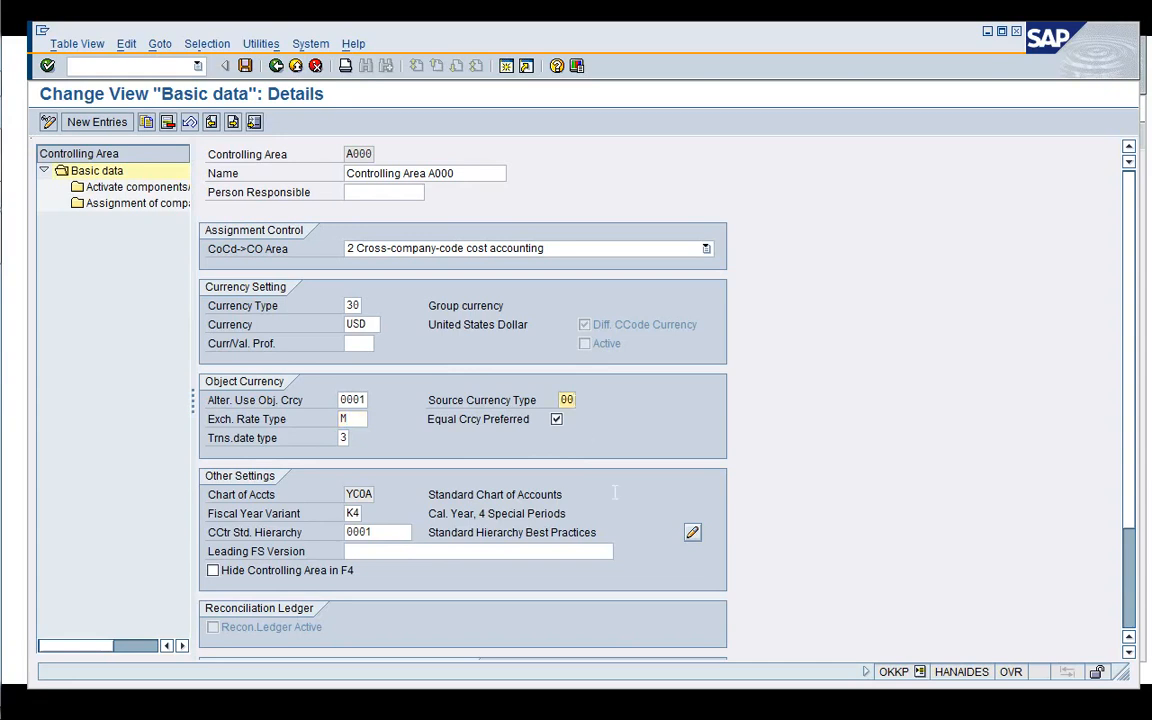
pyautogui.moveTo(444, 600)
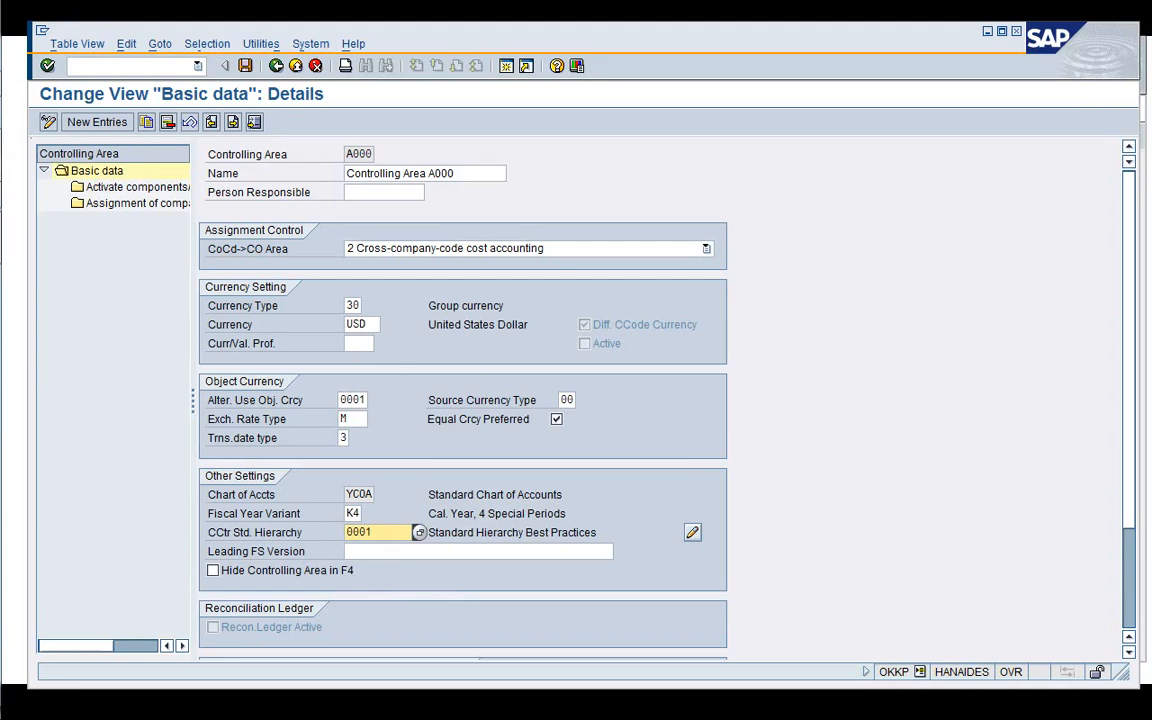
pyautogui.moveTo(372, 258)
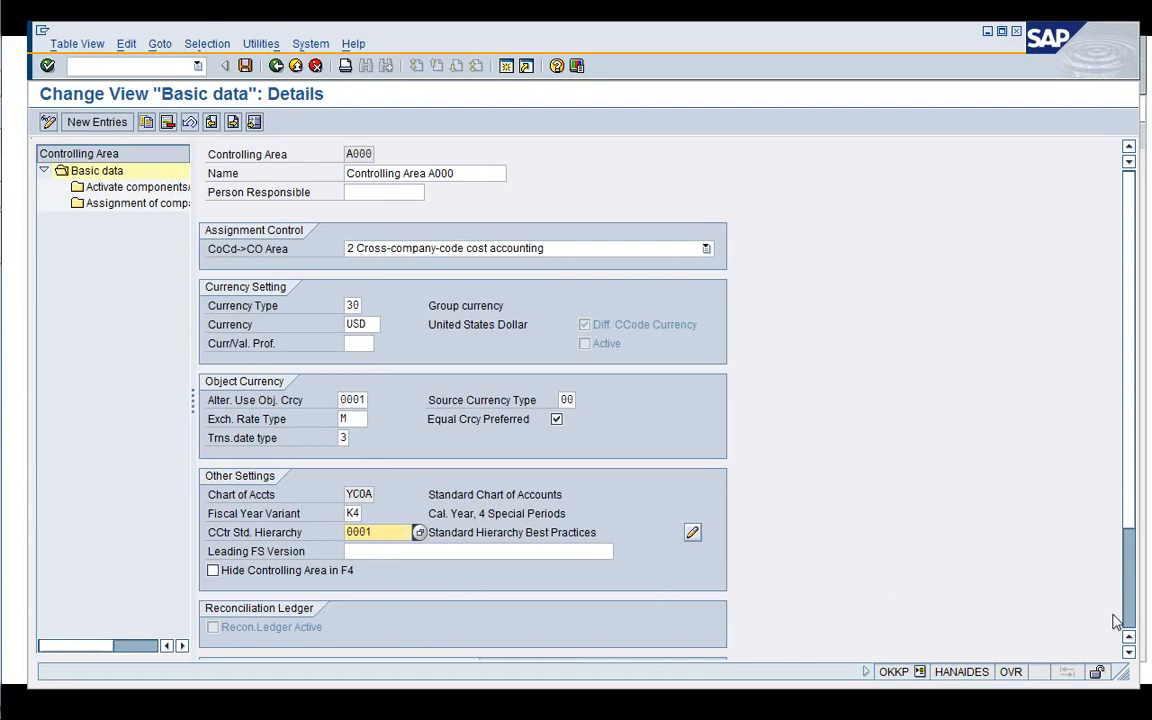
pyautogui.scroll(-3)
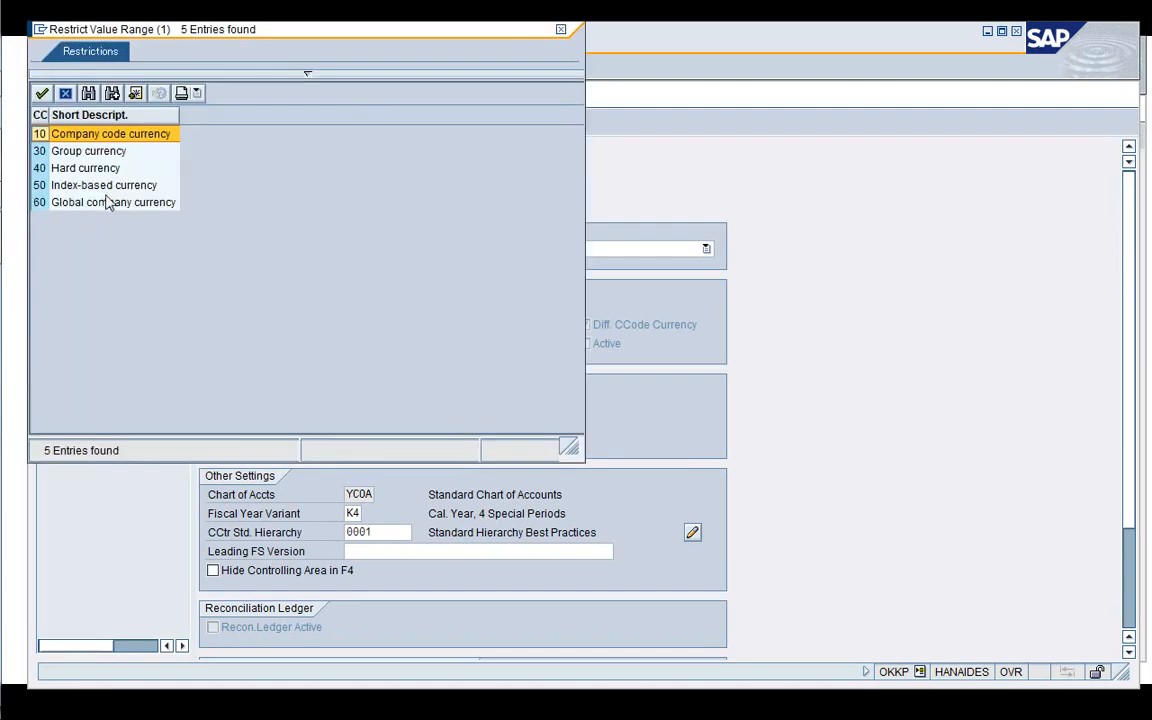
# - Browse A000's currency type values (stays 30) and go to Activate components/control indicators
pyautogui.click(88, 150)
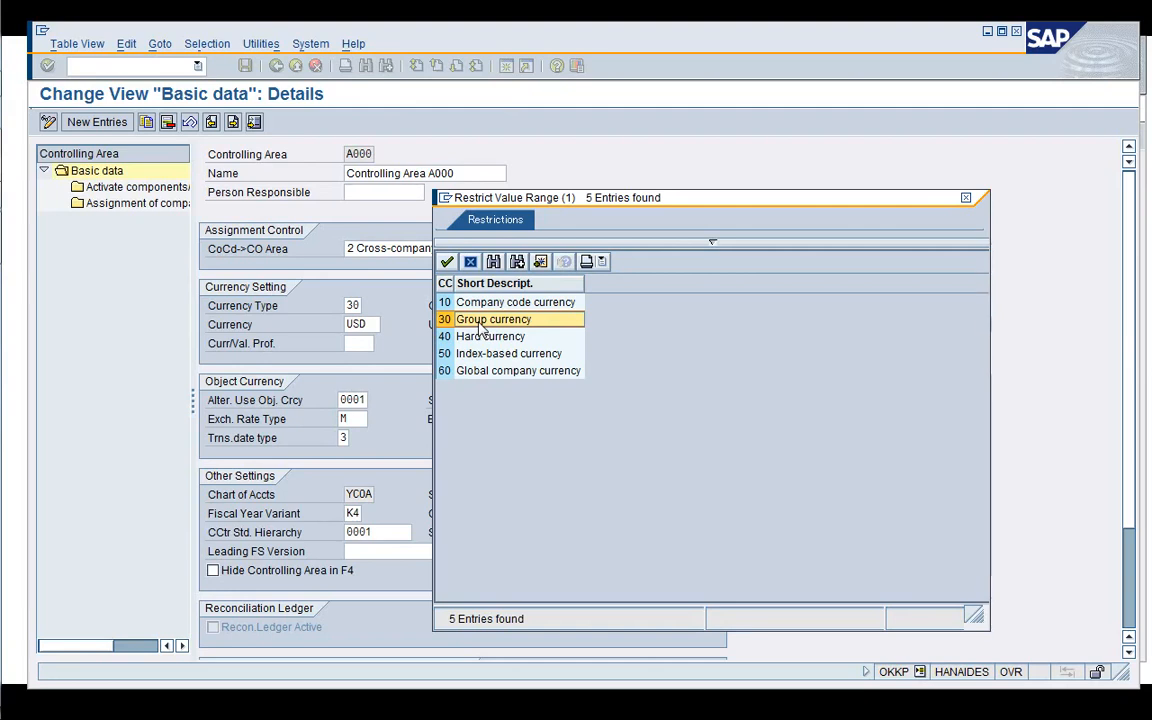
pyautogui.moveTo(488, 322)
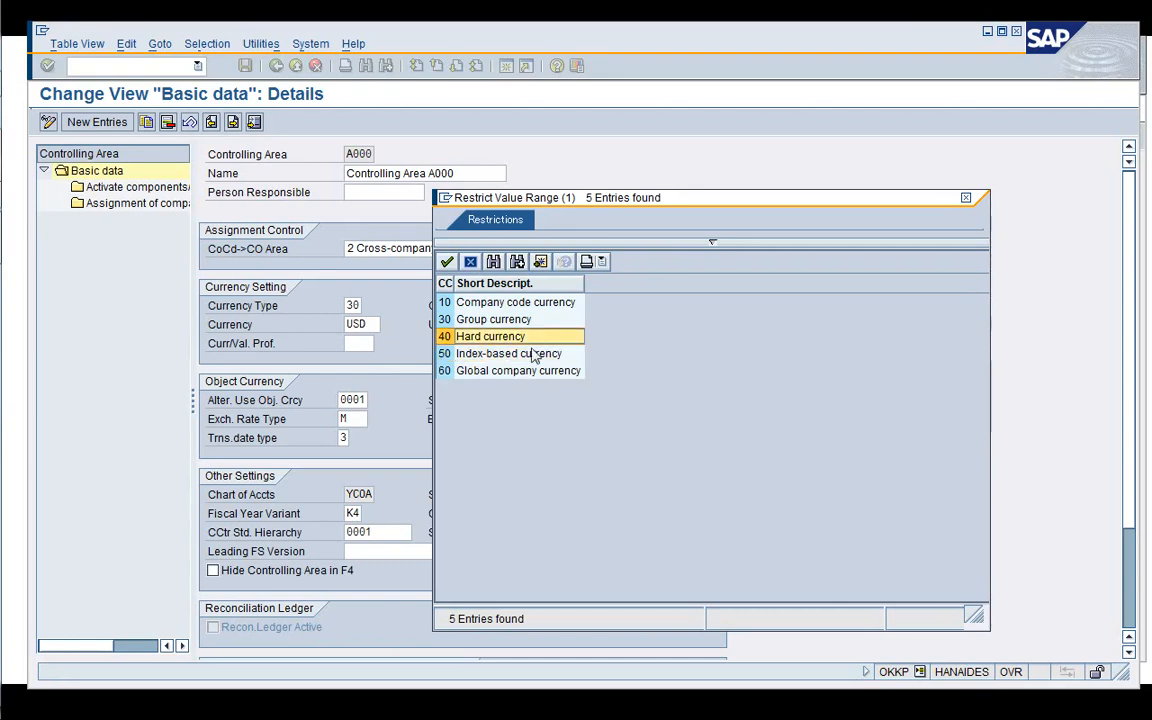
pyautogui.click(516, 352)
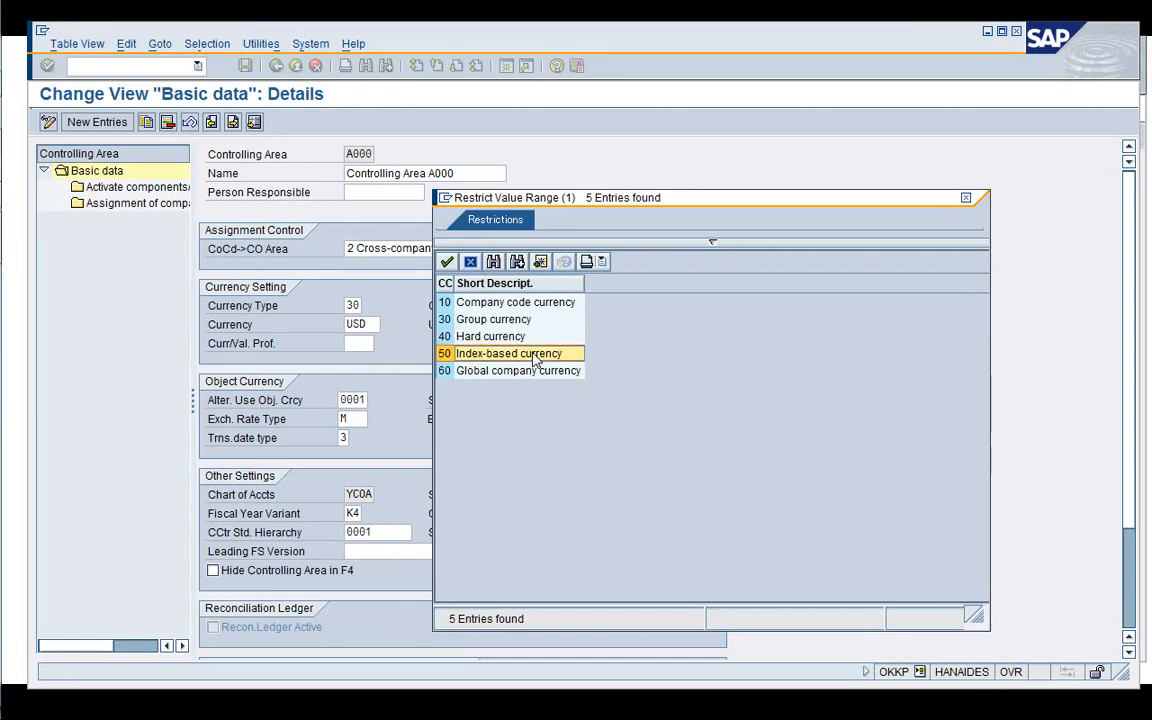
pyautogui.moveTo(472, 260)
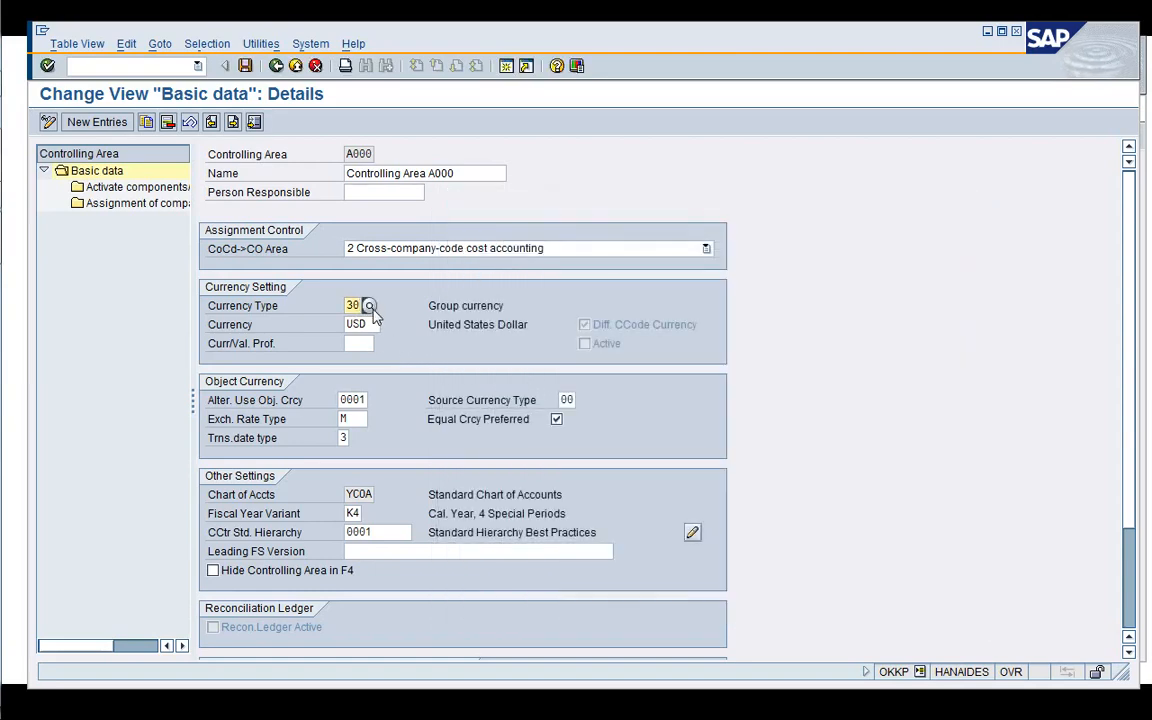
pyautogui.click(706, 248)
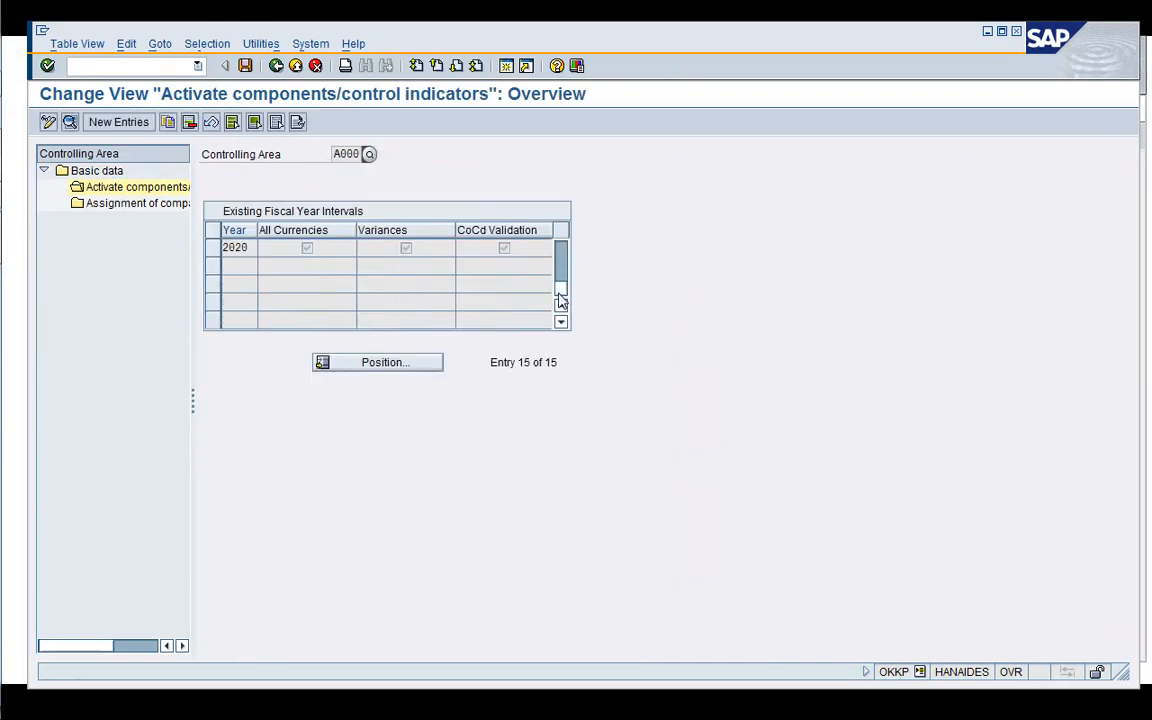
# - Show the fiscal year 2020 control indicators and read the F1 help on the Sales Orders indicator
pyautogui.doubleClick(236, 248)
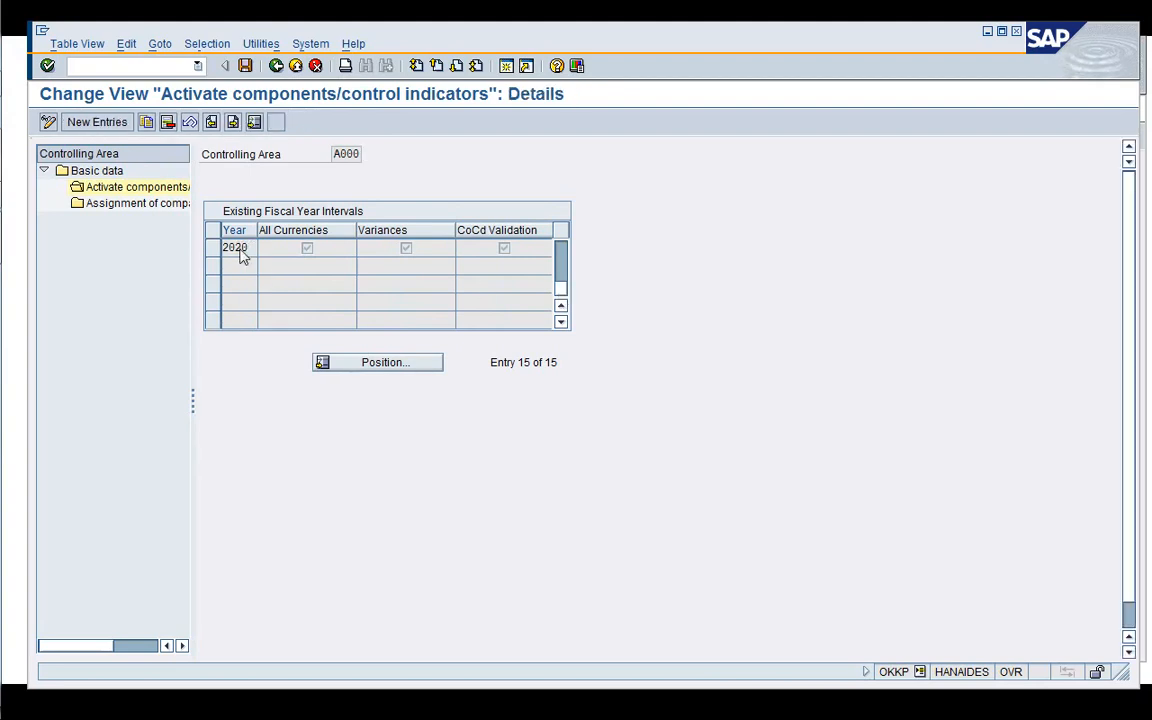
pyautogui.doubleClick(236, 248)
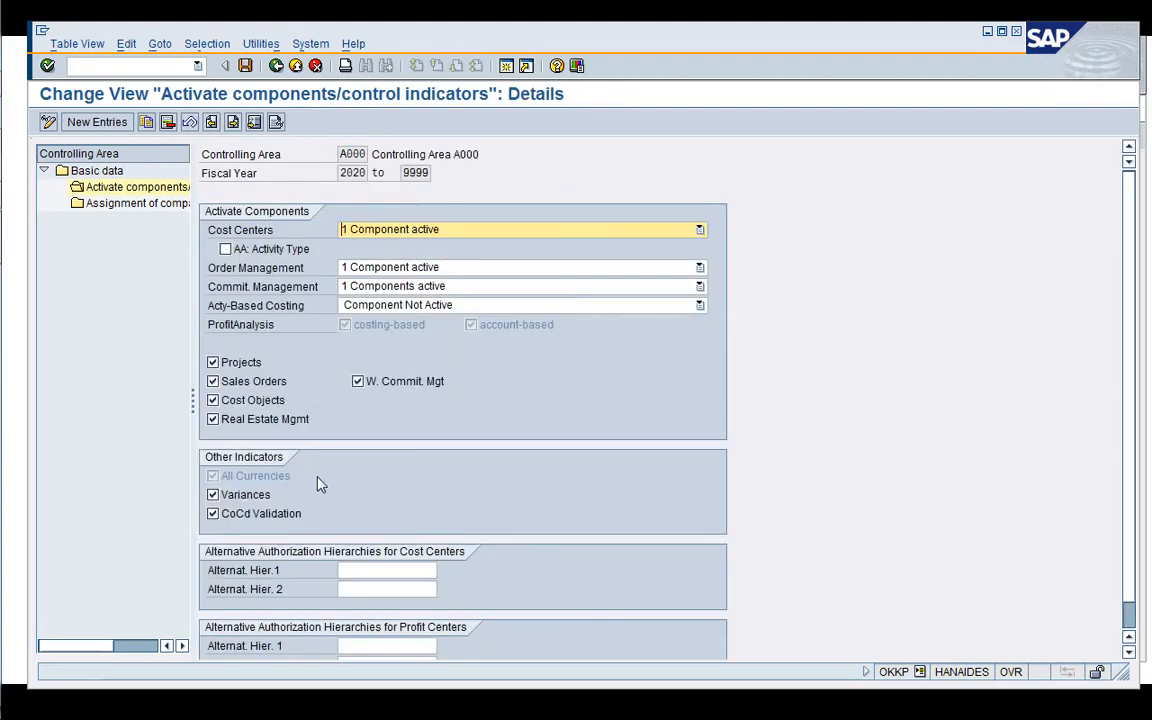
pyautogui.moveTo(484, 260)
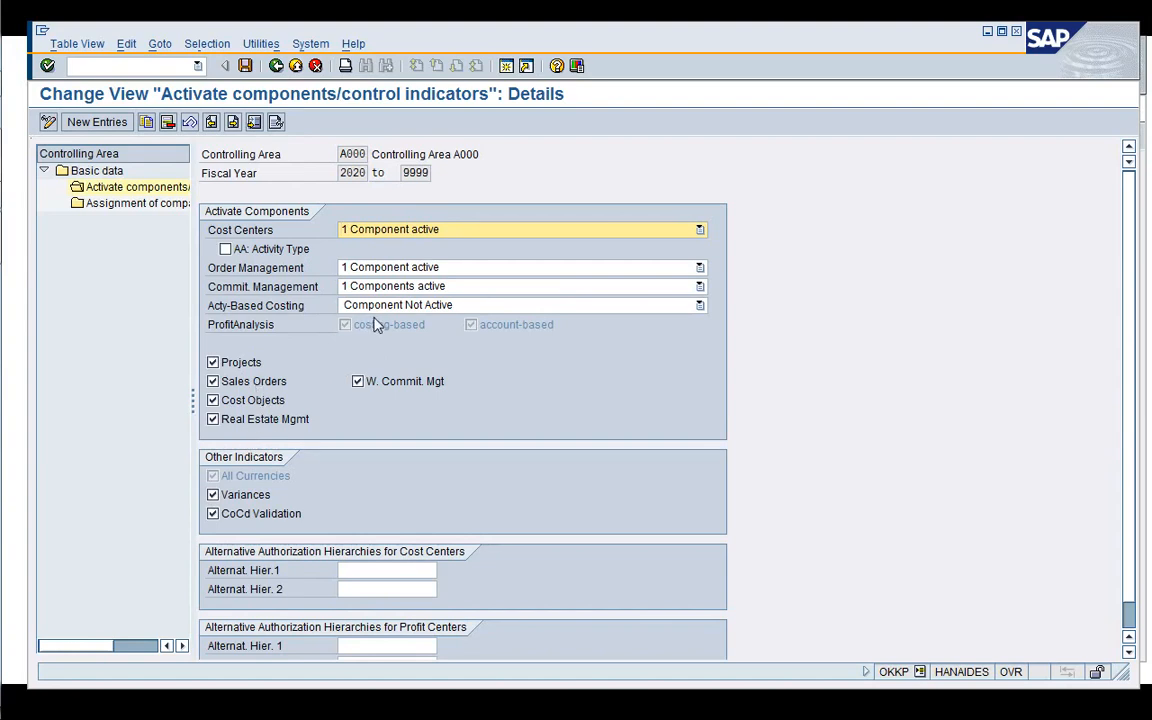
pyautogui.click(510, 286)
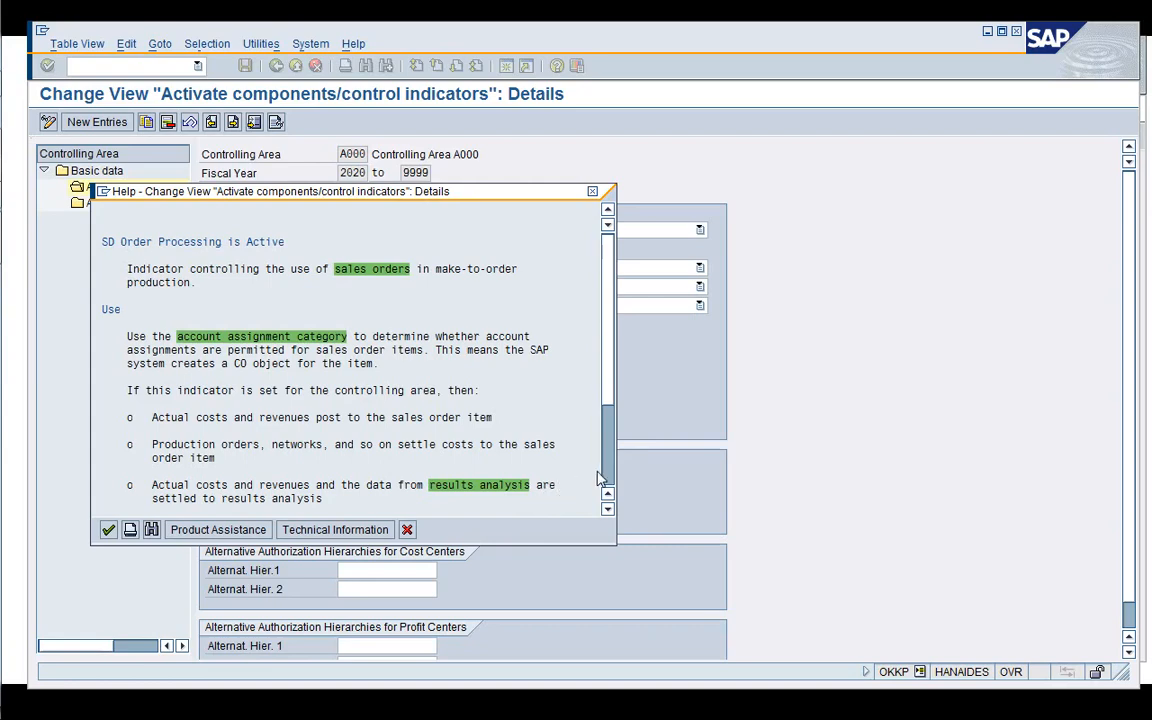
pyautogui.scroll(-3)
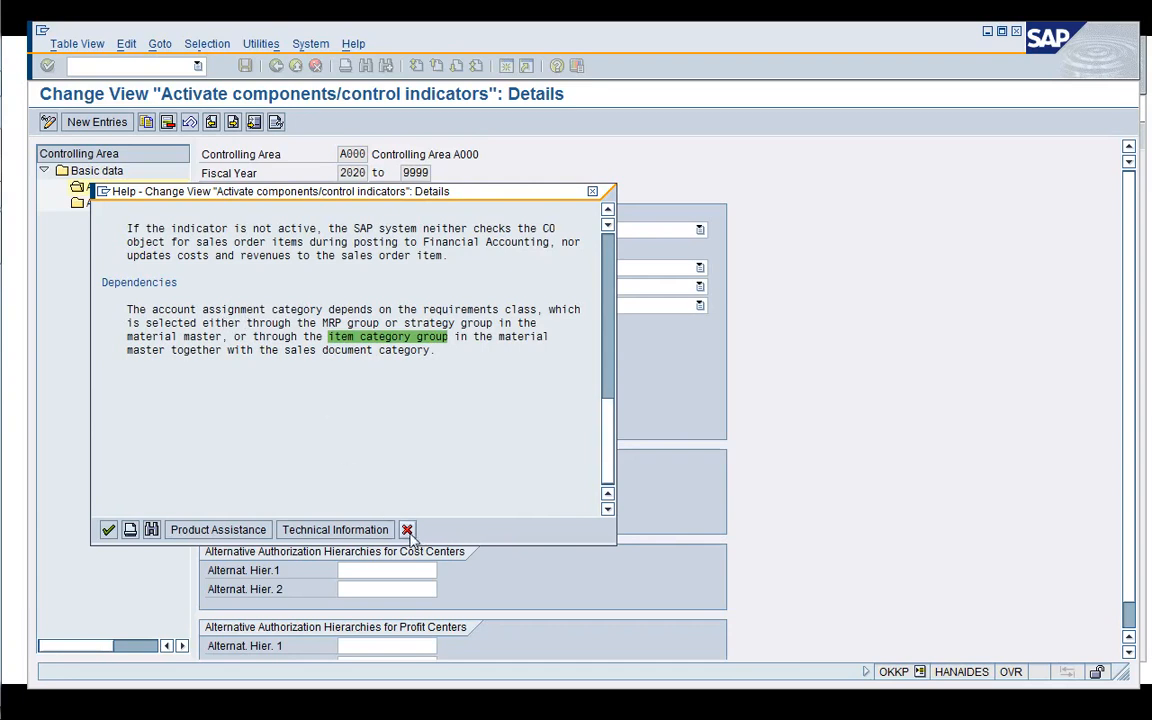
pyautogui.click(406, 530)
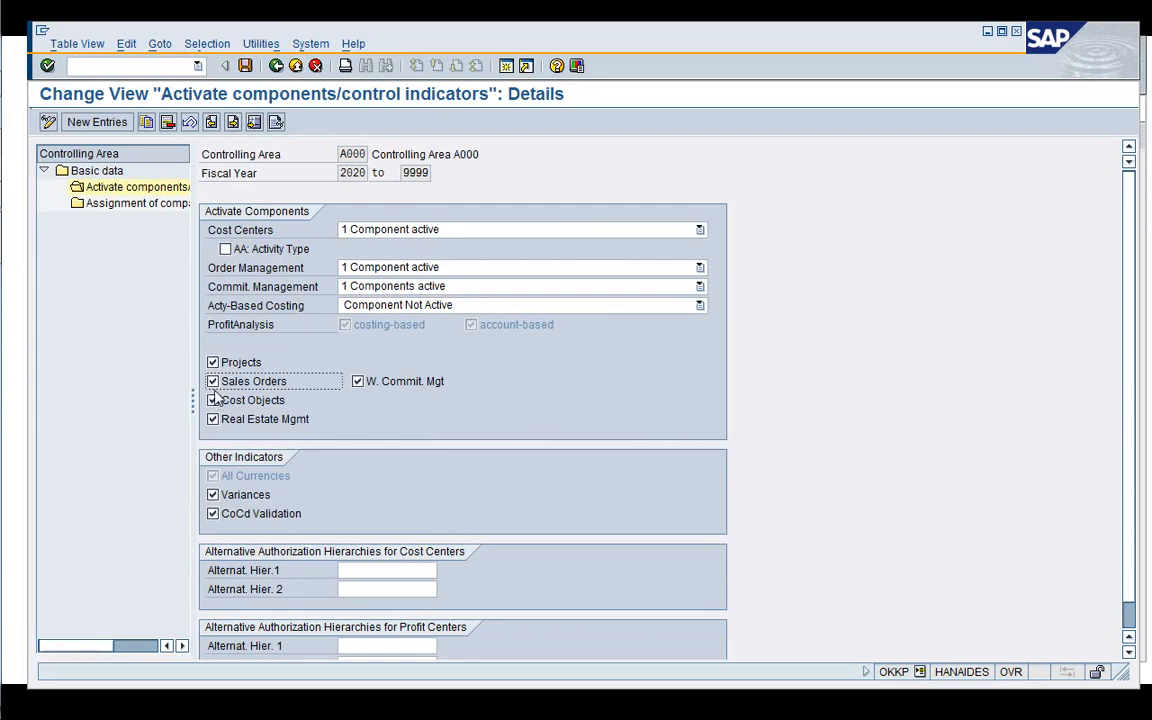
# - Return from the 2020 component activation to controlling area A000's basic data
pyautogui.click(212, 400)
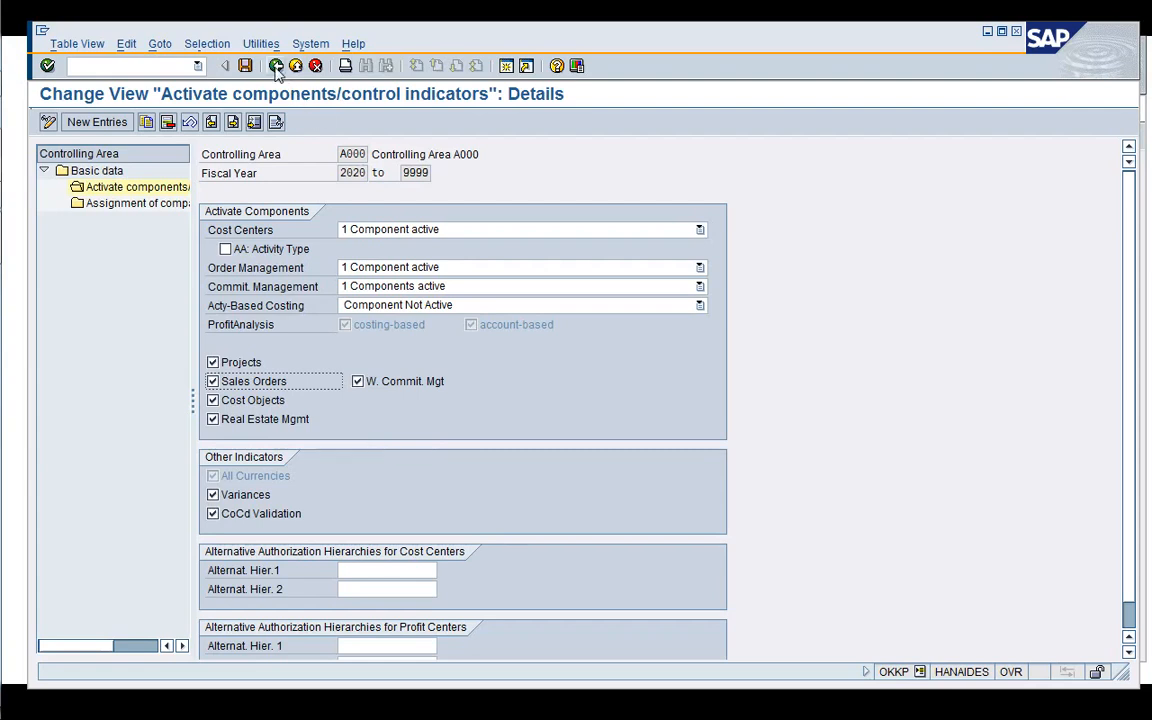
pyautogui.click(276, 66)
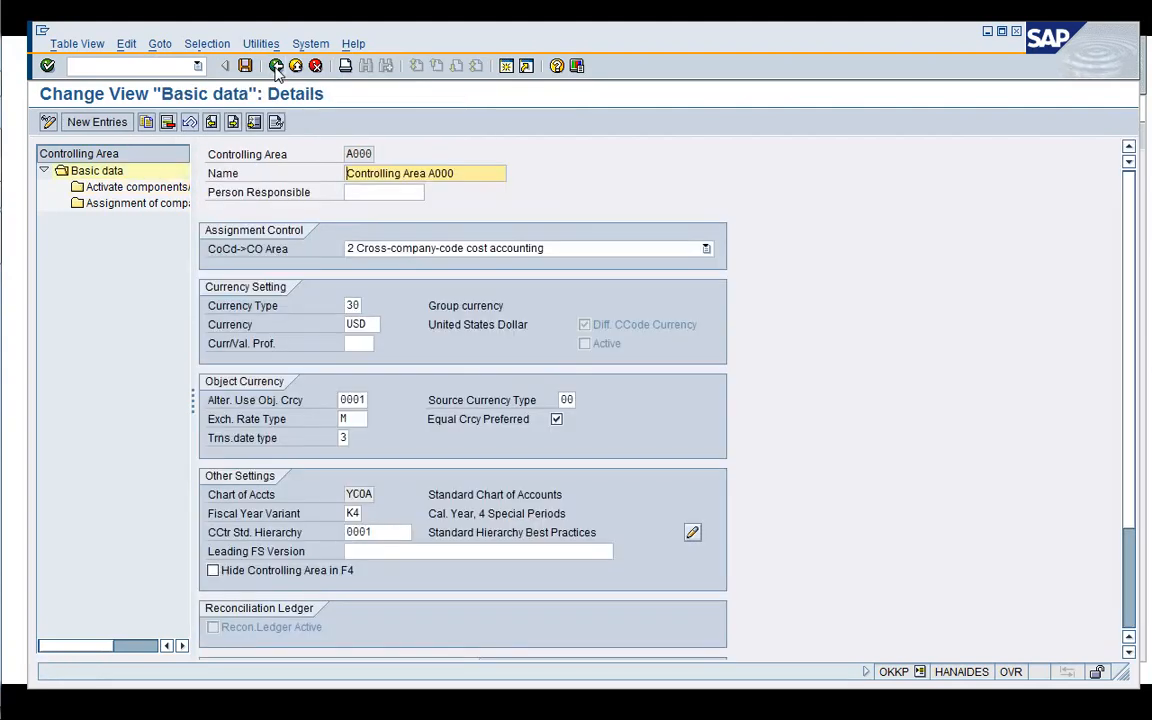
pyautogui.moveTo(130, 204)
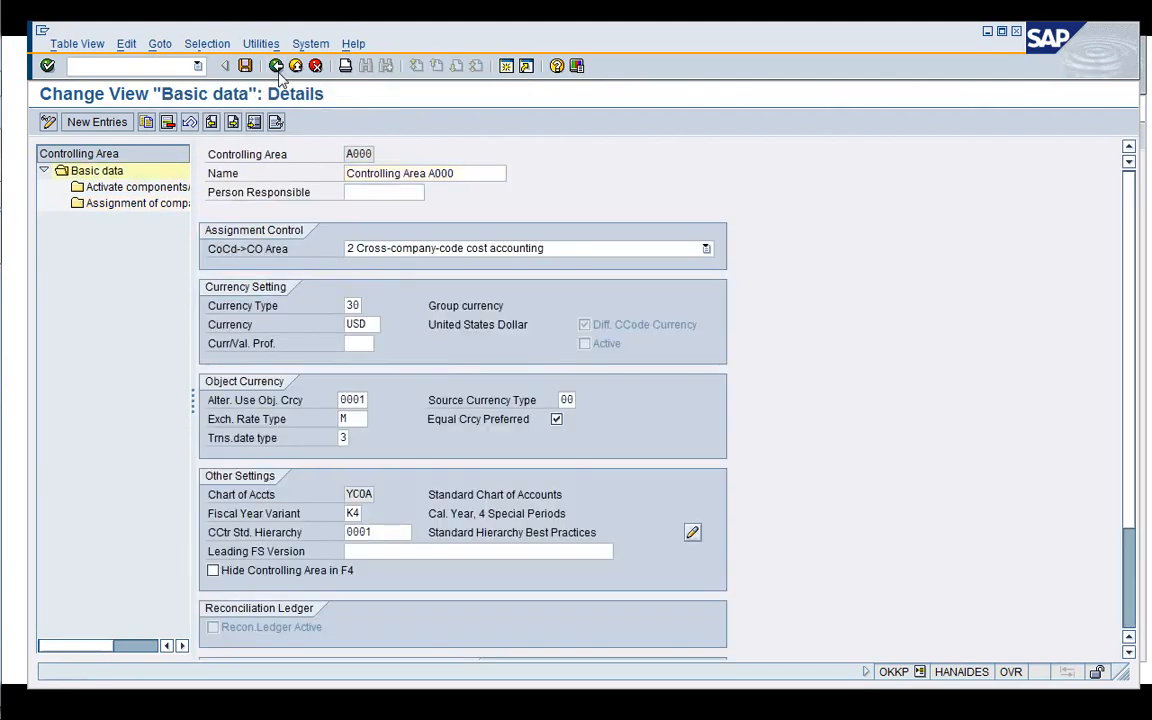
# - Leave the controlling area settings to read the Maintain Controlling Area documentation
pyautogui.click(276, 68)
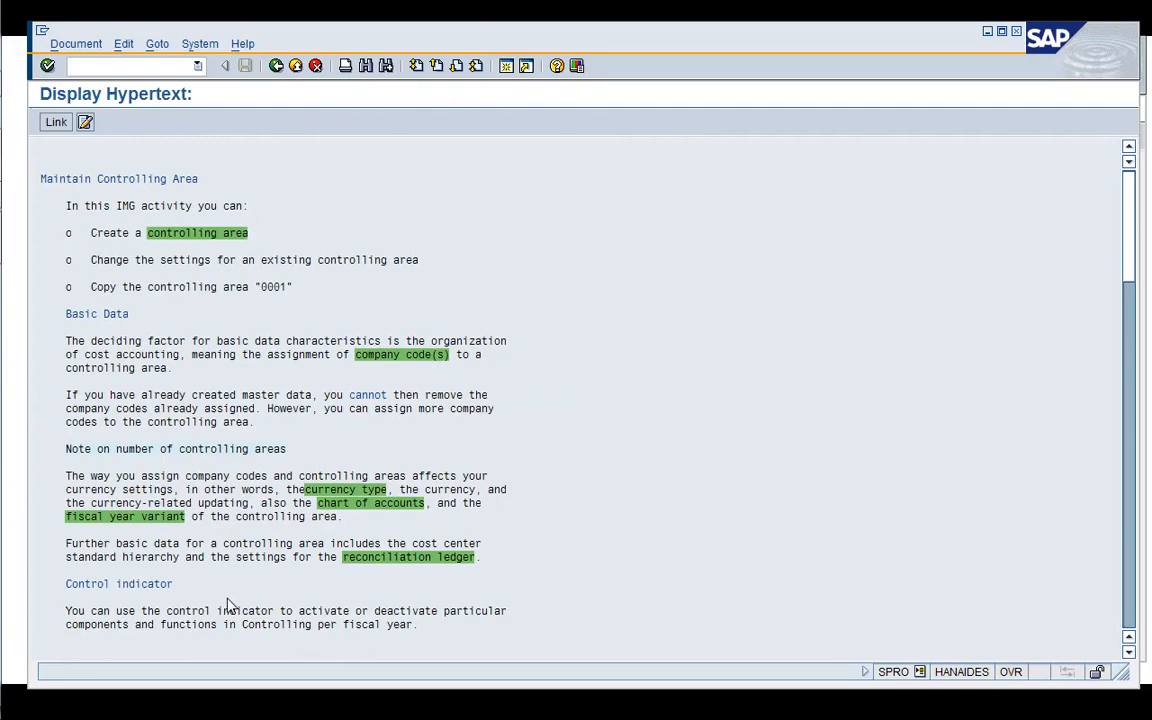
pyautogui.moveTo(452, 68)
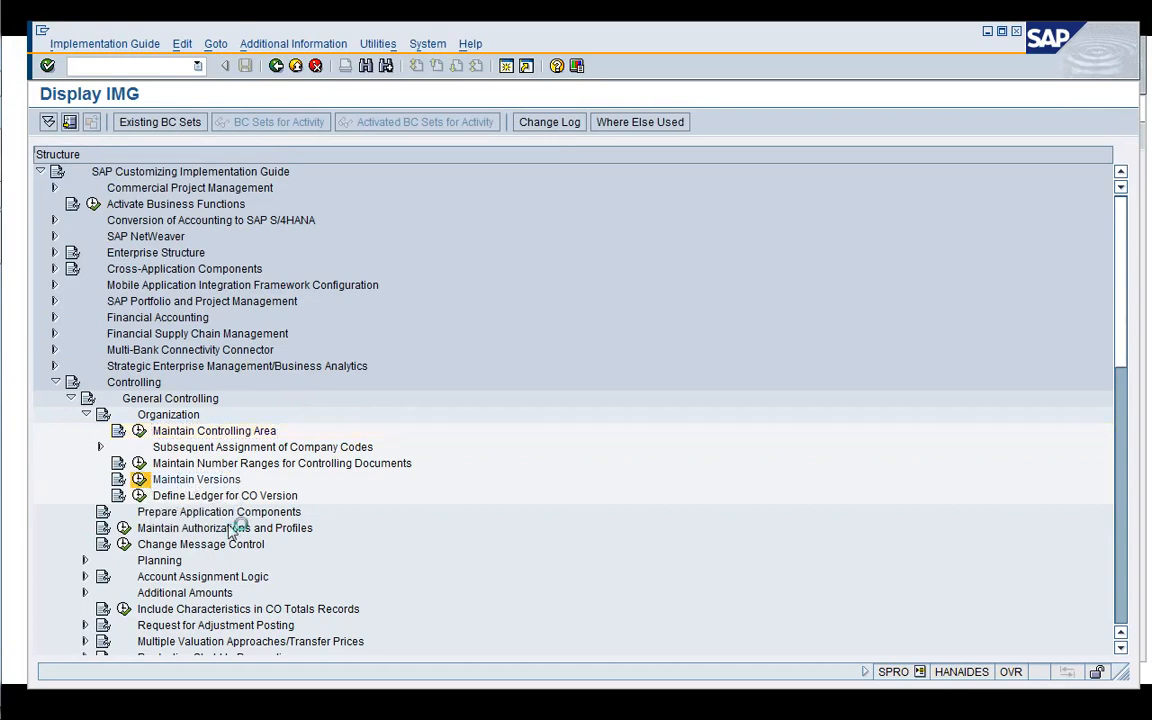
# - Reach version 0's fiscal year 2020 settings for controlling area A000 via Maintain Versions
pyautogui.doubleClick(196, 480)
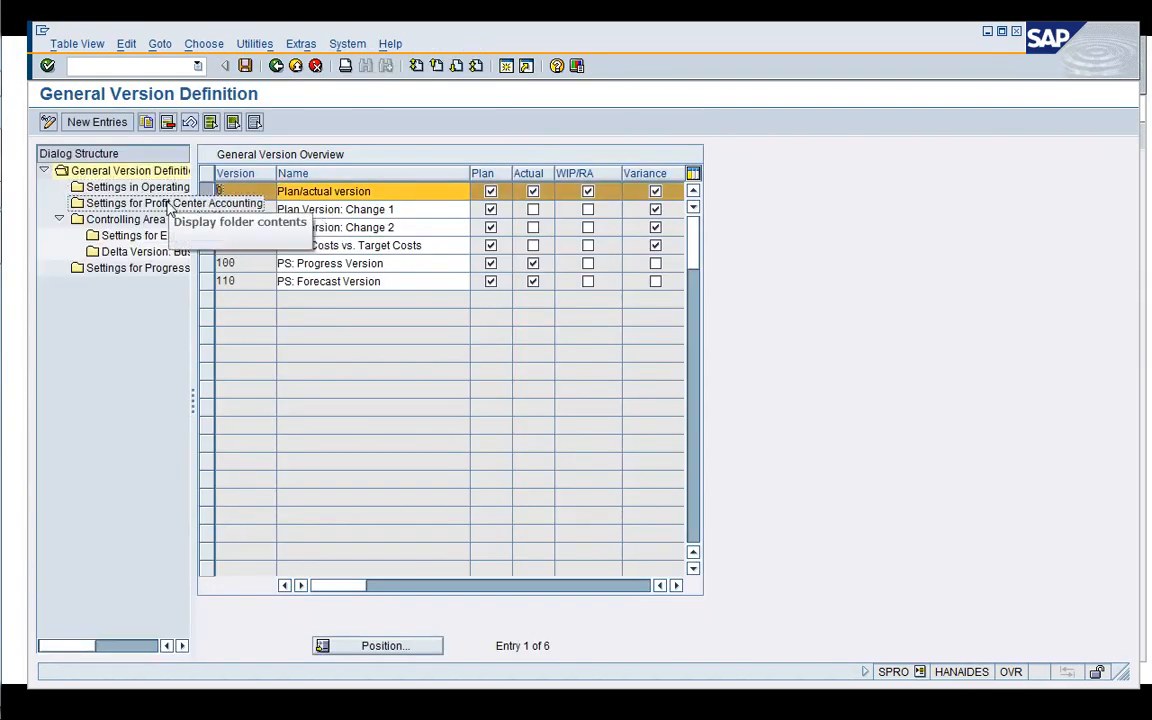
pyautogui.doubleClick(124, 218)
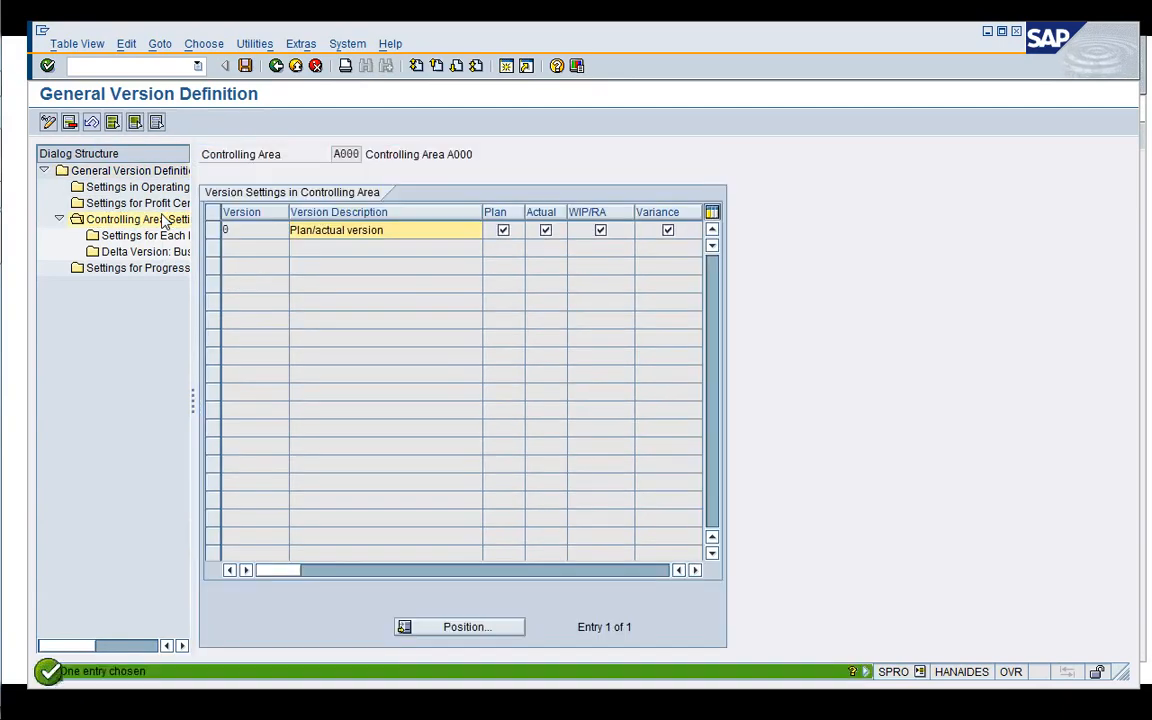
pyautogui.moveTo(160, 248)
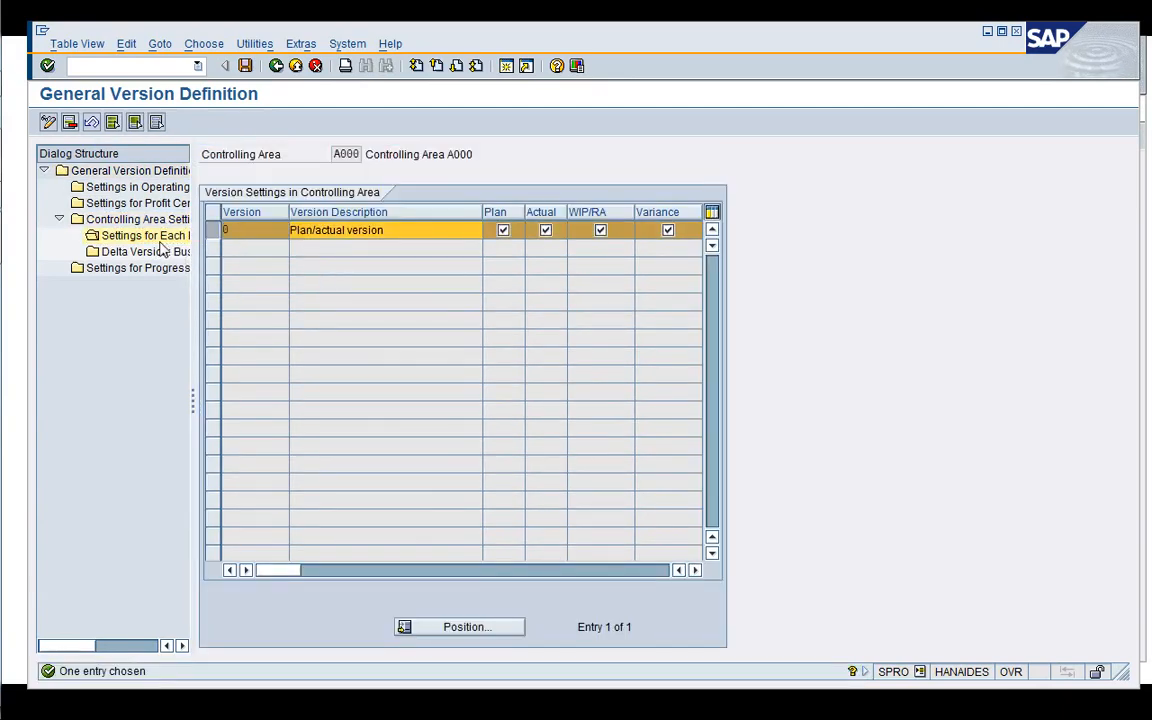
pyautogui.doubleClick(144, 236)
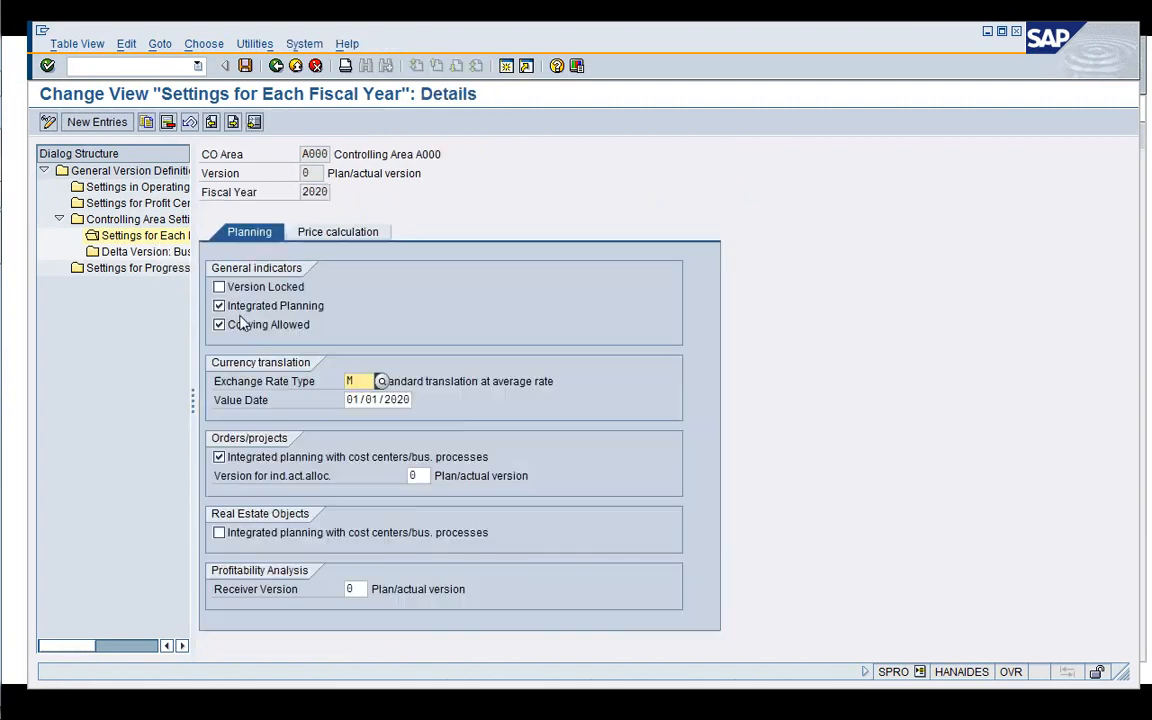
pyautogui.moveTo(322, 370)
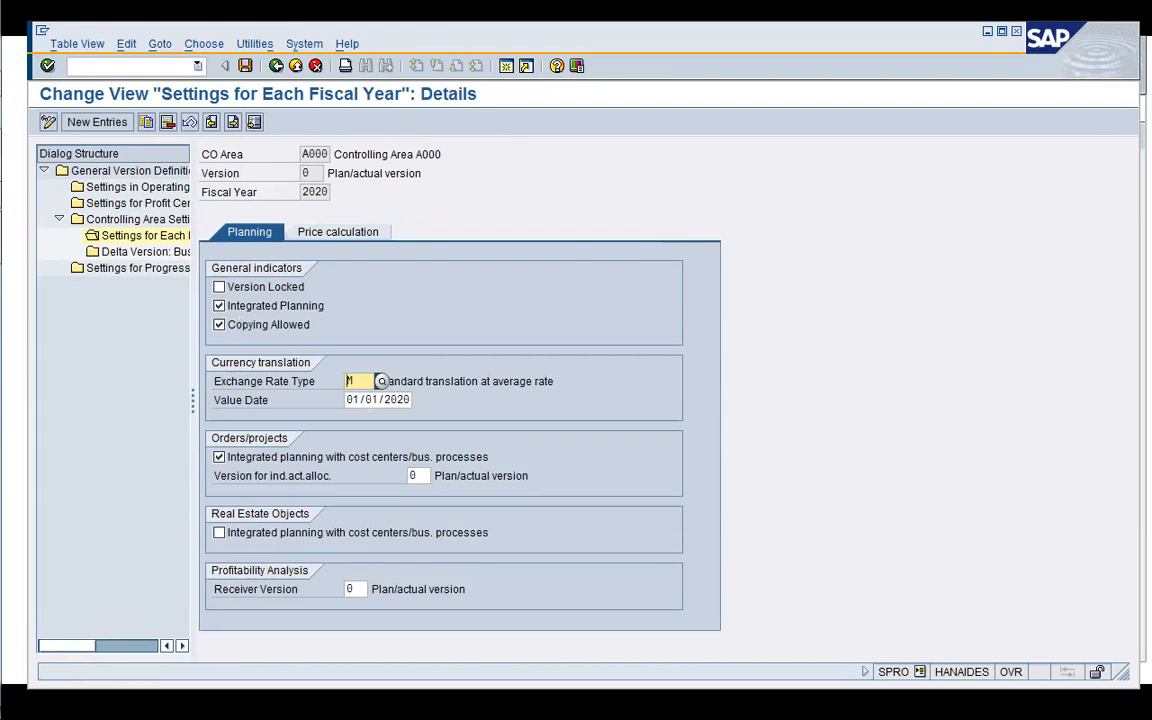
# - Review the planning and price calculation settings, then cancel without keeping changes
pyautogui.click(374, 400)
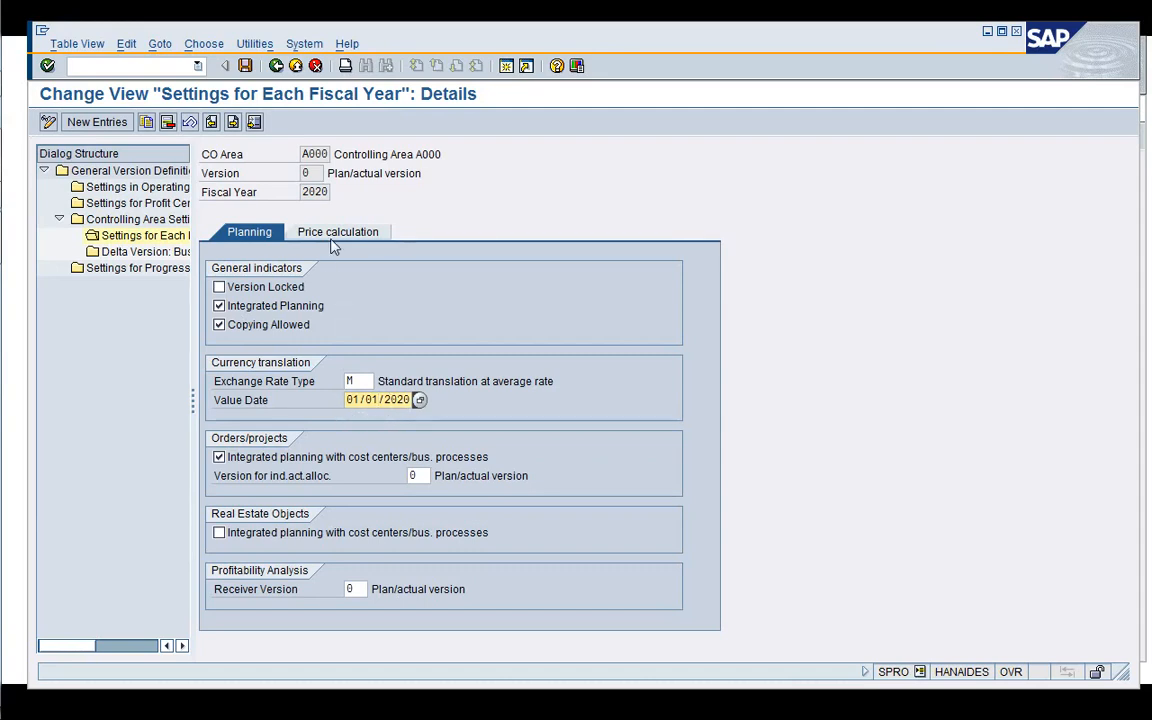
pyautogui.click(336, 232)
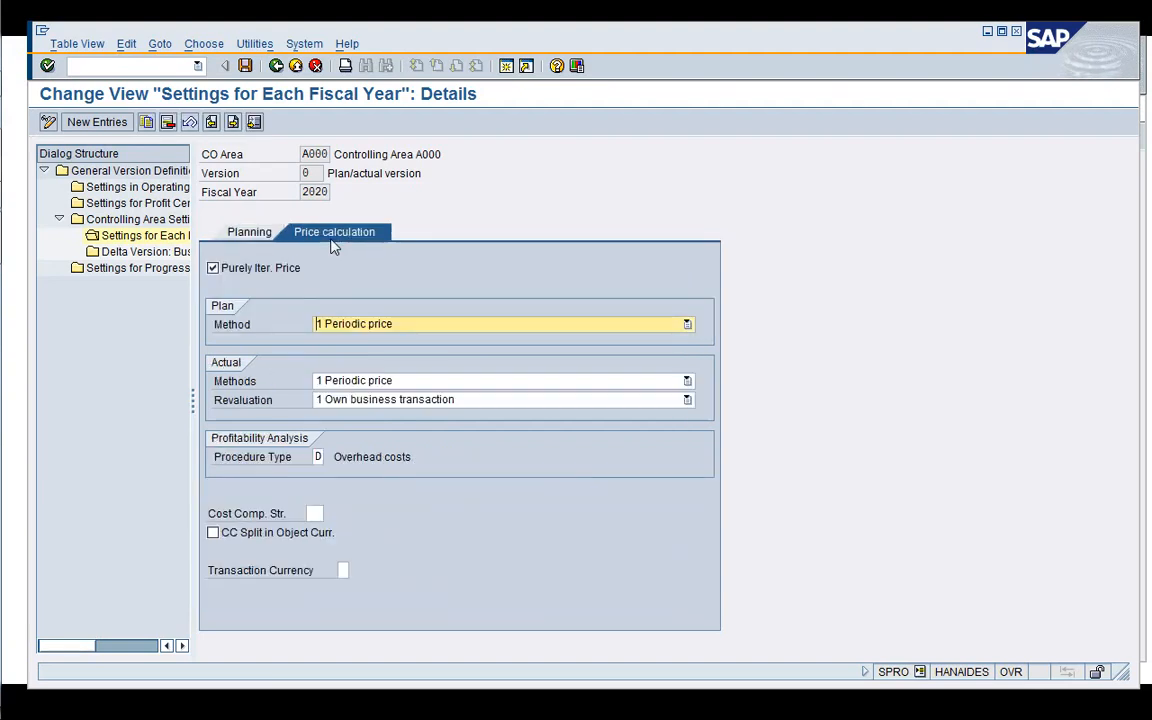
pyautogui.moveTo(358, 194)
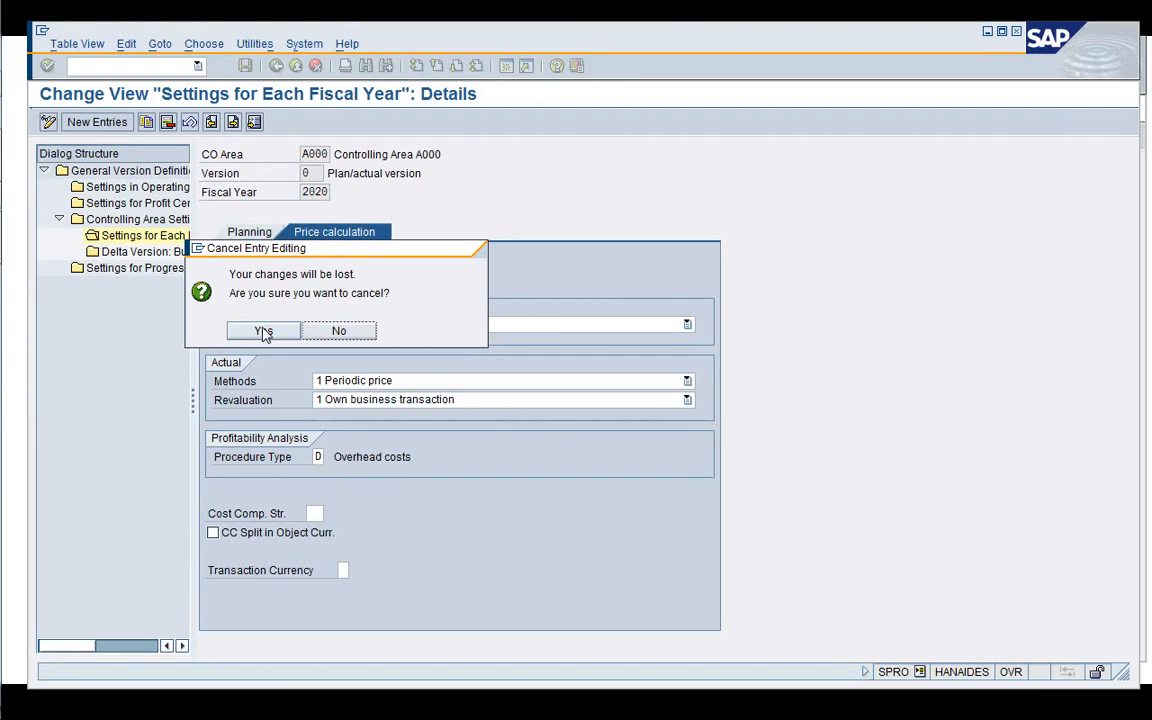
pyautogui.click(264, 332)
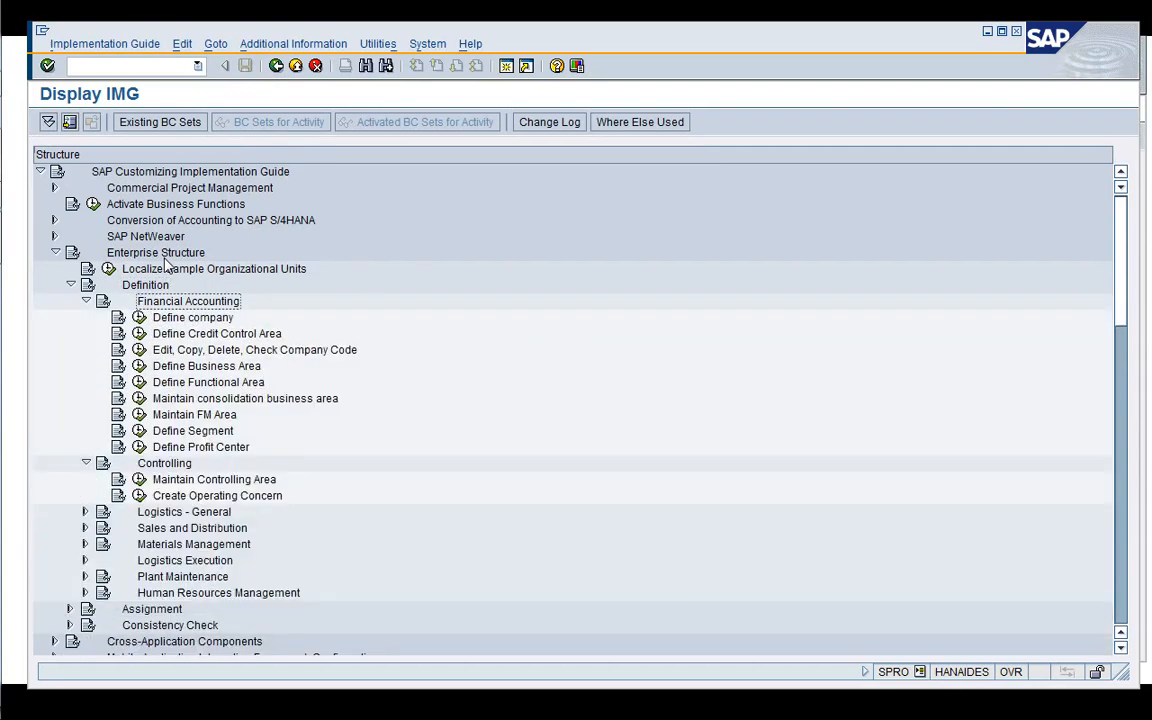
# - Try the company code copy/delete/check activity, then run Maintain Controlling Area under Enterprise Structure definitions
pyautogui.click(254, 348)
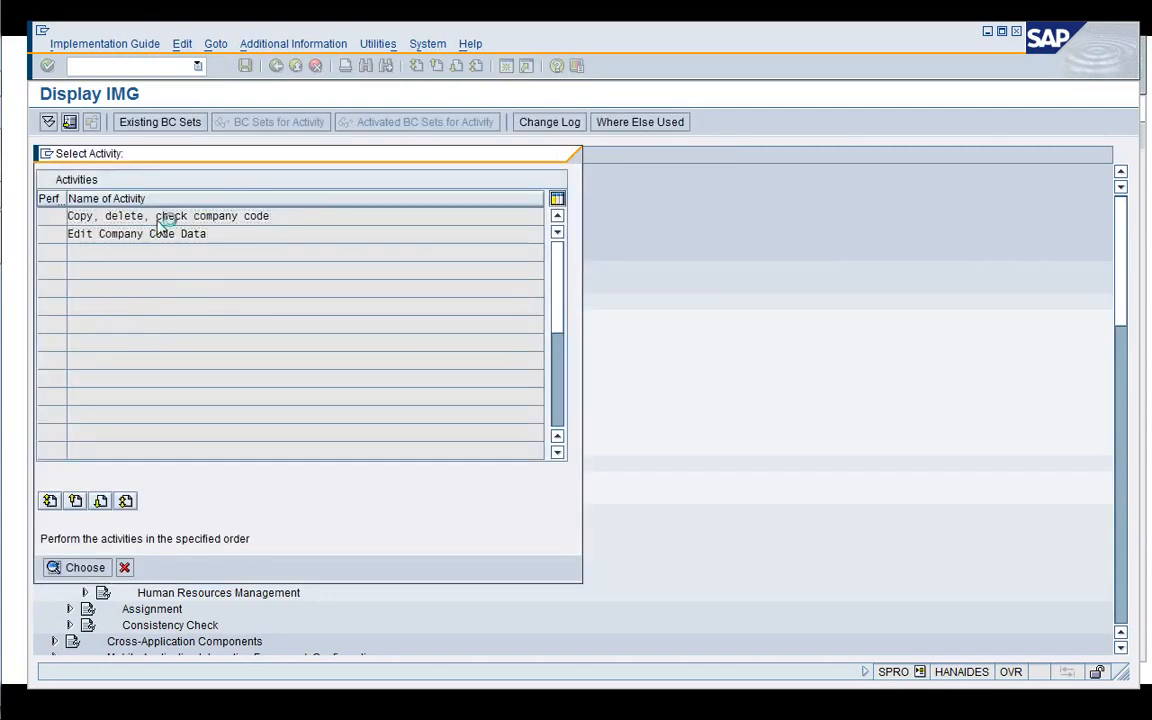
pyautogui.doubleClick(168, 216)
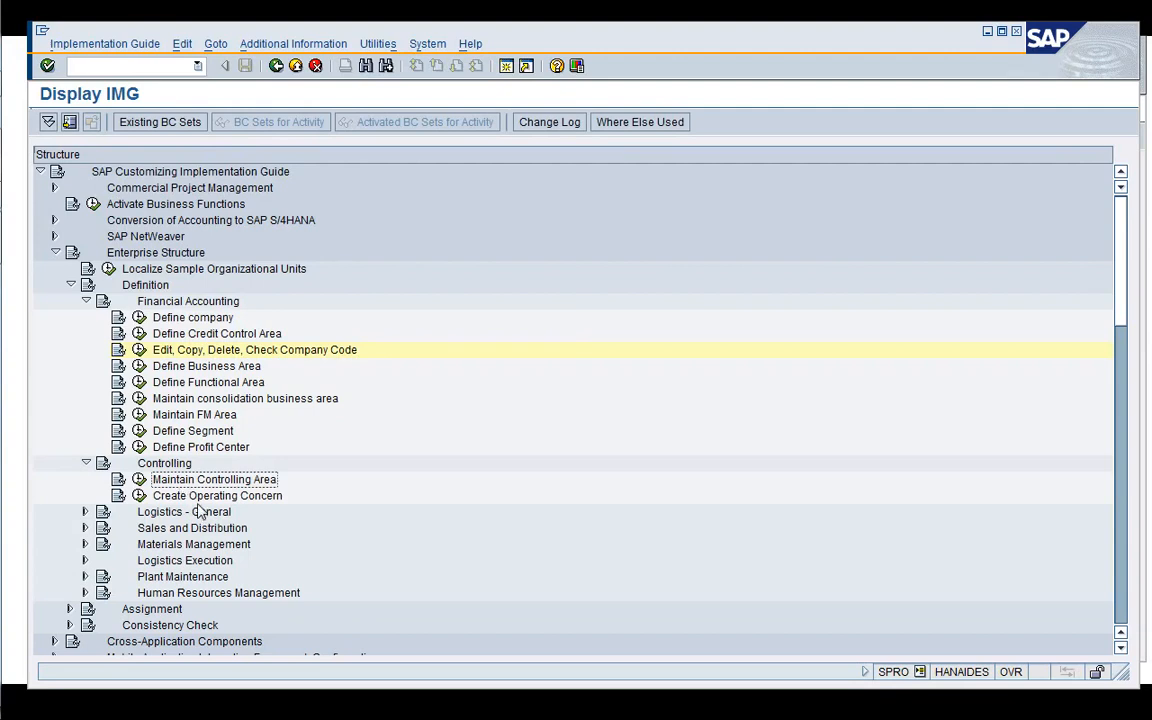
pyautogui.moveTo(200, 496)
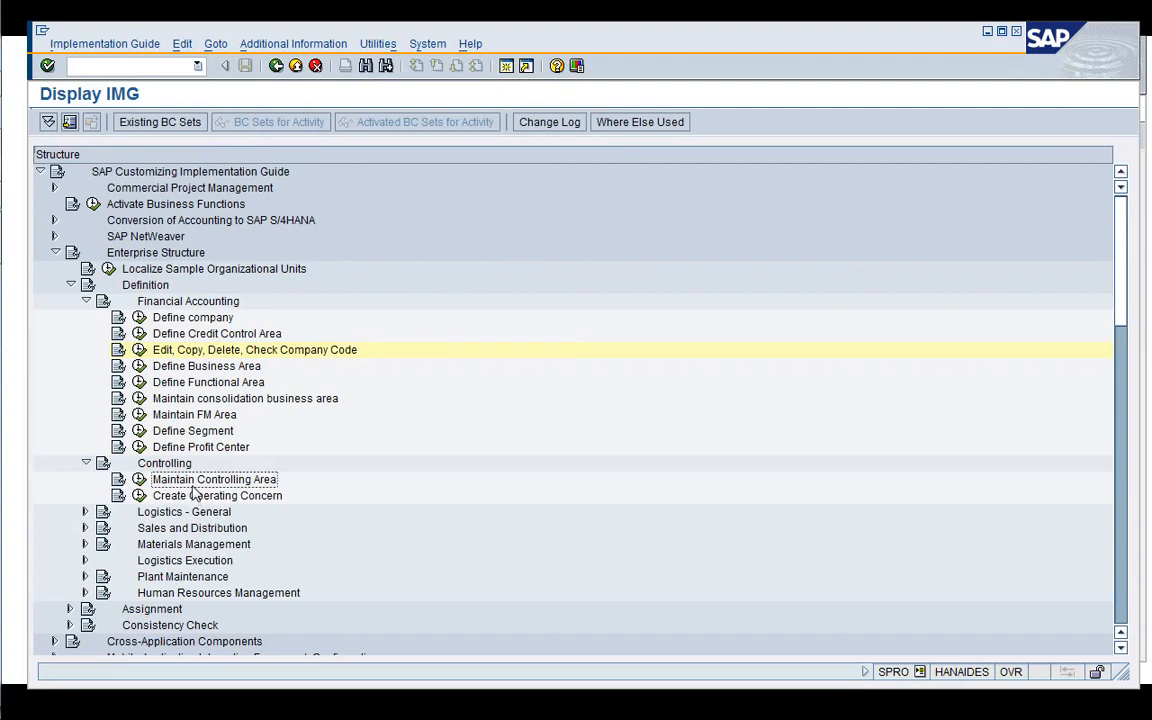
pyautogui.doubleClick(212, 480)
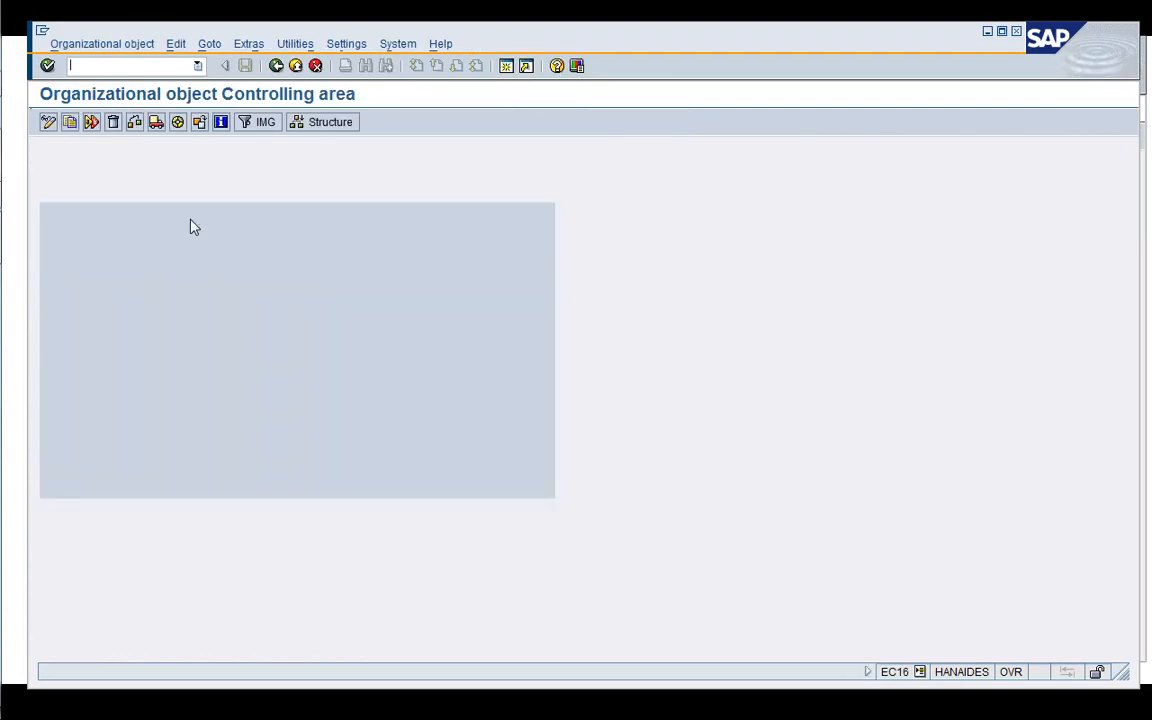
pyautogui.moveTo(278, 176)
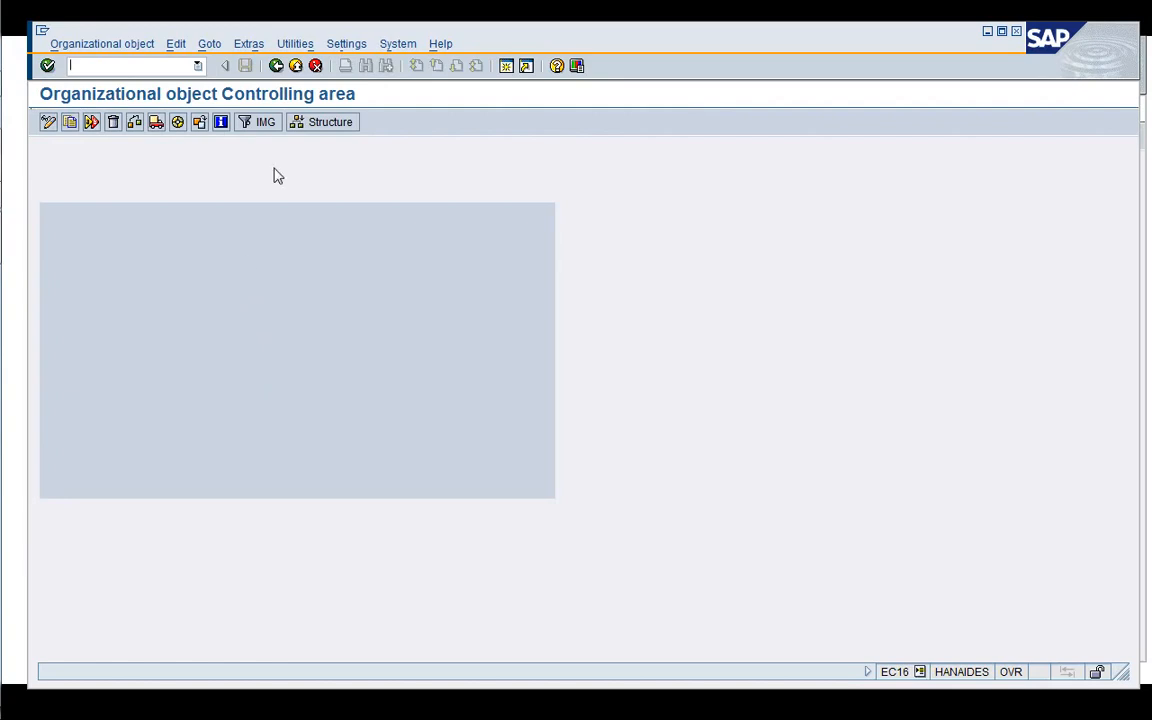
# - List all controlling area objects and view the navigation structure around controlling area 0001
pyautogui.click(320, 122)
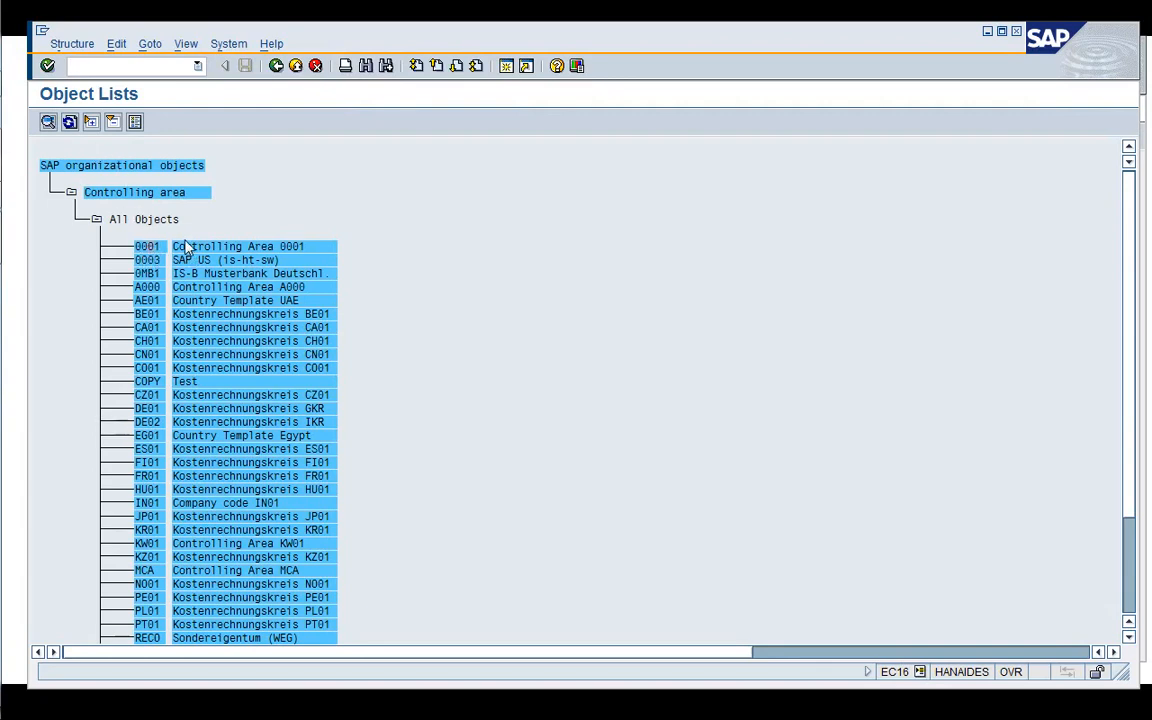
pyautogui.doubleClick(236, 246)
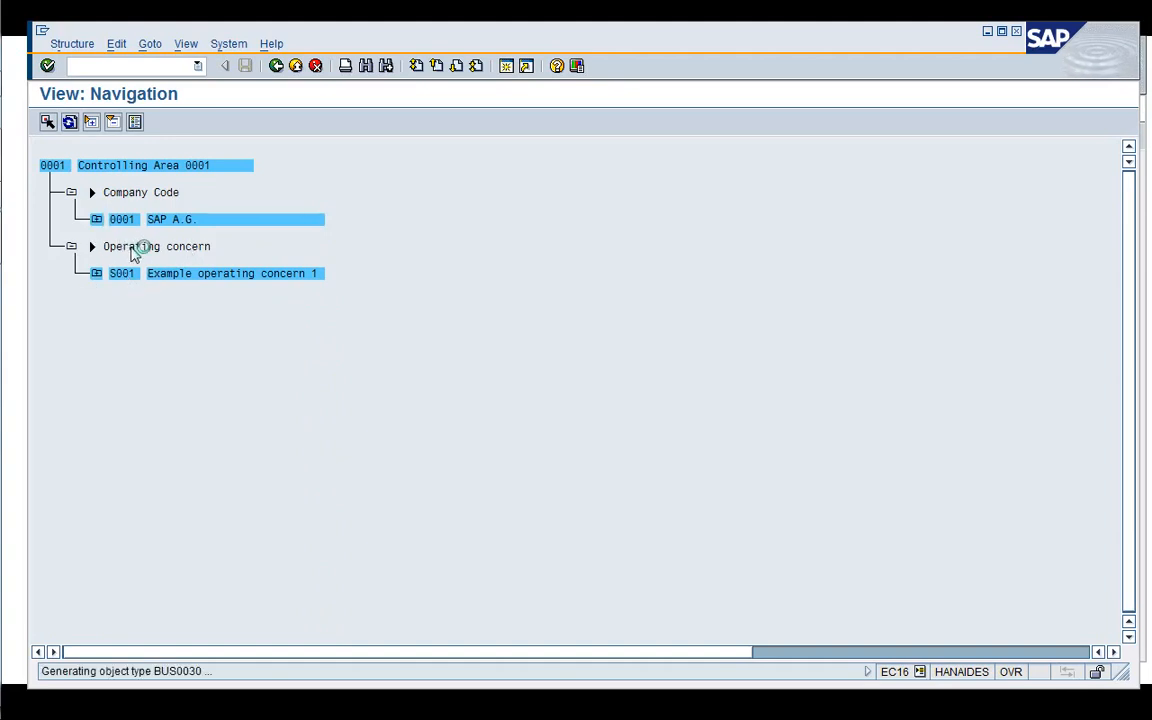
pyautogui.moveTo(144, 280)
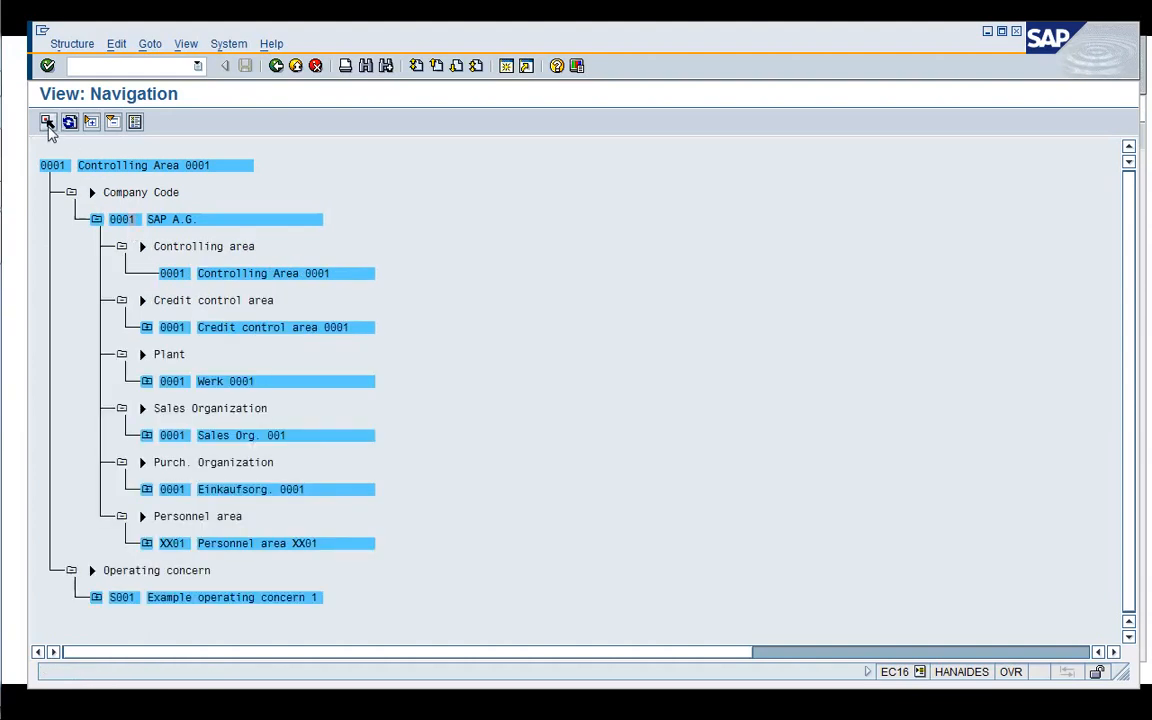
pyautogui.click(48, 122)
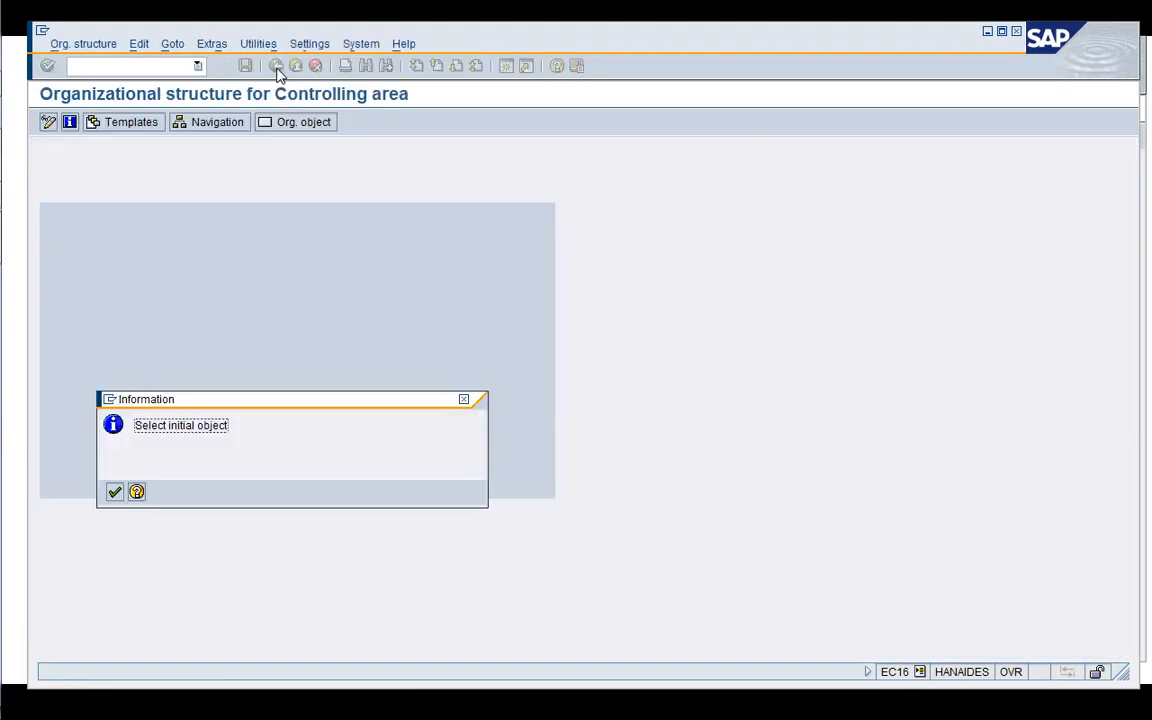
# - Check controlling area 0001's assignments (company code 0001, operating concern S001) and leave the navigation view
pyautogui.click(112, 492)
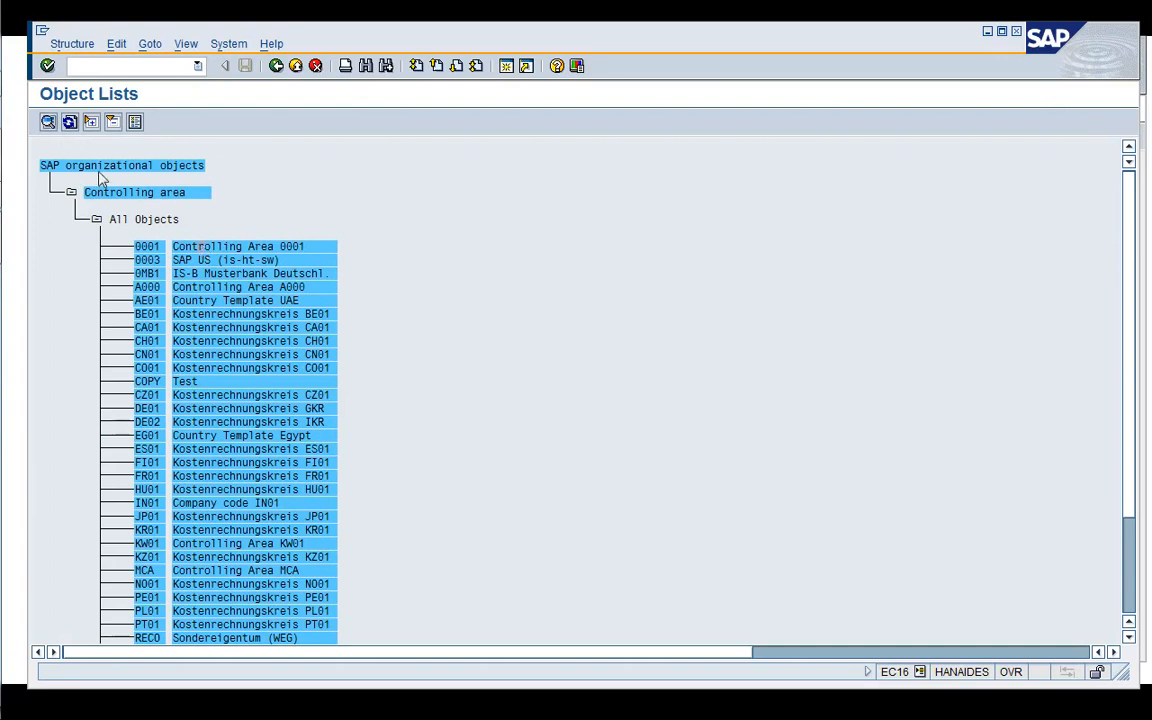
pyautogui.doubleClick(238, 246)
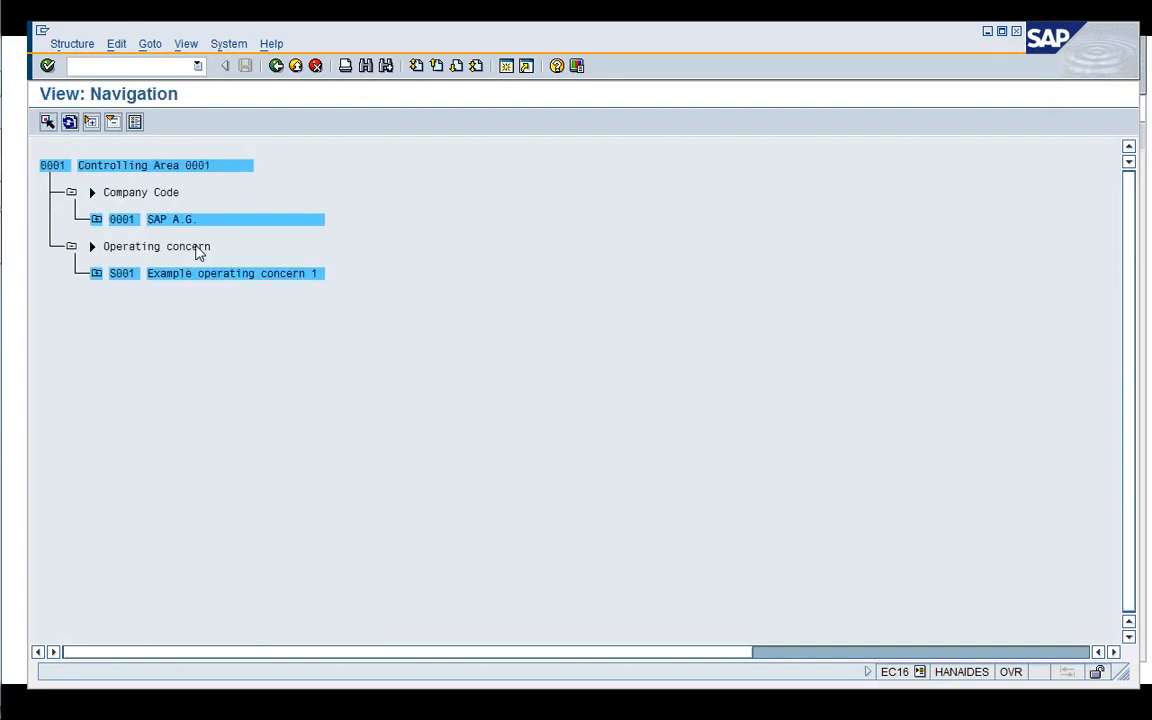
pyautogui.click(96, 218)
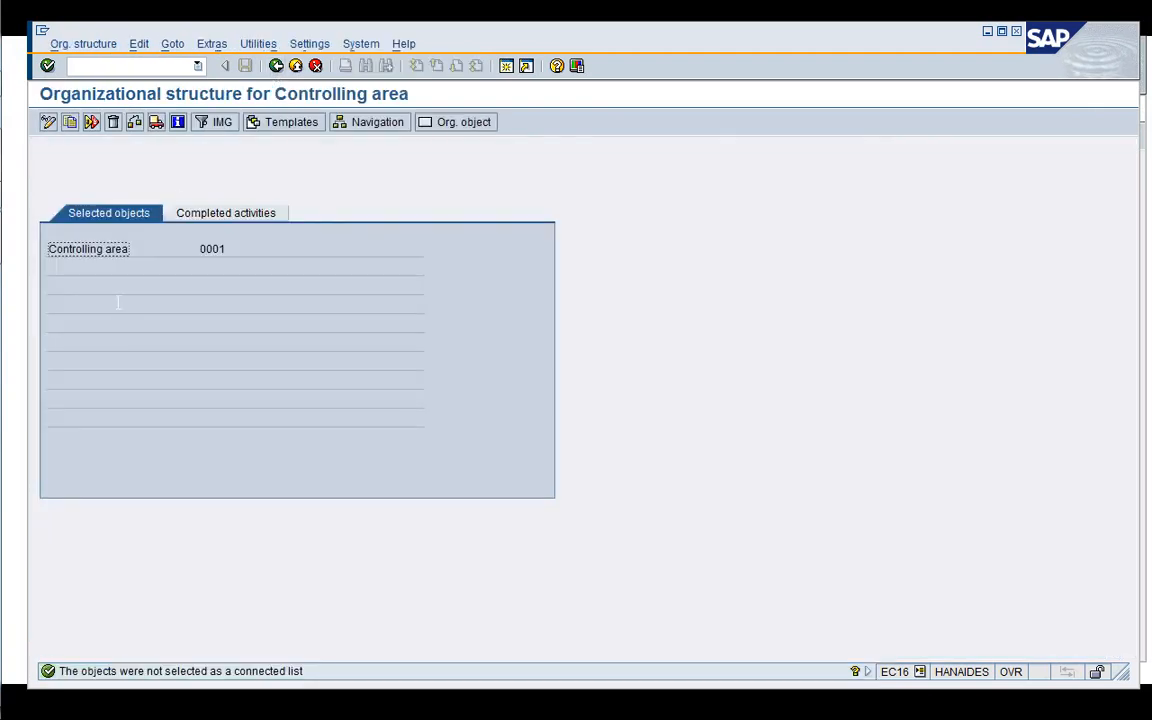
pyautogui.moveTo(164, 638)
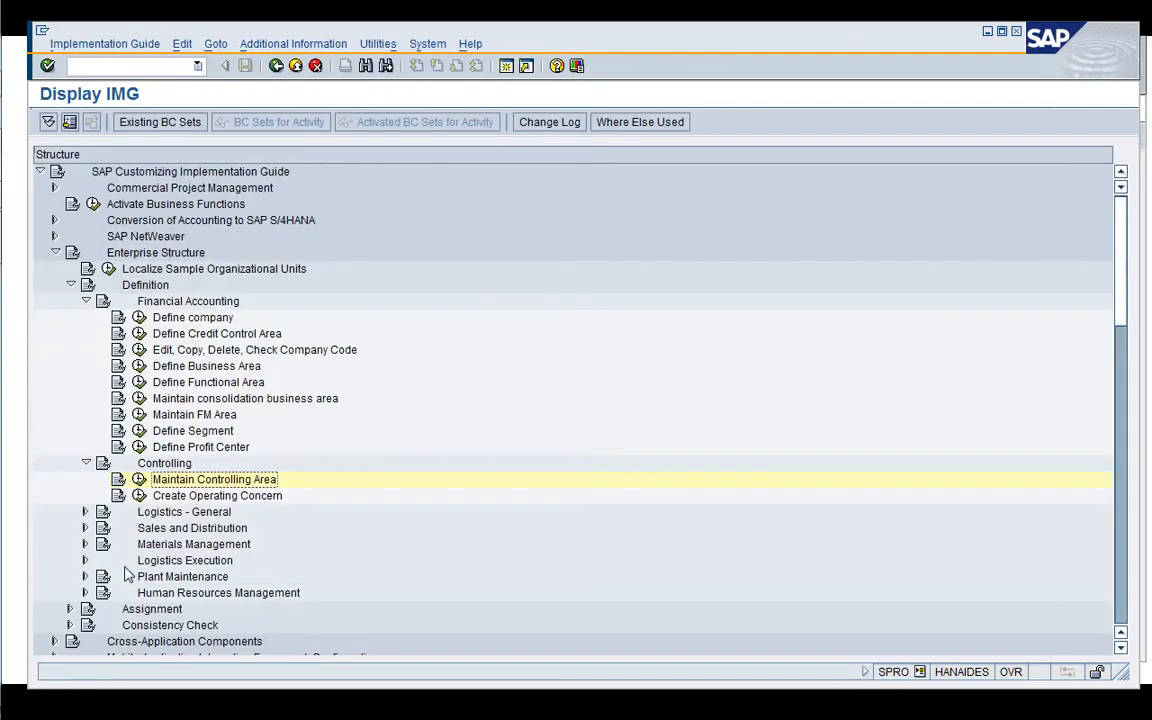
pyautogui.moveTo(190, 486)
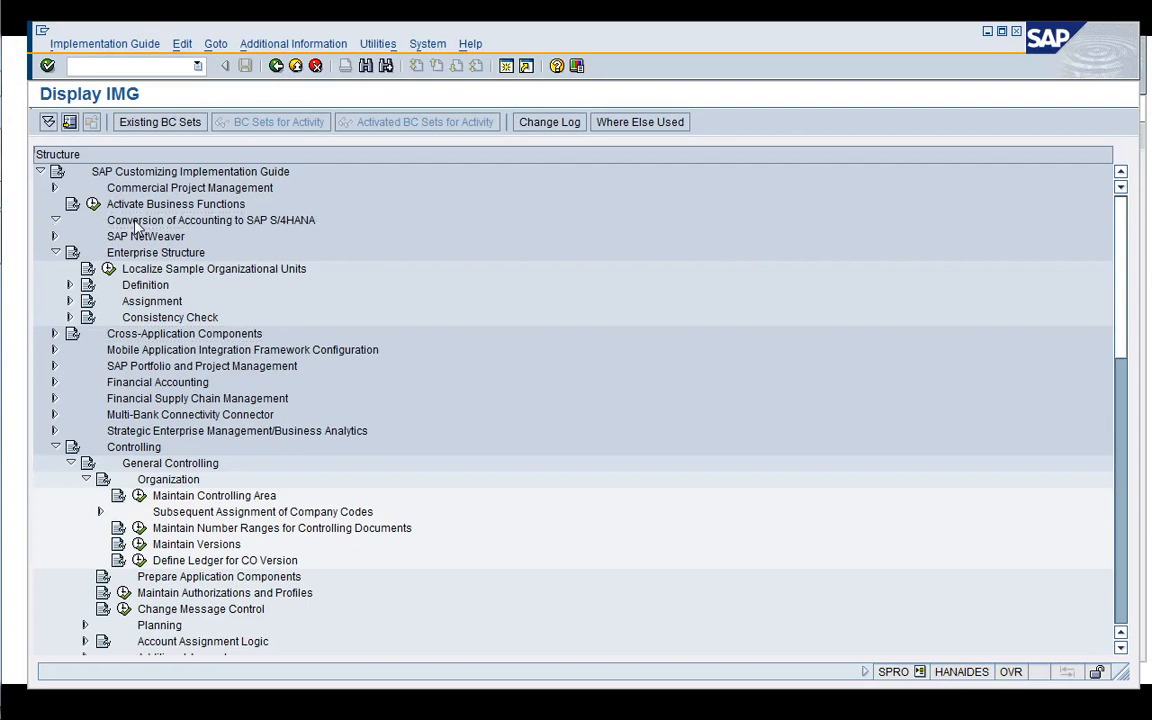
# - Reach Define Countries in mySAP Systems under SAP NetWeaver > General Settings > Set Countries
pyautogui.click(56, 220)
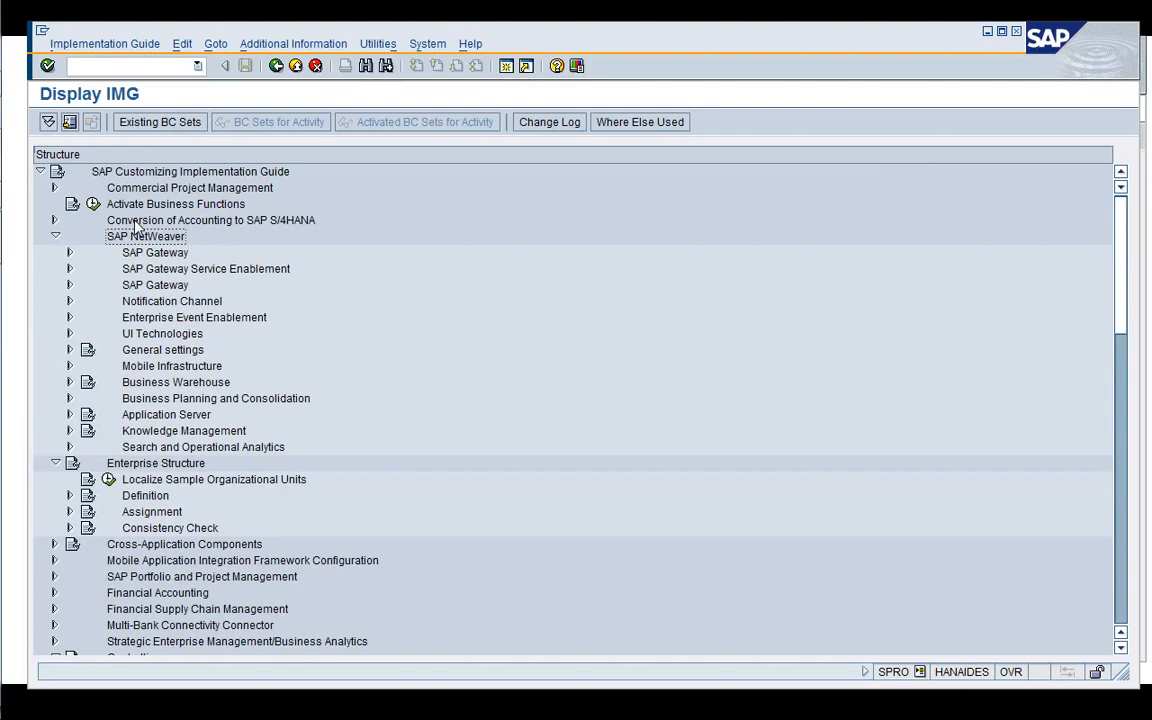
pyautogui.click(194, 316)
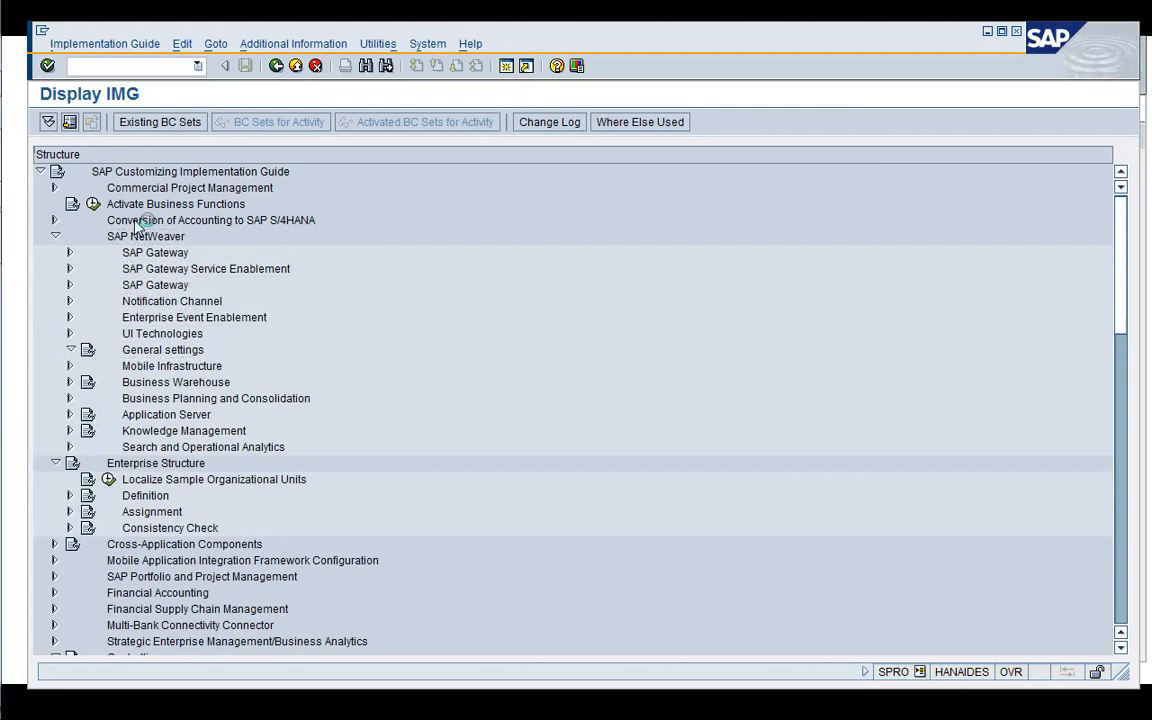
pyautogui.click(70, 348)
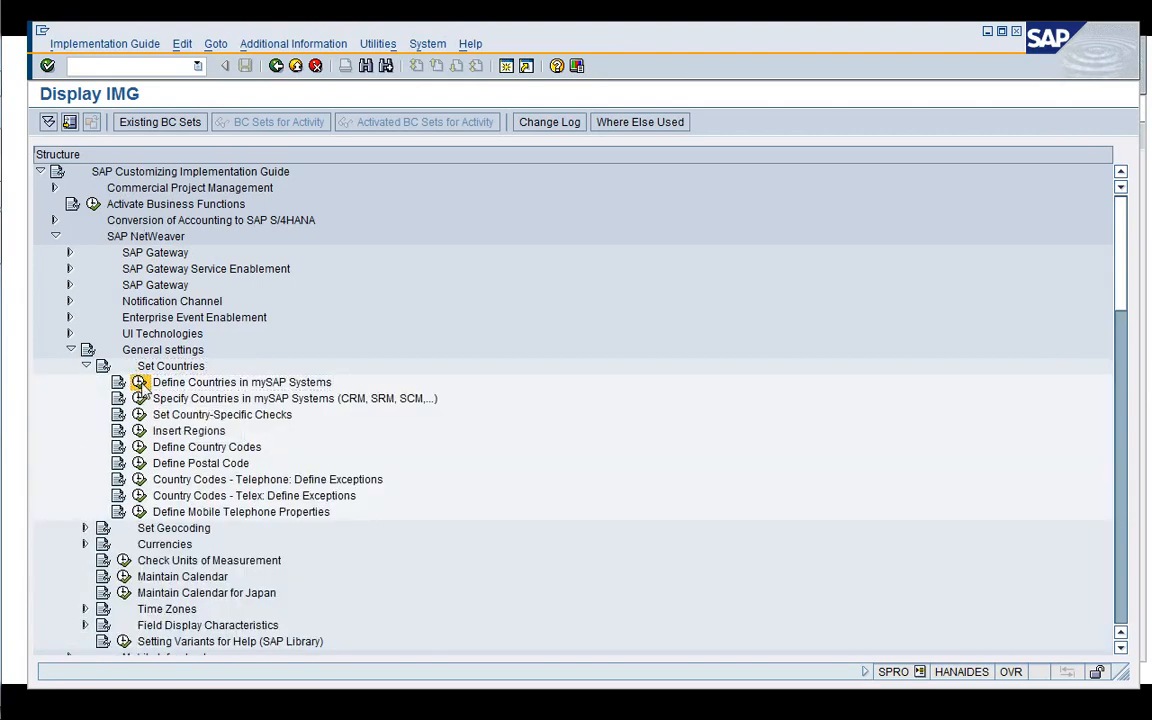
pyautogui.doubleClick(240, 382)
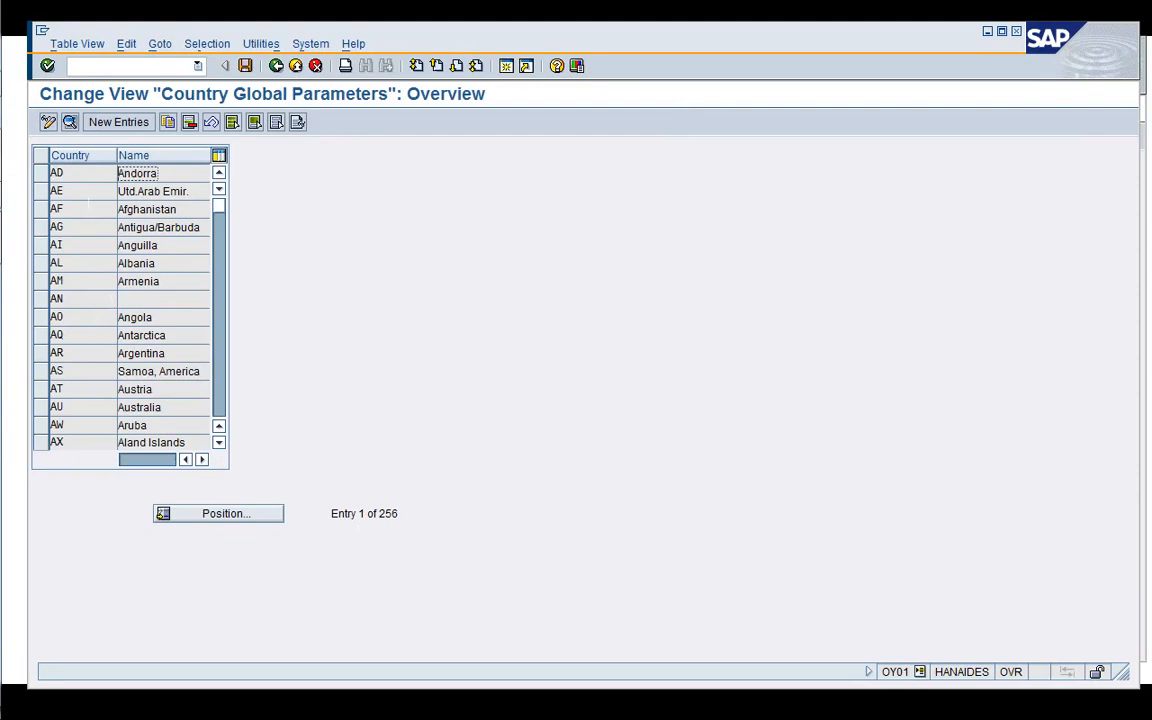
# - Review United Arab Emirates (AE) index-based and hard currency fields, then exit to SAP Easy Access
pyautogui.doubleClick(56, 190)
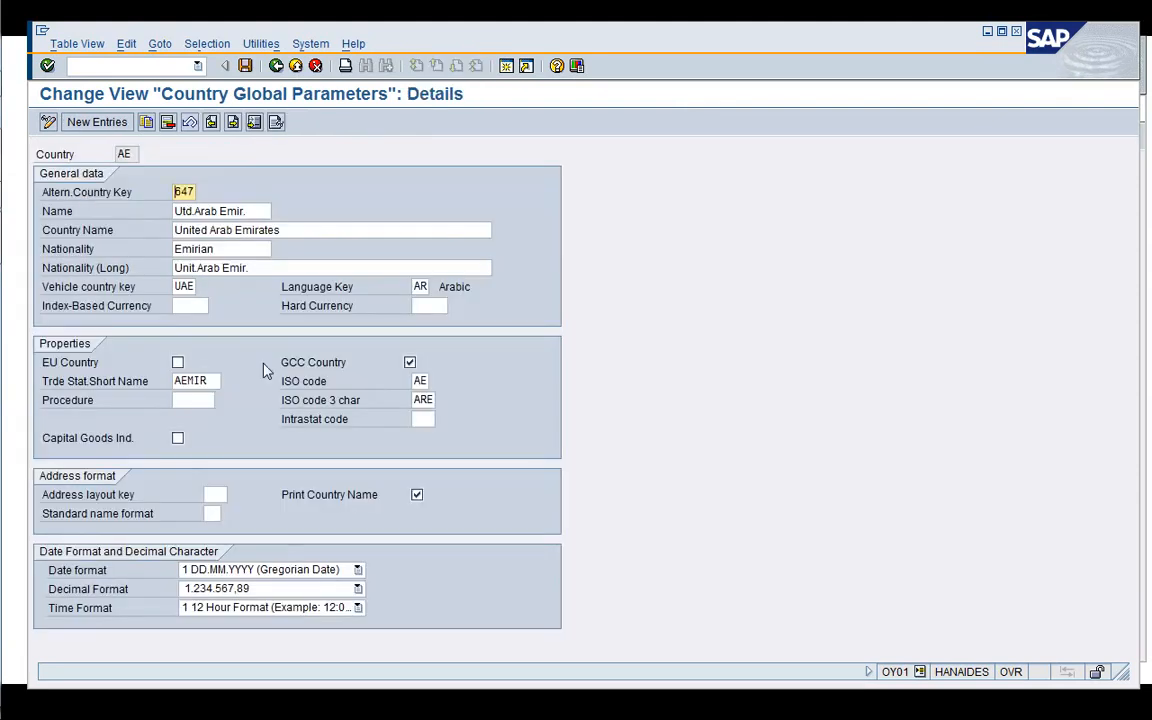
pyautogui.click(188, 304)
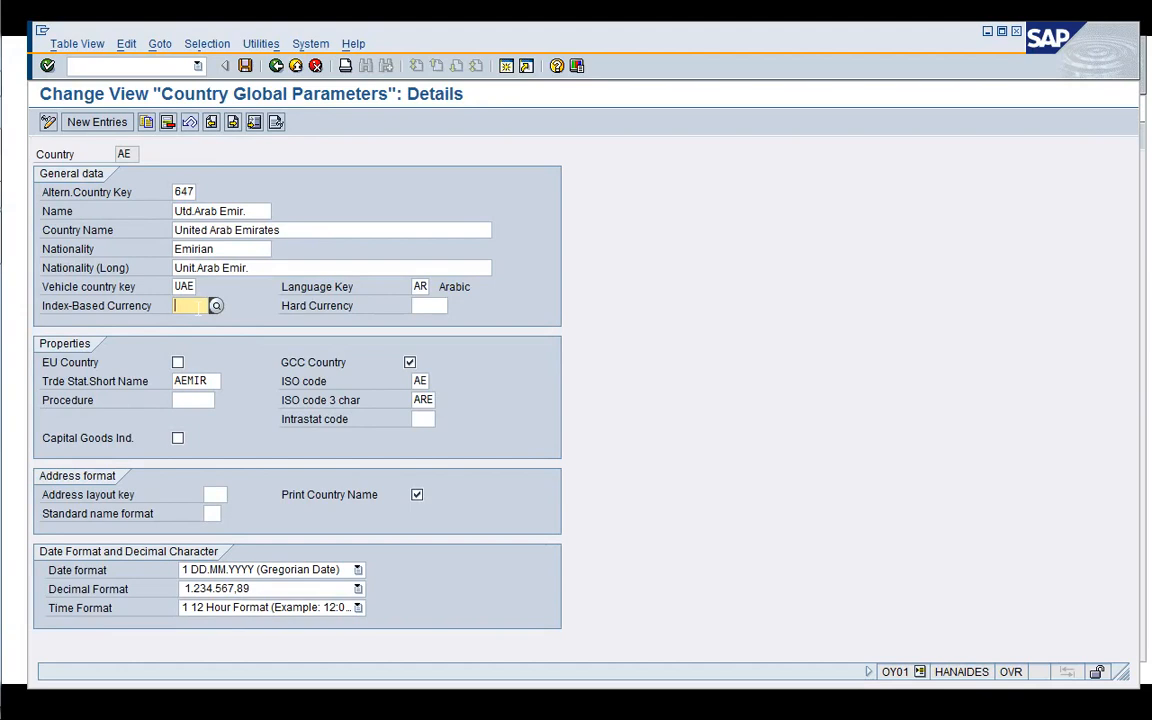
pyautogui.moveTo(344, 334)
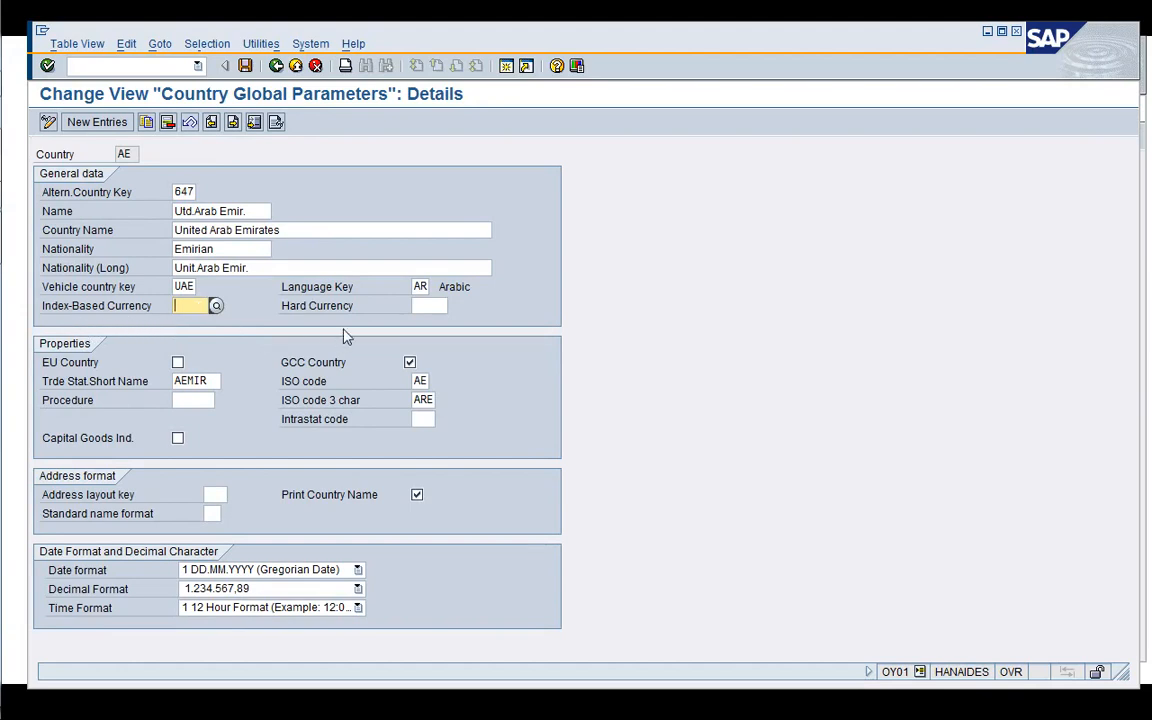
pyautogui.click(426, 304)
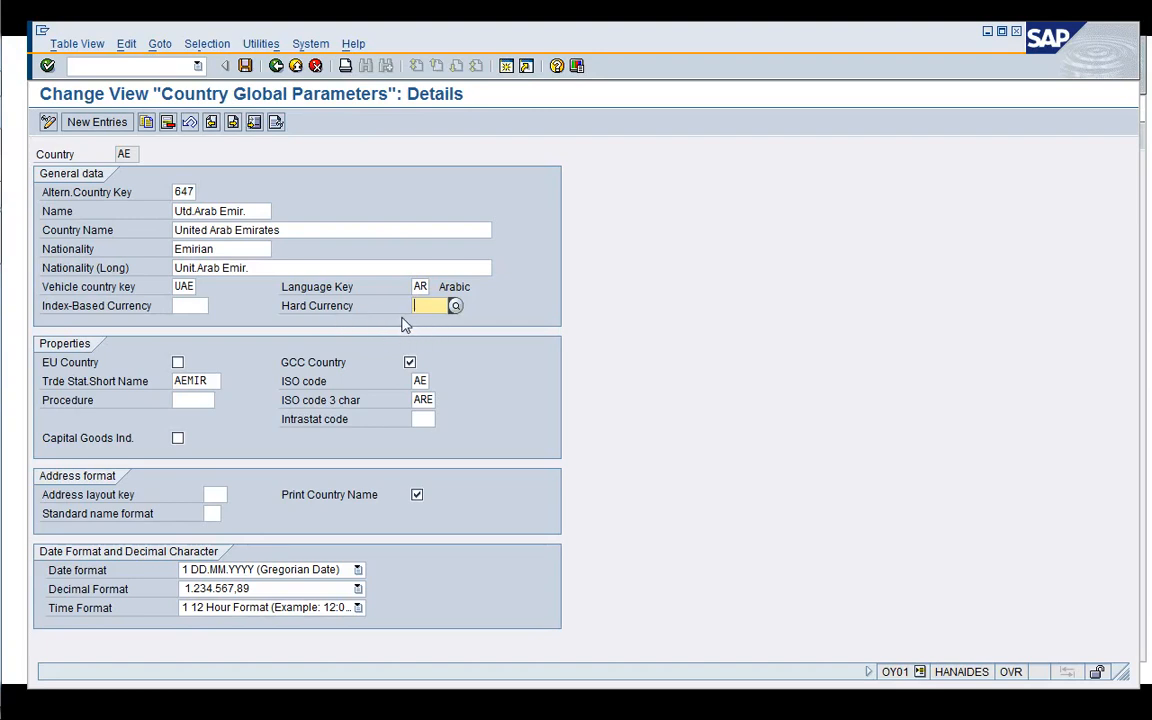
pyautogui.moveTo(418, 328)
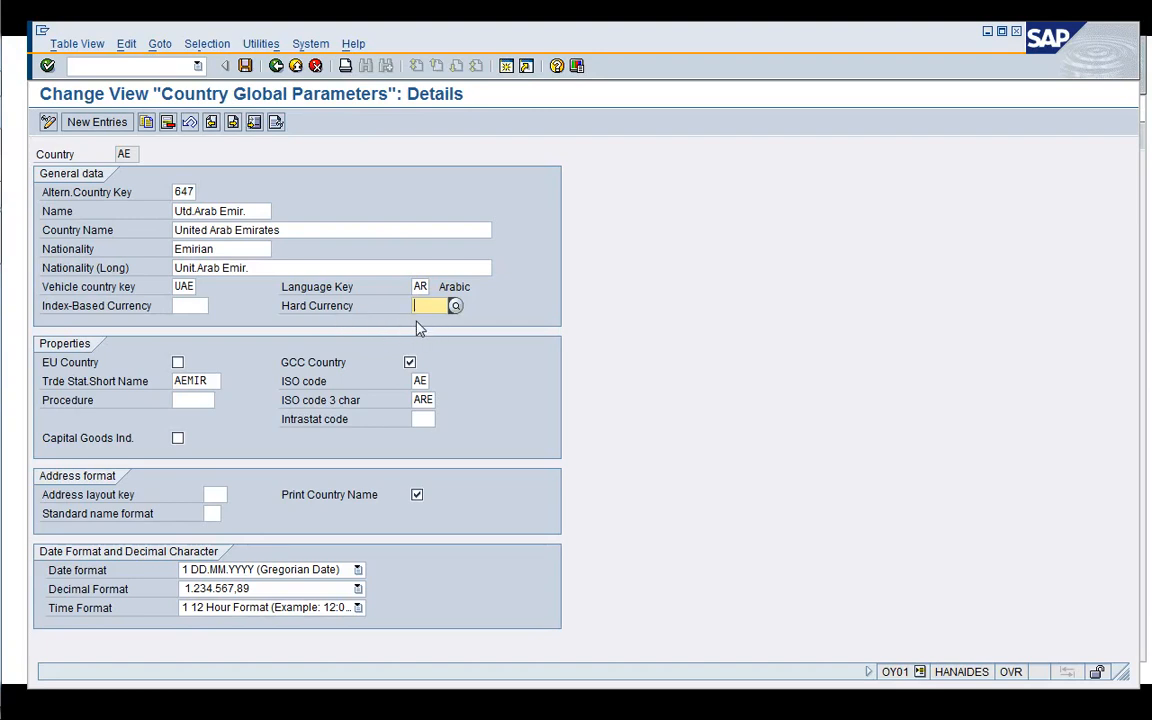
pyautogui.moveTo(392, 328)
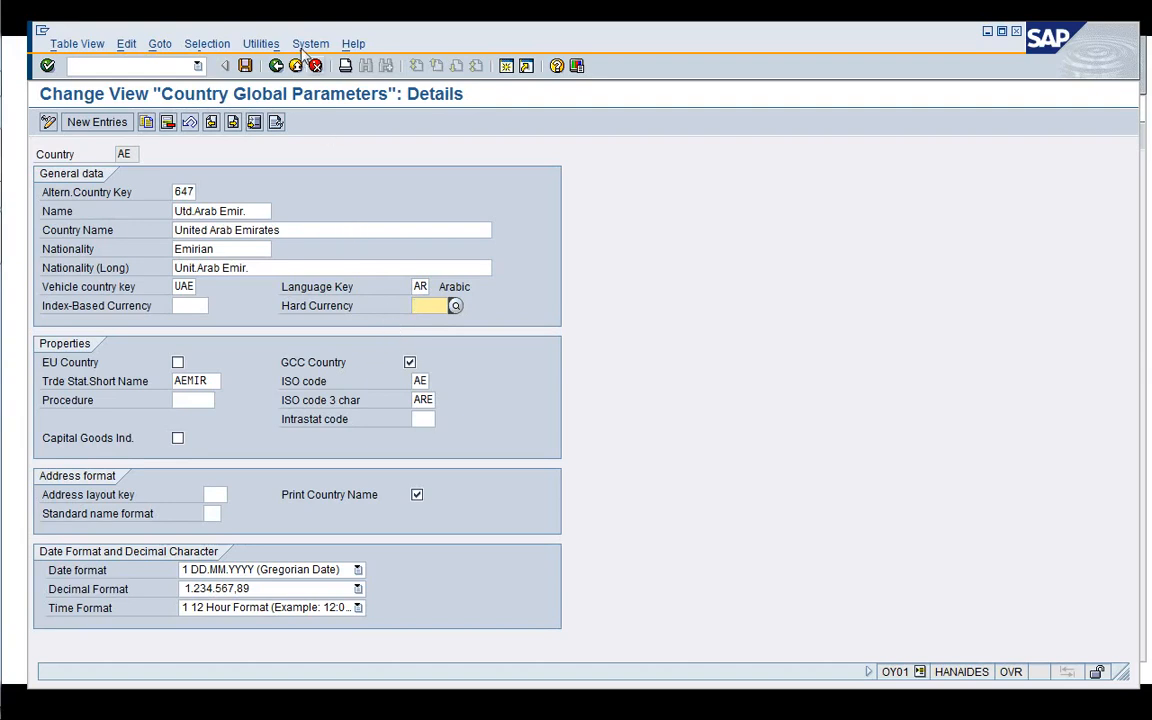
pyautogui.click(300, 66)
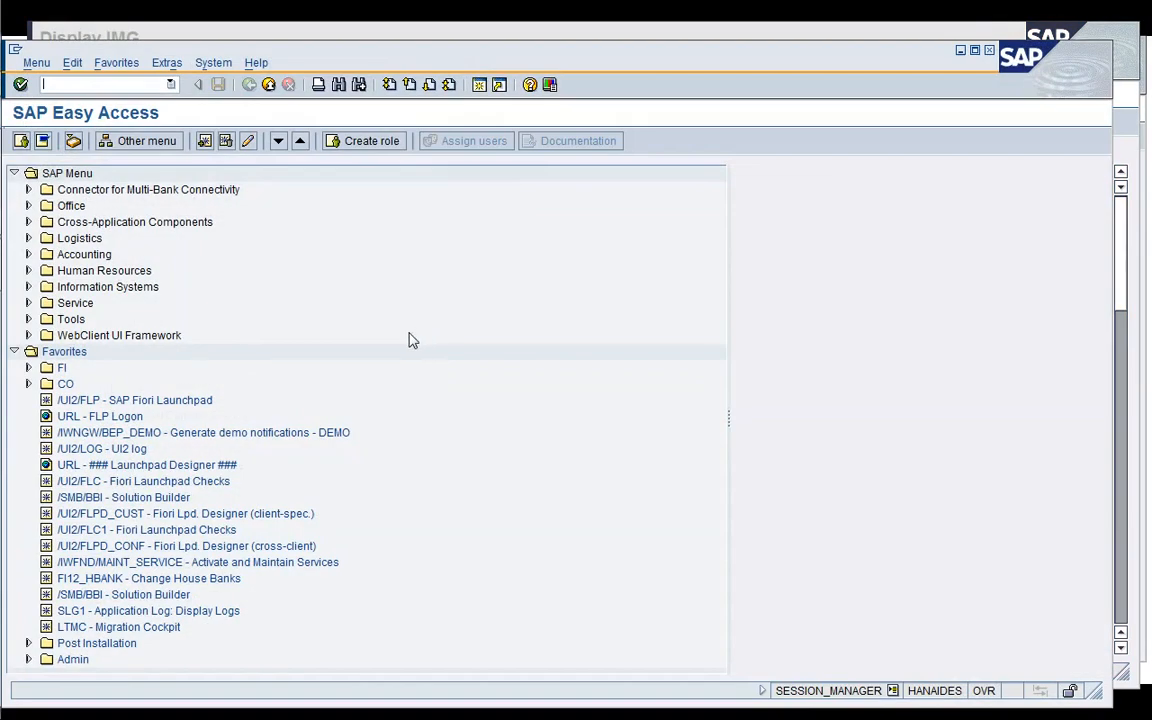
# - Launch the FINSC_LEDGER favorite from the FI folder to view ledgers 0C, 0E, 0L and 2L
pyautogui.click(28, 368)
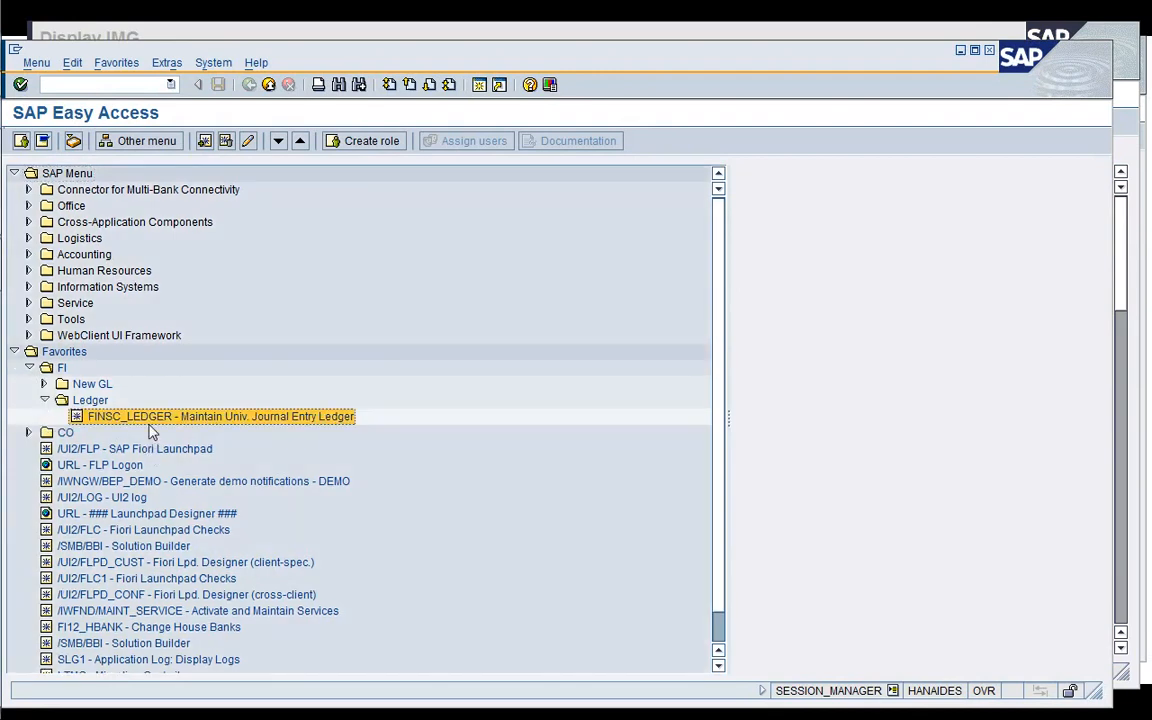
pyautogui.moveTo(136, 424)
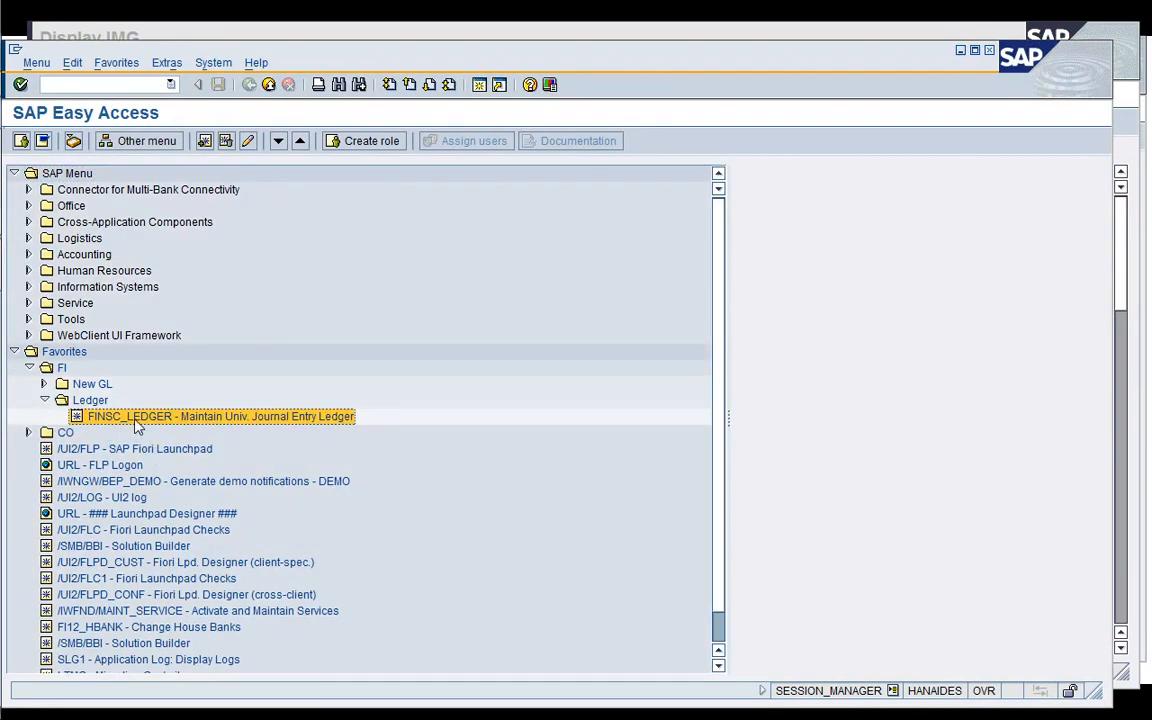
pyautogui.doubleClick(216, 416)
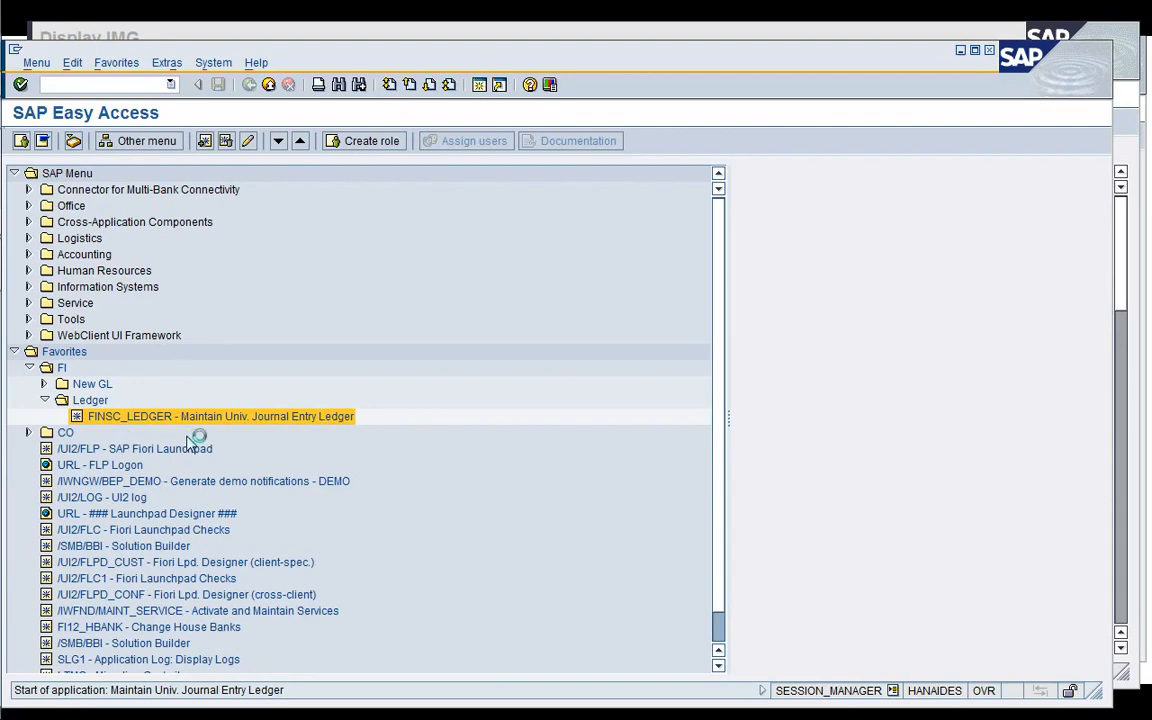
pyautogui.doubleClick(216, 416)
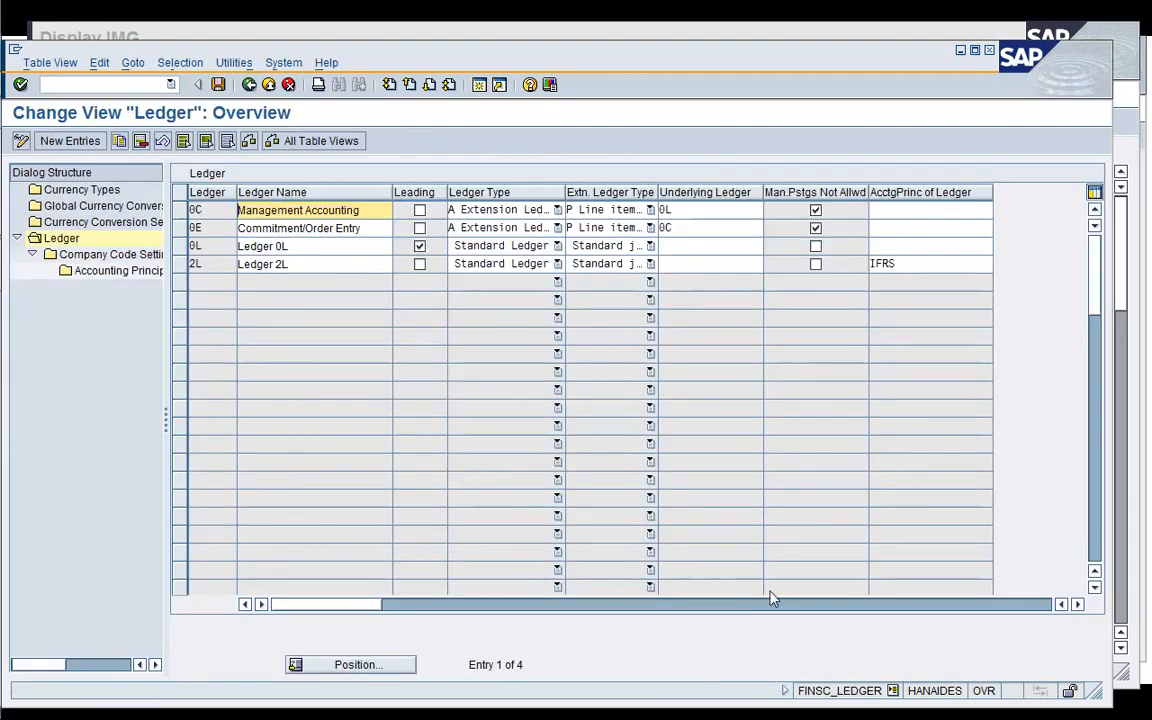
pyautogui.moveTo(436, 392)
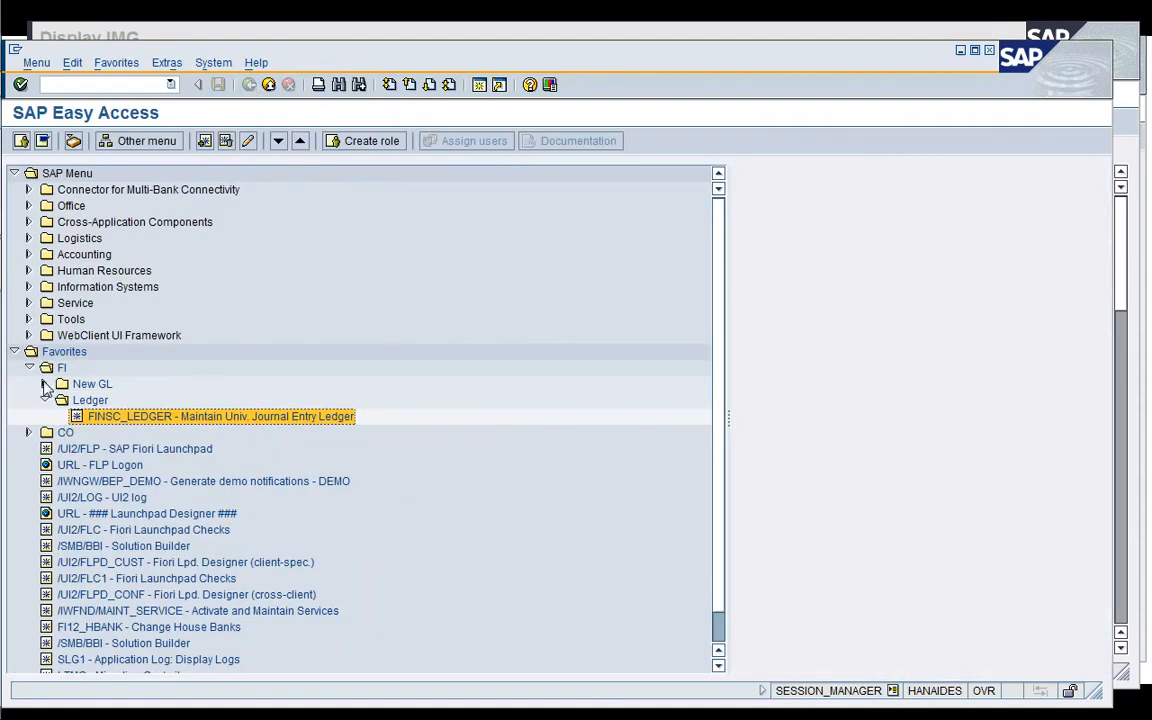
# - Run GSP_LZ2 from New GL favorites to view G/L account classifications for chart YCOA, then leave
pyautogui.click(44, 384)
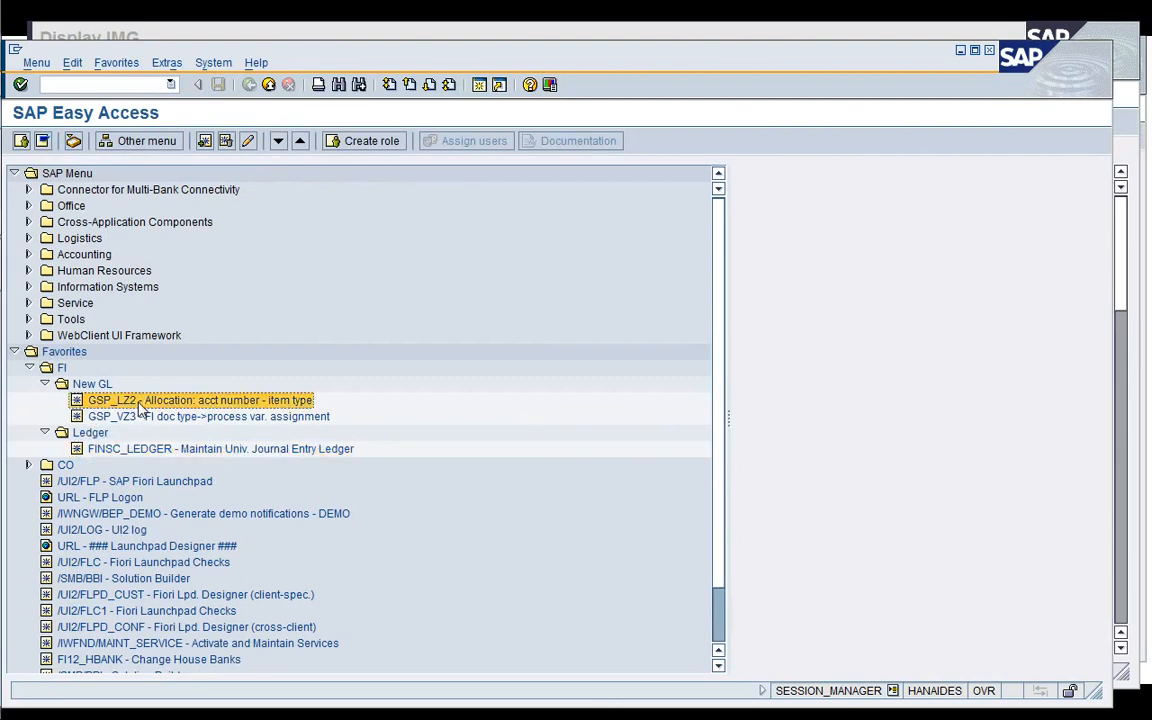
pyautogui.doubleClick(180, 400)
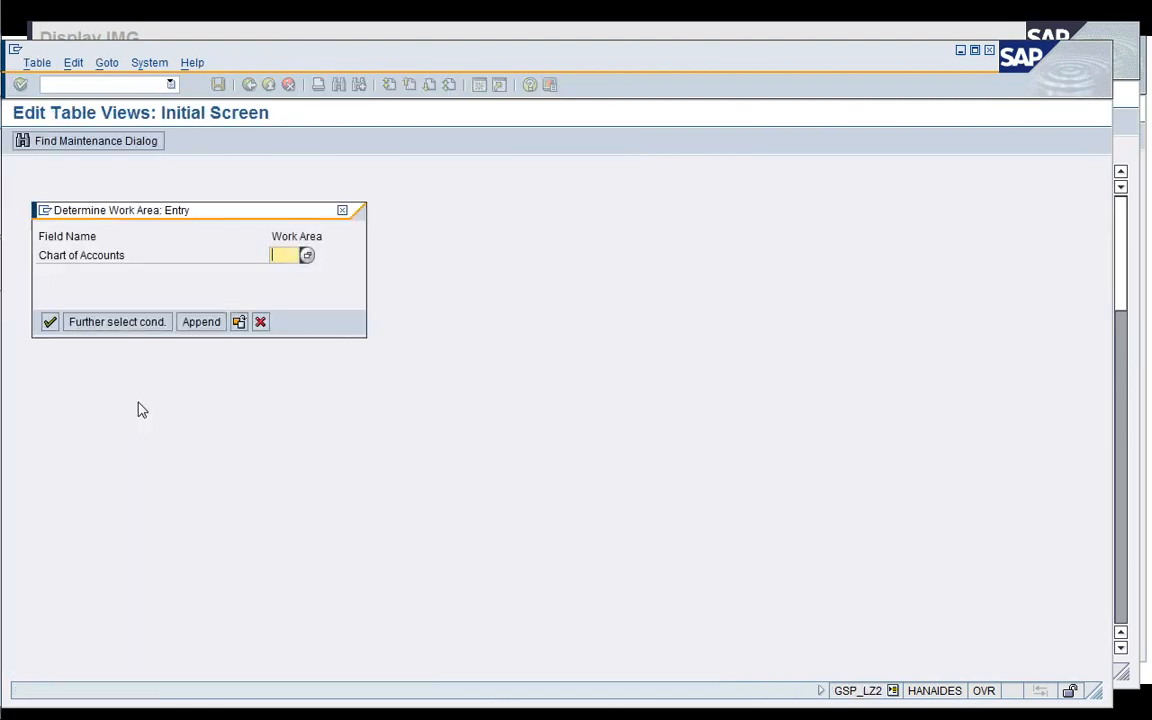
pyautogui.click(48, 322)
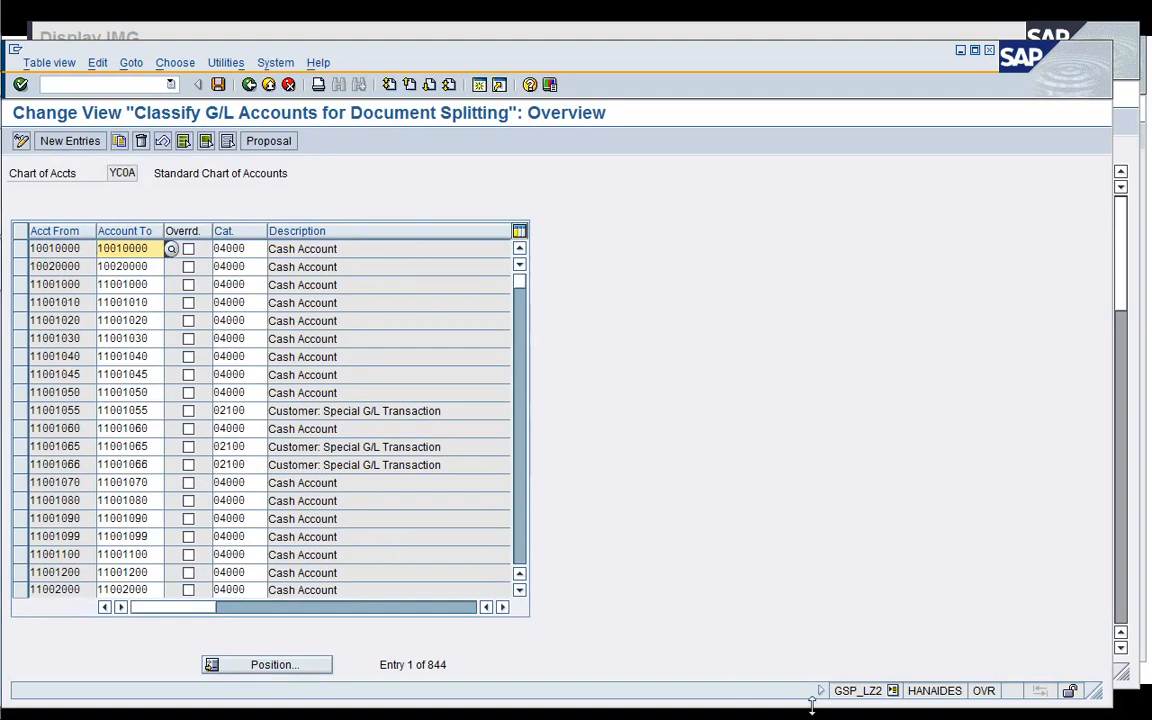
pyautogui.moveTo(776, 636)
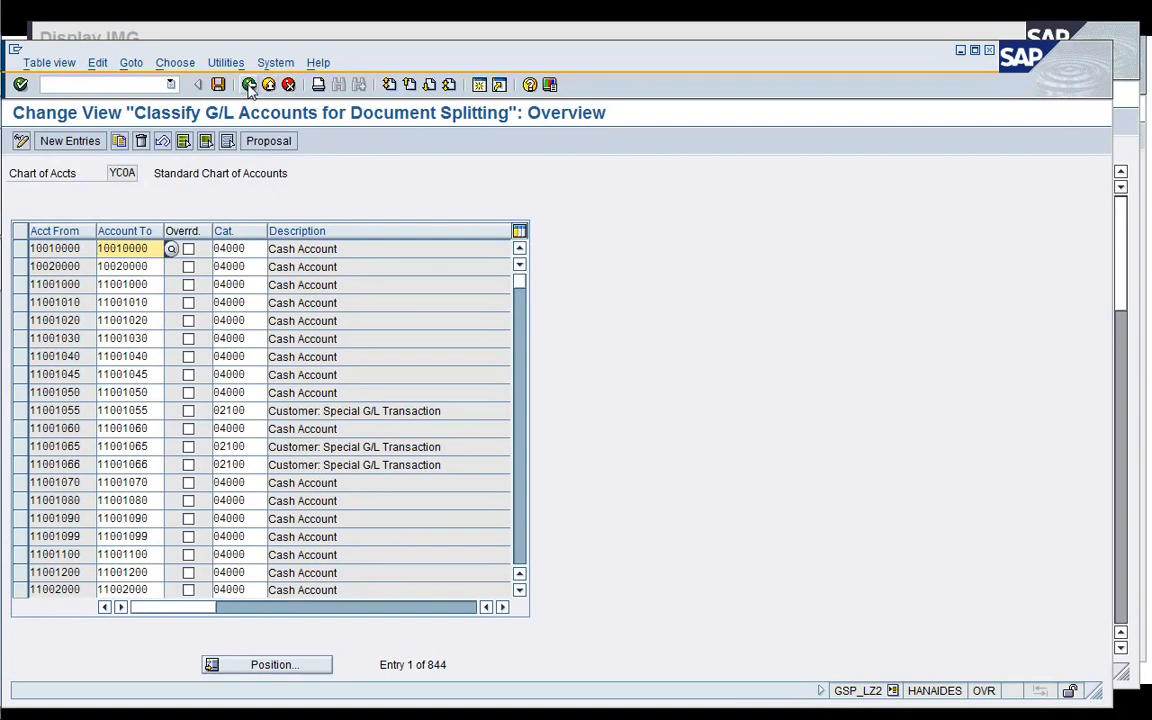
pyautogui.click(248, 84)
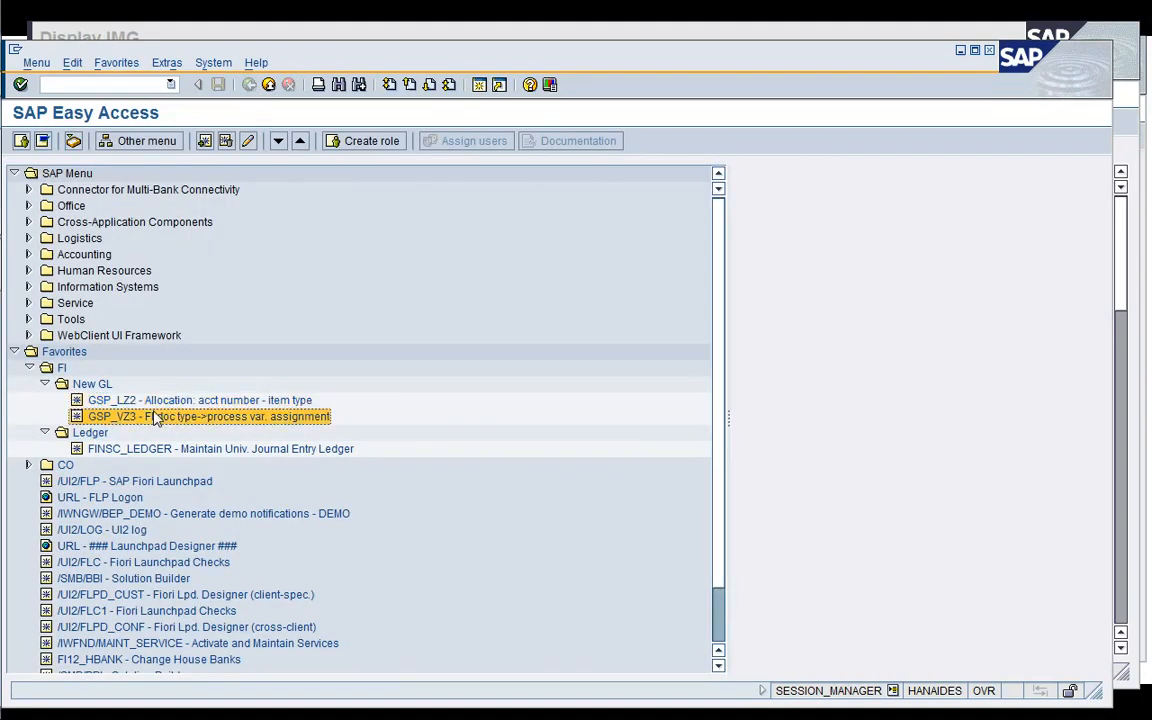
# - Run GSP_VZ3 to list the 64 FI document type classifications for document splitting
pyautogui.doubleClick(208, 416)
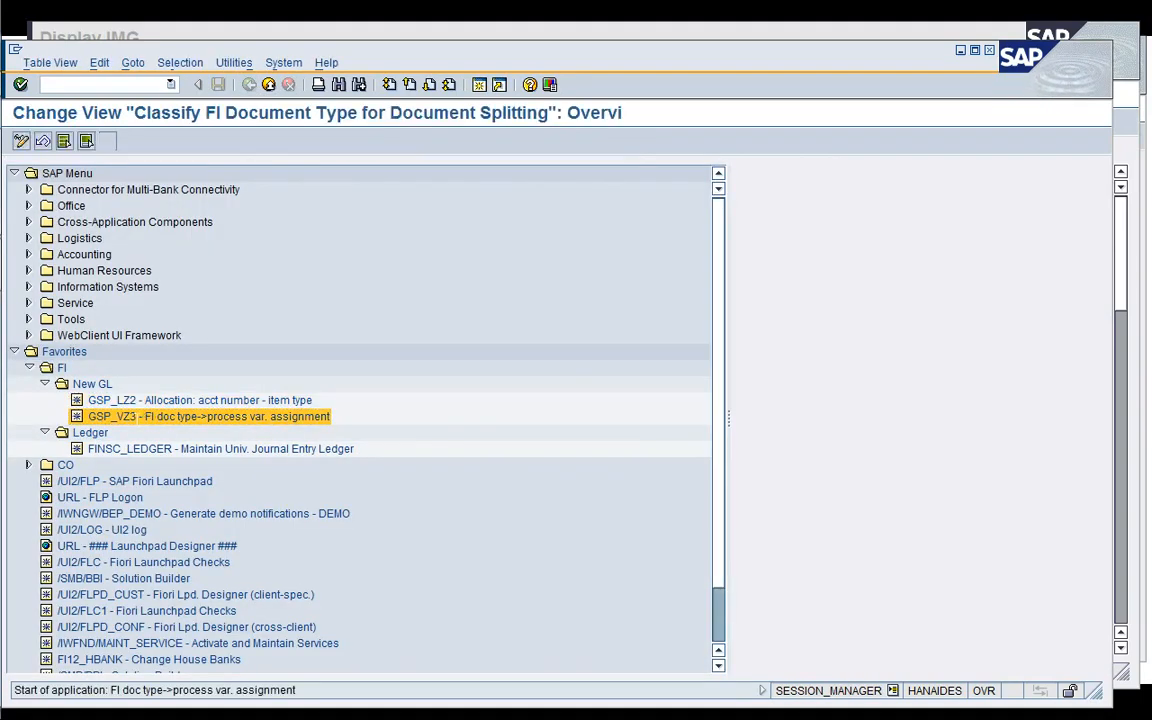
pyautogui.doubleClick(208, 416)
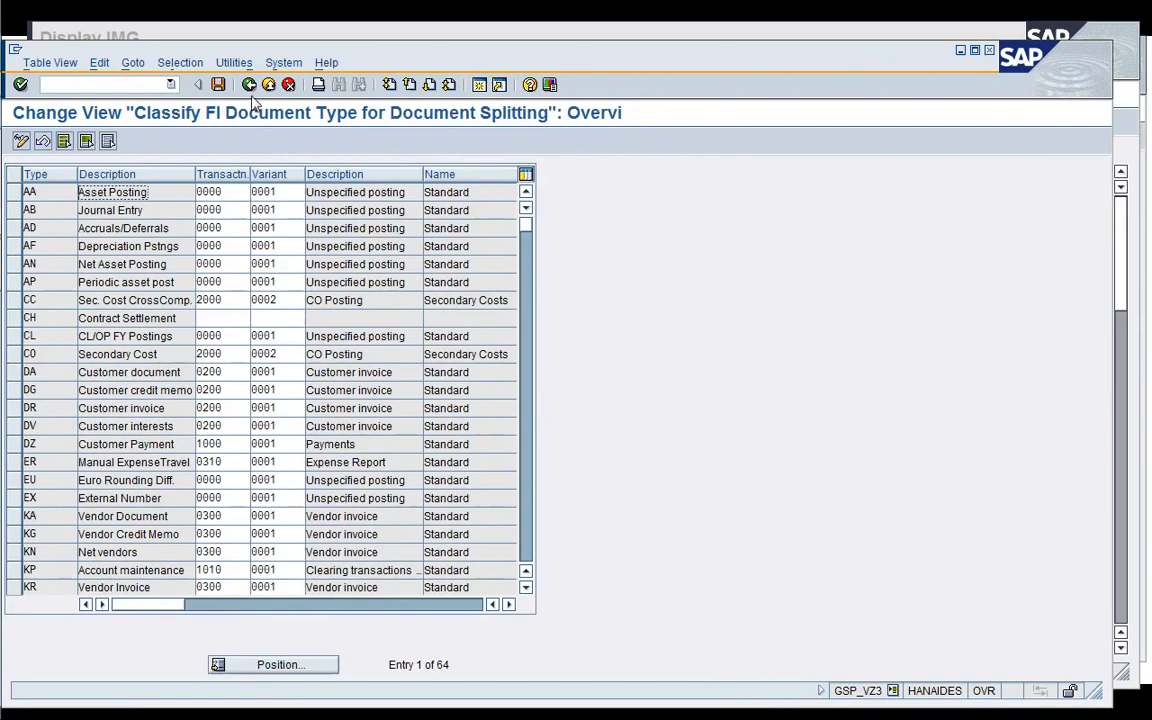